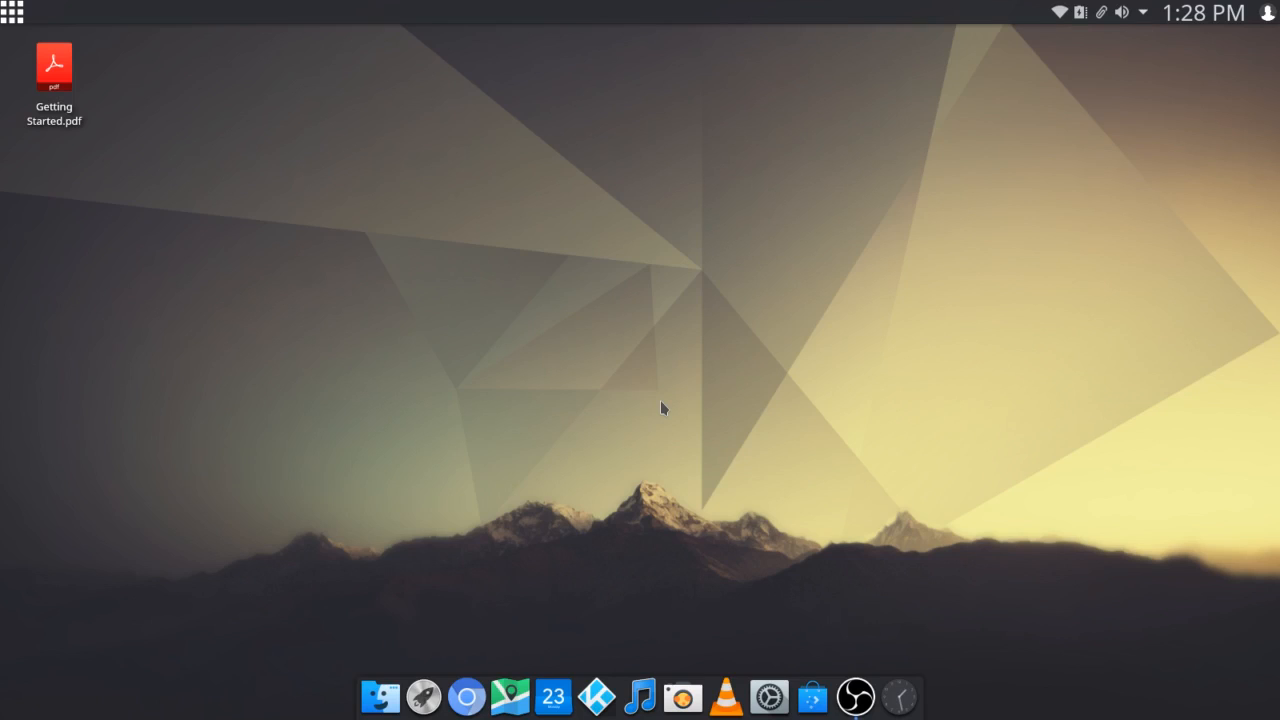
mouse_move(25, 10)
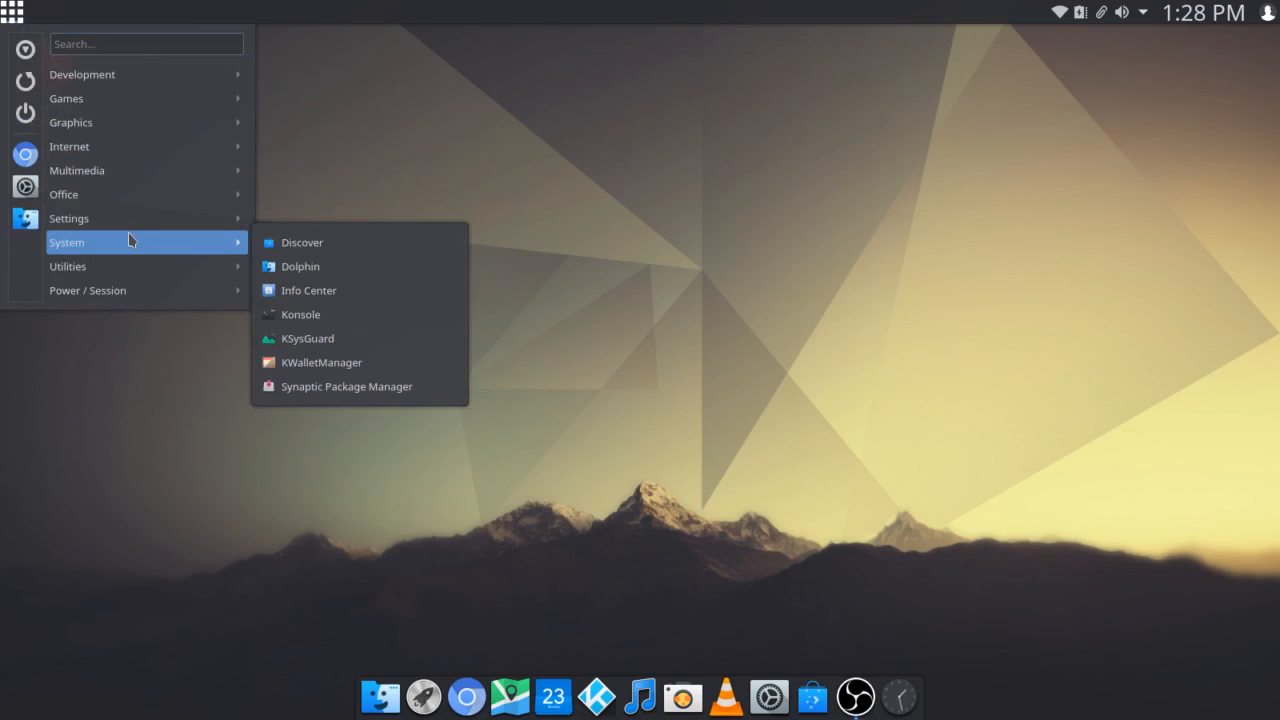
- Launch Info Center, view the About System details, then close KInfocenter
left_click(309, 290)
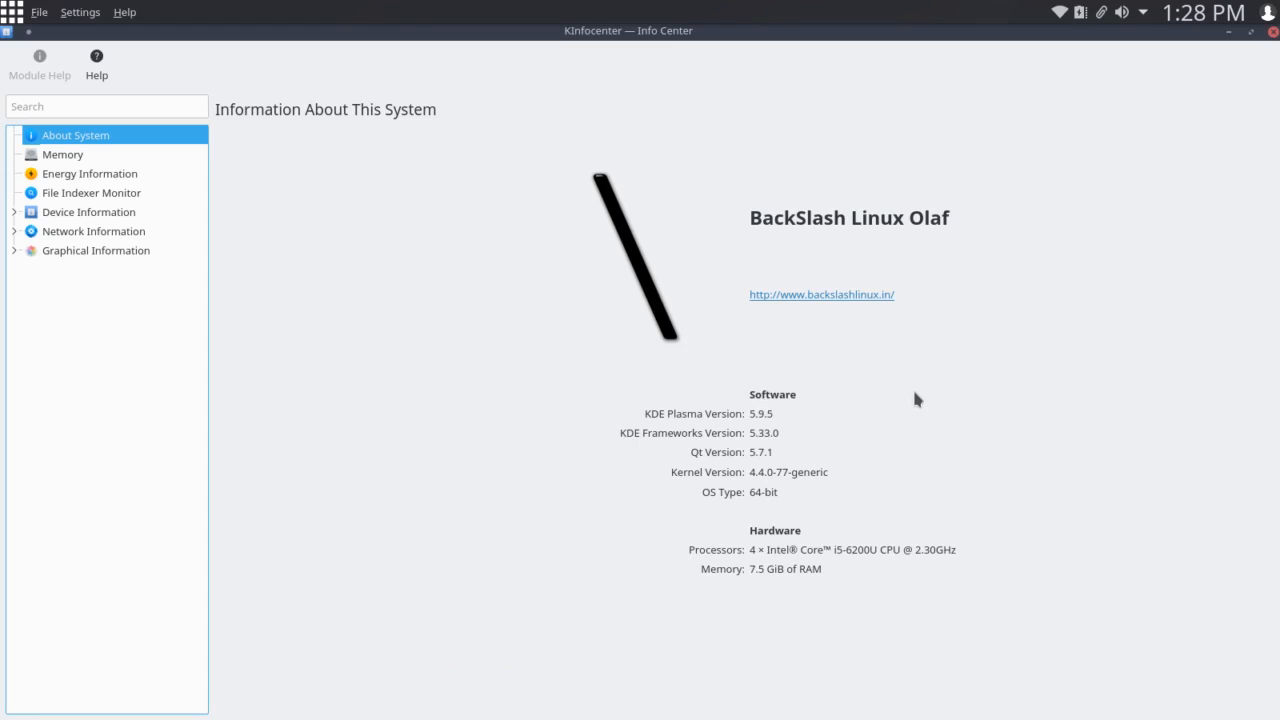
mouse_move(924, 388)
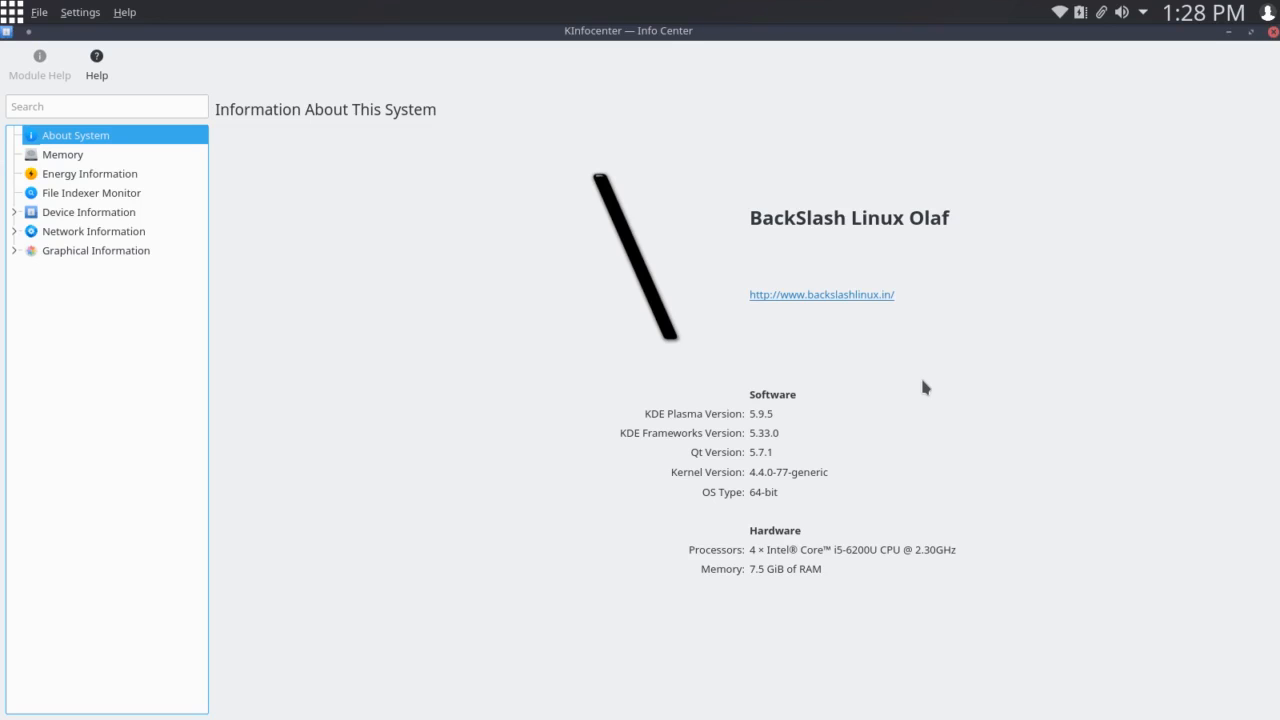
mouse_move(782, 468)
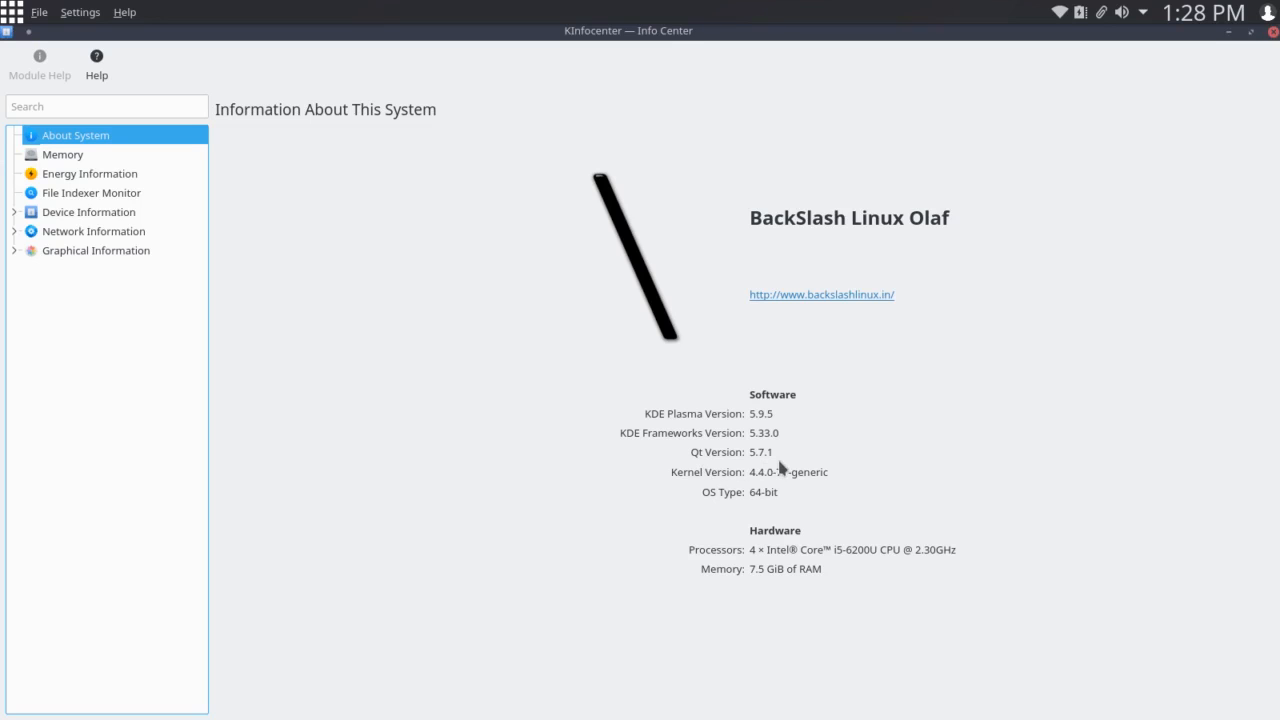
mouse_move(723, 481)
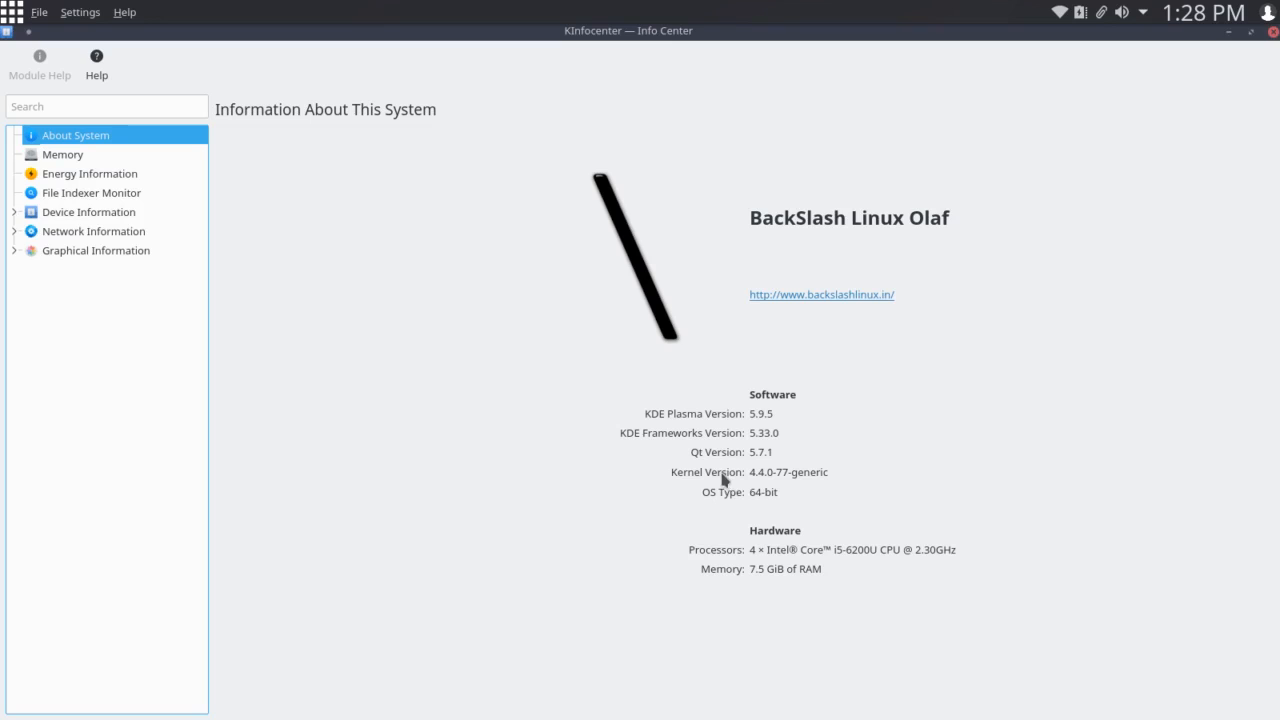
mouse_move(788, 486)
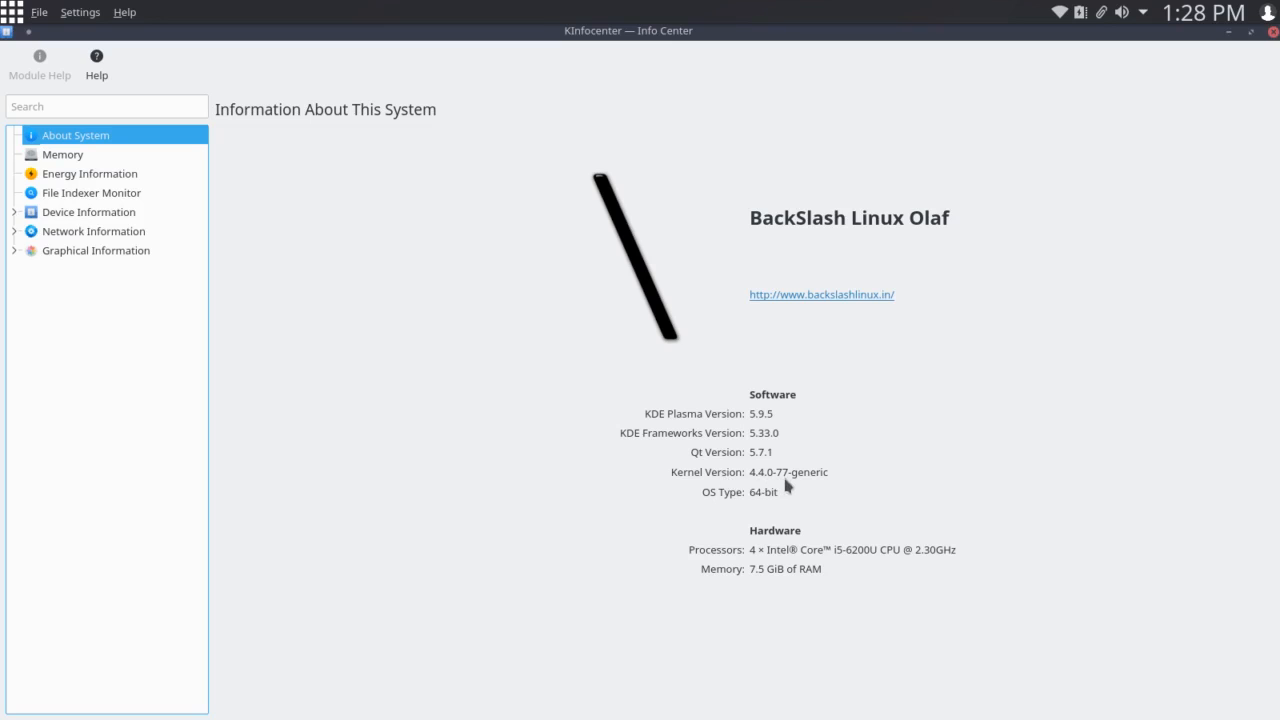
mouse_move(867, 466)
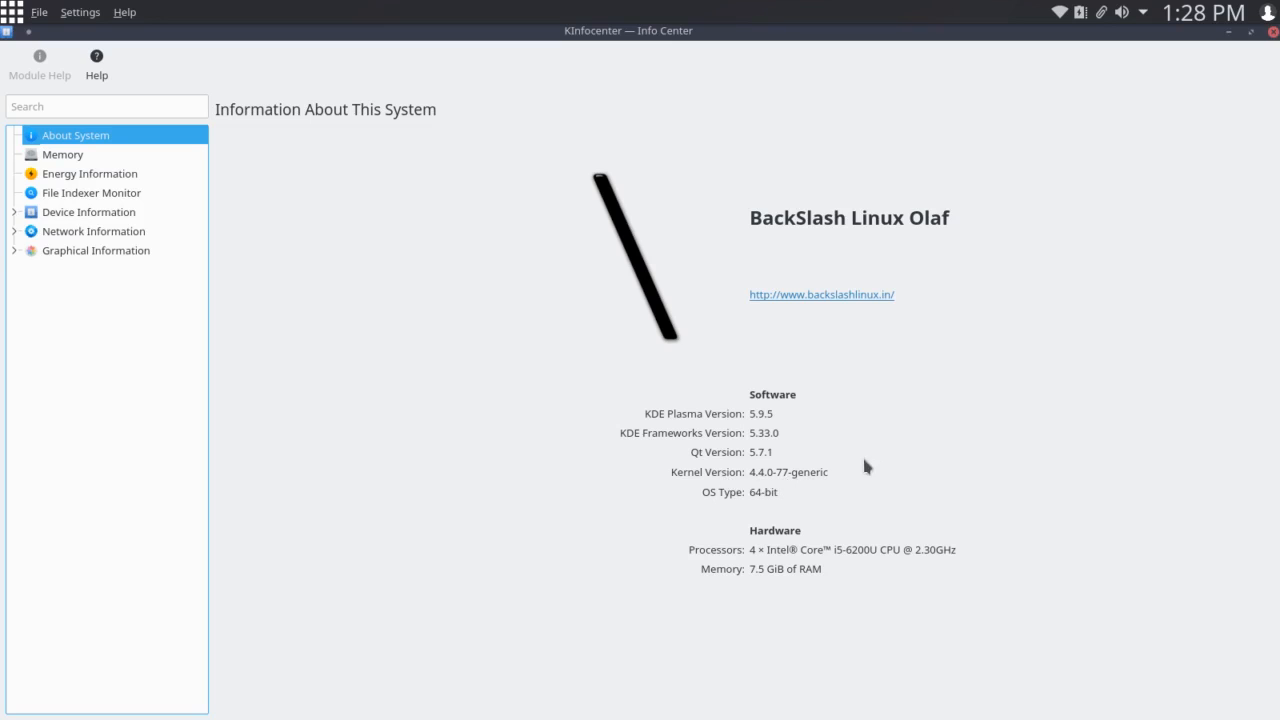
mouse_move(930, 455)
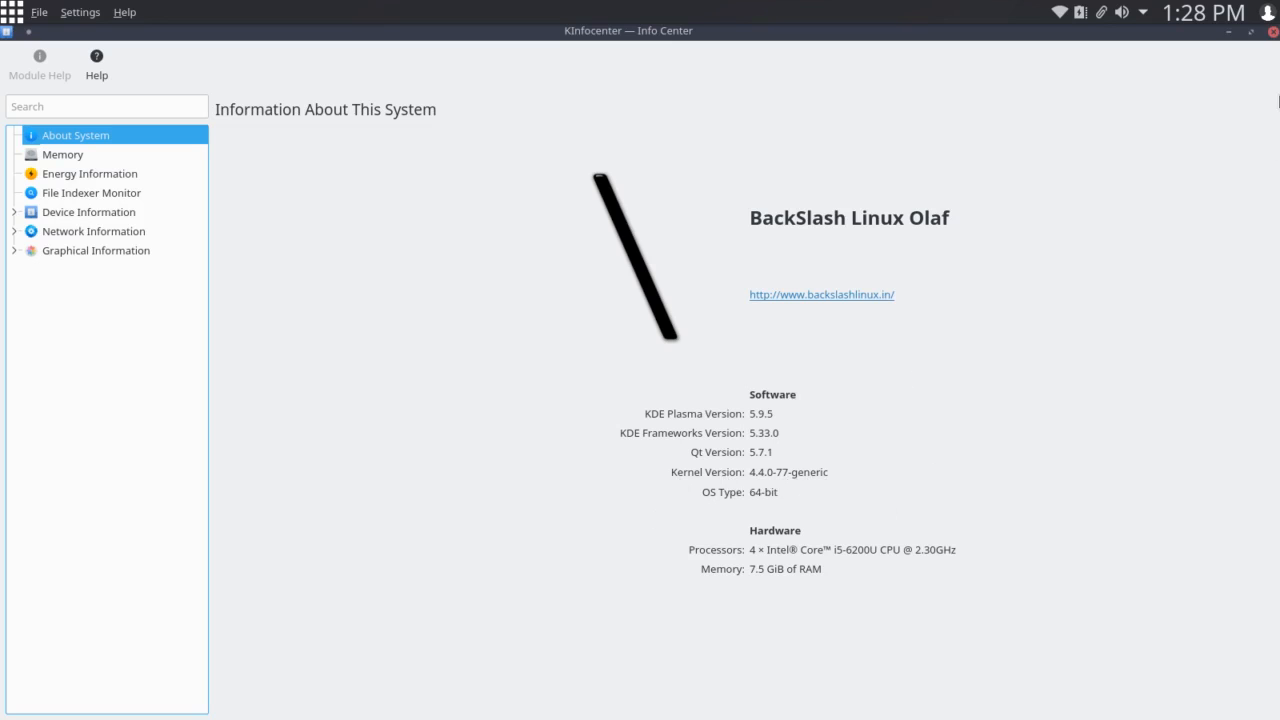
left_click(1273, 31)
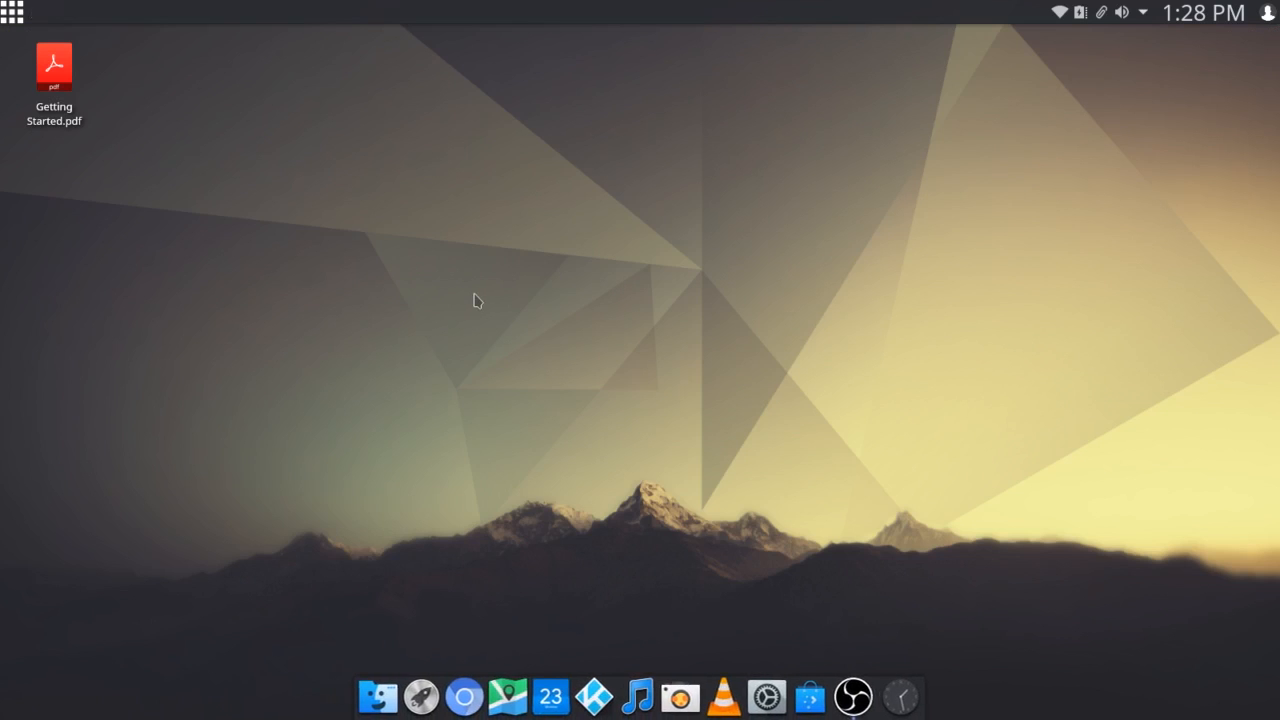
mouse_move(380, 488)
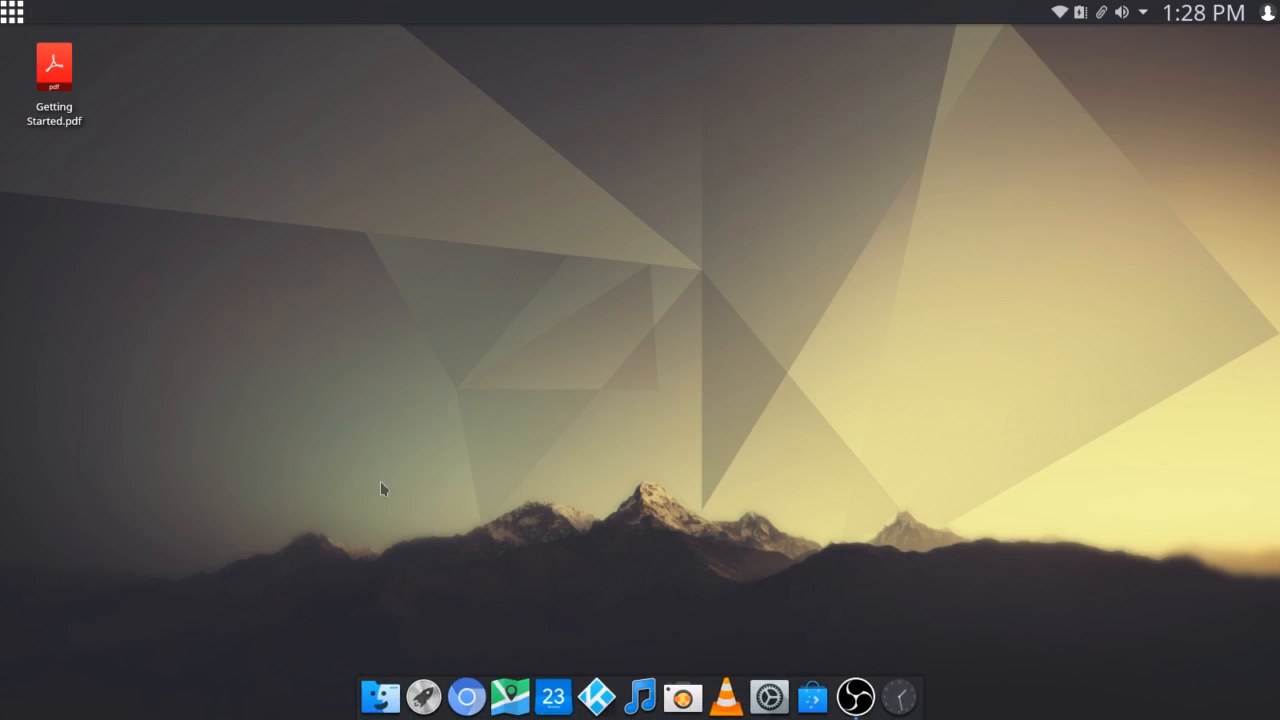
- Open Getting Started.pdf in Okular and scroll down to the First Things First section
double_click(54, 66)
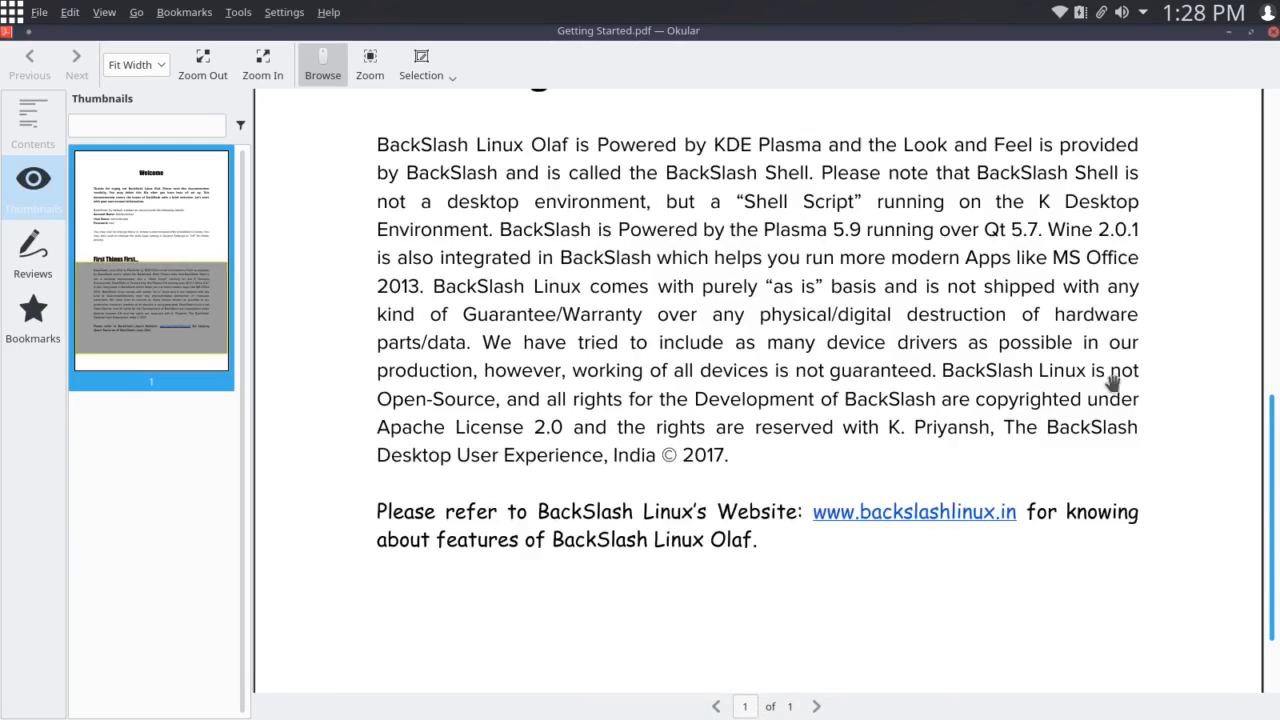
scroll("up", 3)
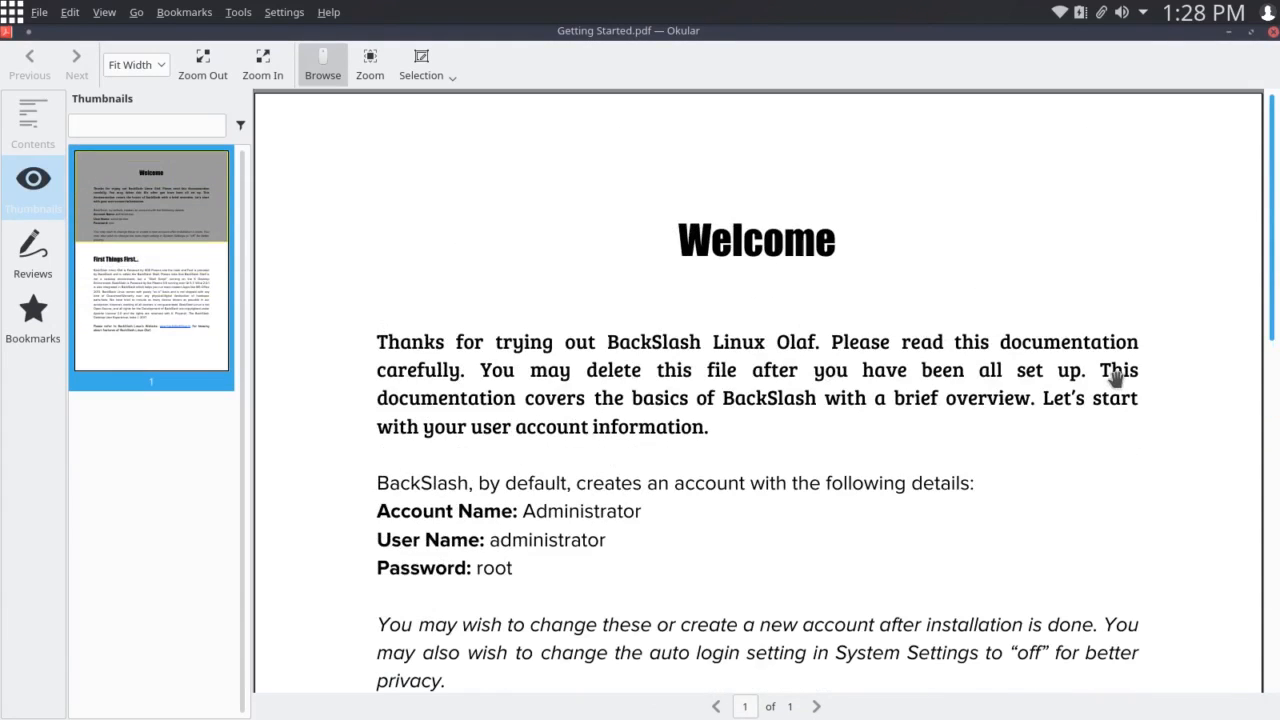
scroll("down", 3)
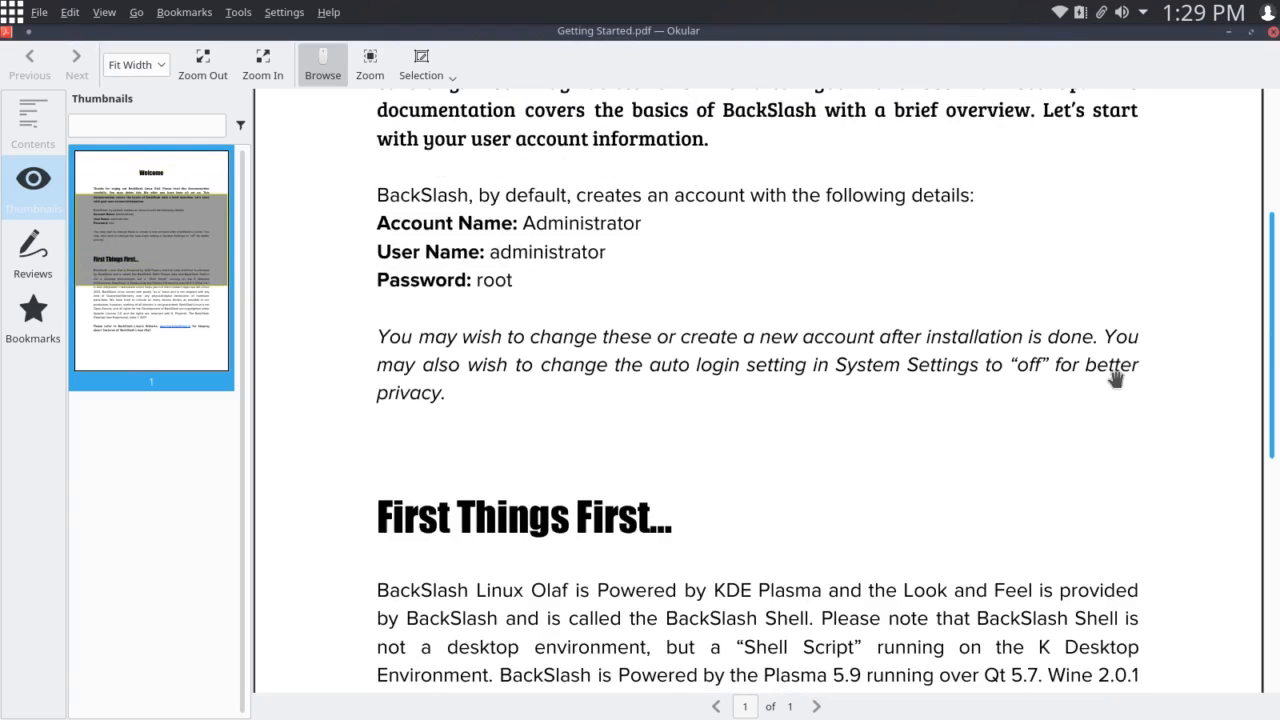
mouse_move(660, 194)
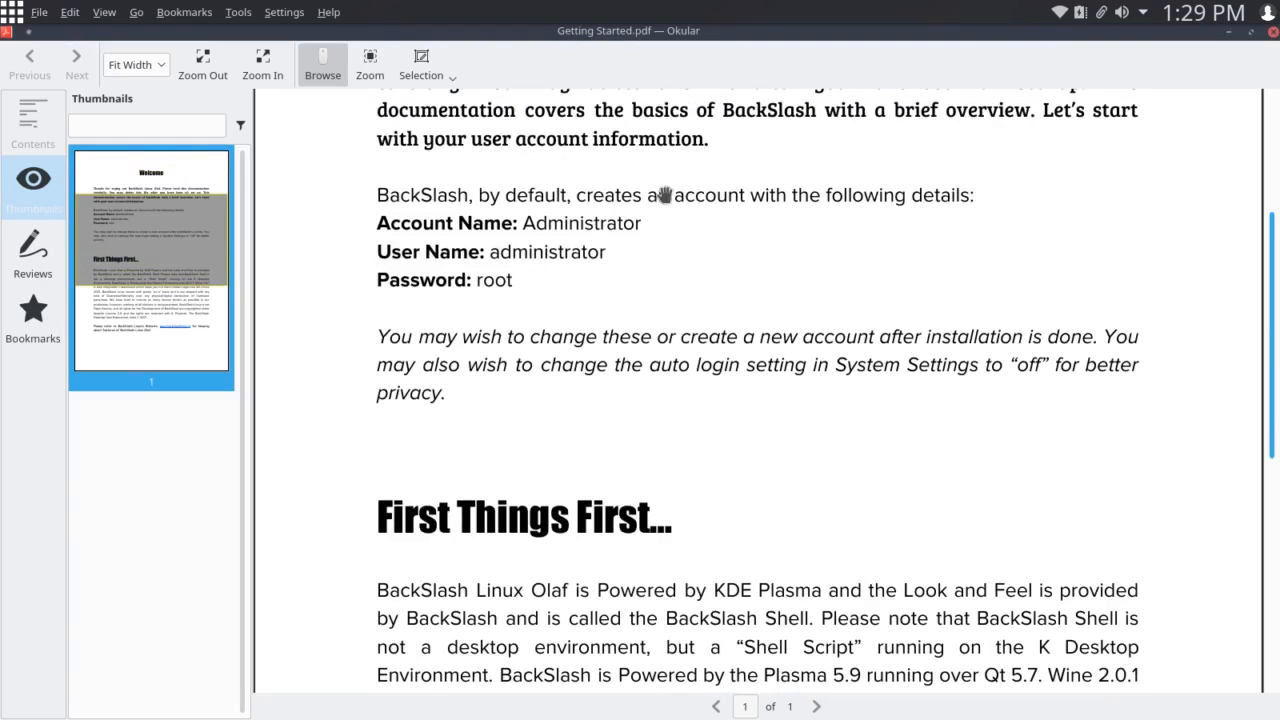
mouse_move(749, 228)
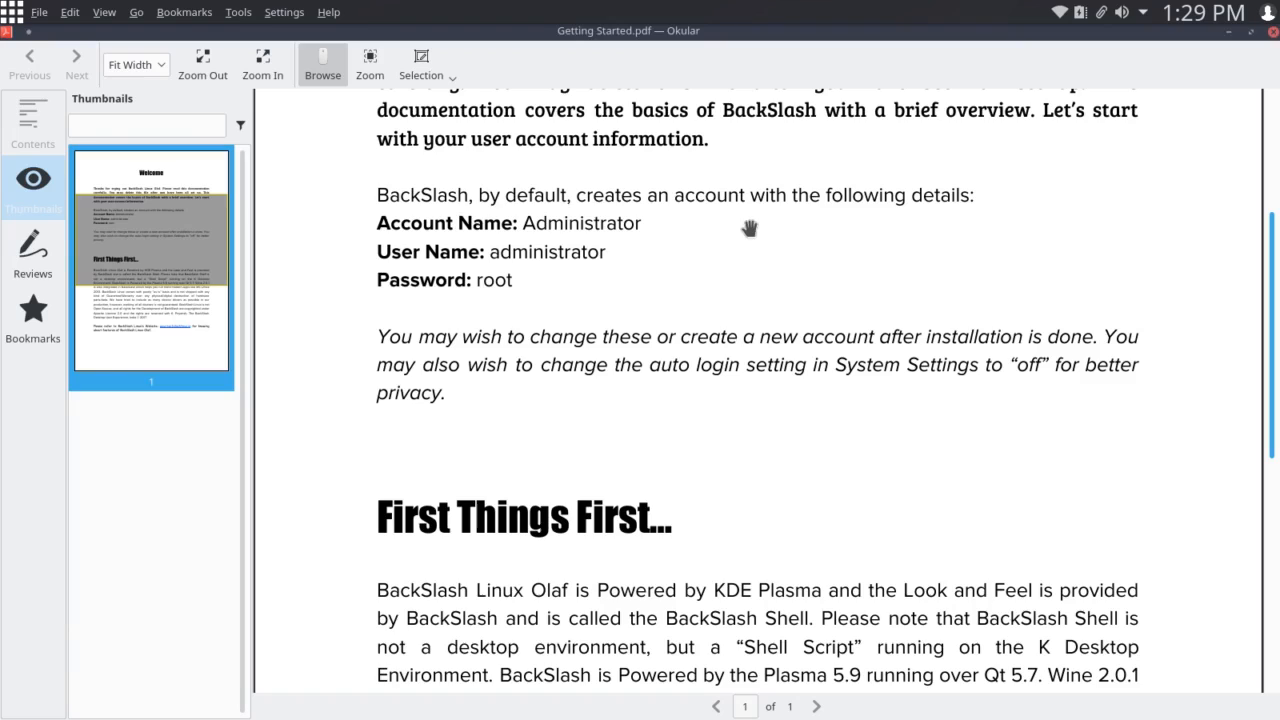
mouse_move(533, 331)
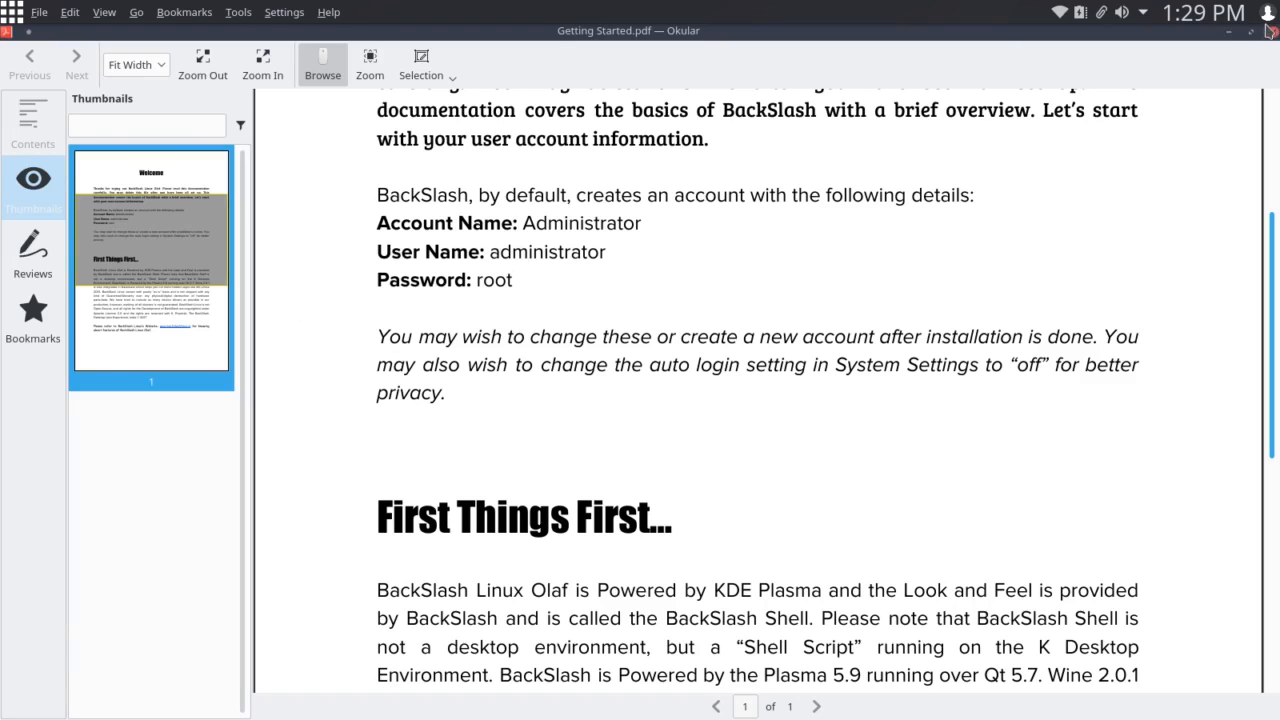
mouse_move(862, 222)
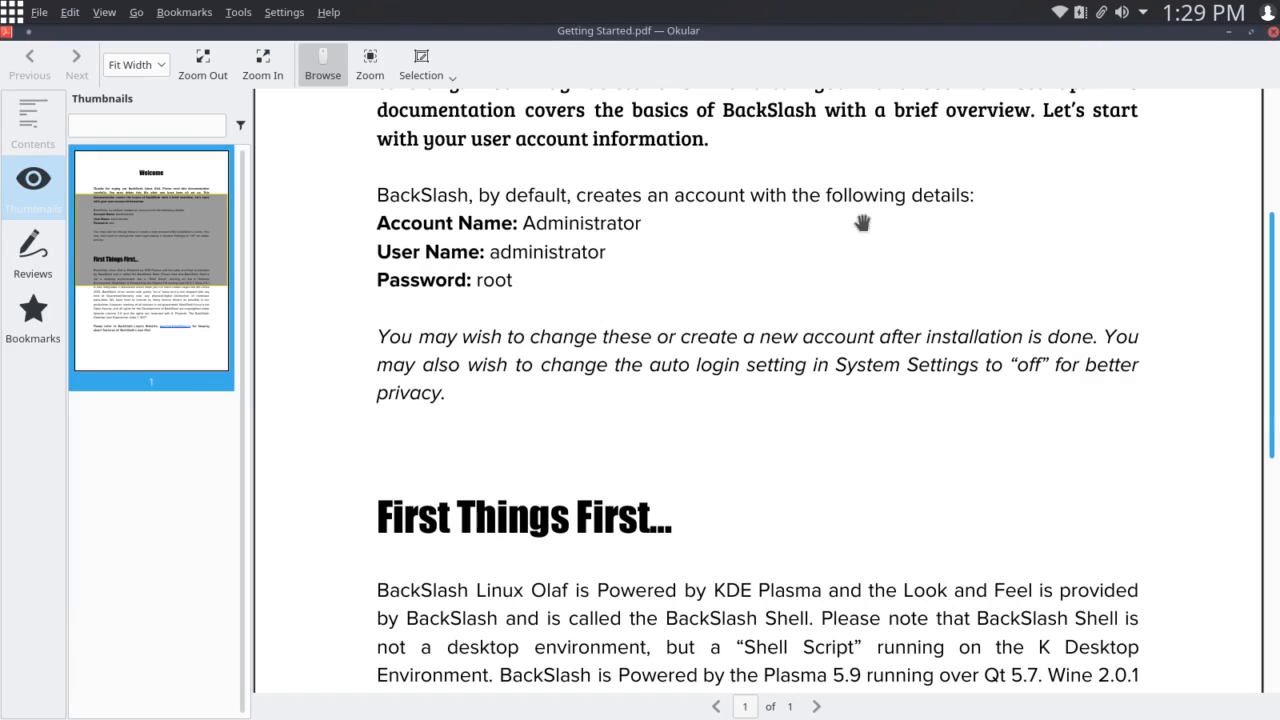
mouse_move(841, 302)
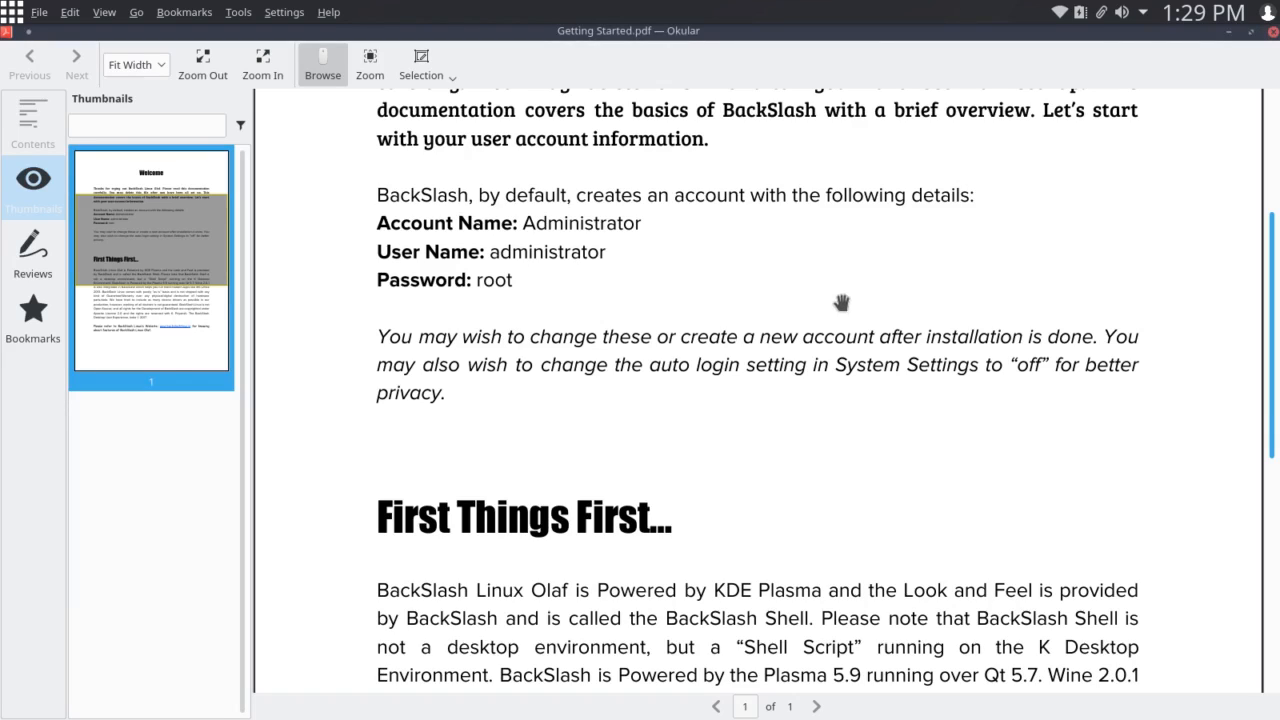
scroll("down", 3)
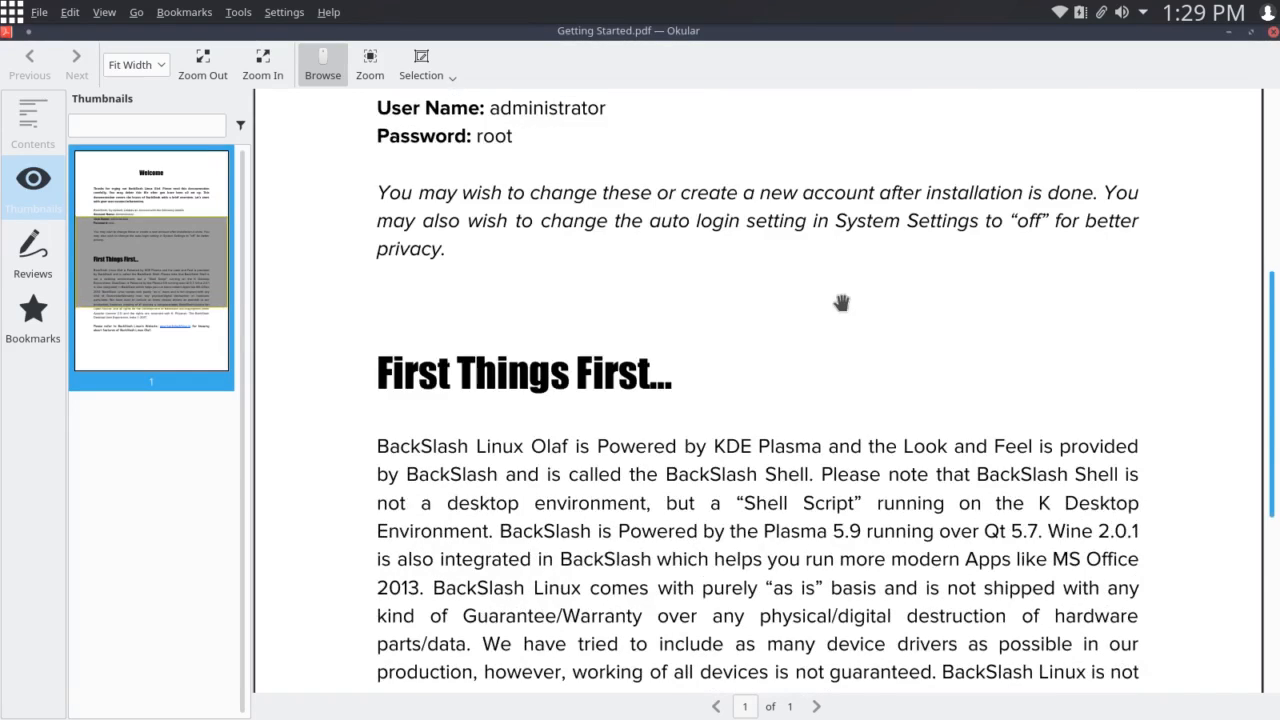
scroll("down", 3)
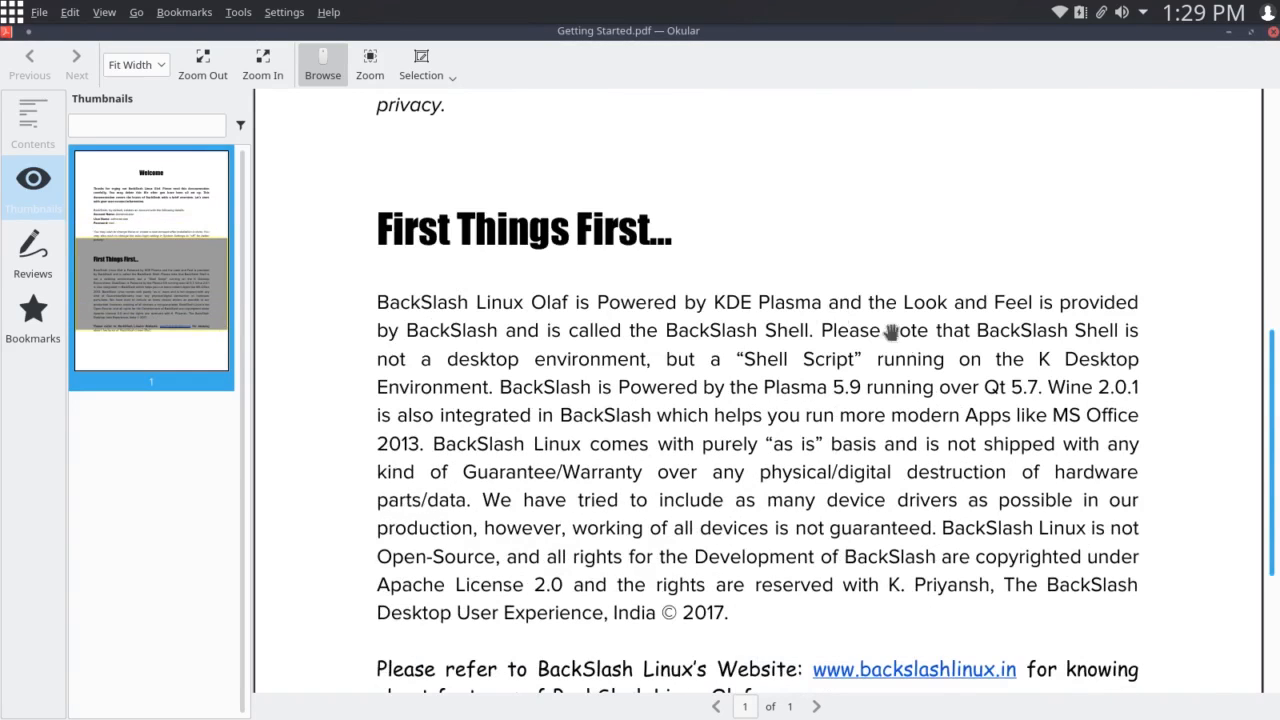
mouse_move(903, 318)
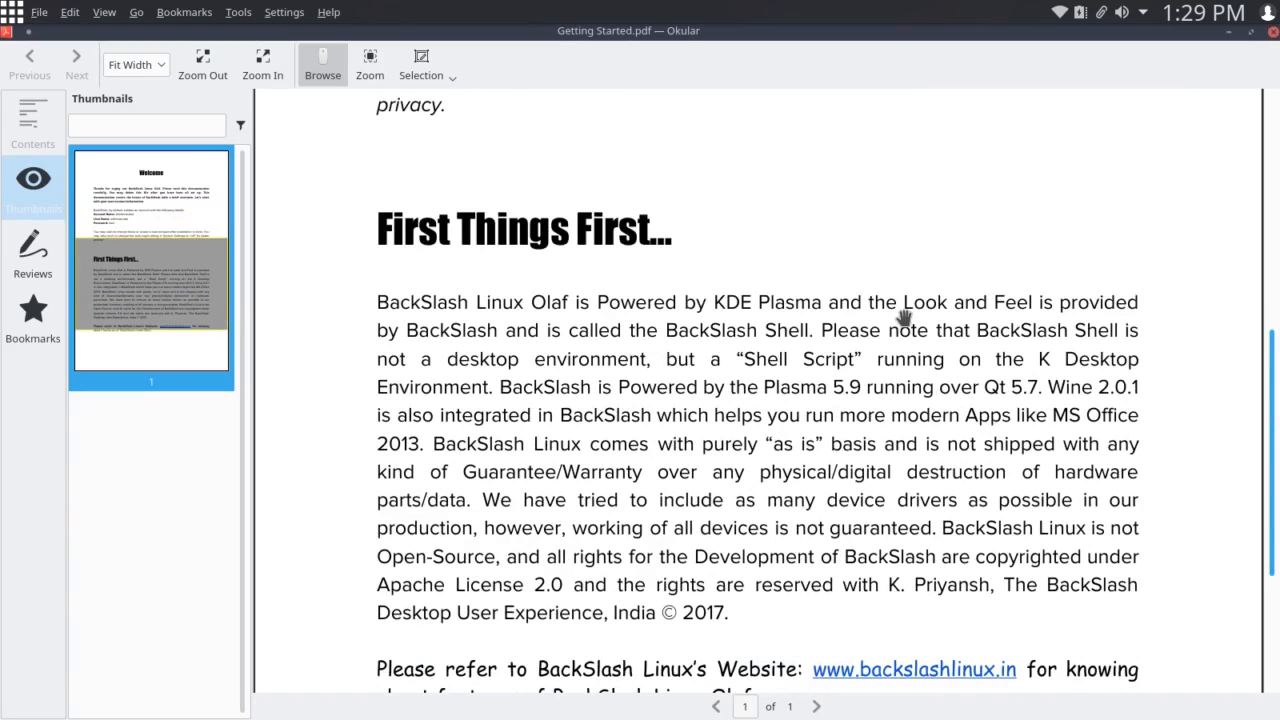
mouse_move(727, 345)
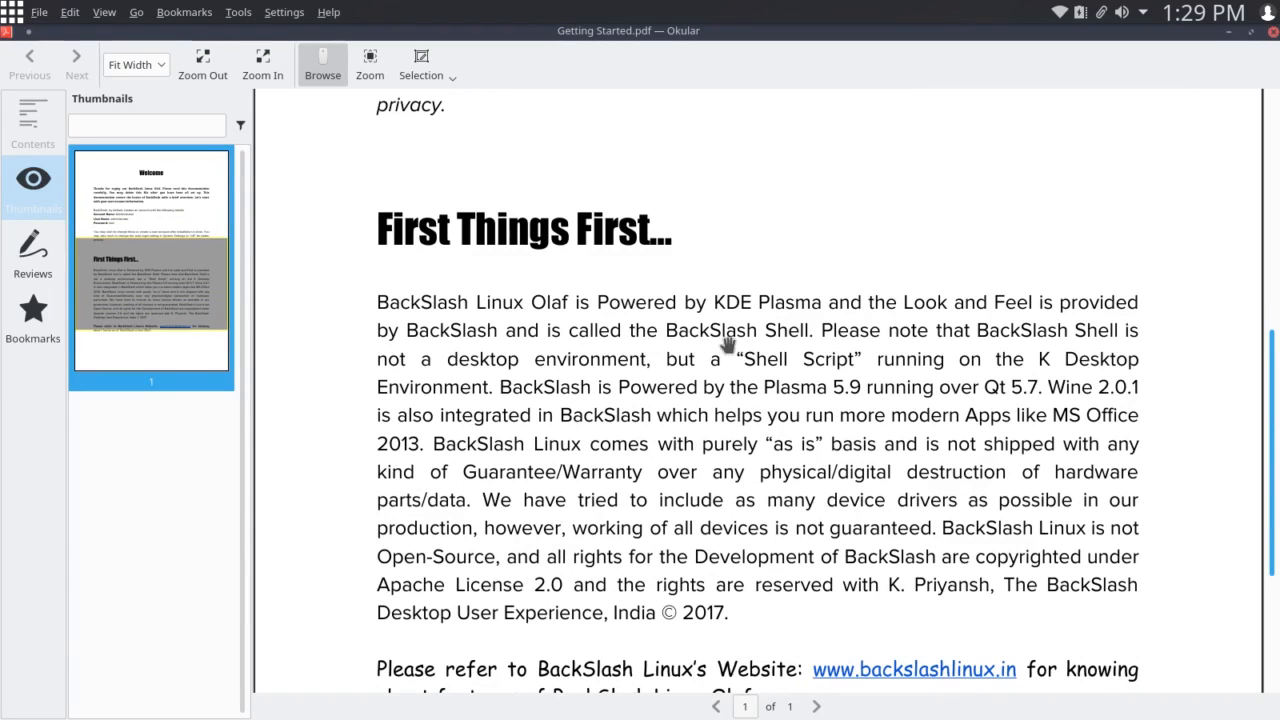
mouse_move(808, 347)
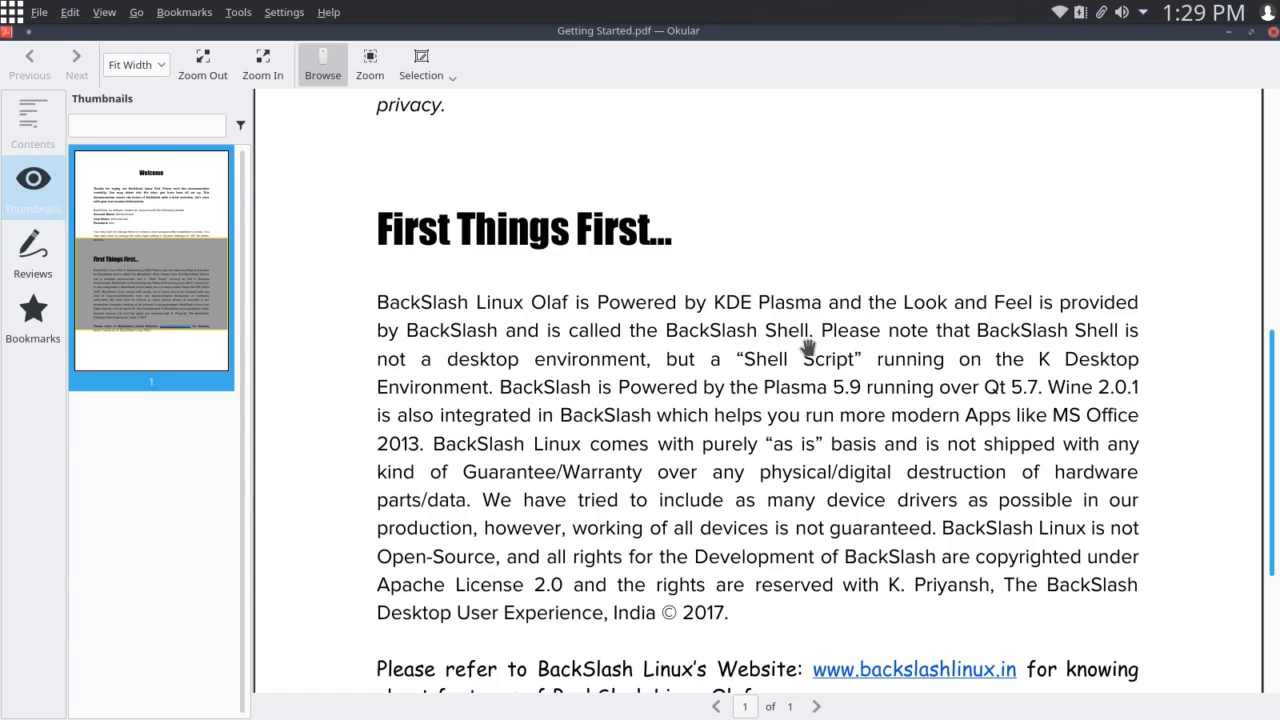
mouse_move(515, 362)
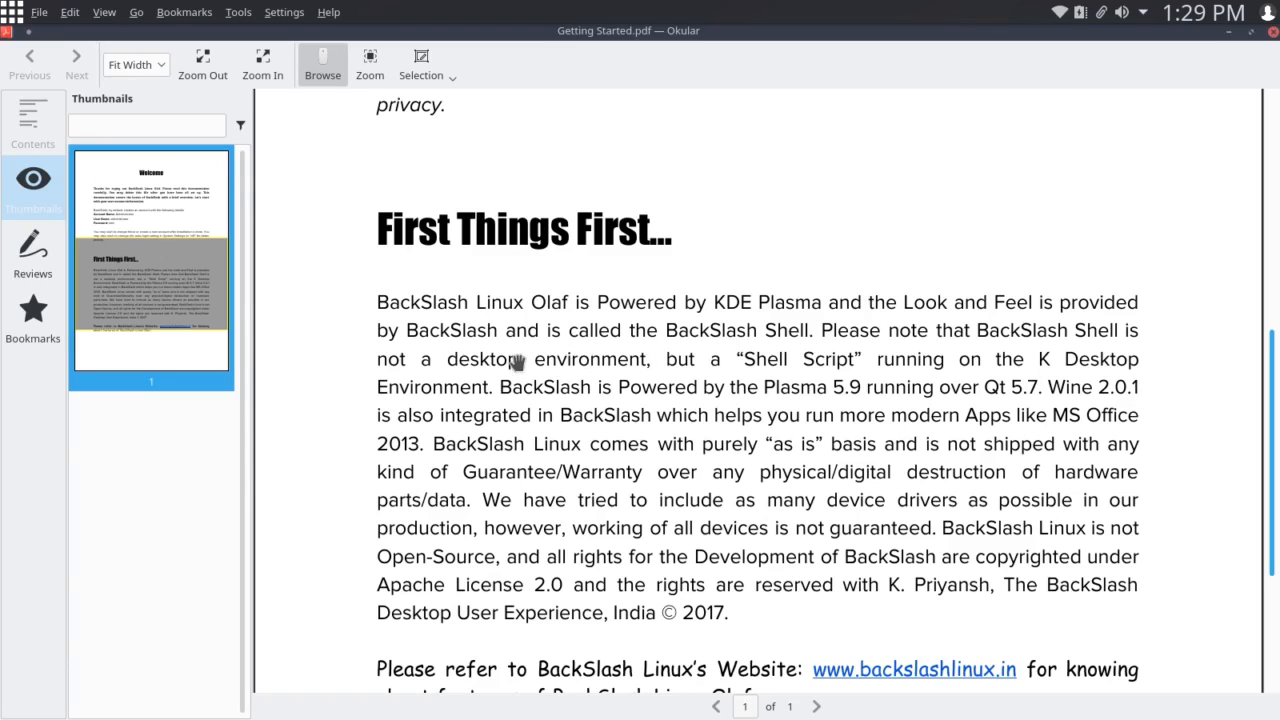
mouse_move(938, 390)
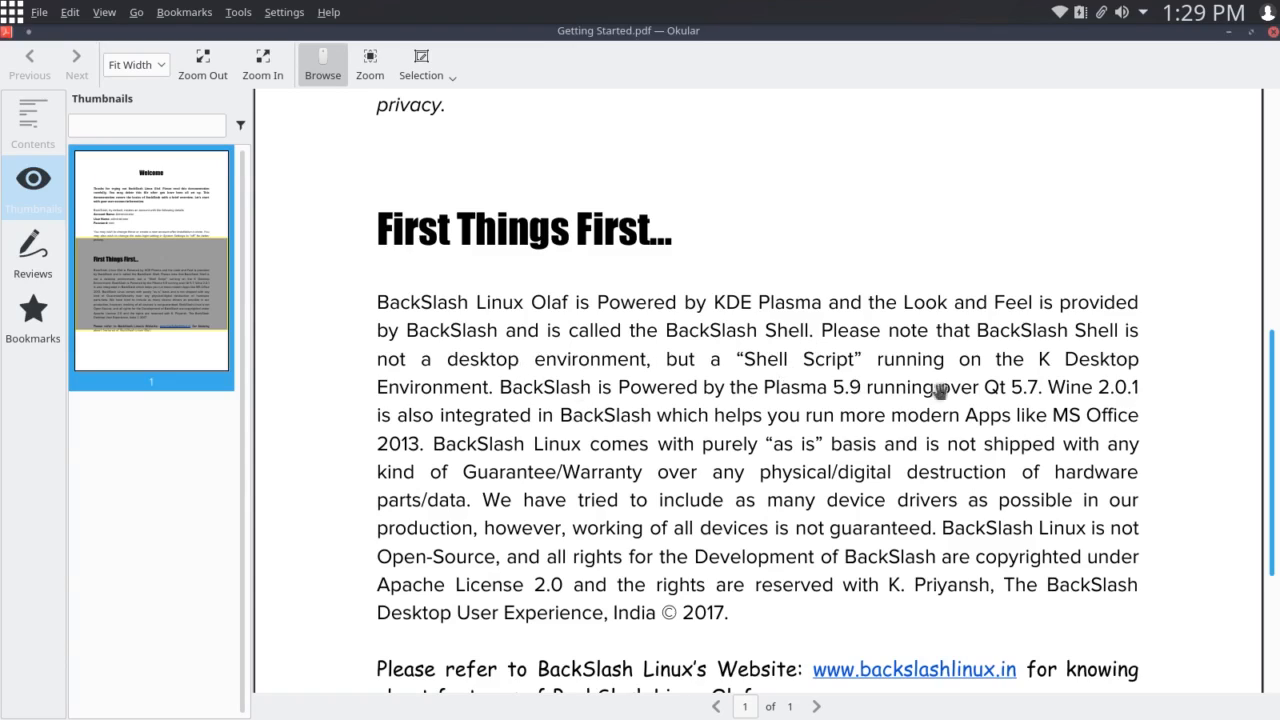
mouse_move(818, 437)
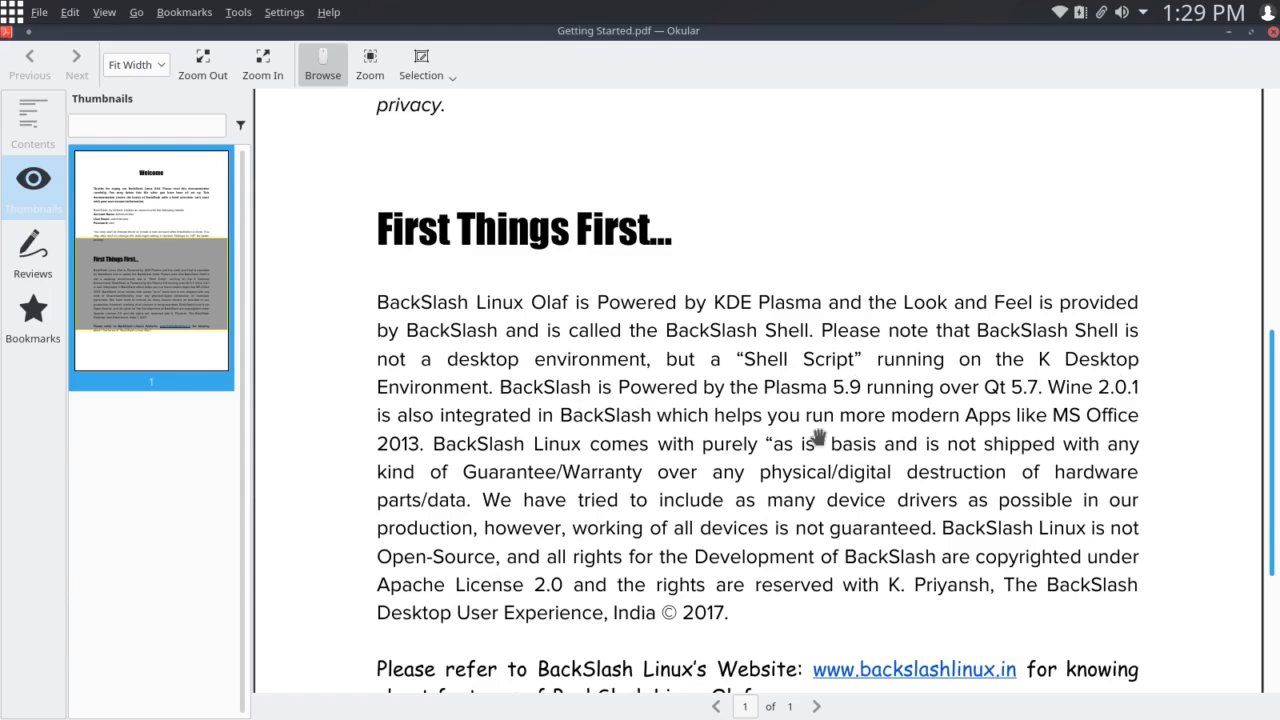
scroll("down", 3)
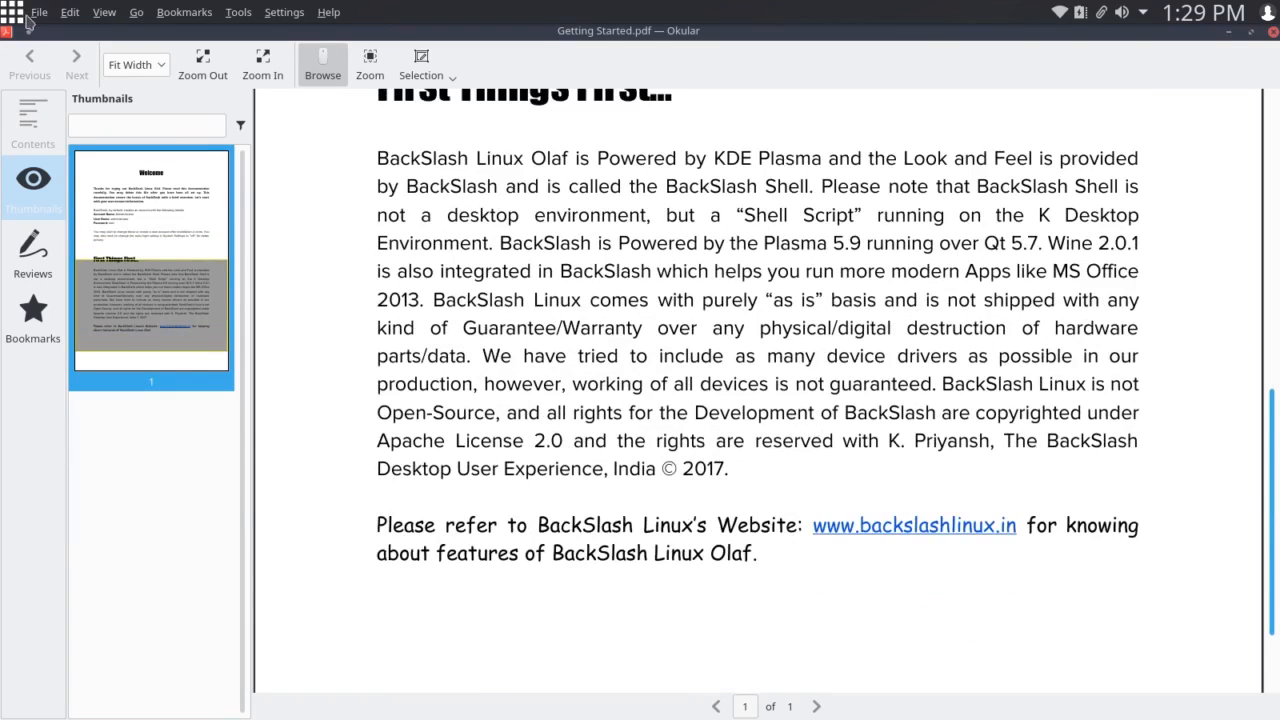
mouse_move(104, 12)
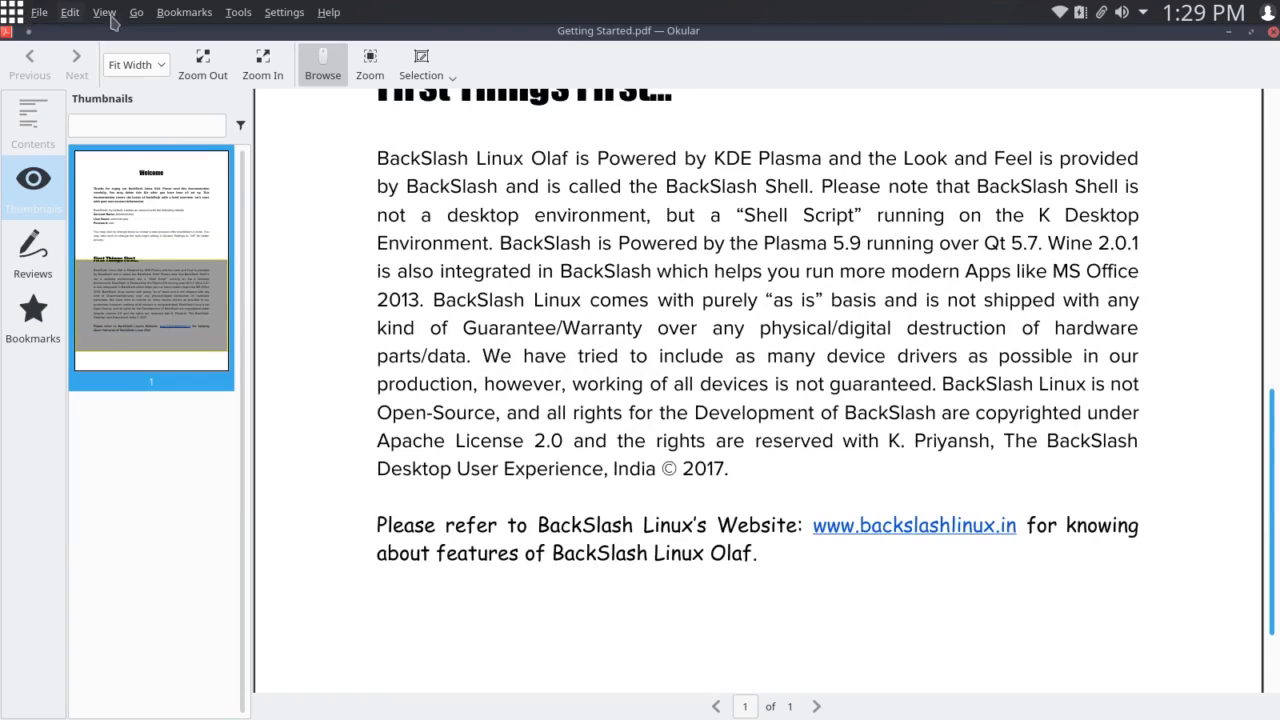
mouse_move(329, 12)
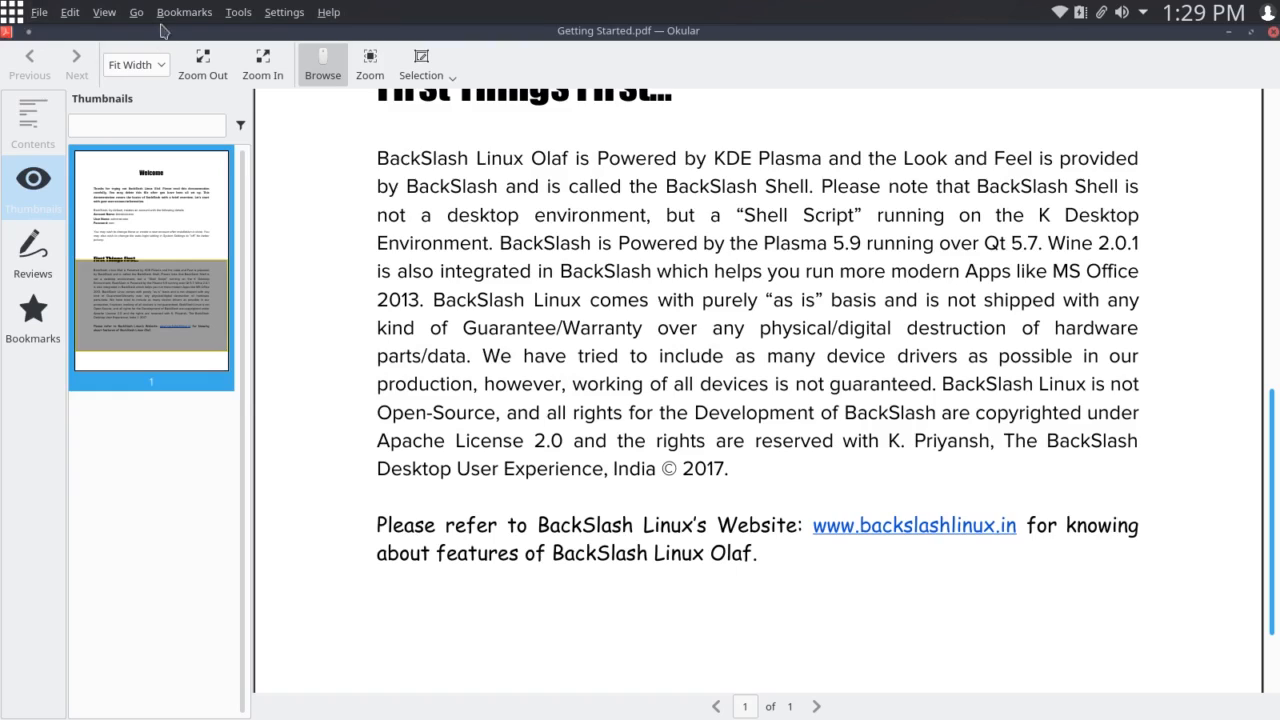
mouse_move(335, 7)
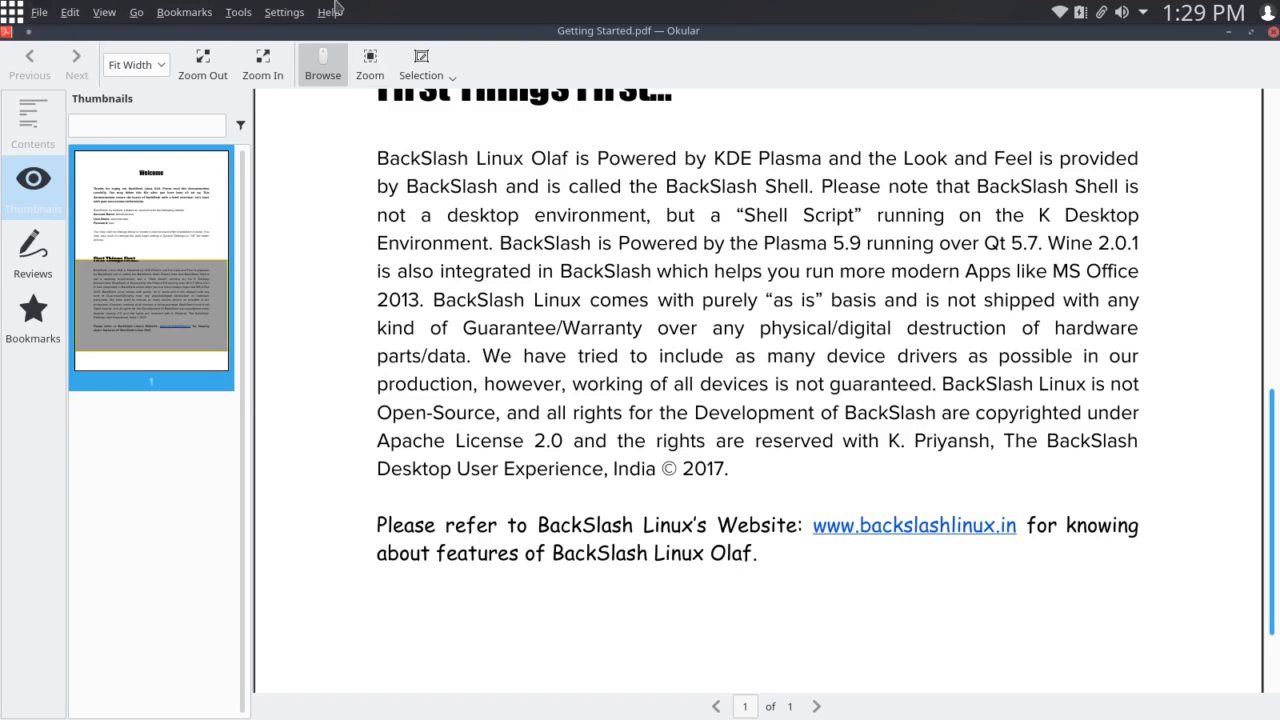
mouse_move(62, 27)
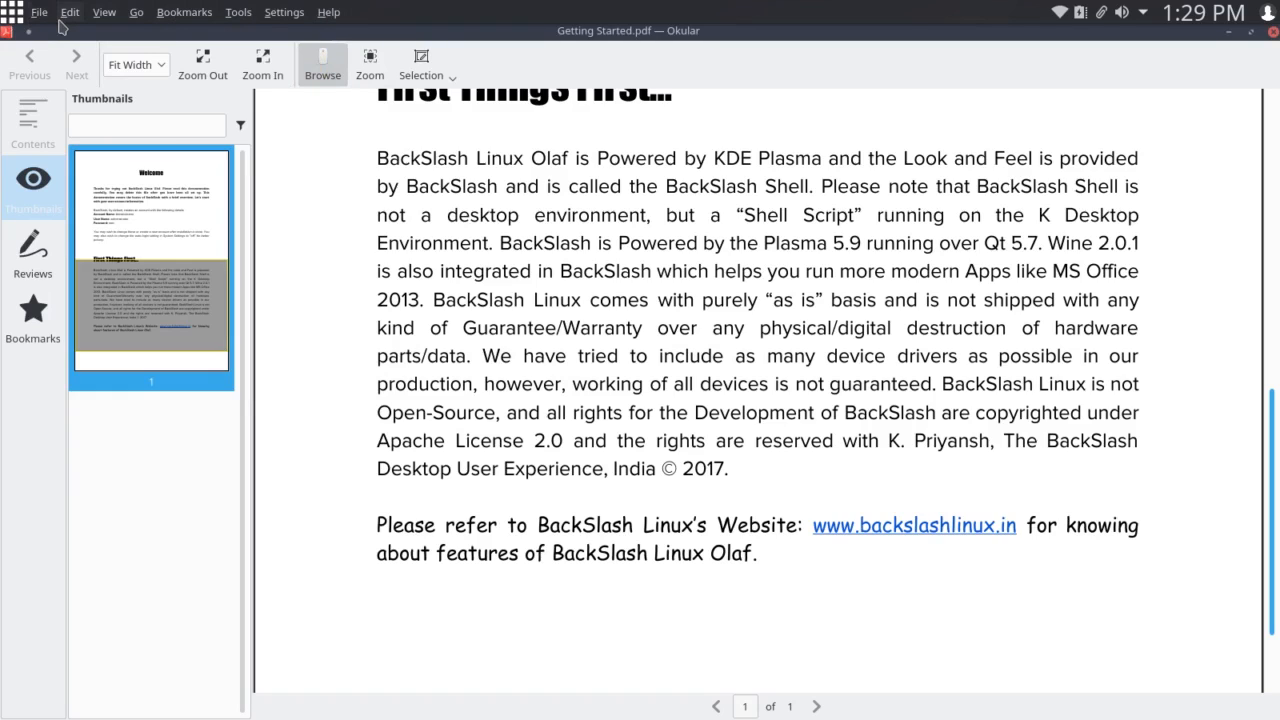
mouse_move(40, 18)
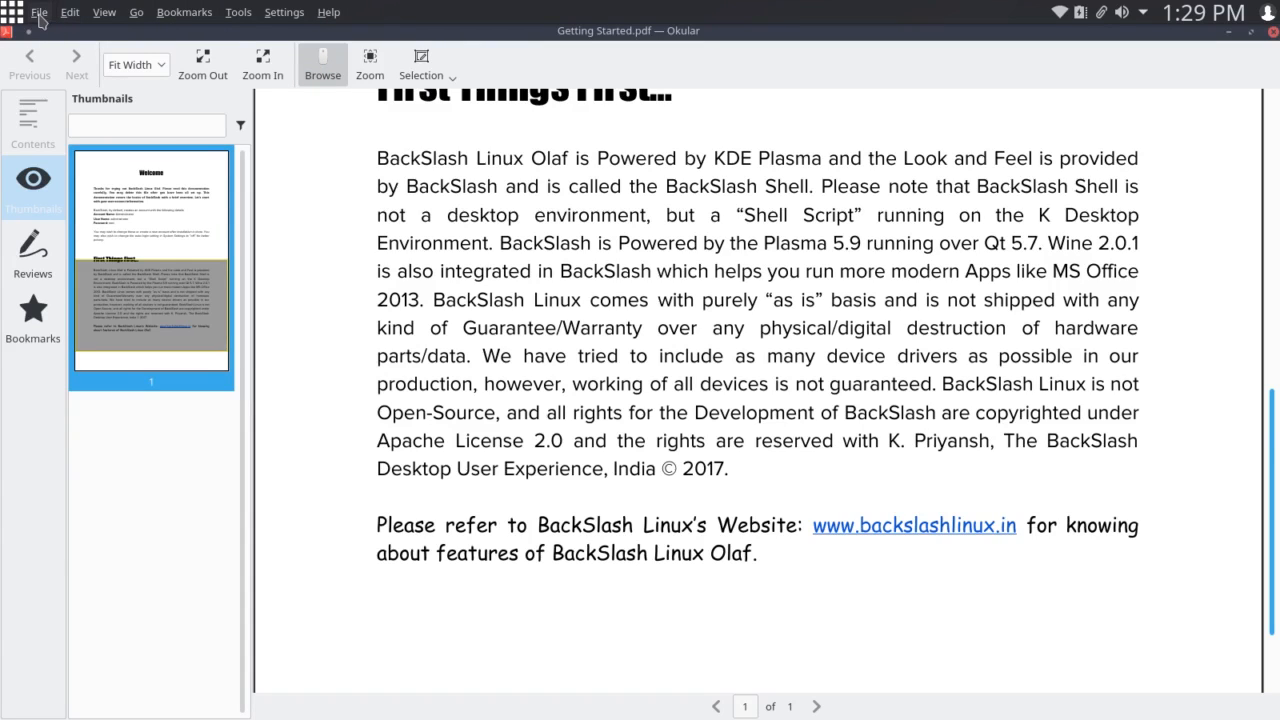
left_click(104, 12)
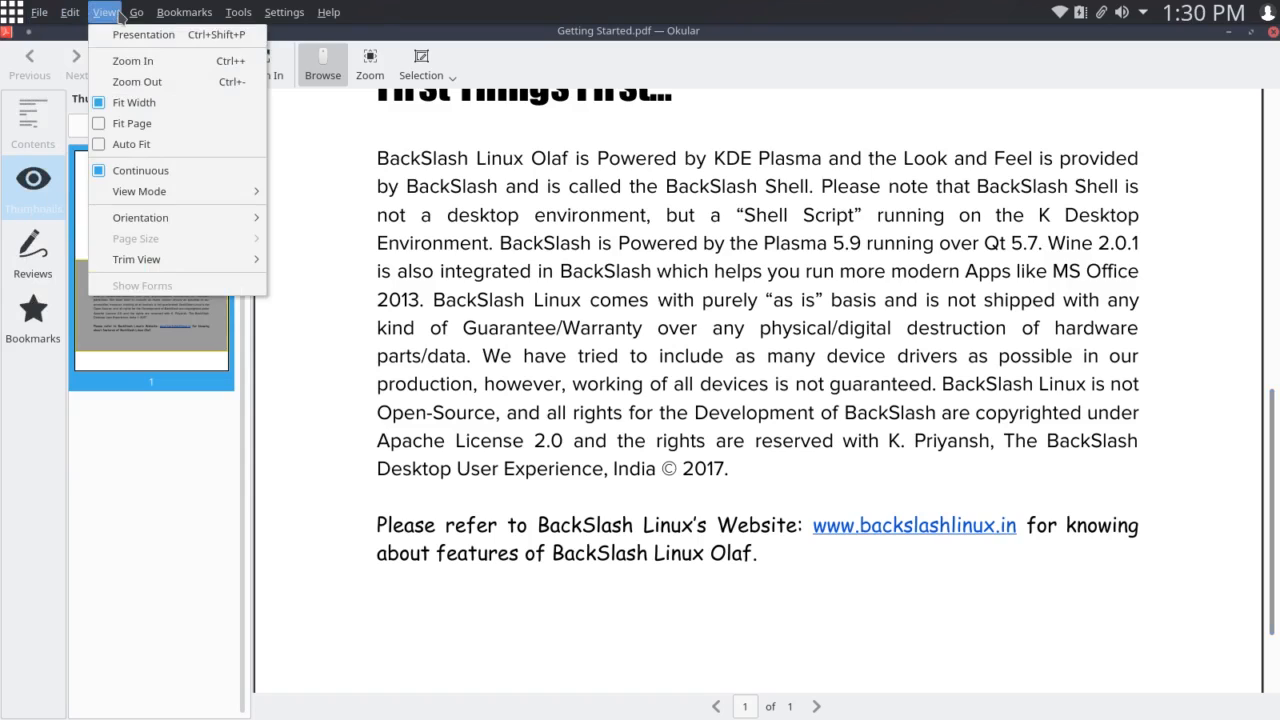
left_click(238, 12)
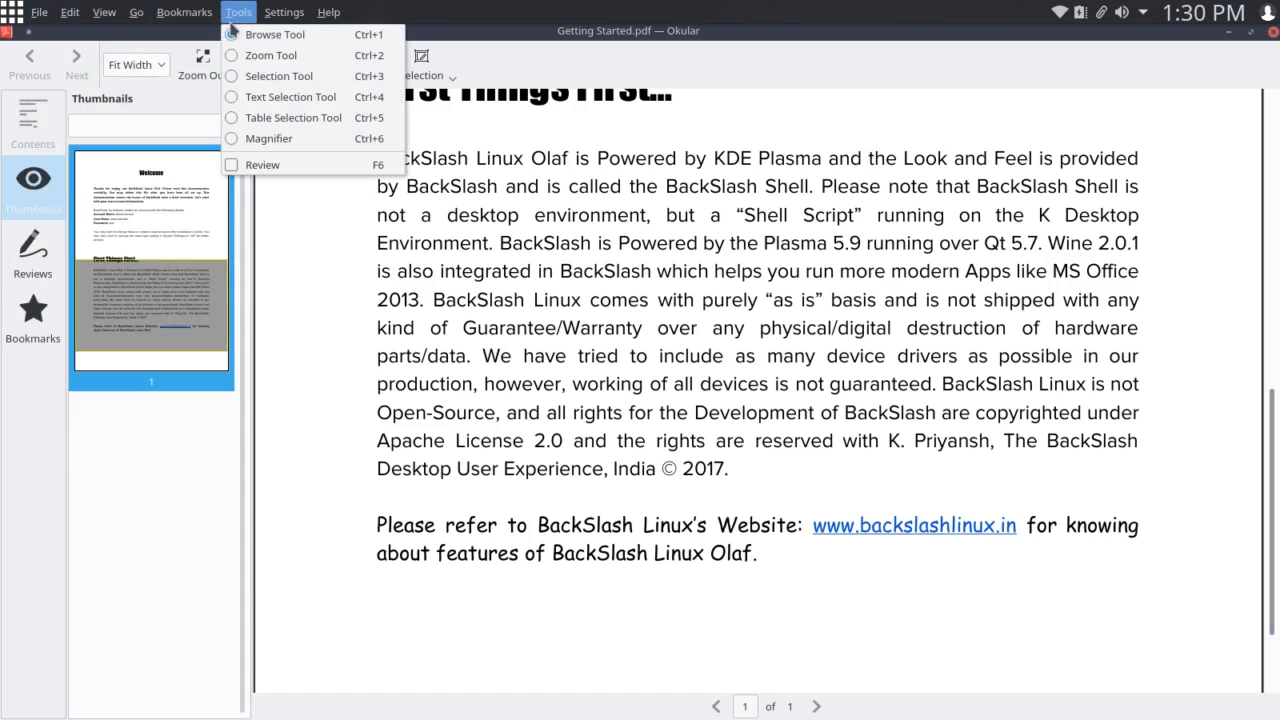
left_click(284, 12)
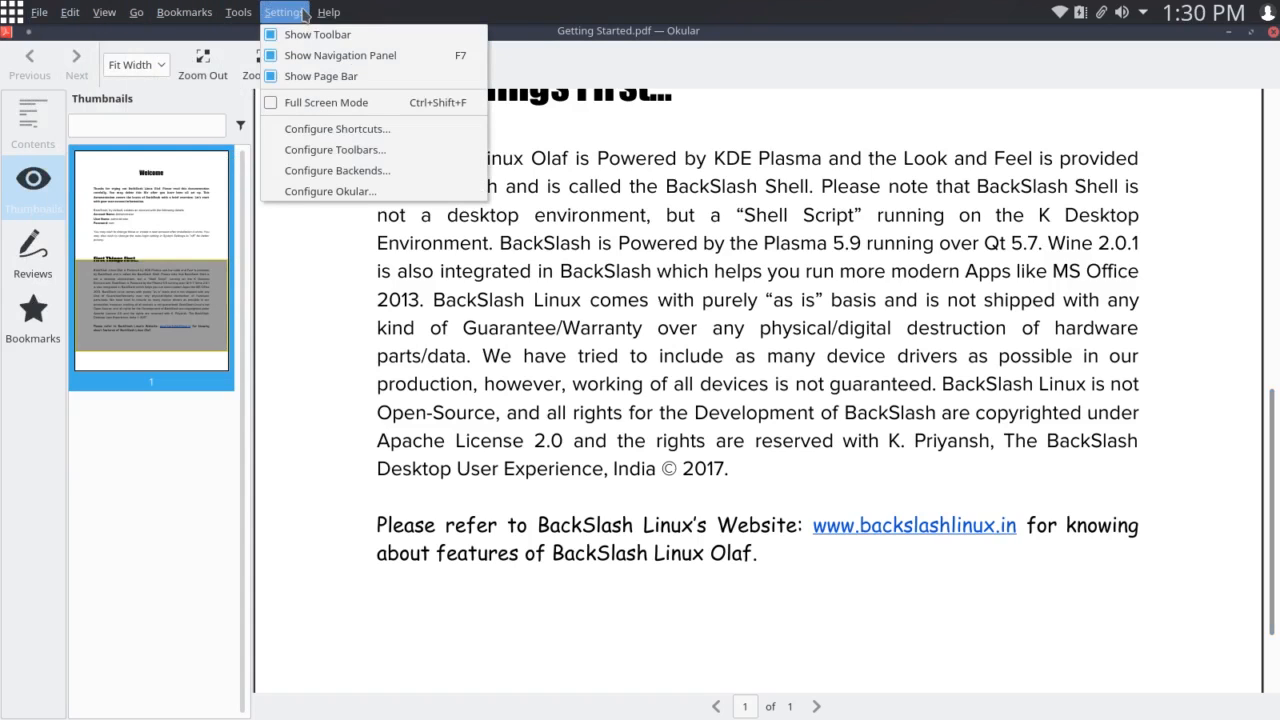
left_click(328, 12)
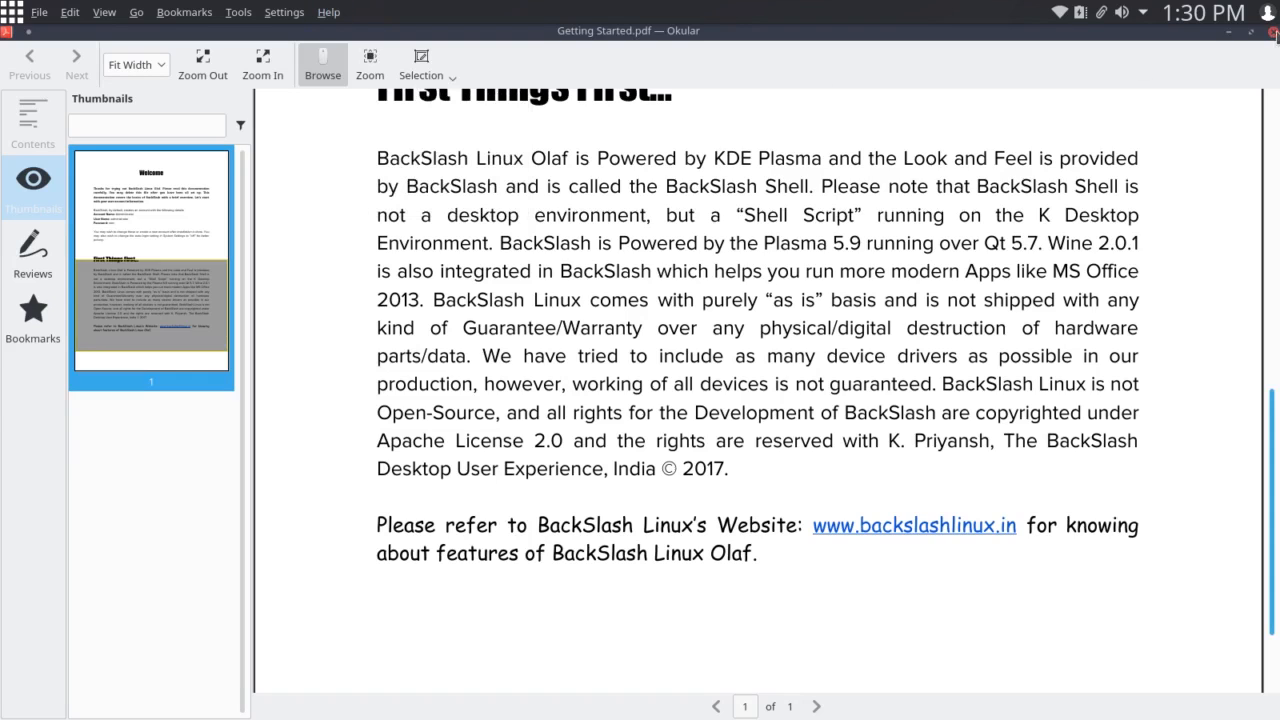
- Close the Okular window showing the Getting Started PDF
left_click(1274, 32)
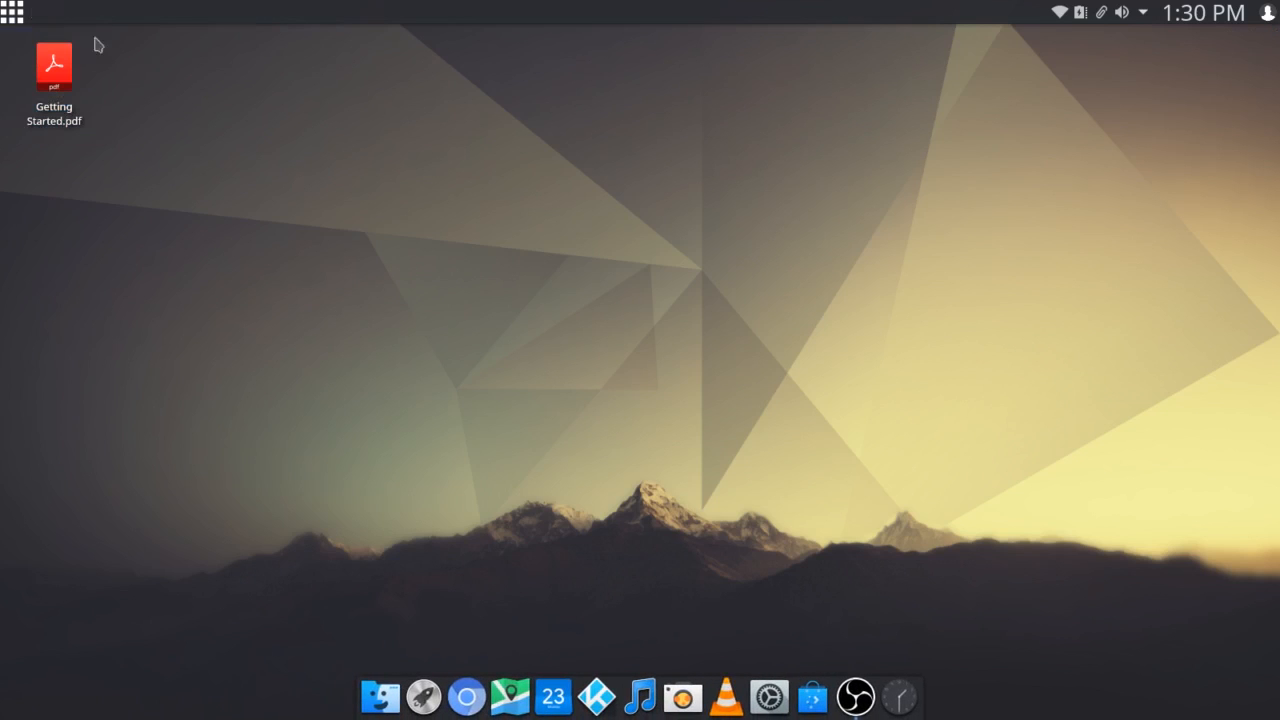
mouse_move(425, 24)
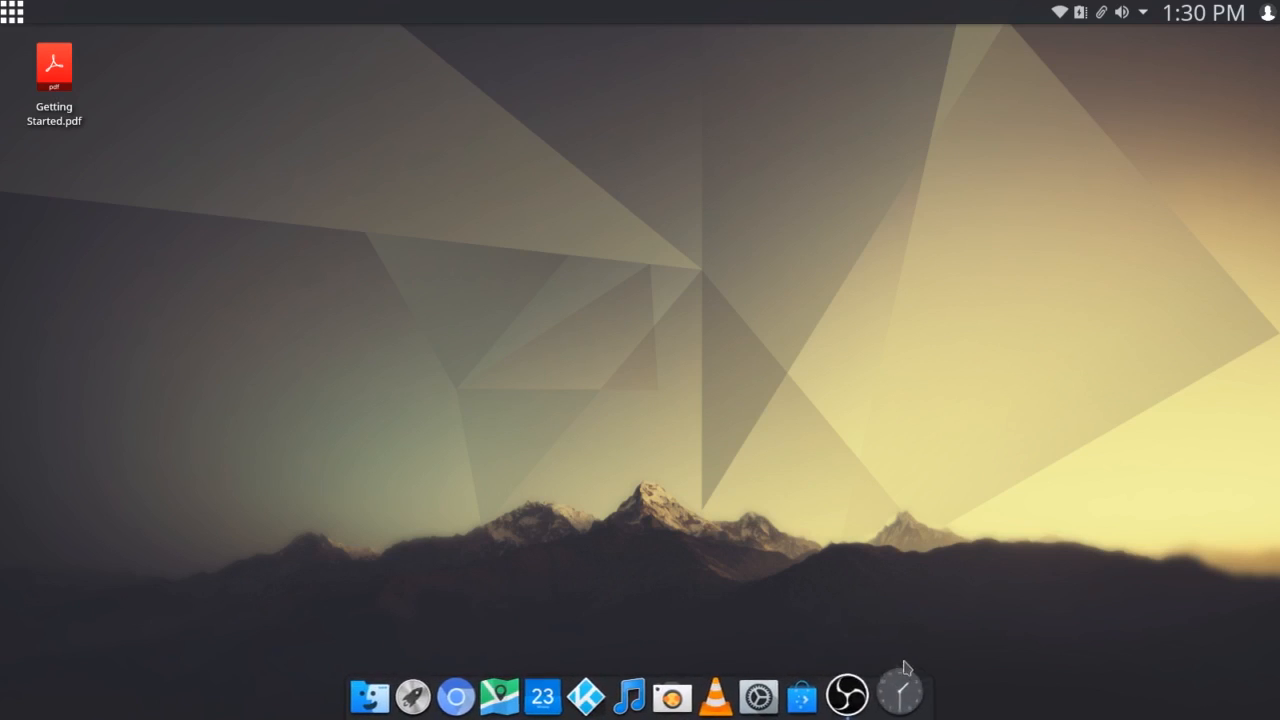
mouse_move(773, 630)
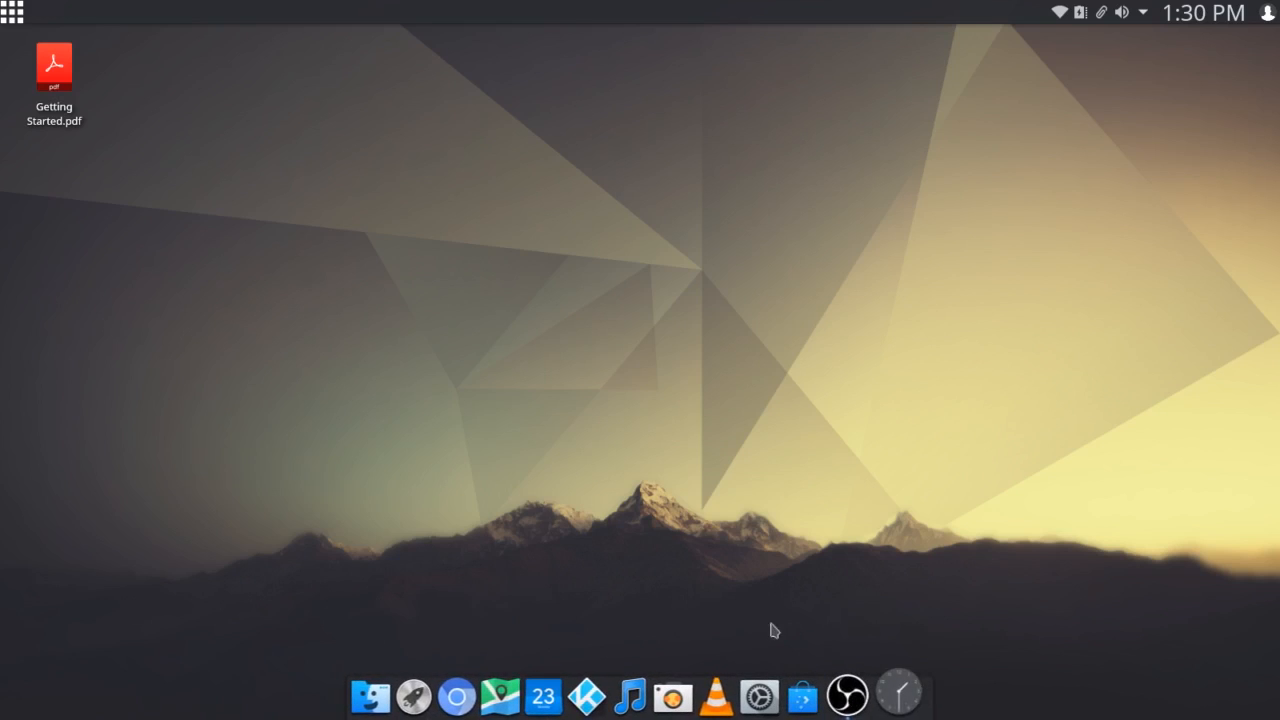
mouse_move(655, 642)
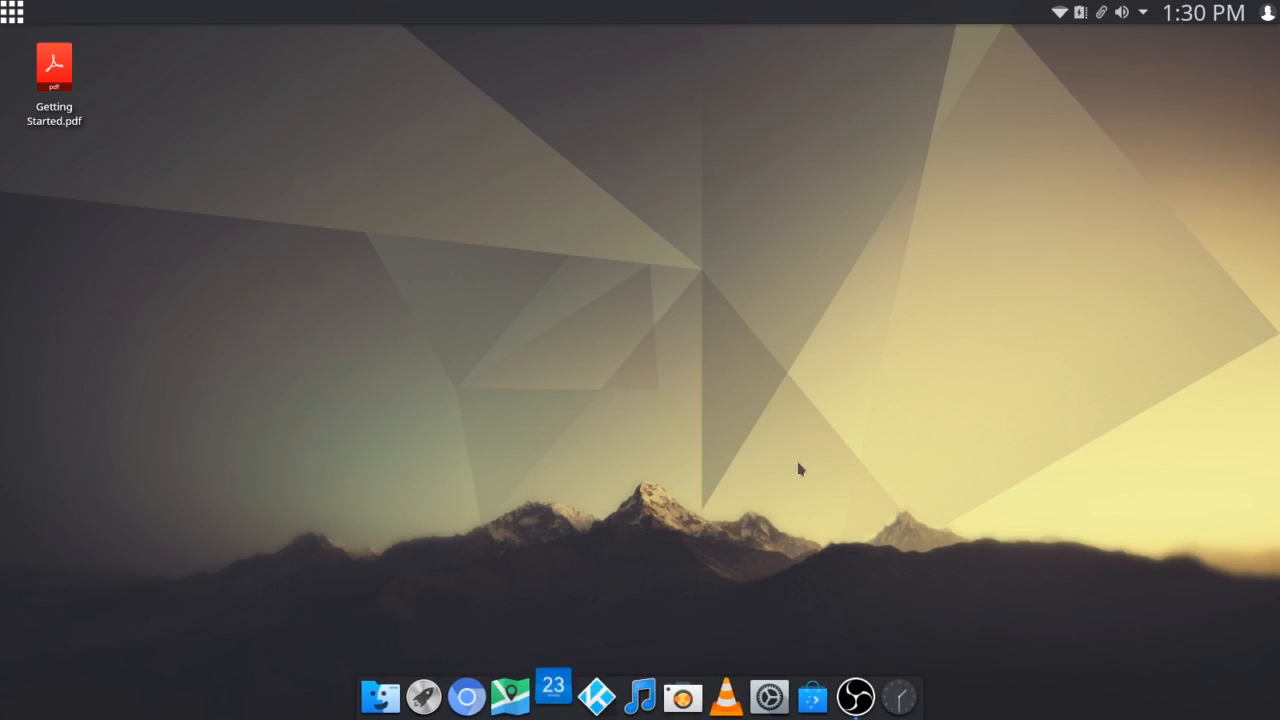
left_click(553, 697)
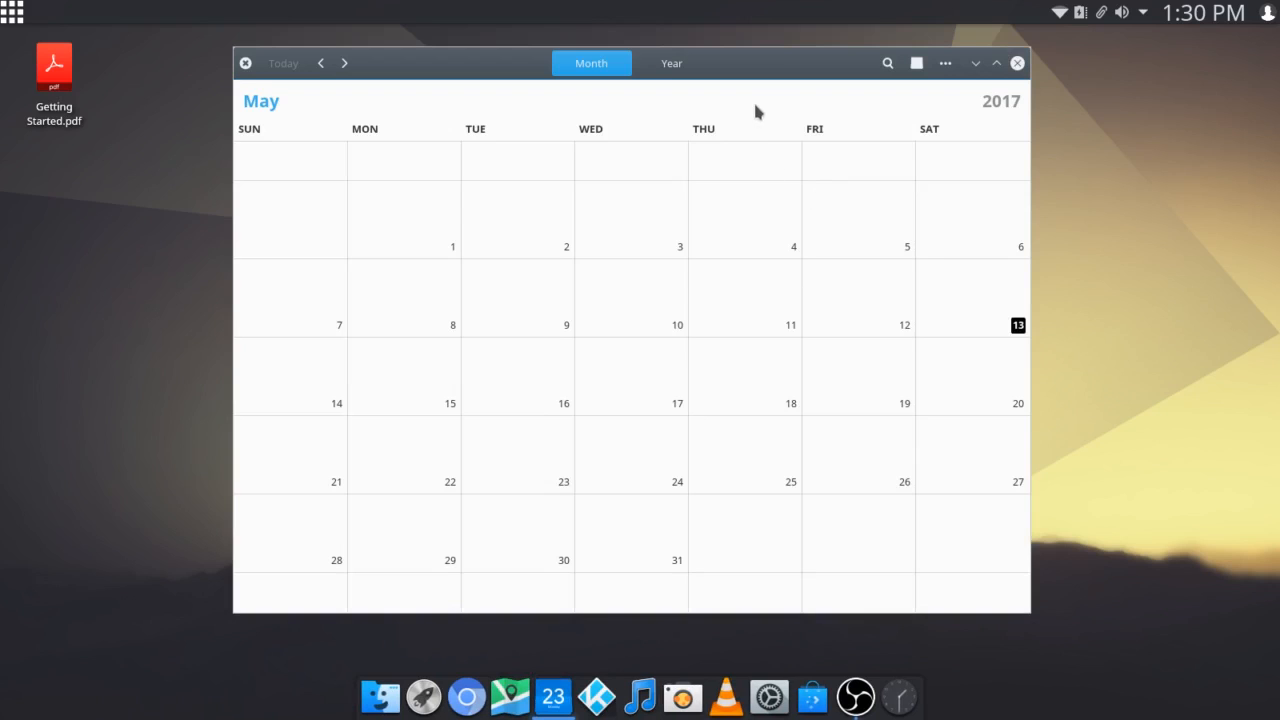
mouse_move(249, 71)
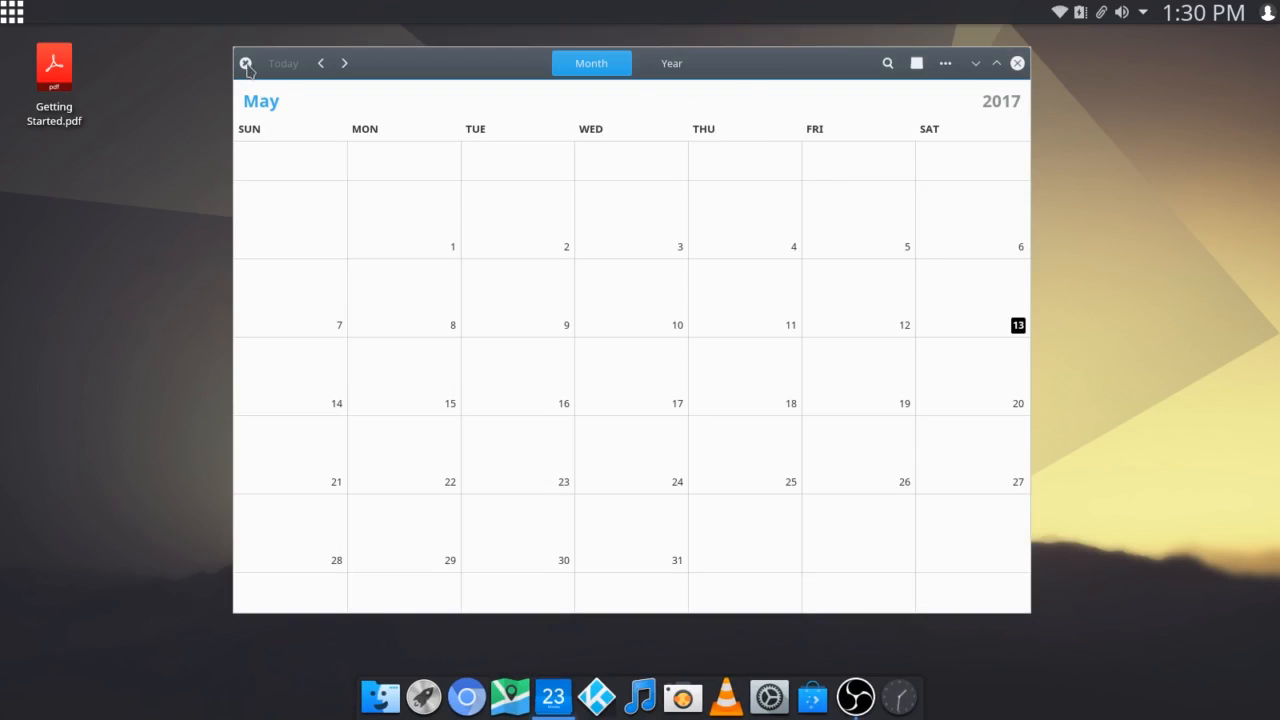
left_click(246, 63)
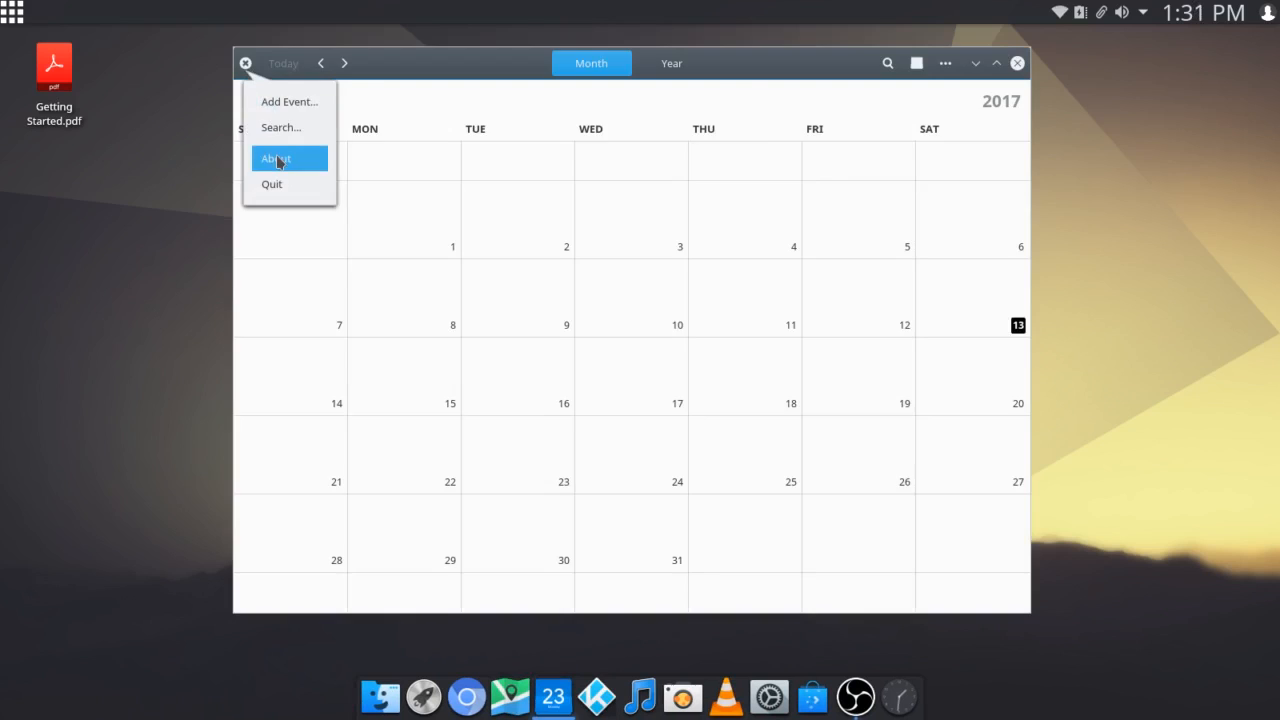
left_click(276, 158)
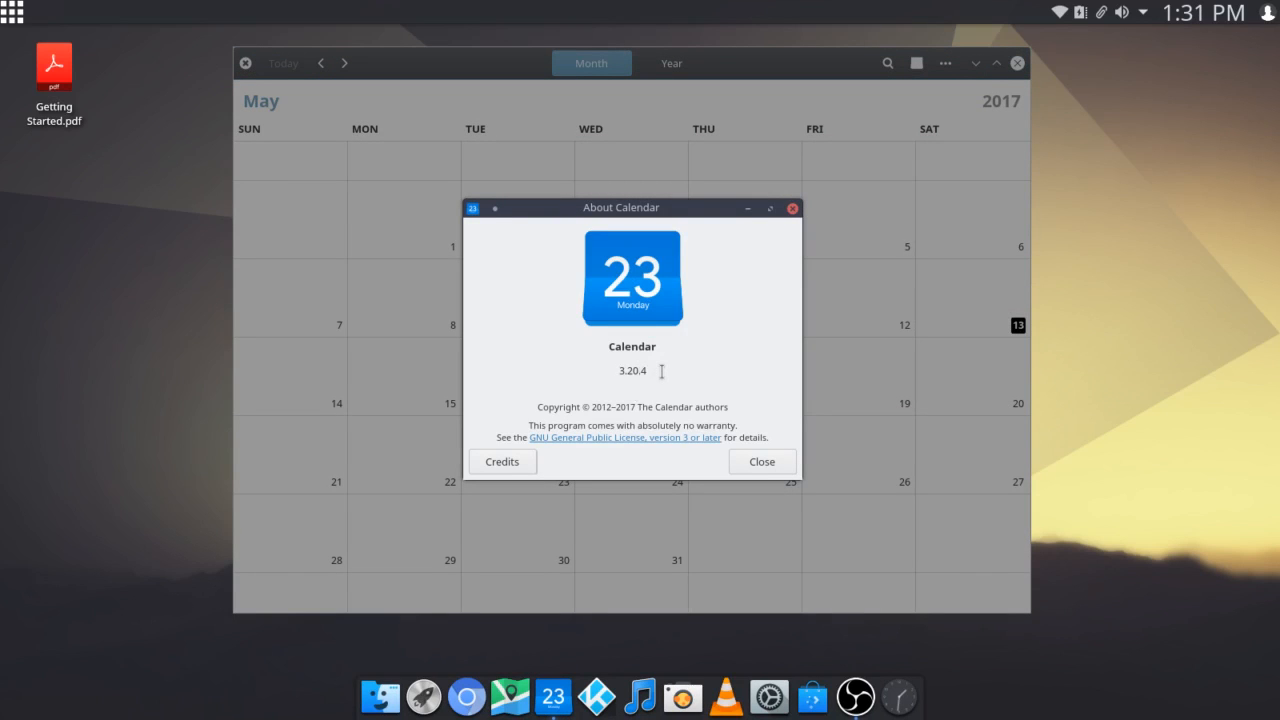
left_click(761, 461)
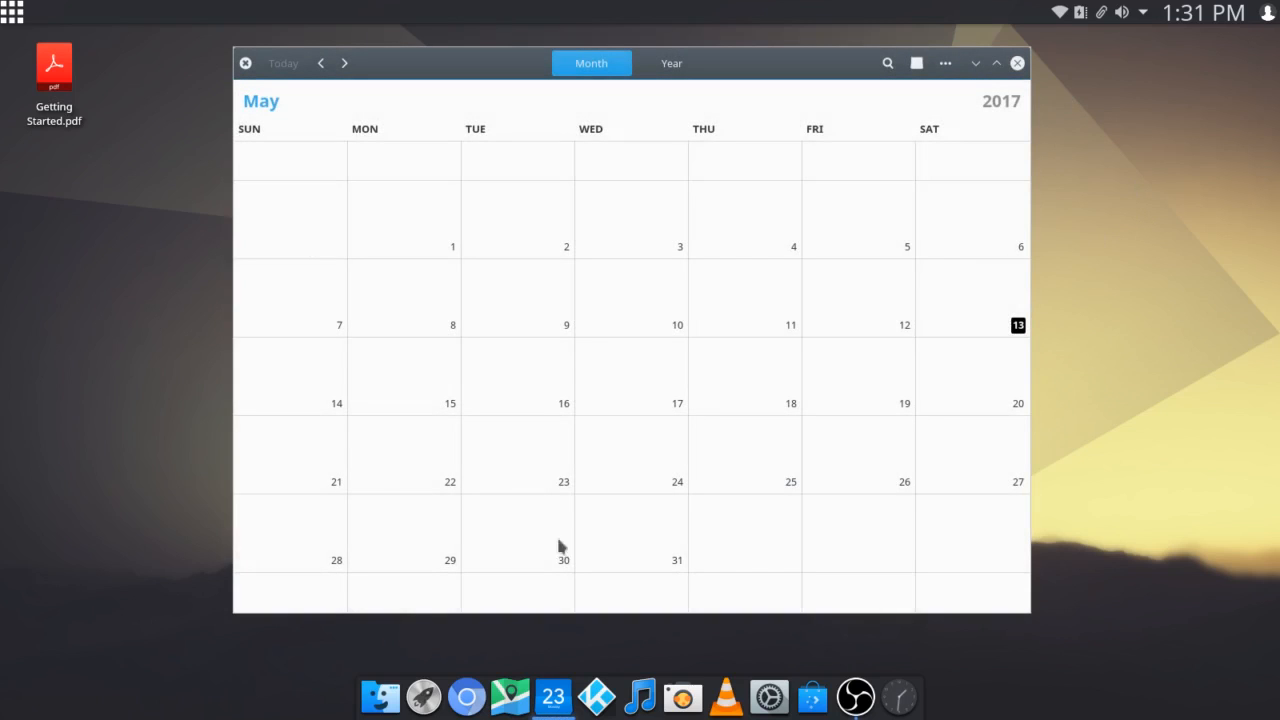
mouse_move(922, 229)
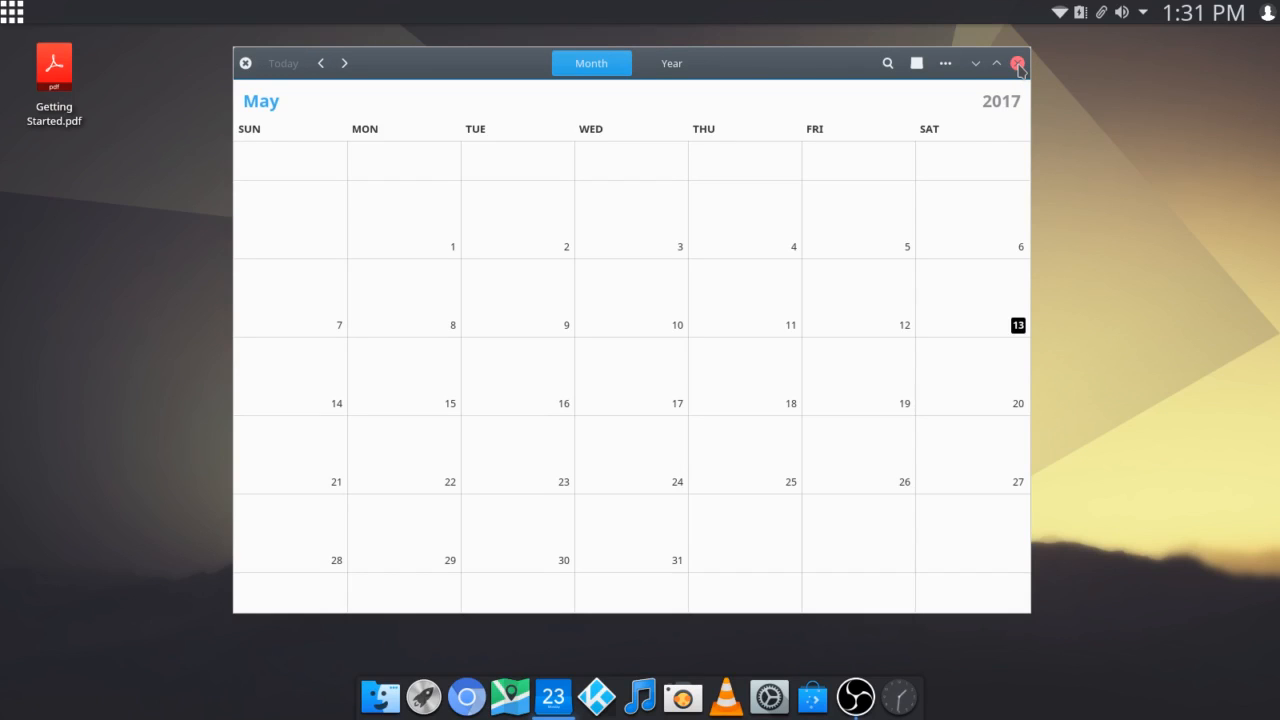
left_click(1017, 63)
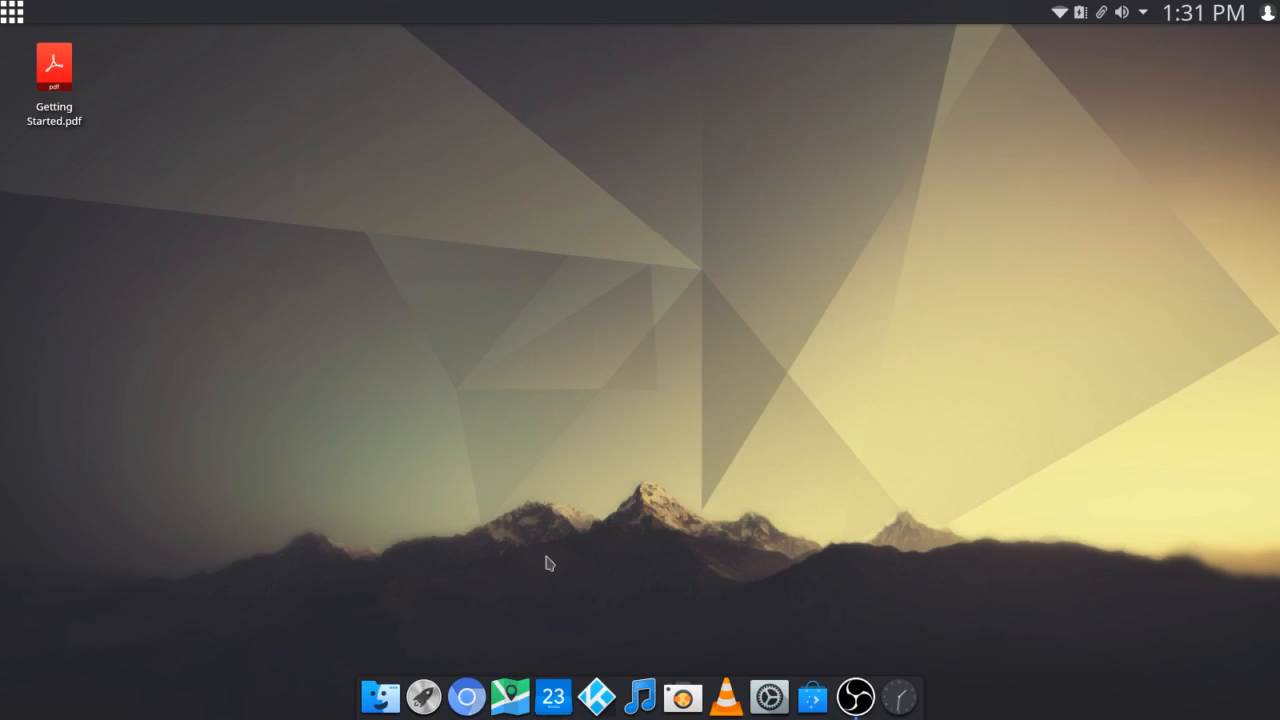
mouse_move(636, 351)
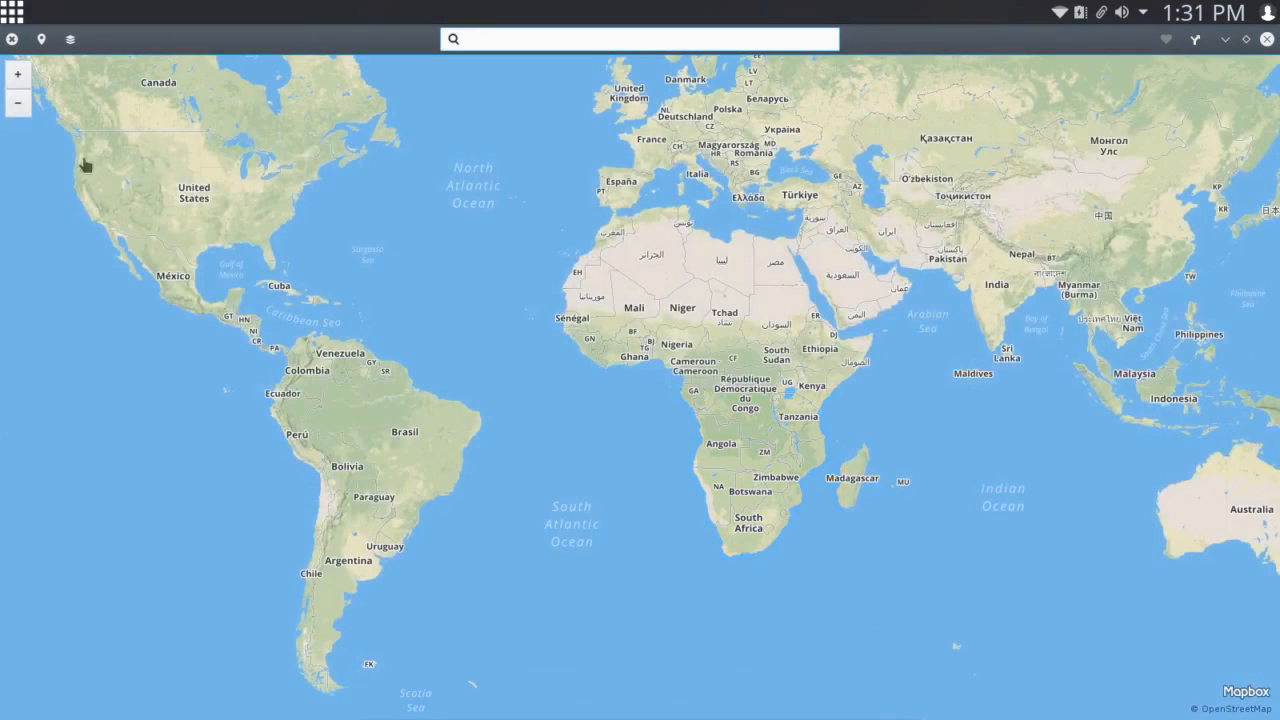
left_click(11, 39)
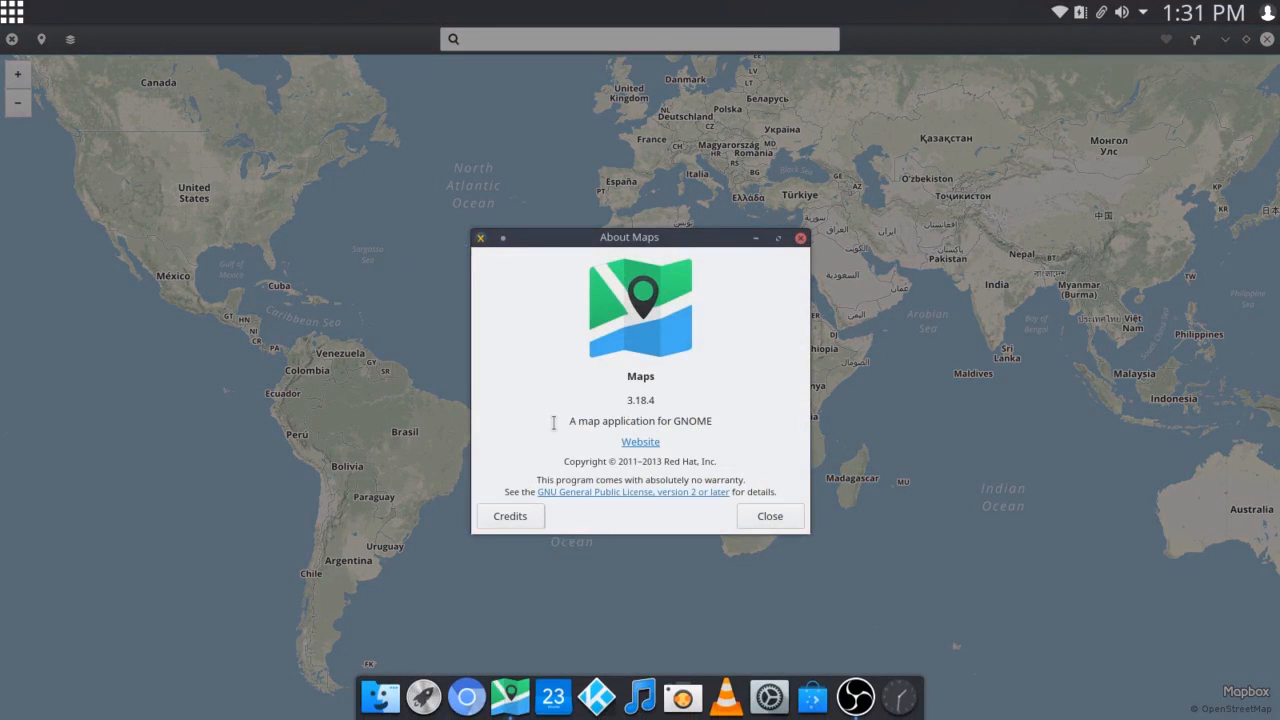
mouse_move(672, 403)
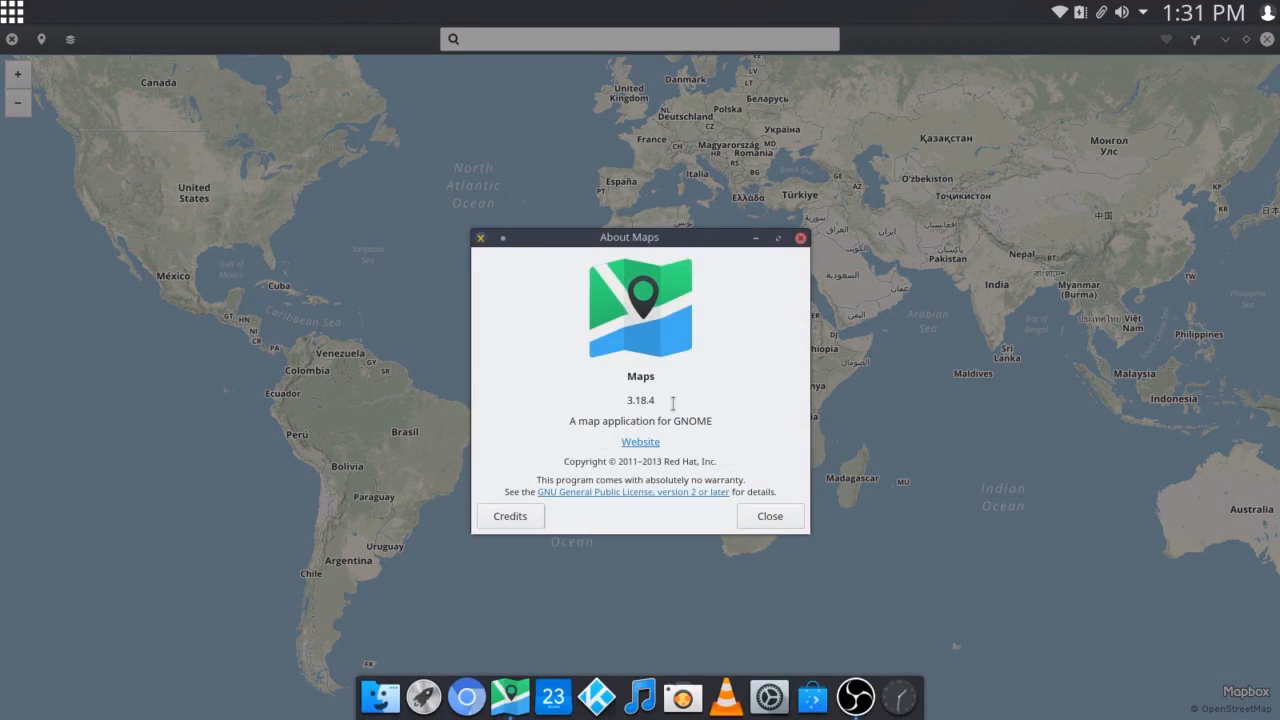
left_click(769, 516)
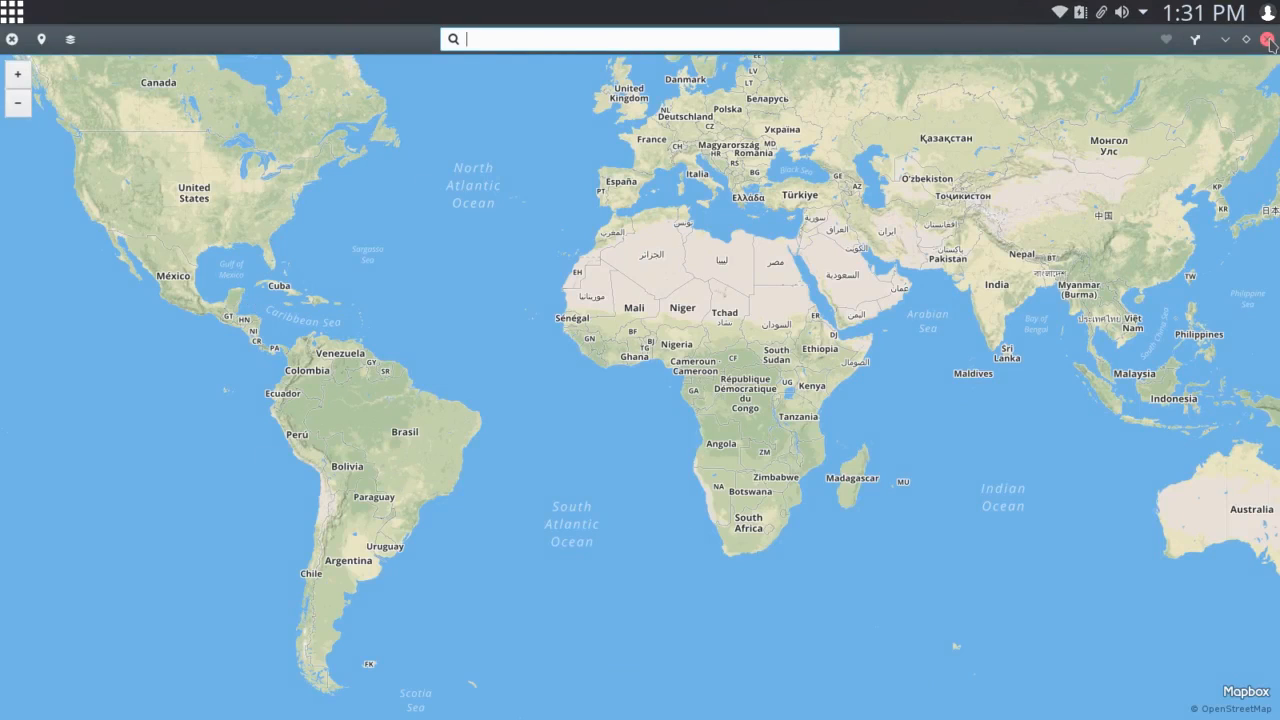
left_click(1270, 39)
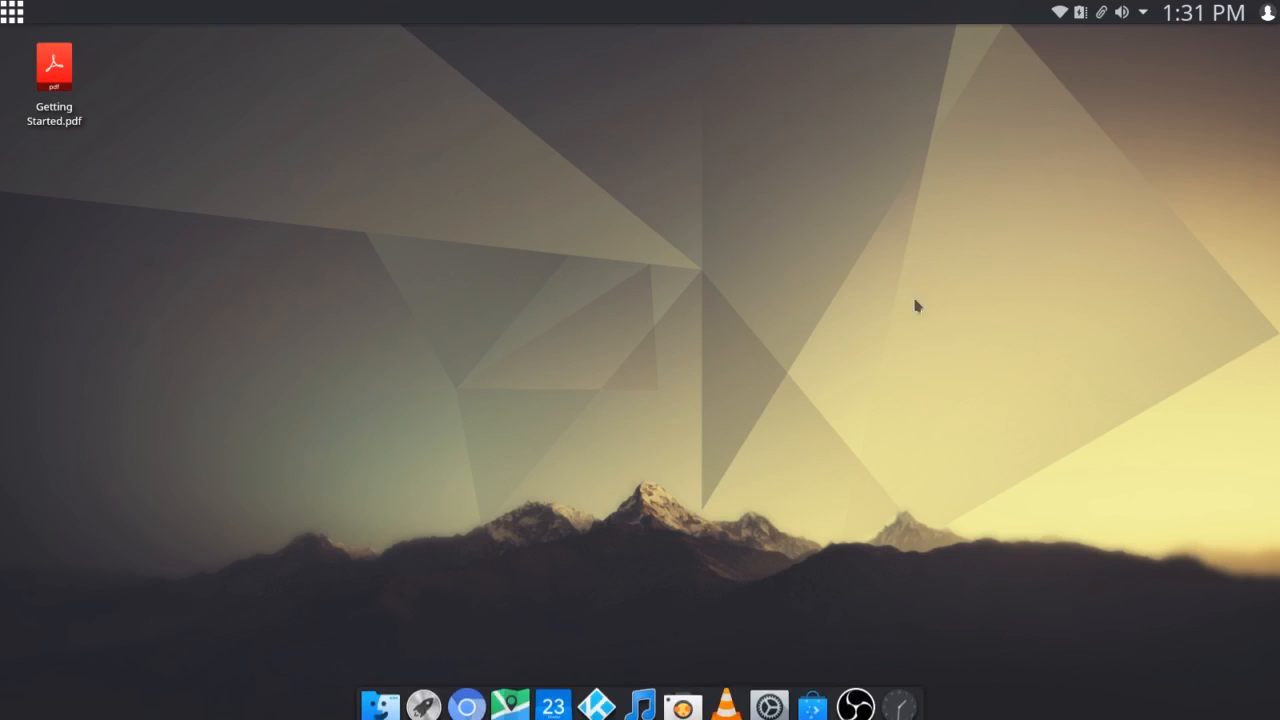
mouse_move(825, 387)
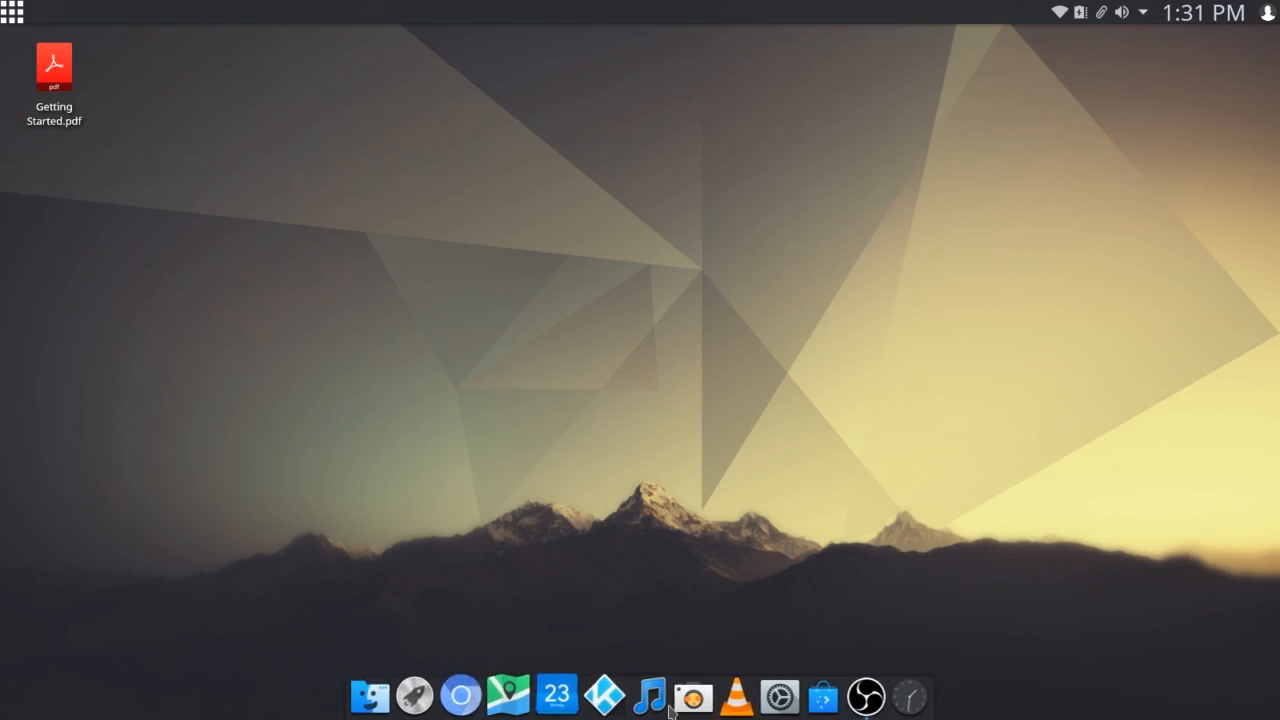
mouse_move(707, 566)
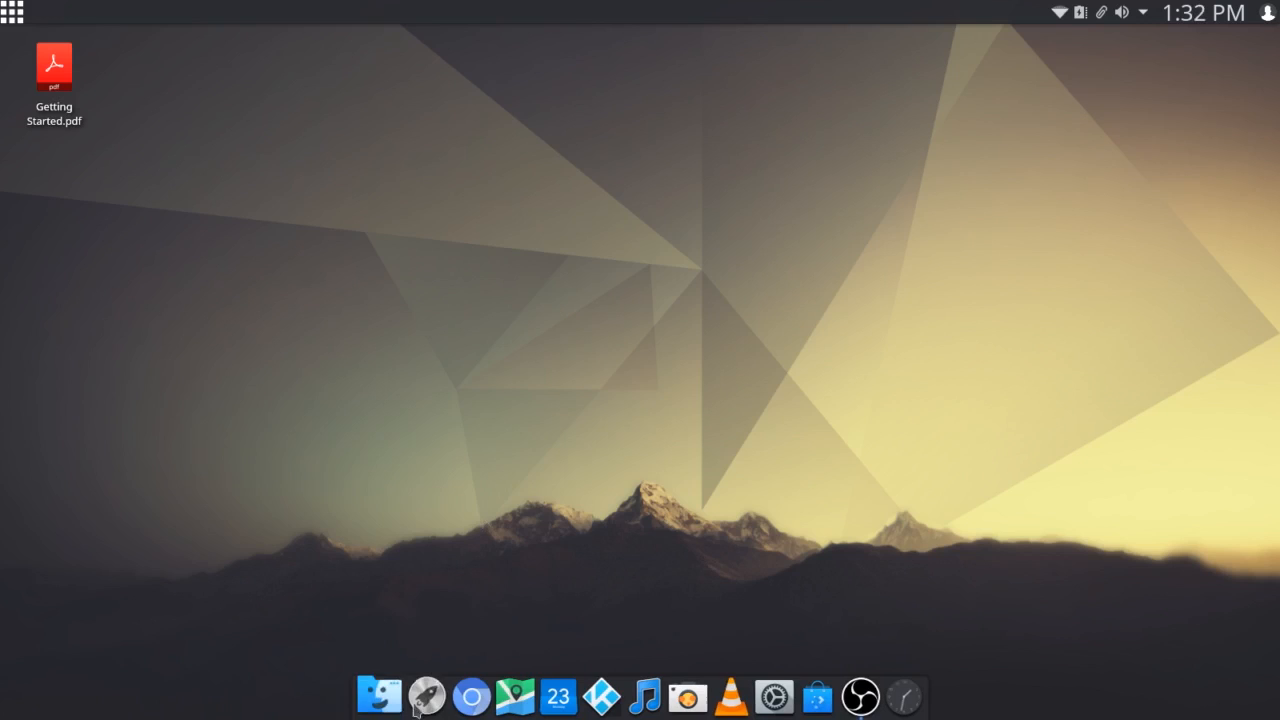
mouse_move(830, 538)
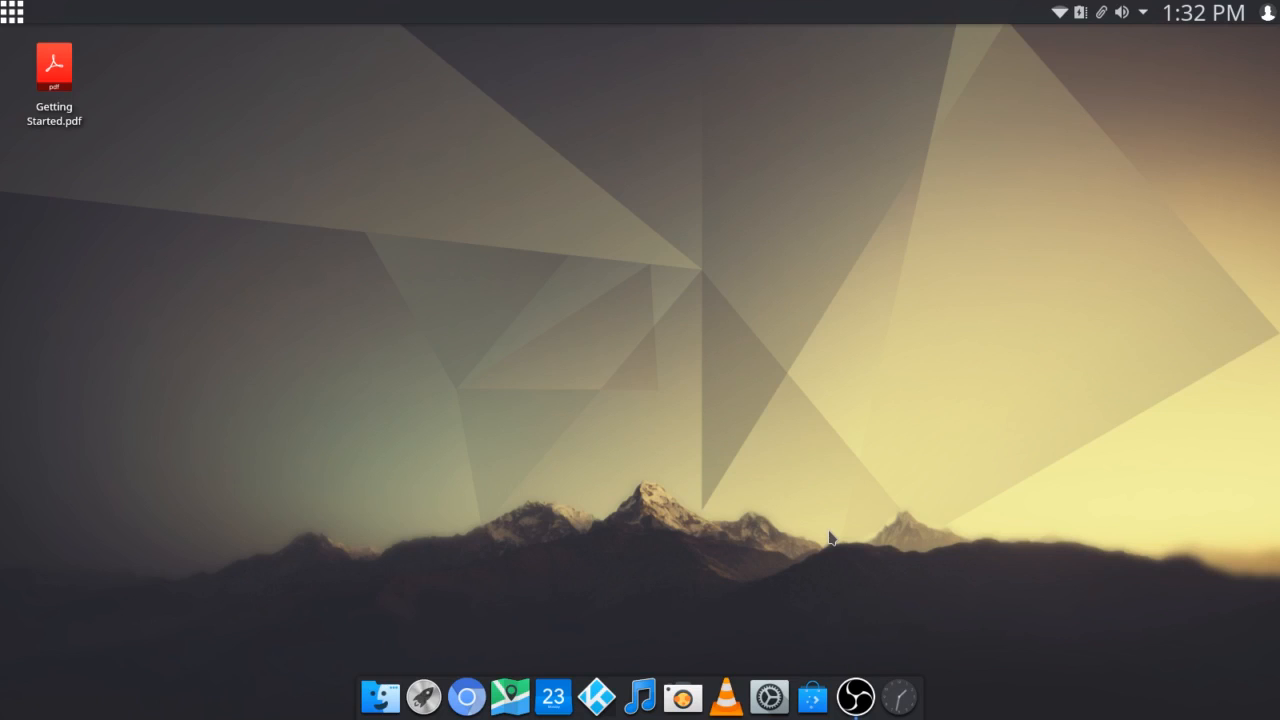
mouse_move(335, 254)
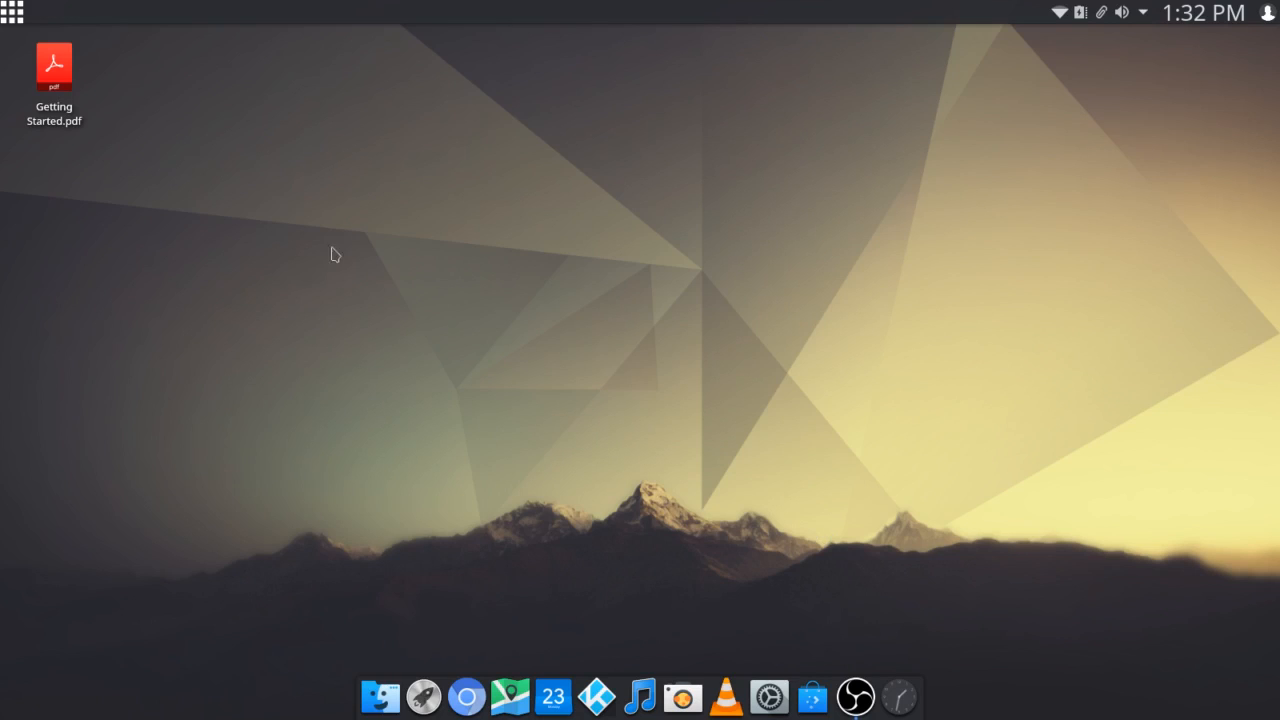
mouse_move(428, 675)
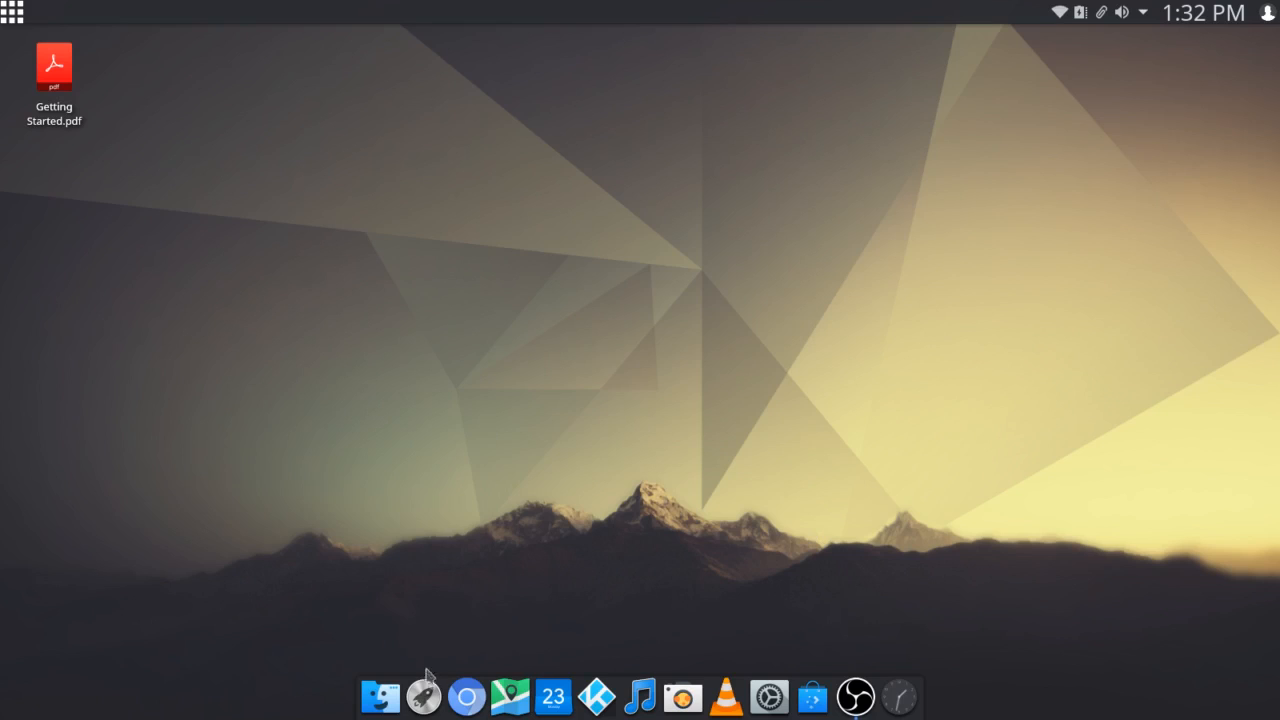
mouse_move(57, 18)
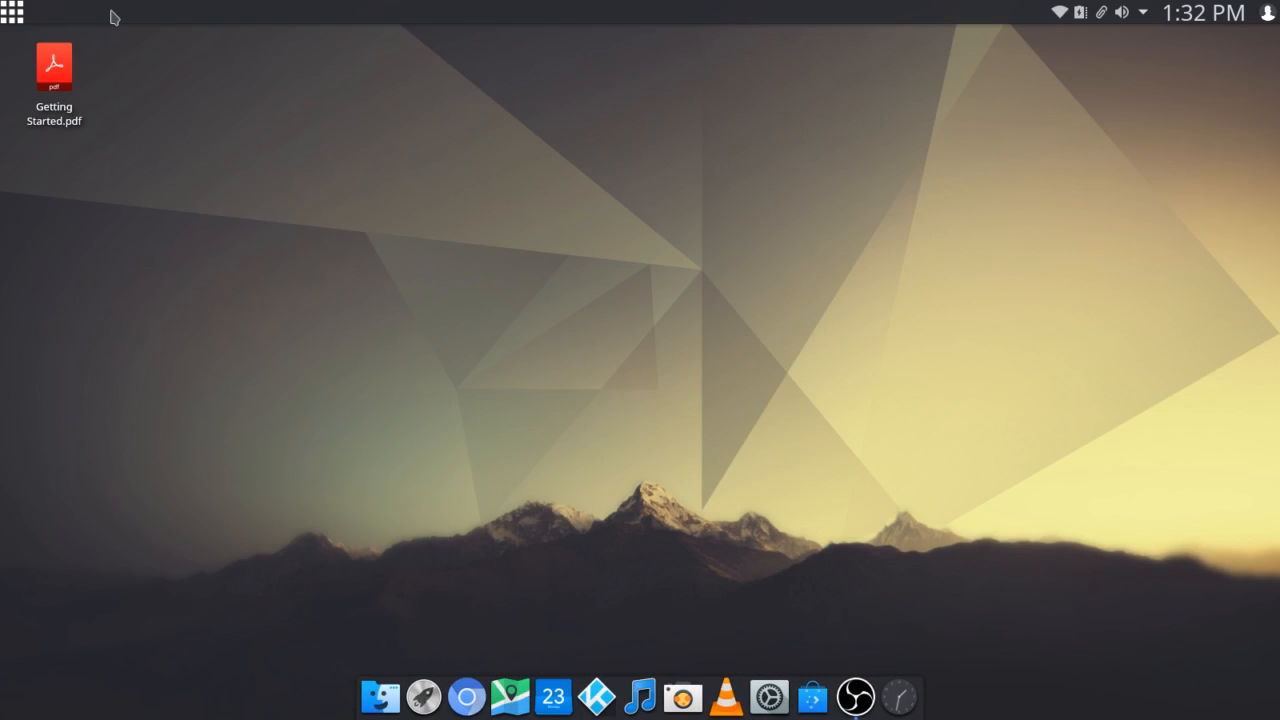
mouse_move(760, 24)
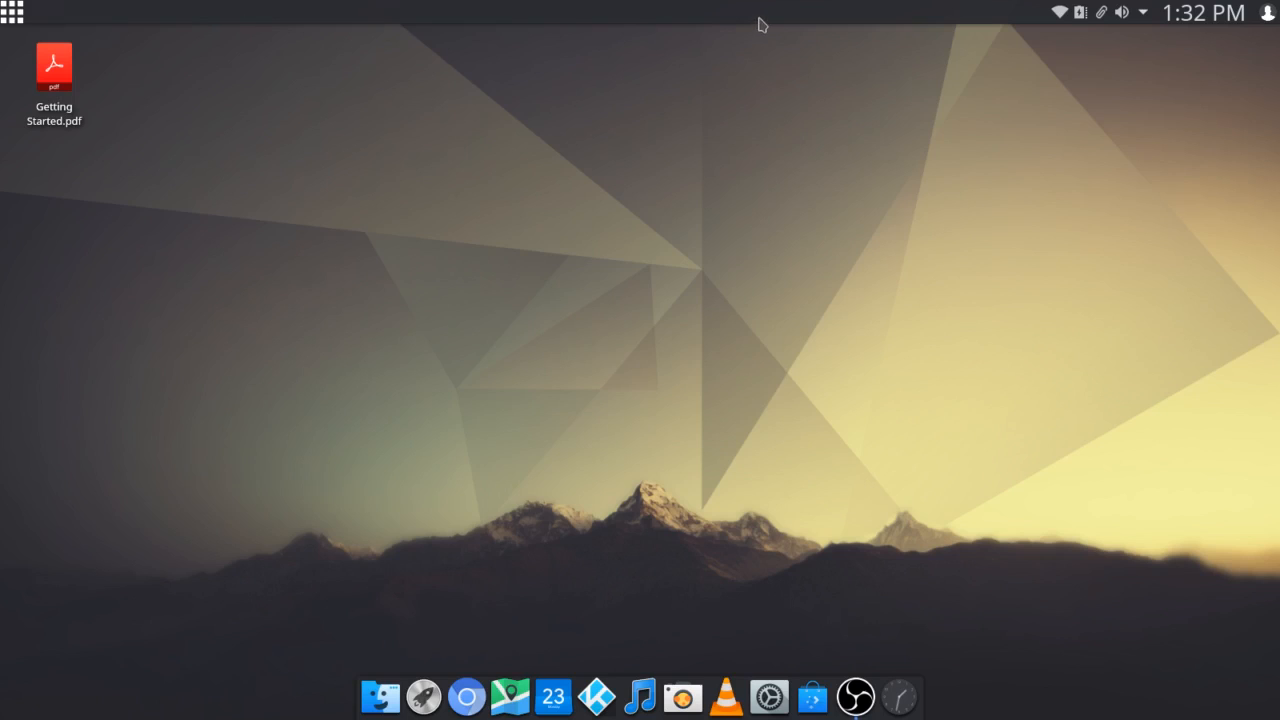
right_click(760, 20)
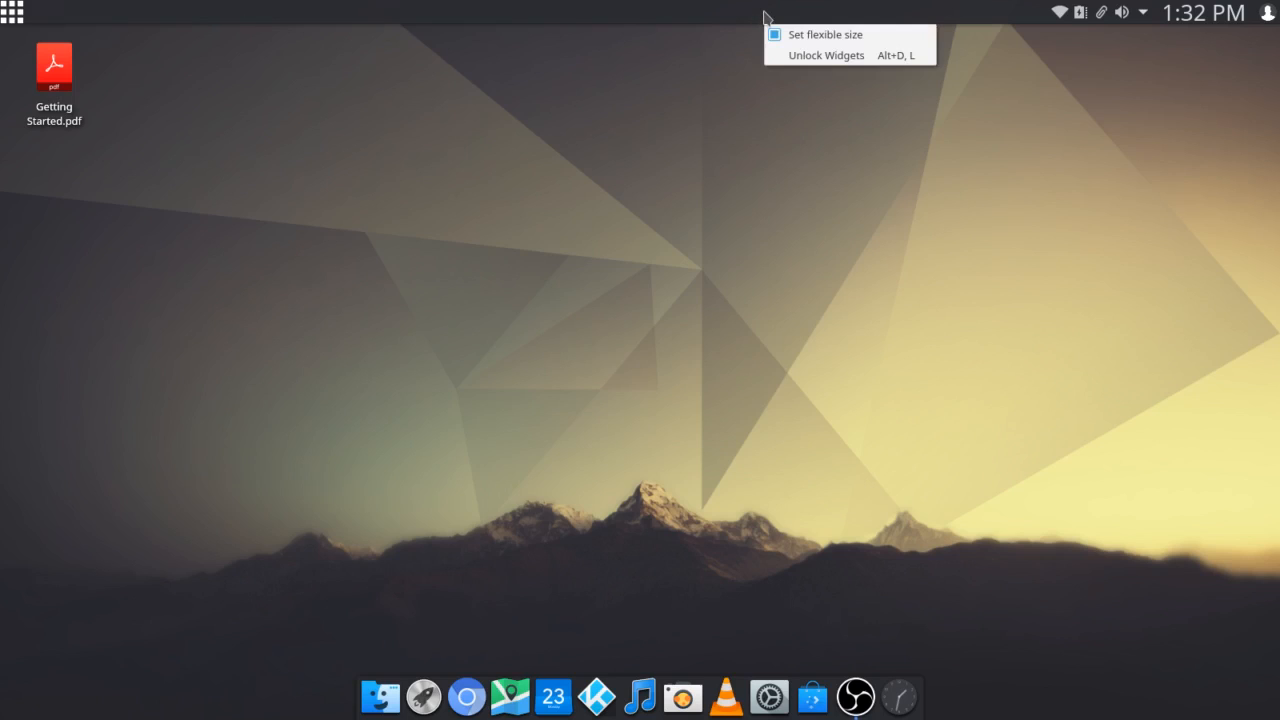
mouse_move(825, 55)
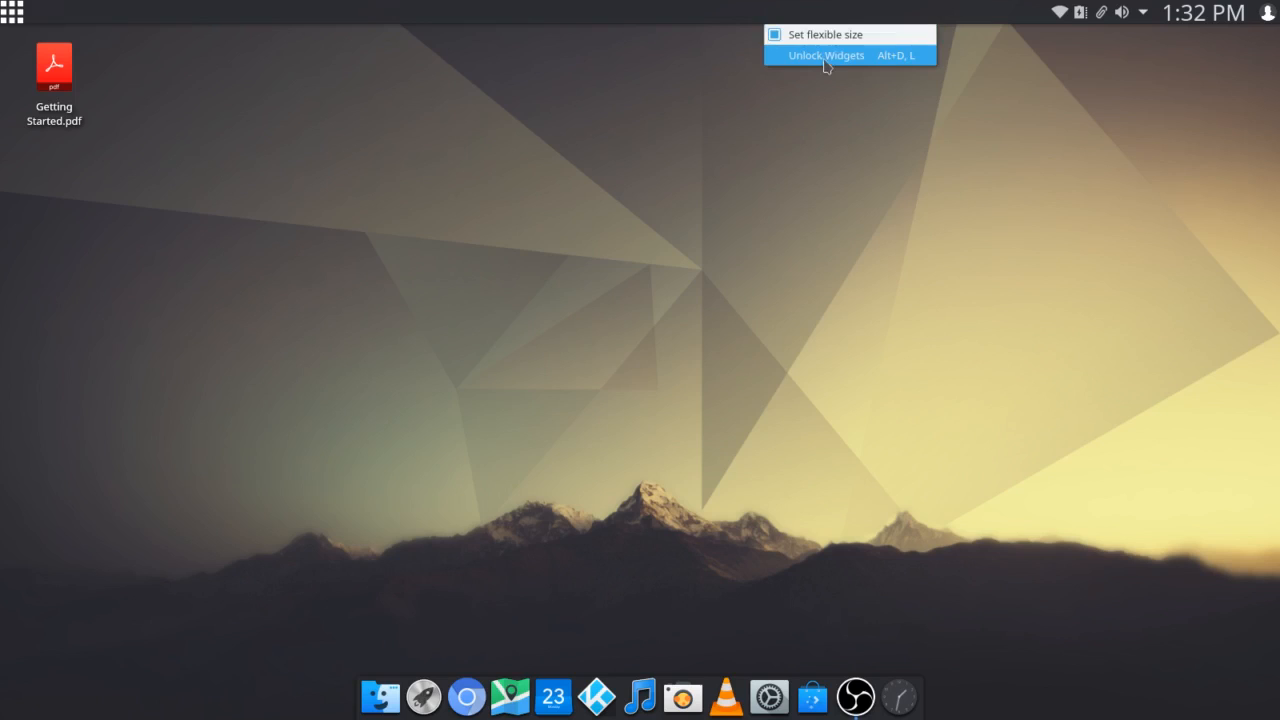
left_click(826, 55)
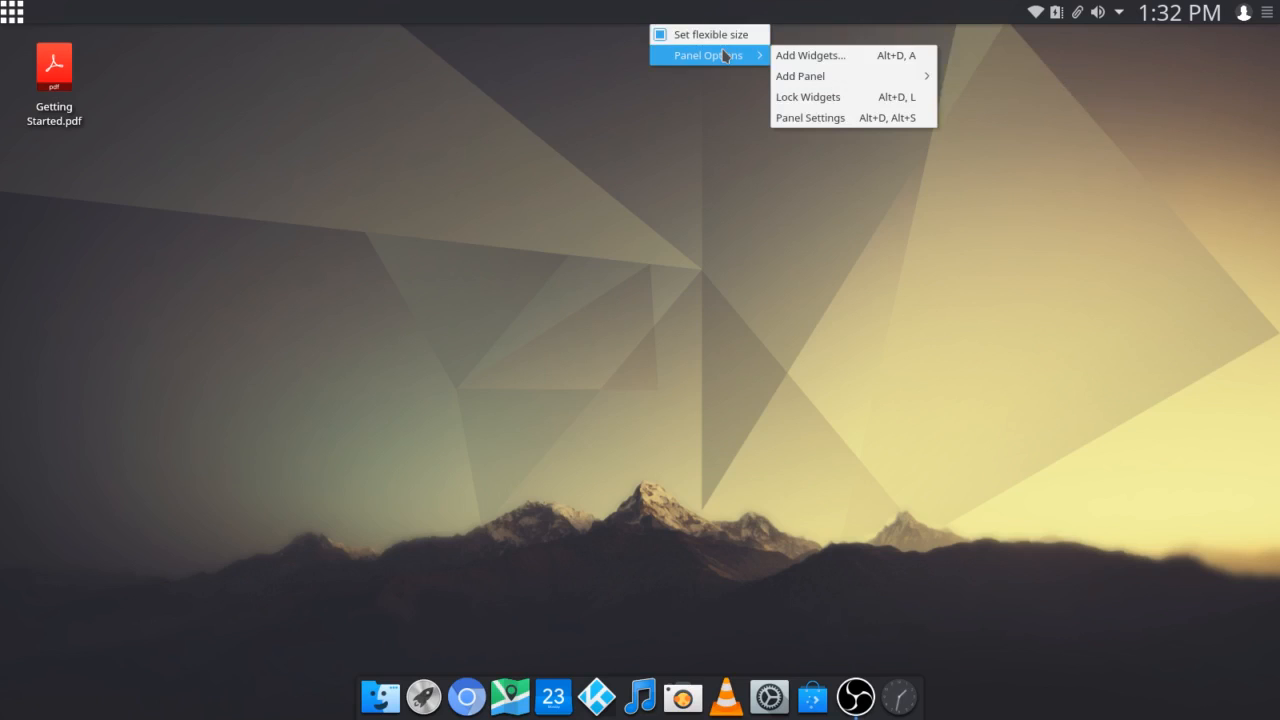
left_click(810, 117)
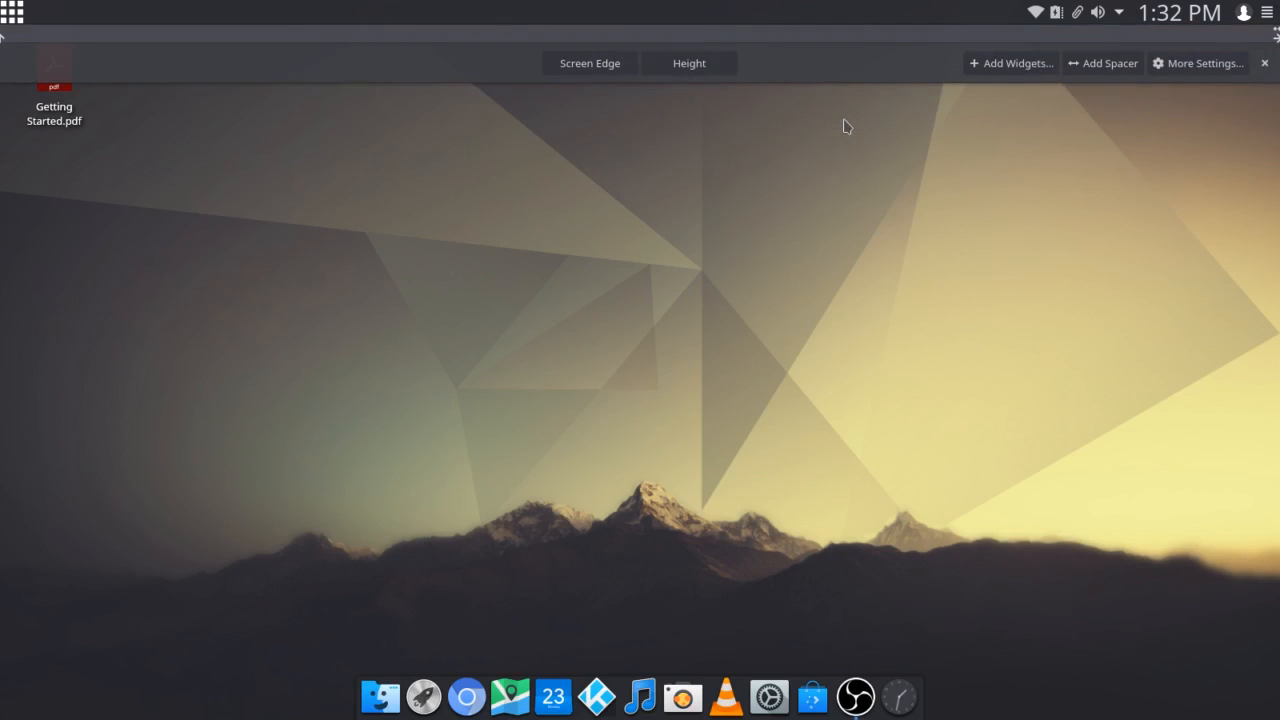
left_click(688, 67)
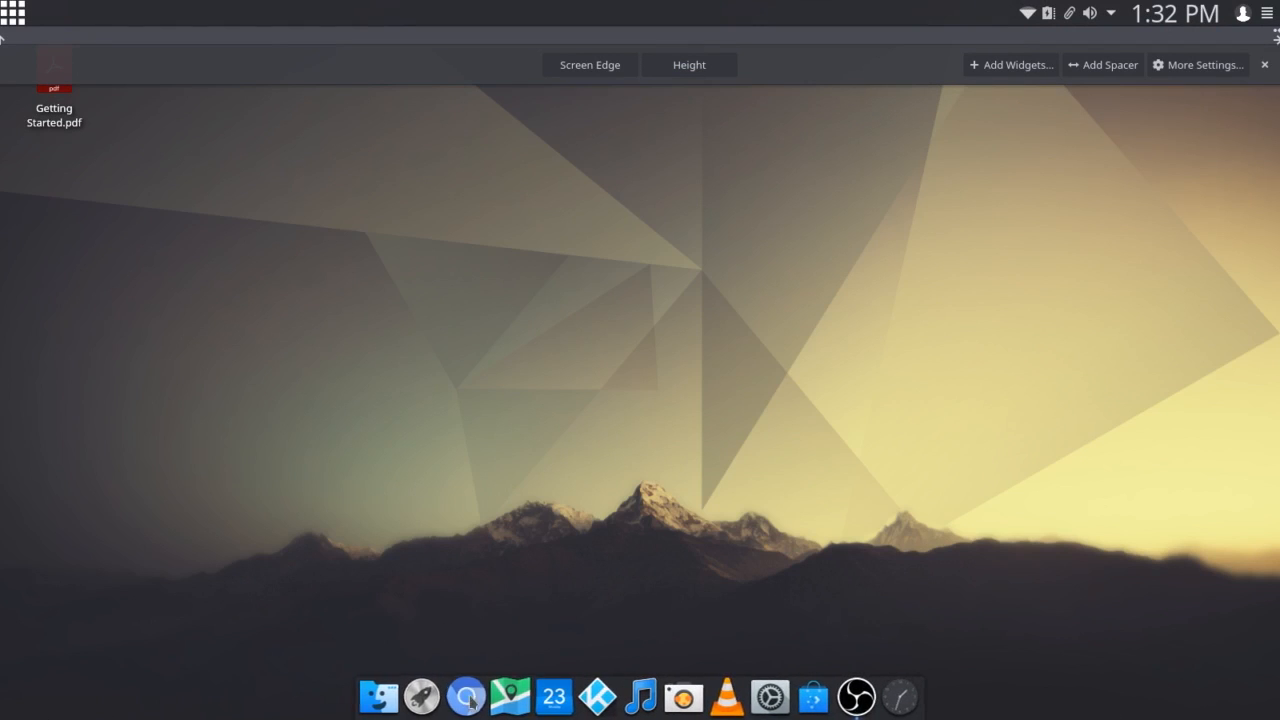
mouse_move(585, 130)
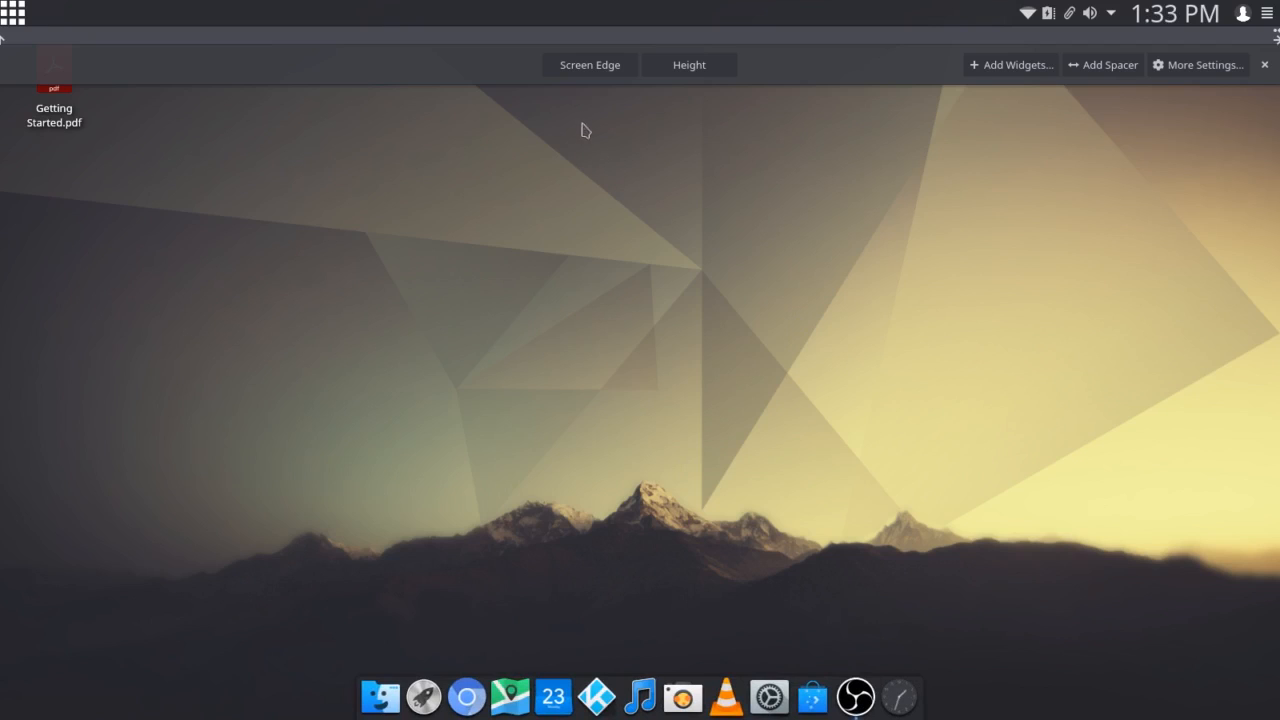
left_click(1264, 64)
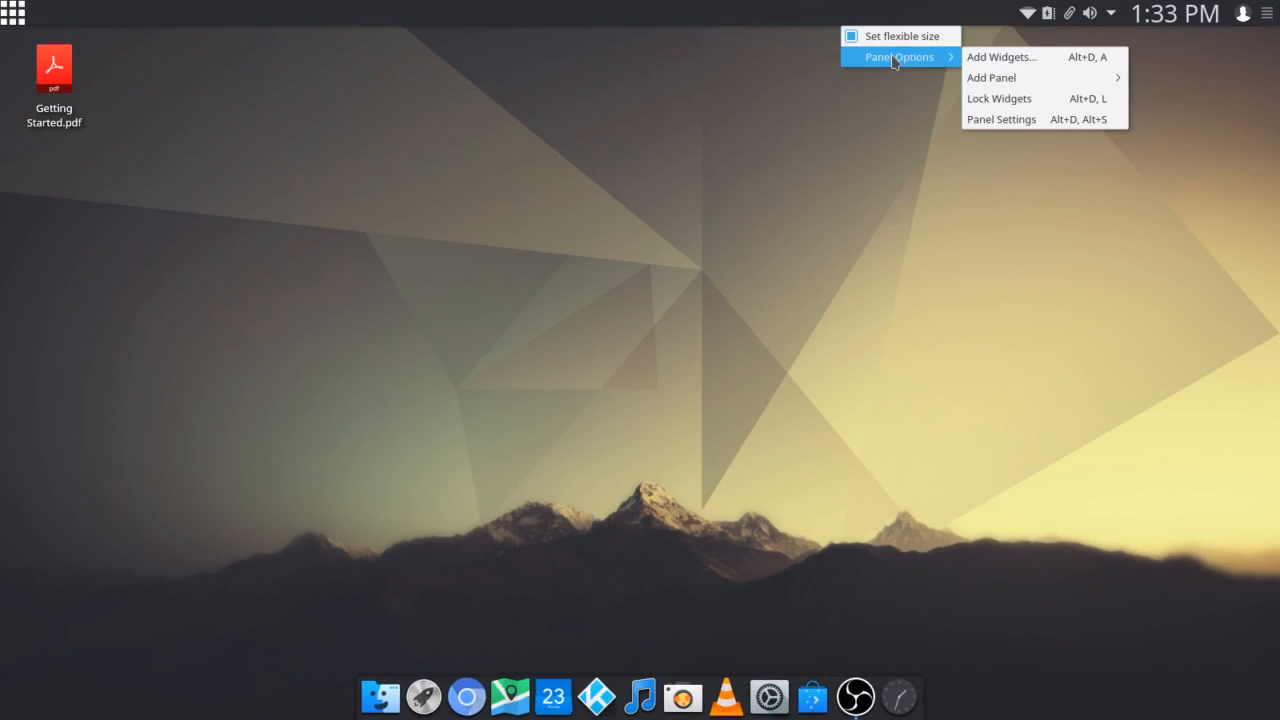
mouse_move(1018, 98)
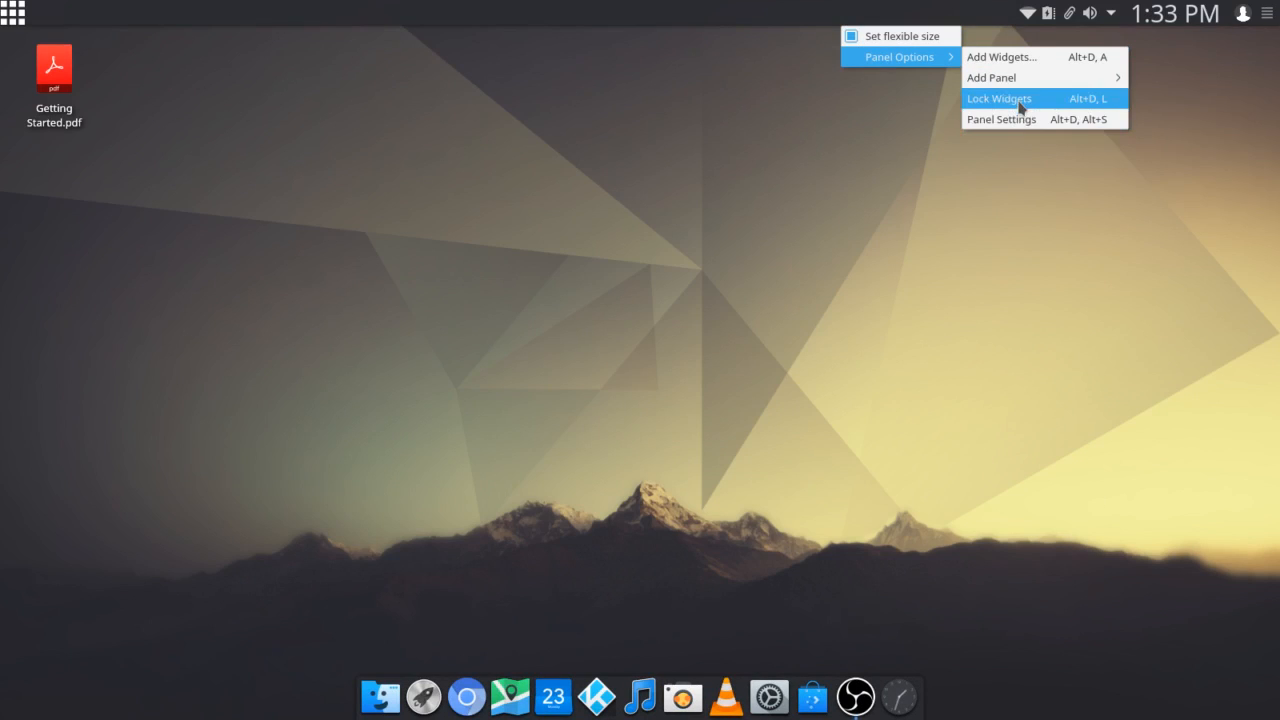
left_click(998, 98)
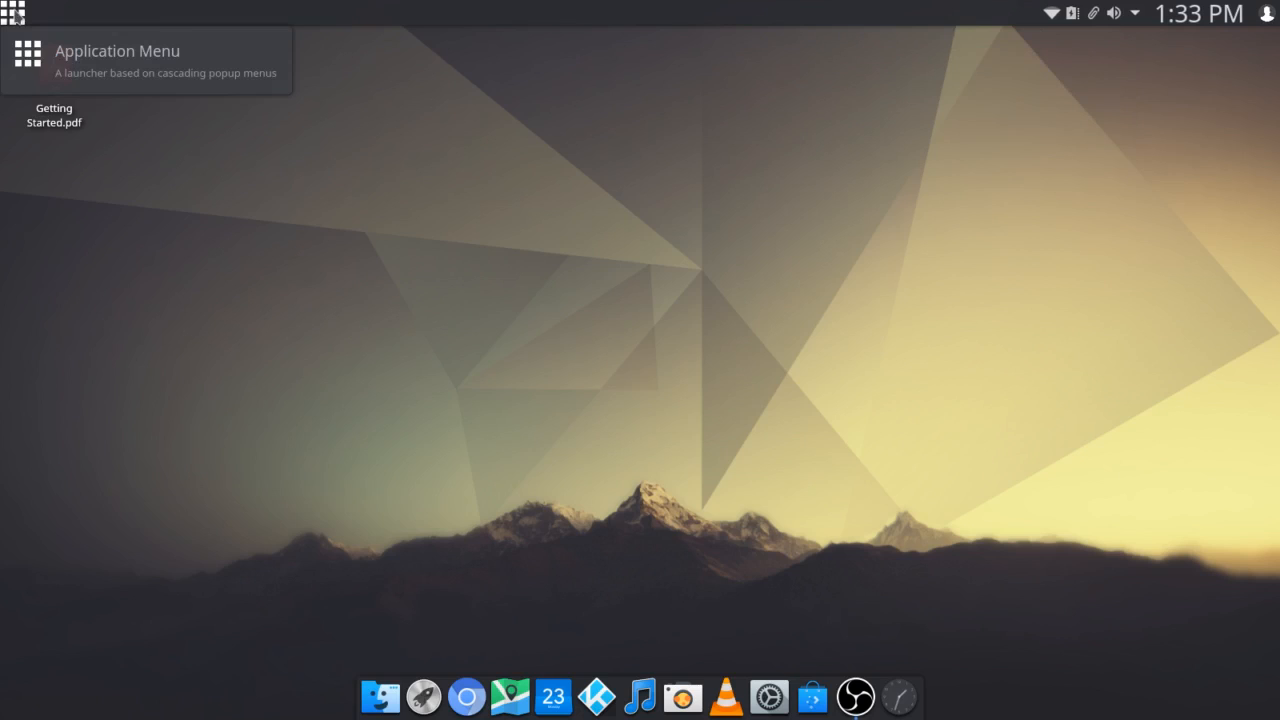
- Unlock widgets, browse the launcher's Alternatives chooser, and cancel to keep Application Menu
right_click(14, 13)
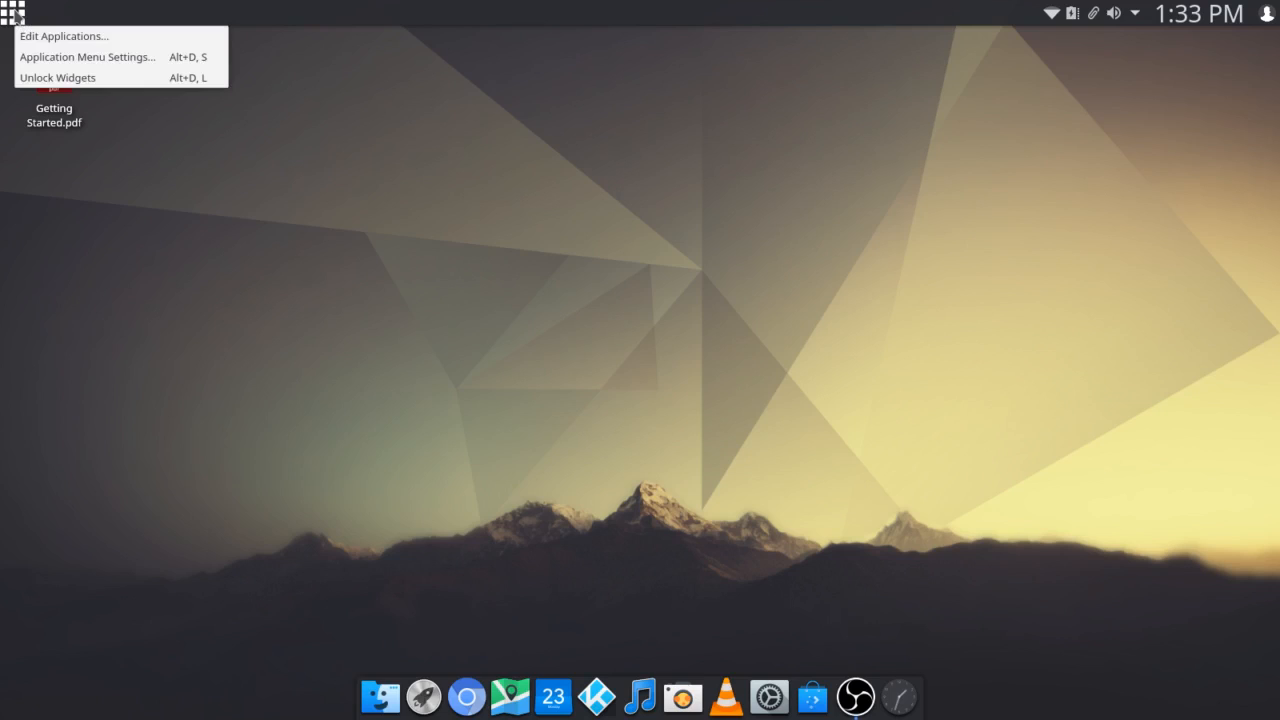
mouse_move(64, 36)
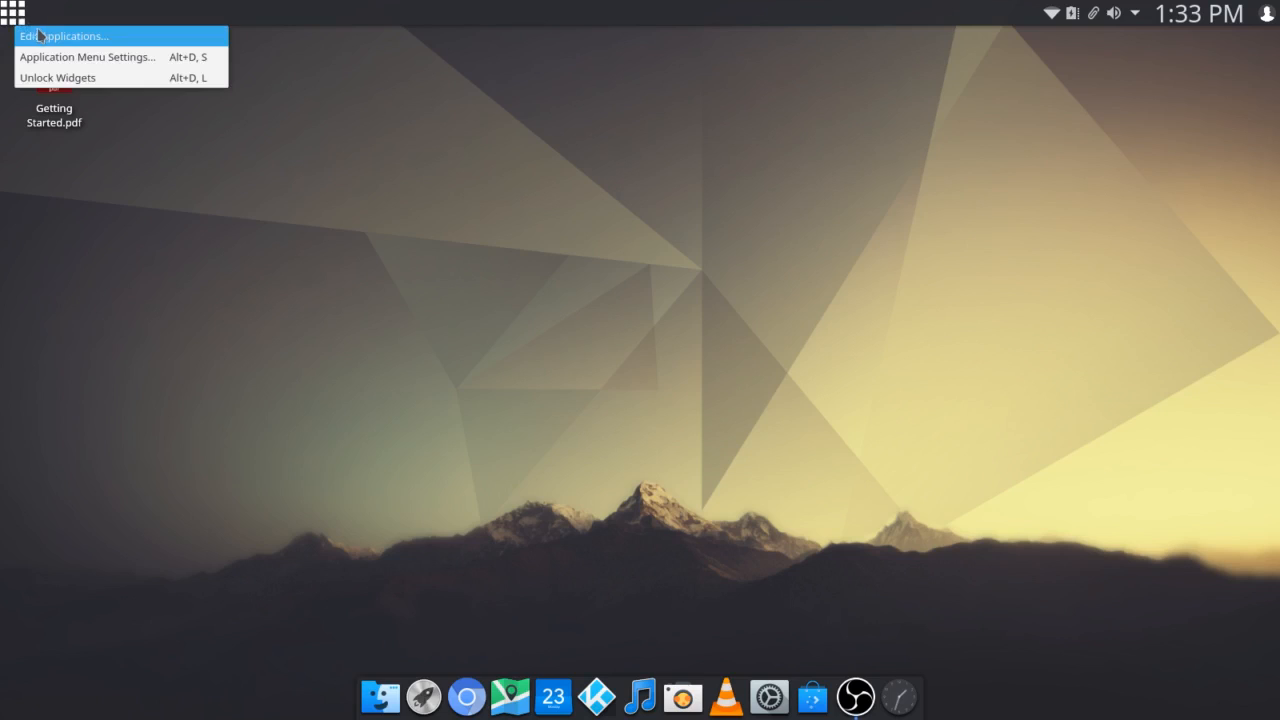
mouse_move(87, 56)
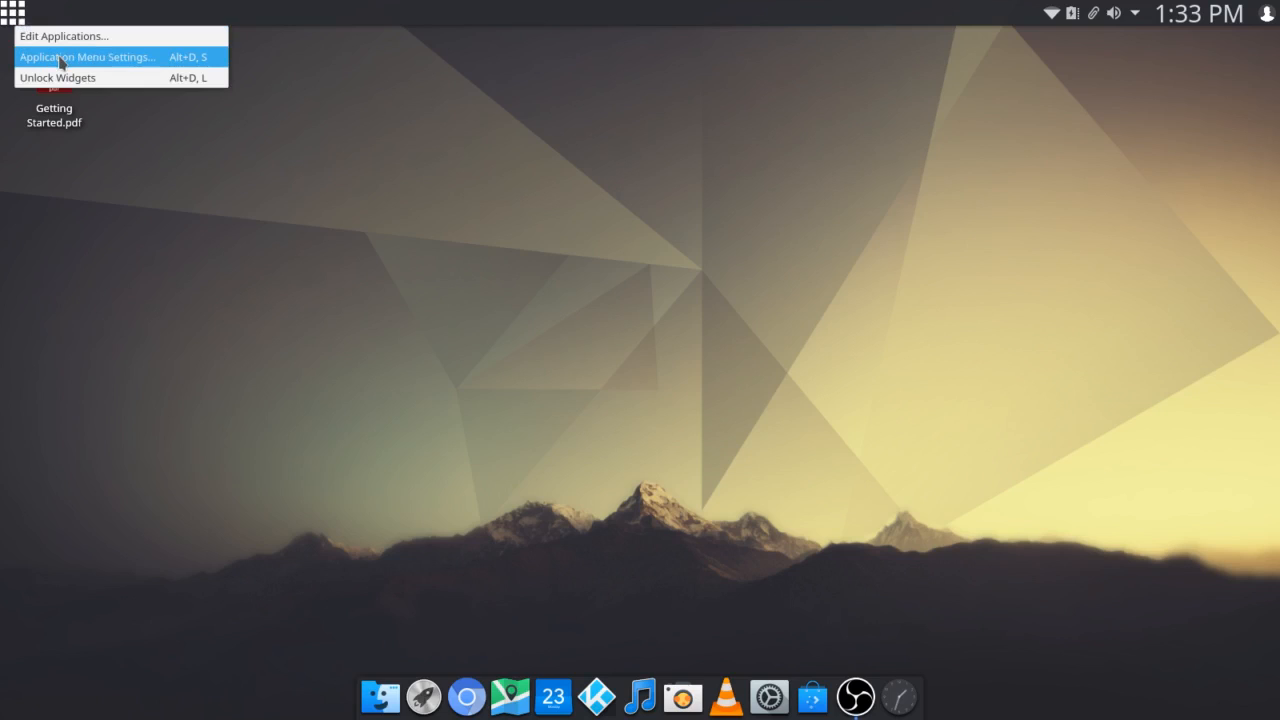
mouse_move(57, 77)
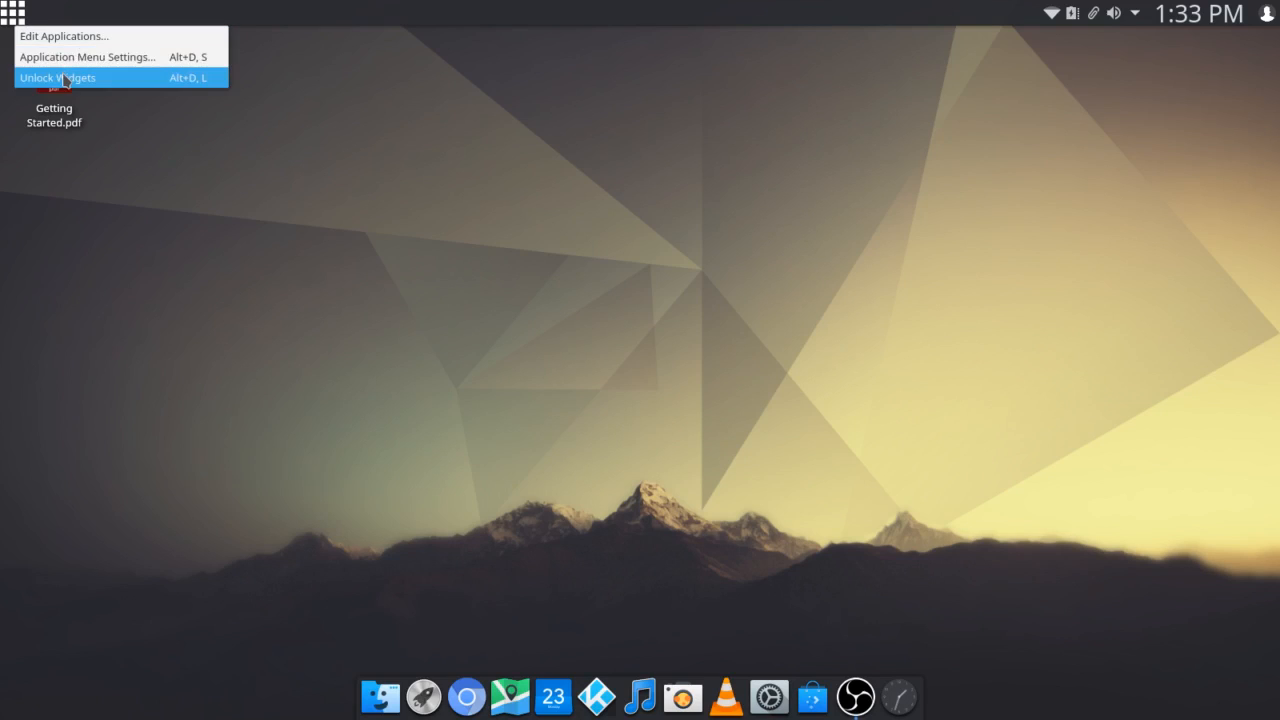
left_click(57, 77)
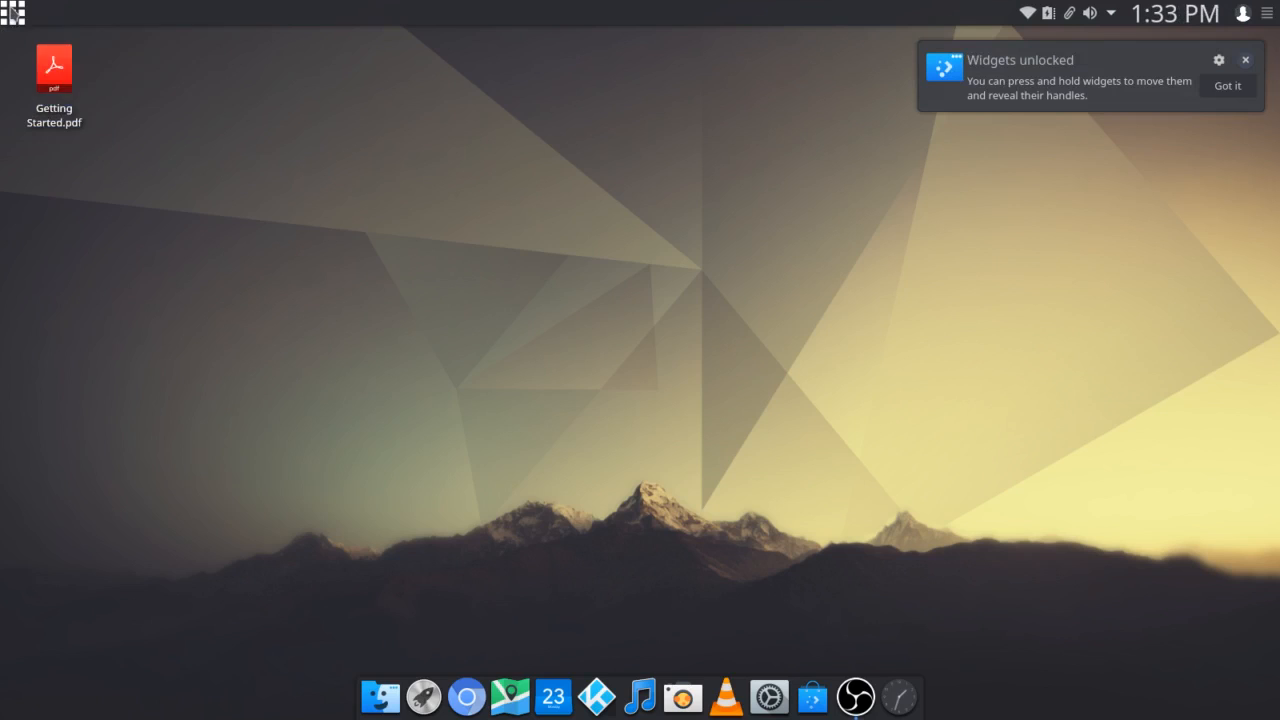
right_click(14, 13)
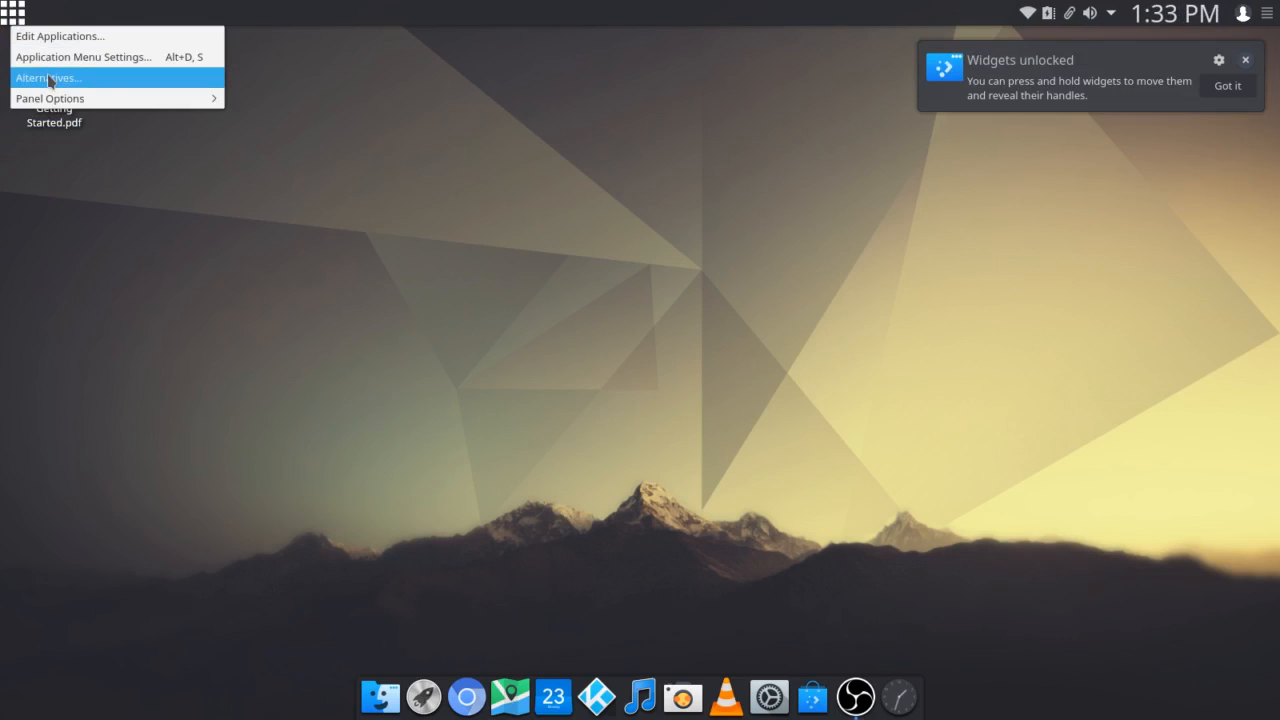
left_click(47, 78)
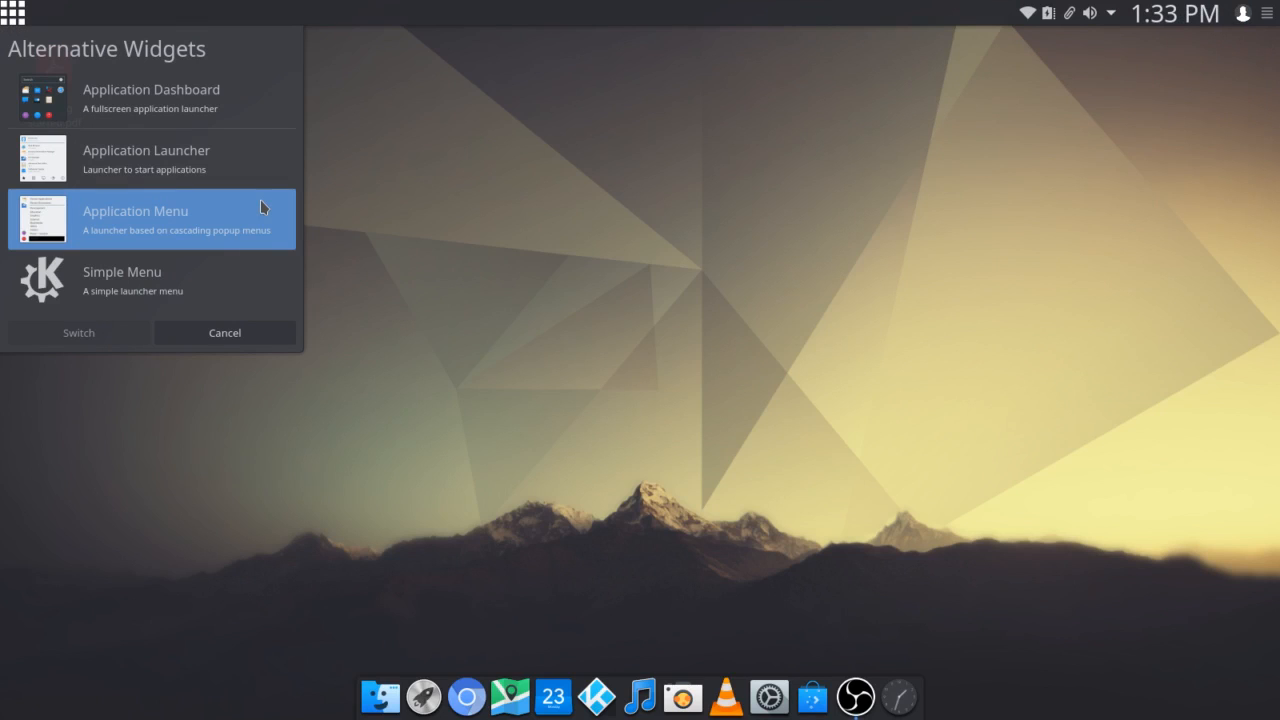
mouse_move(143, 95)
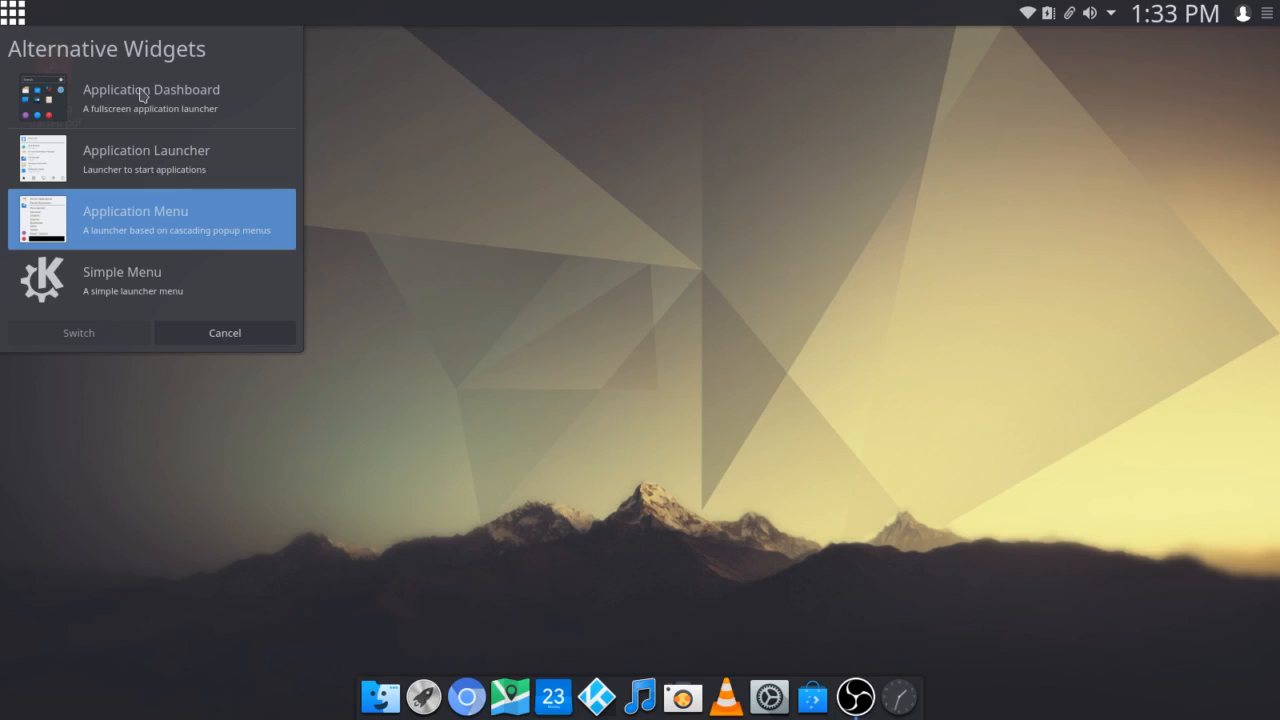
mouse_move(100, 168)
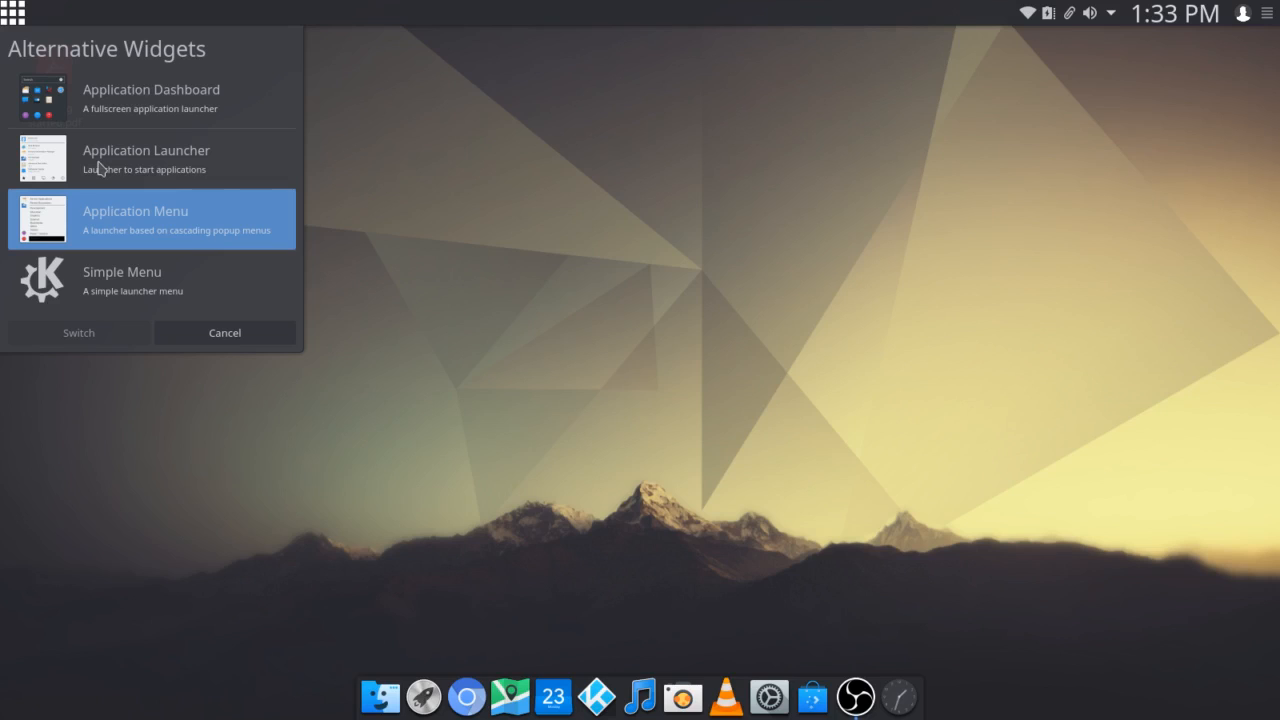
mouse_move(127, 280)
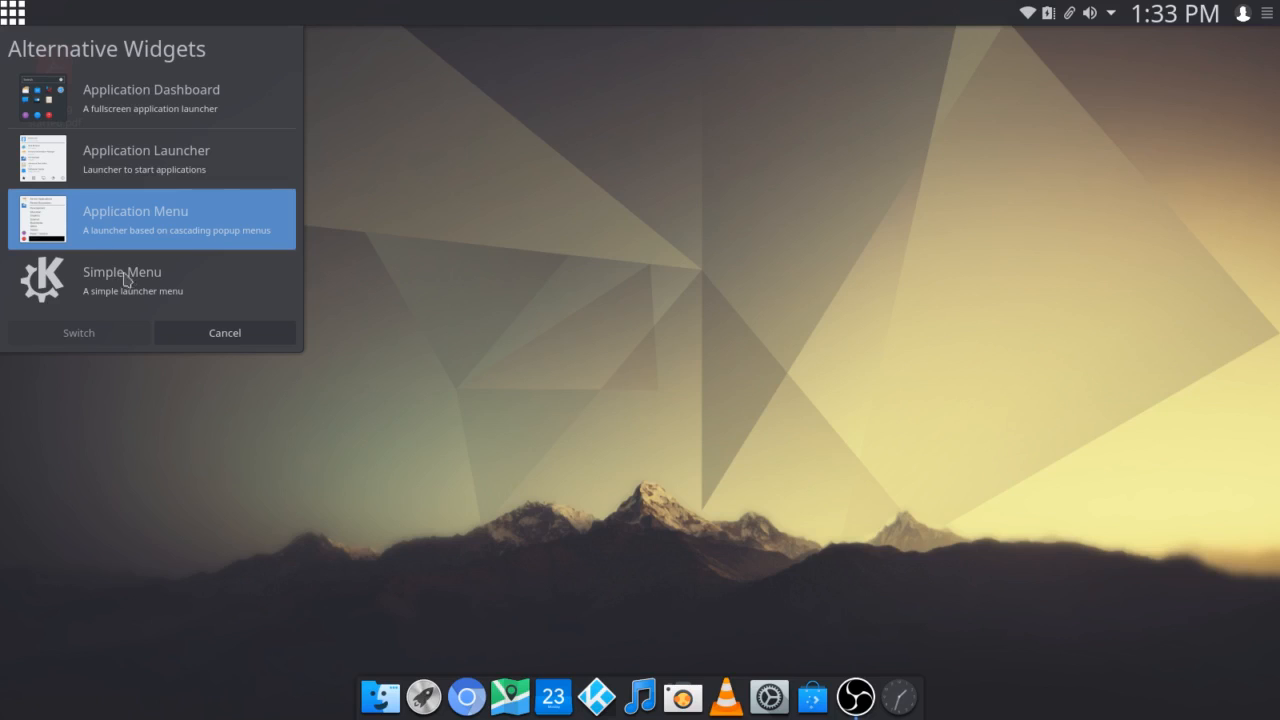
mouse_move(88, 238)
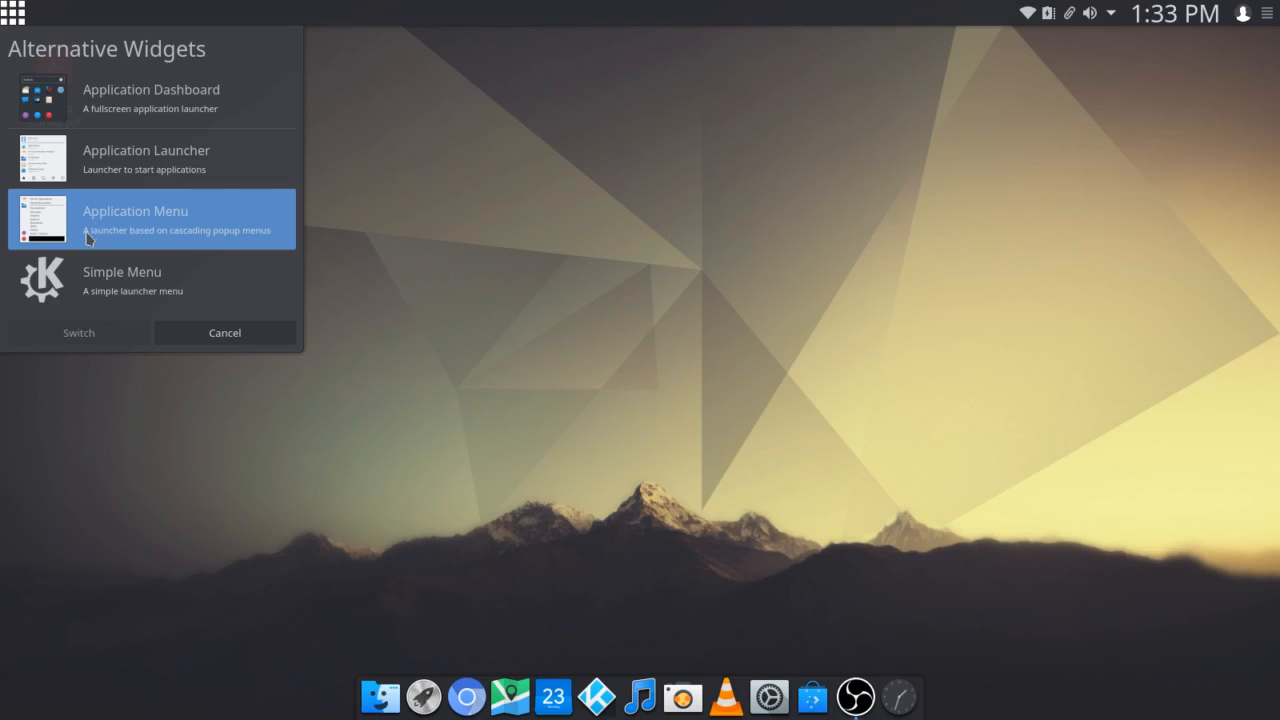
mouse_move(244, 247)
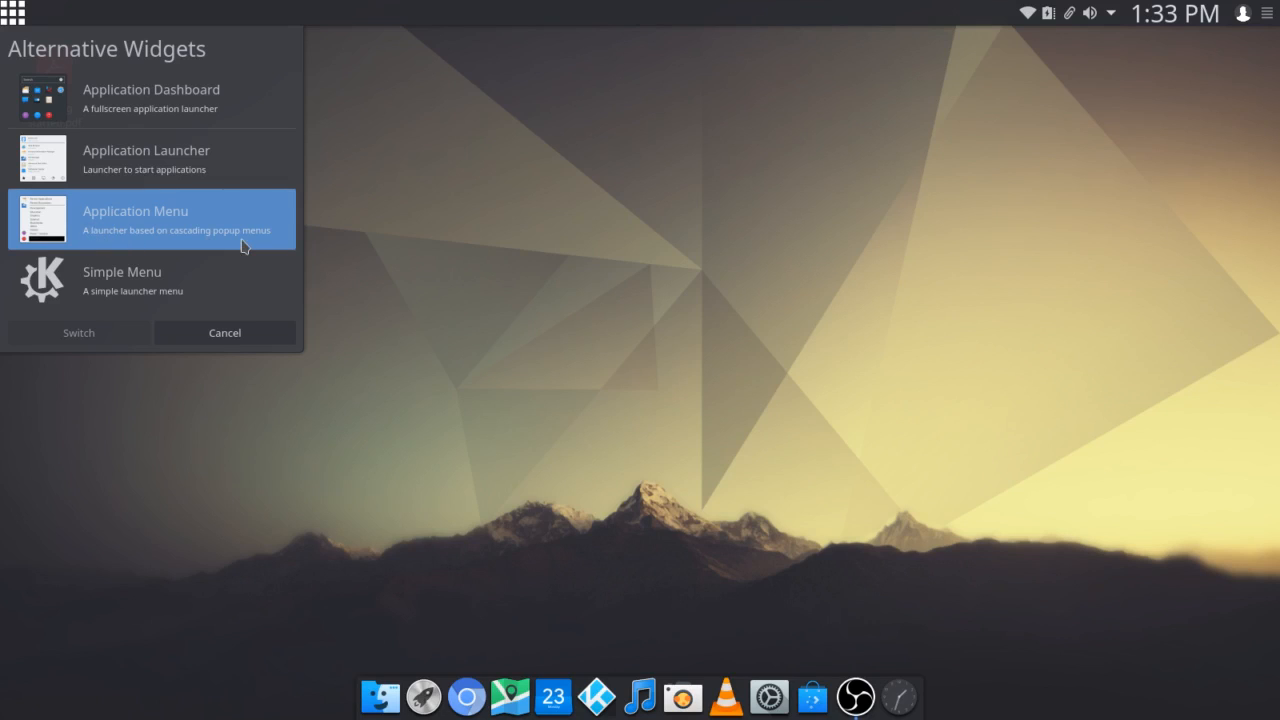
mouse_move(97, 343)
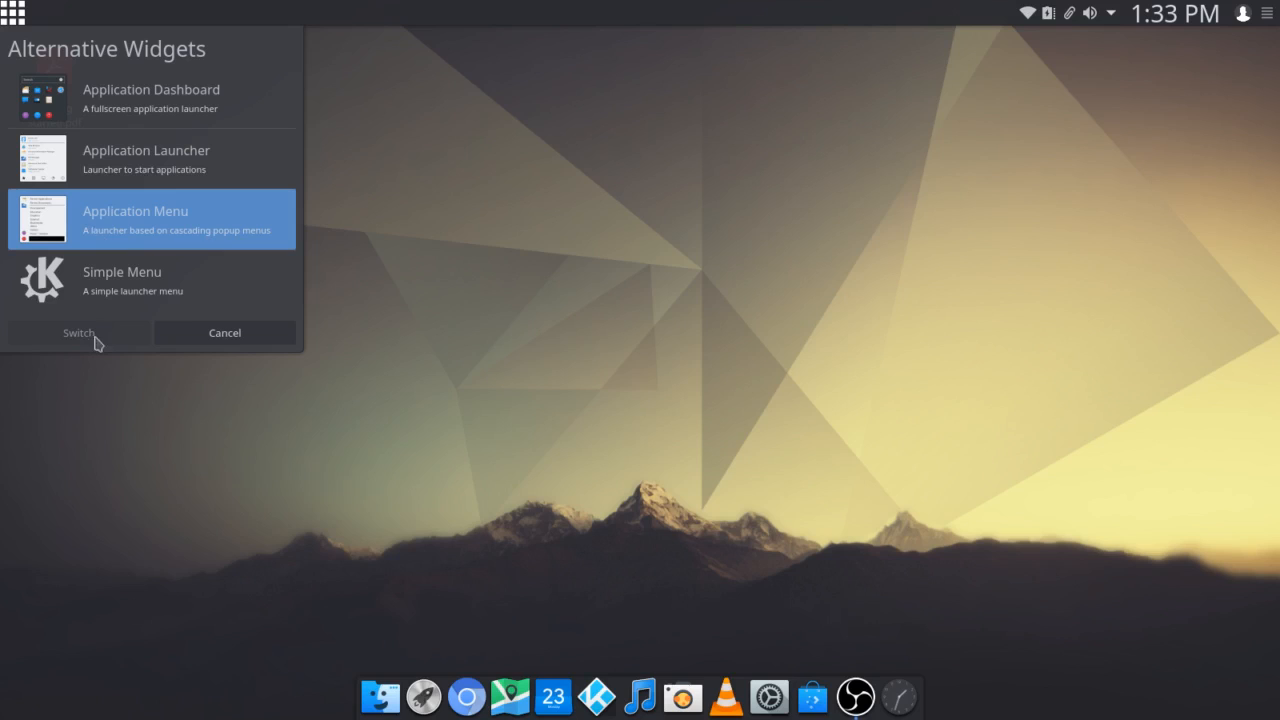
mouse_move(224, 332)
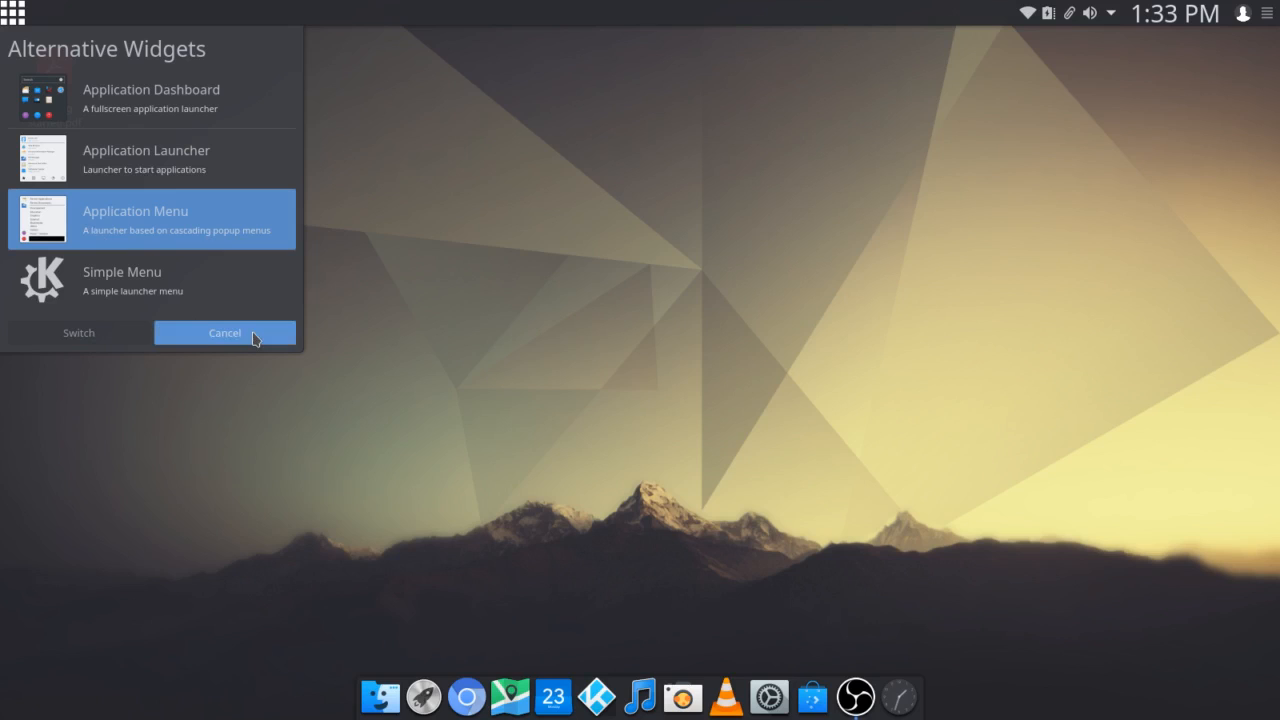
left_click(224, 333)
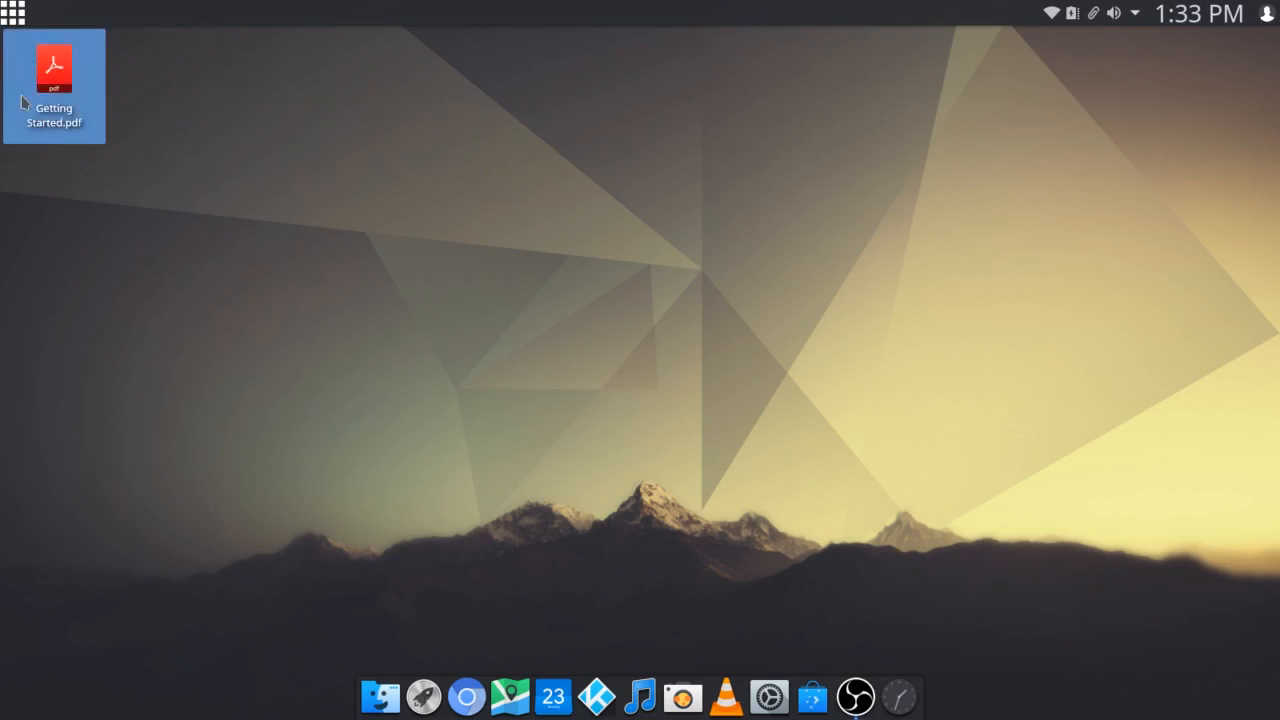
mouse_move(14, 14)
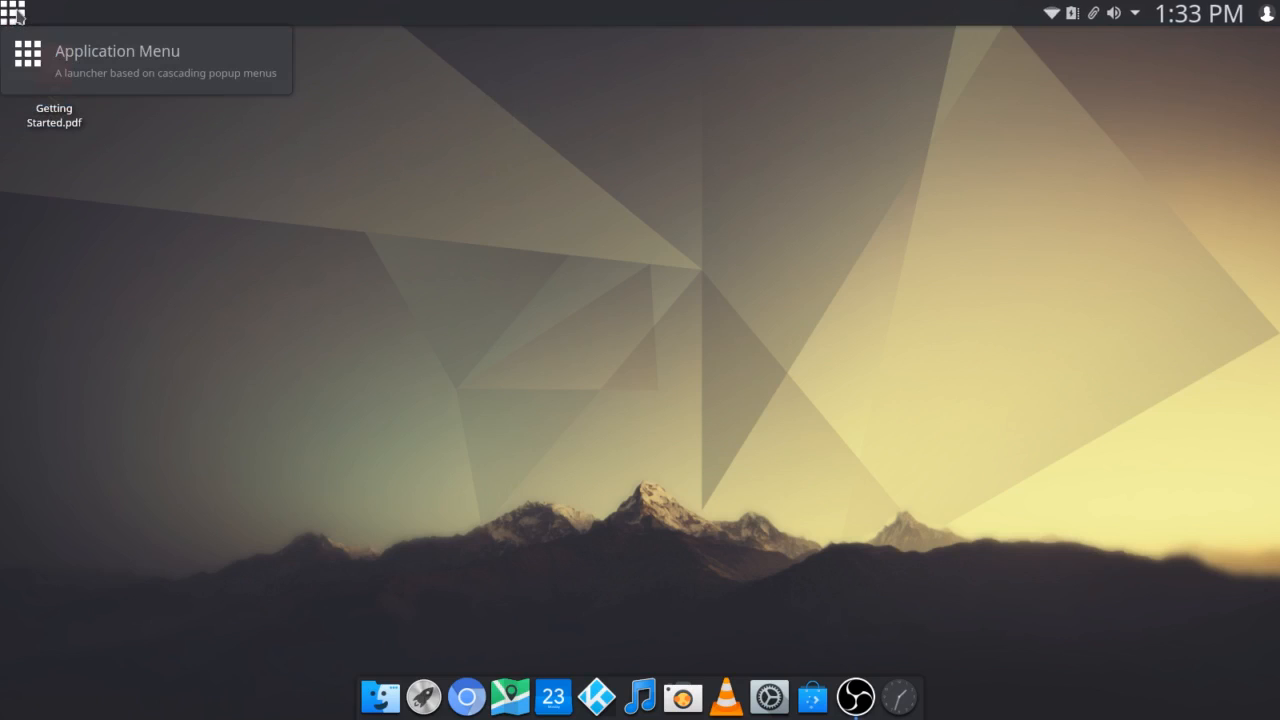
left_click(13, 13)
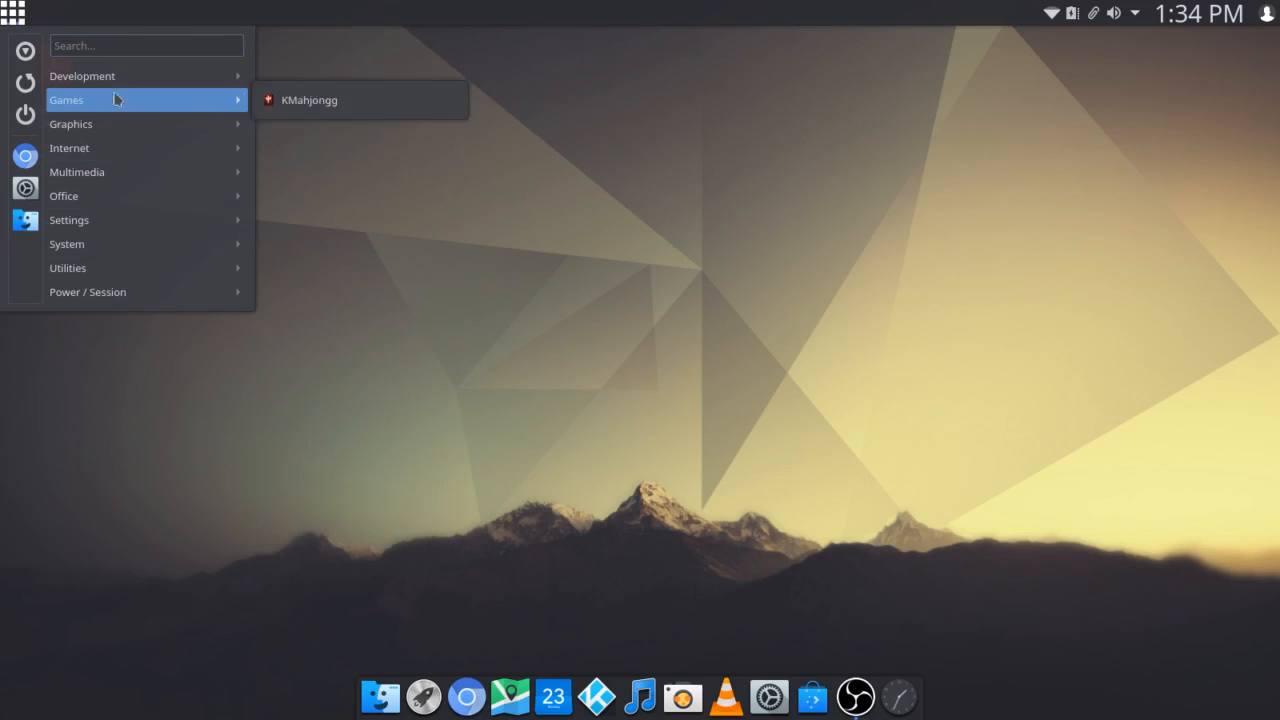
mouse_move(82, 76)
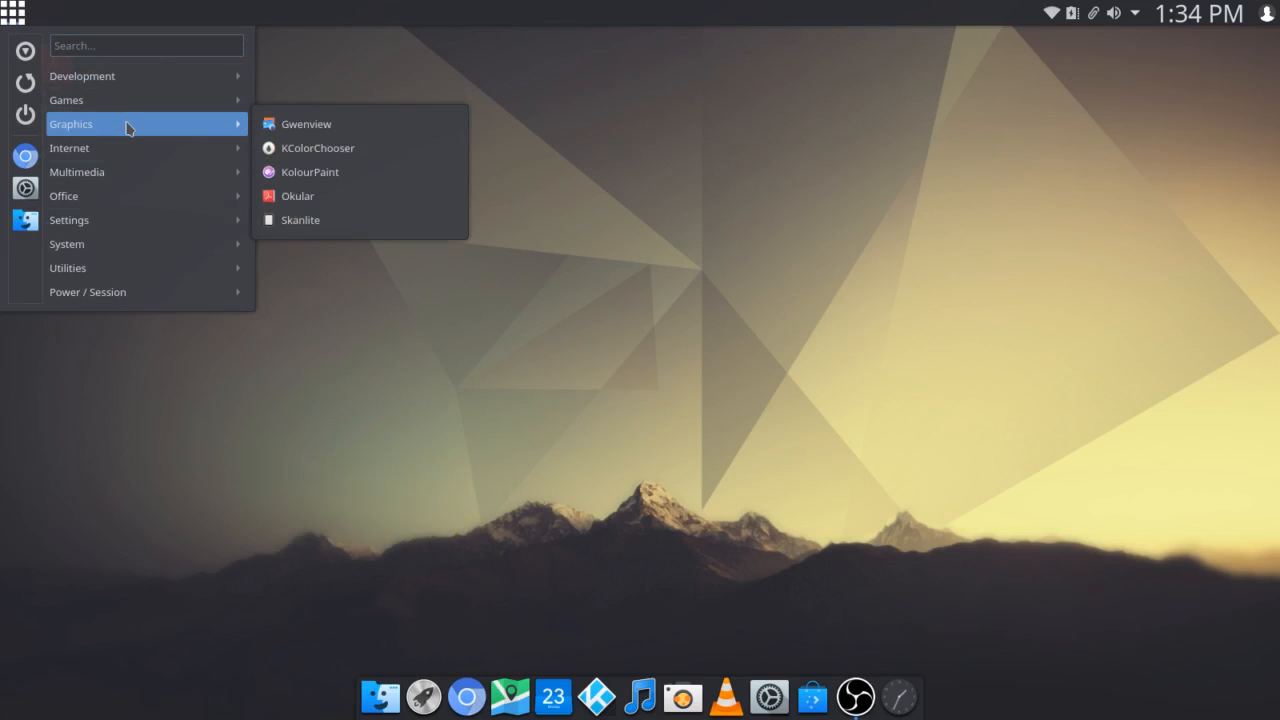
left_click(488, 238)
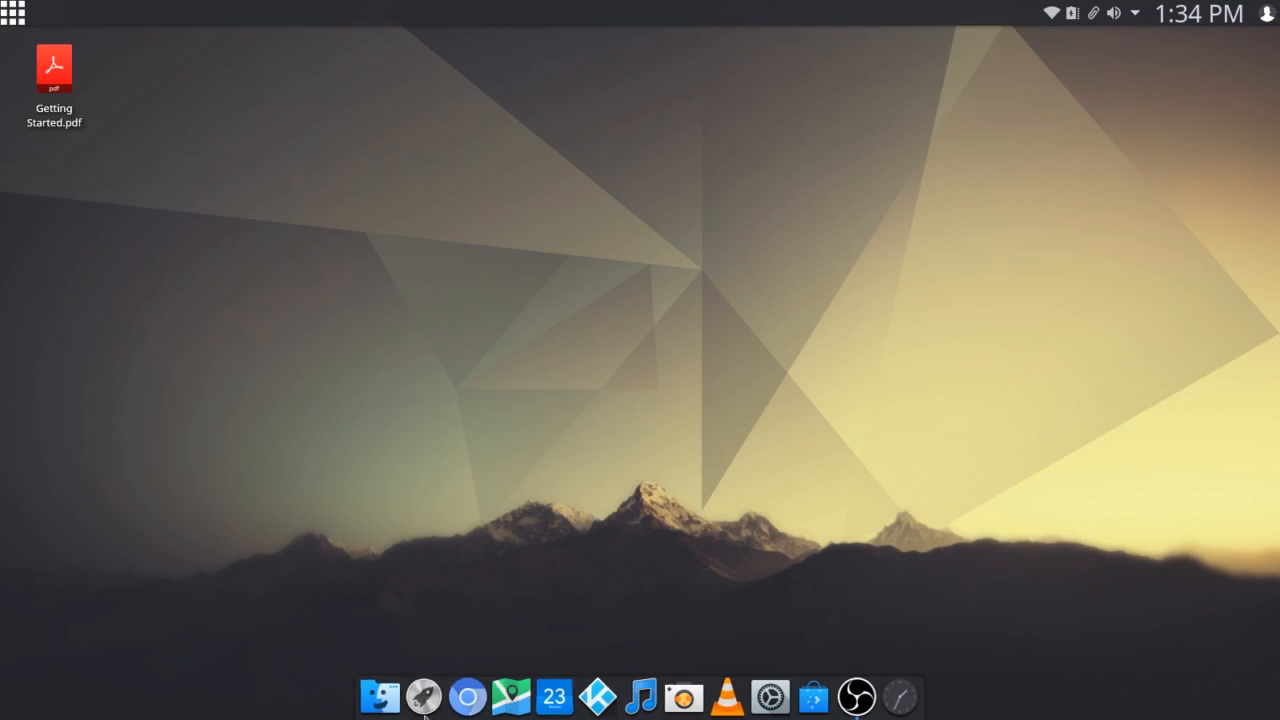
mouse_move(181, 283)
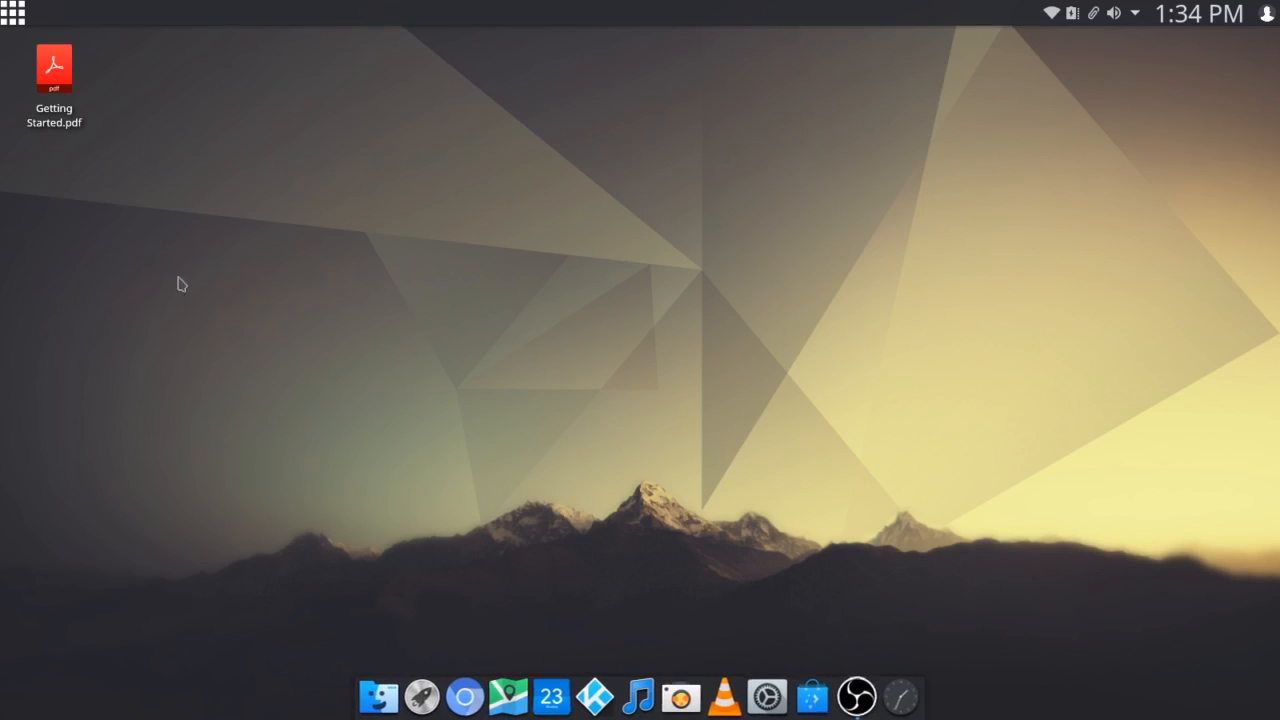
mouse_move(196, 624)
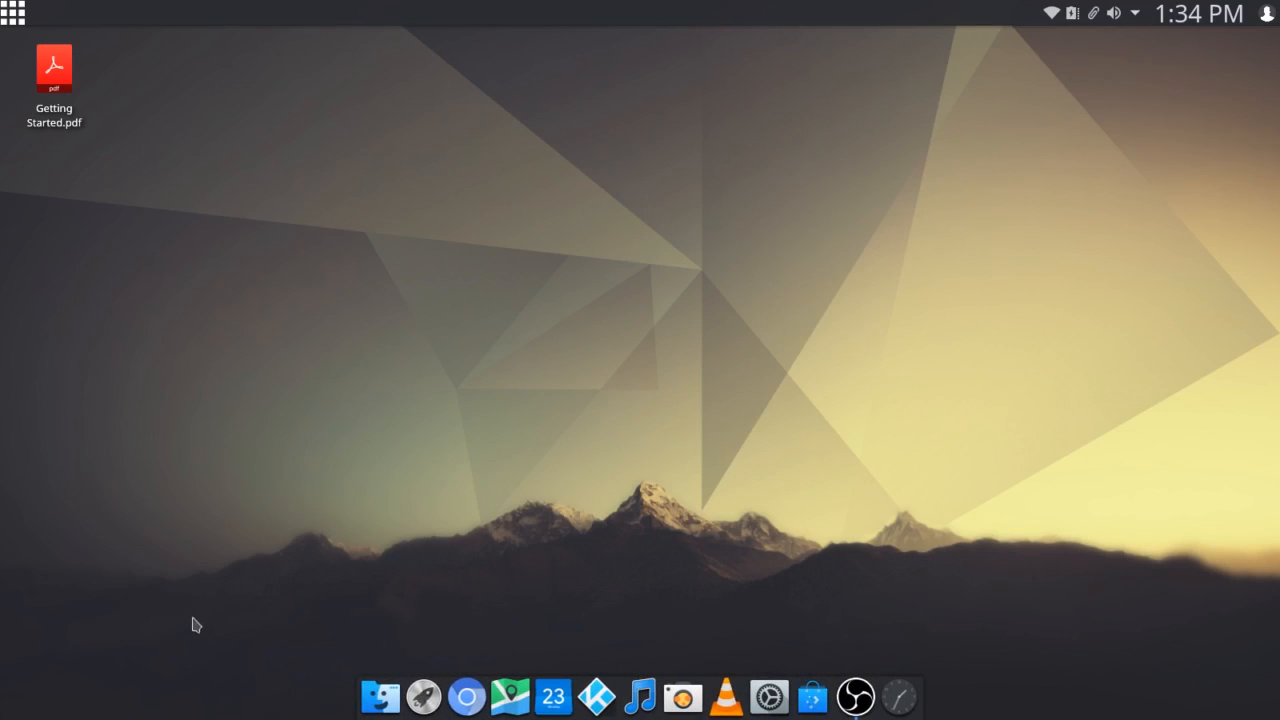
mouse_move(129, 161)
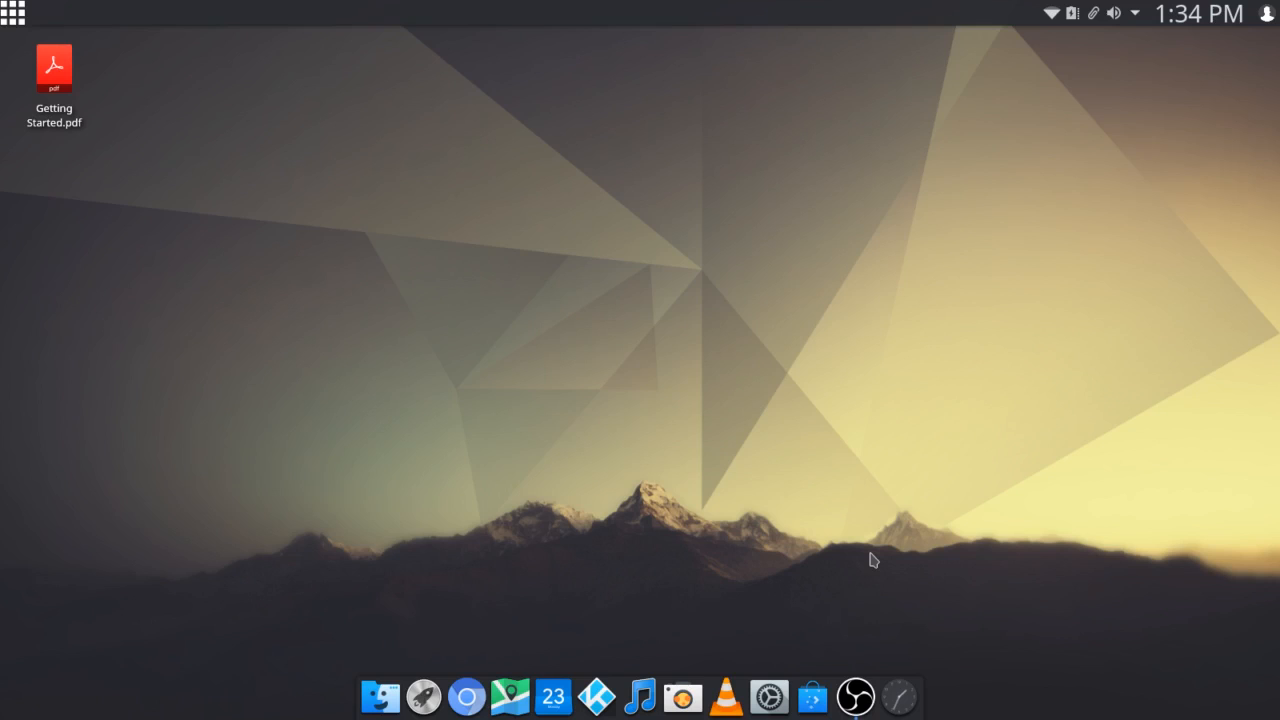
mouse_move(698, 378)
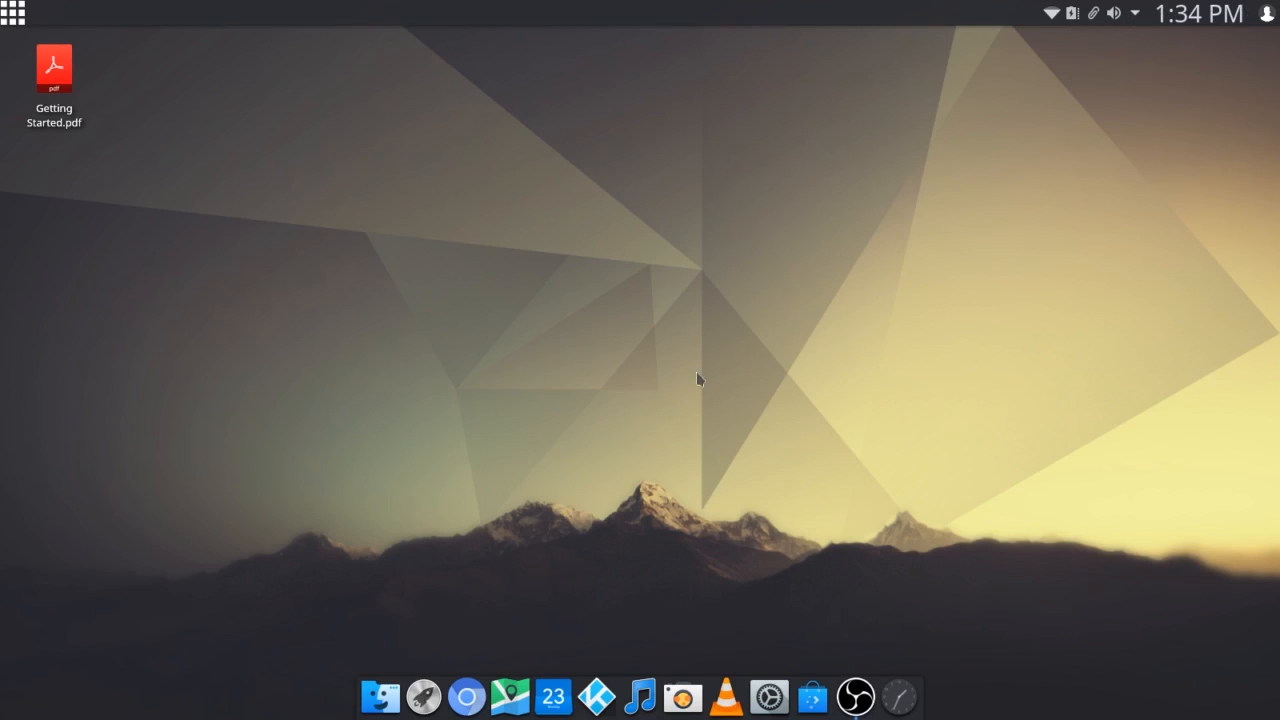
mouse_move(427, 327)
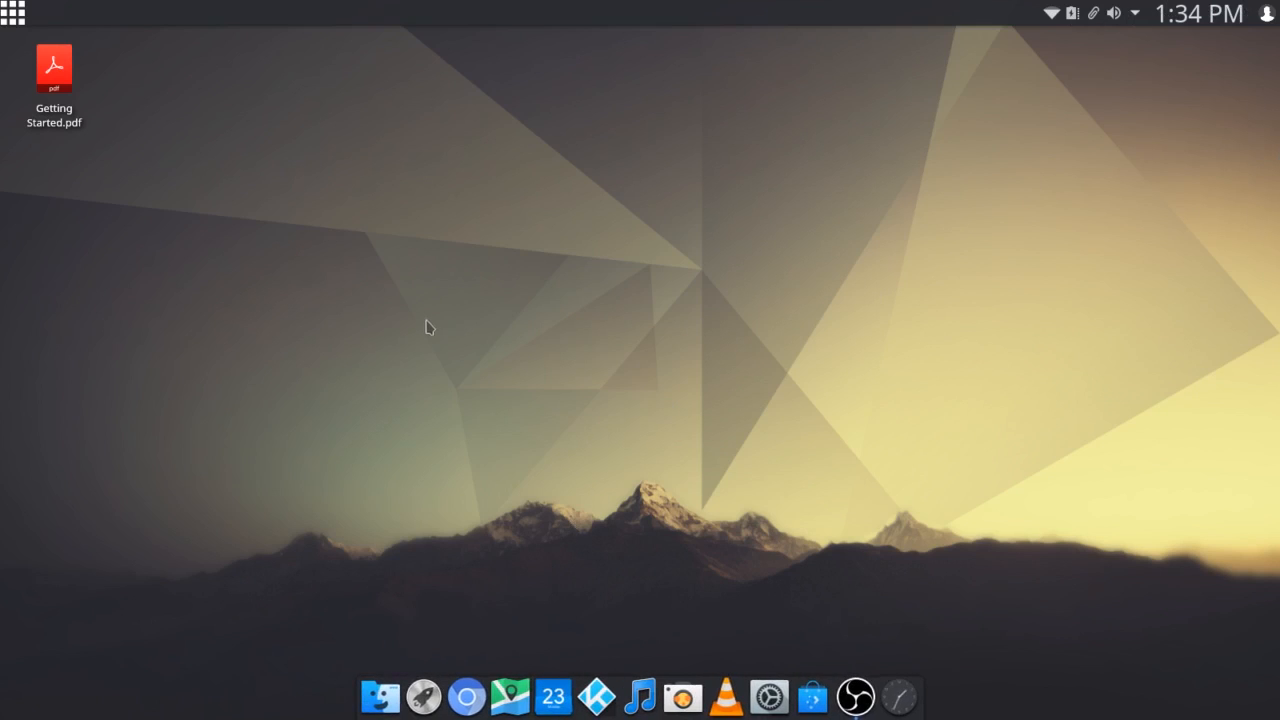
mouse_move(432, 312)
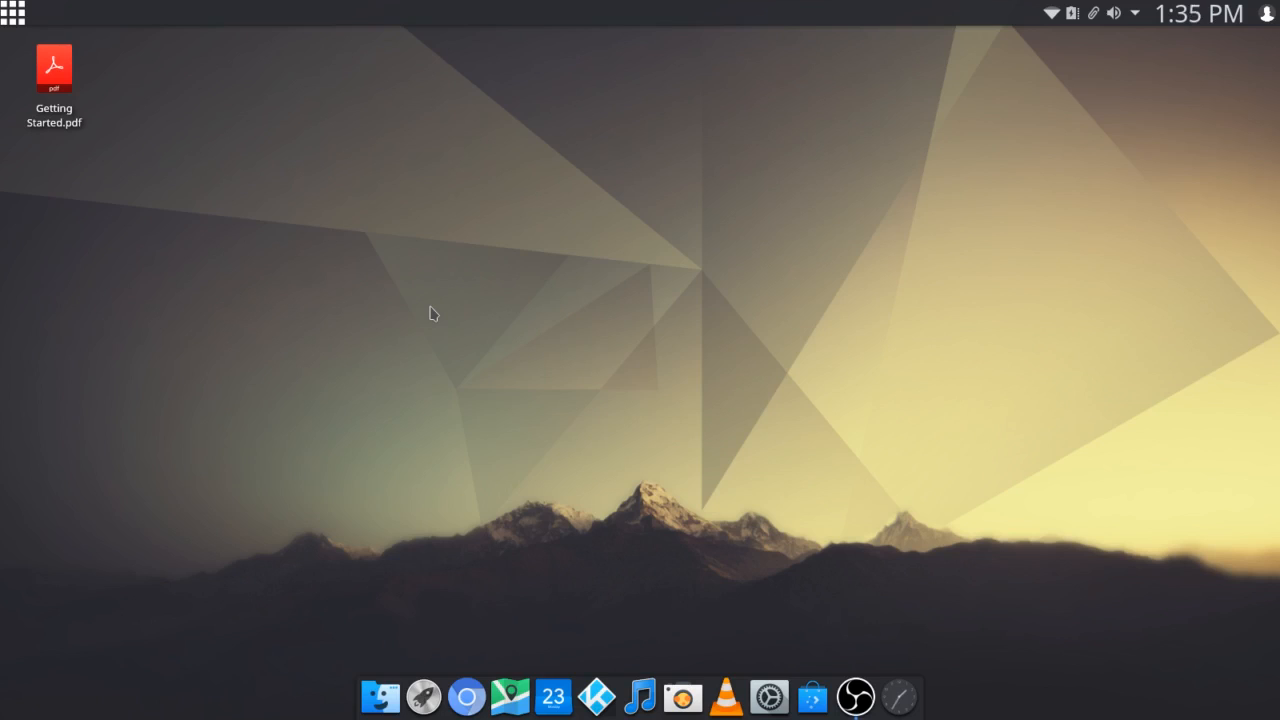
mouse_move(787, 374)
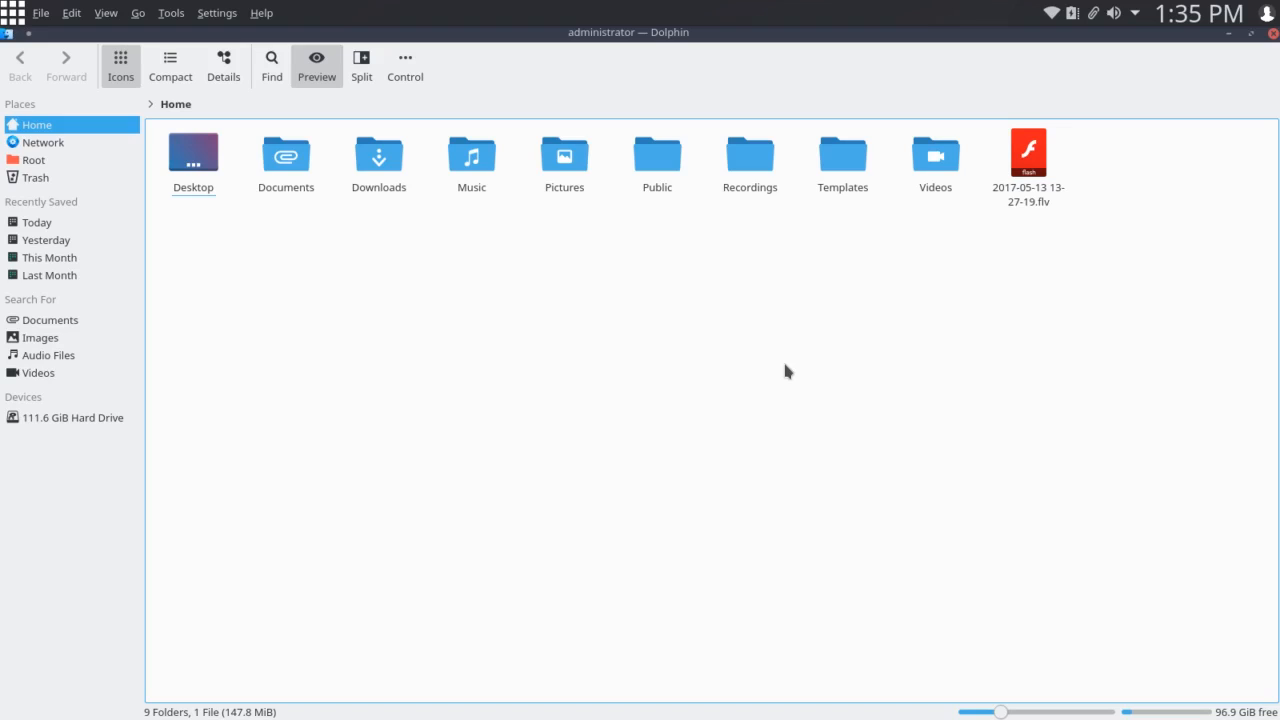
mouse_move(745, 322)
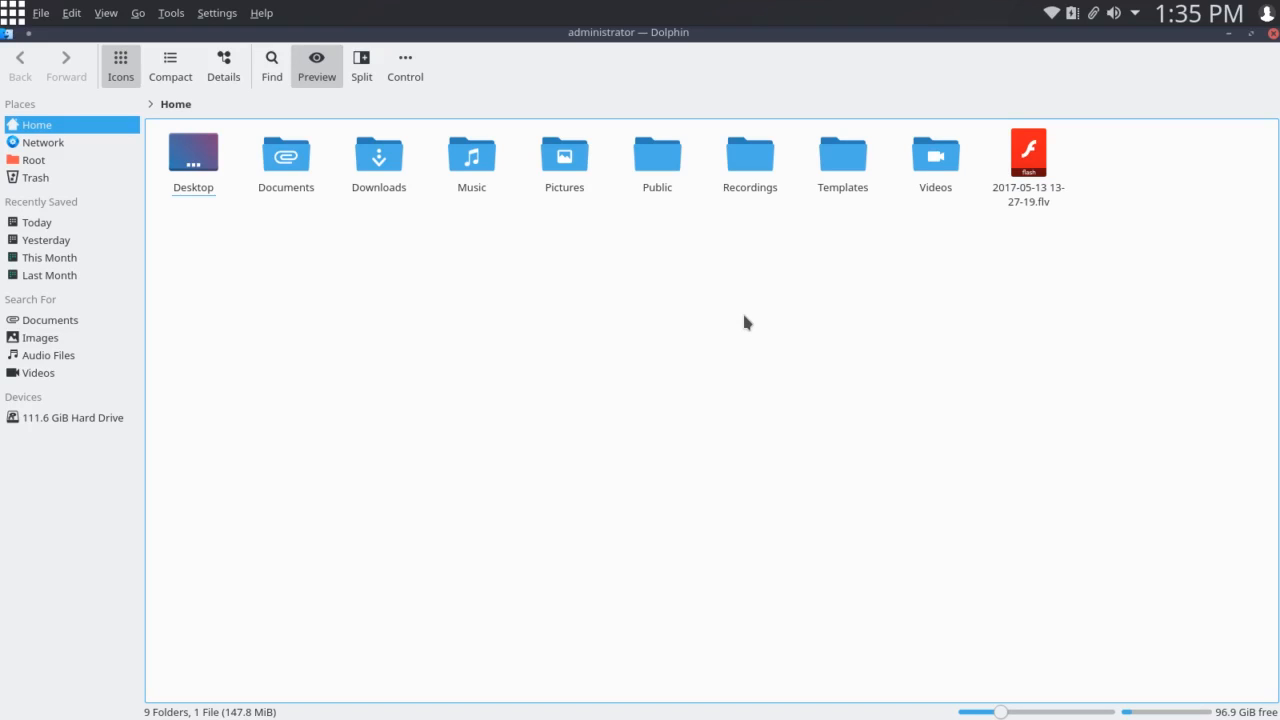
mouse_move(408, 235)
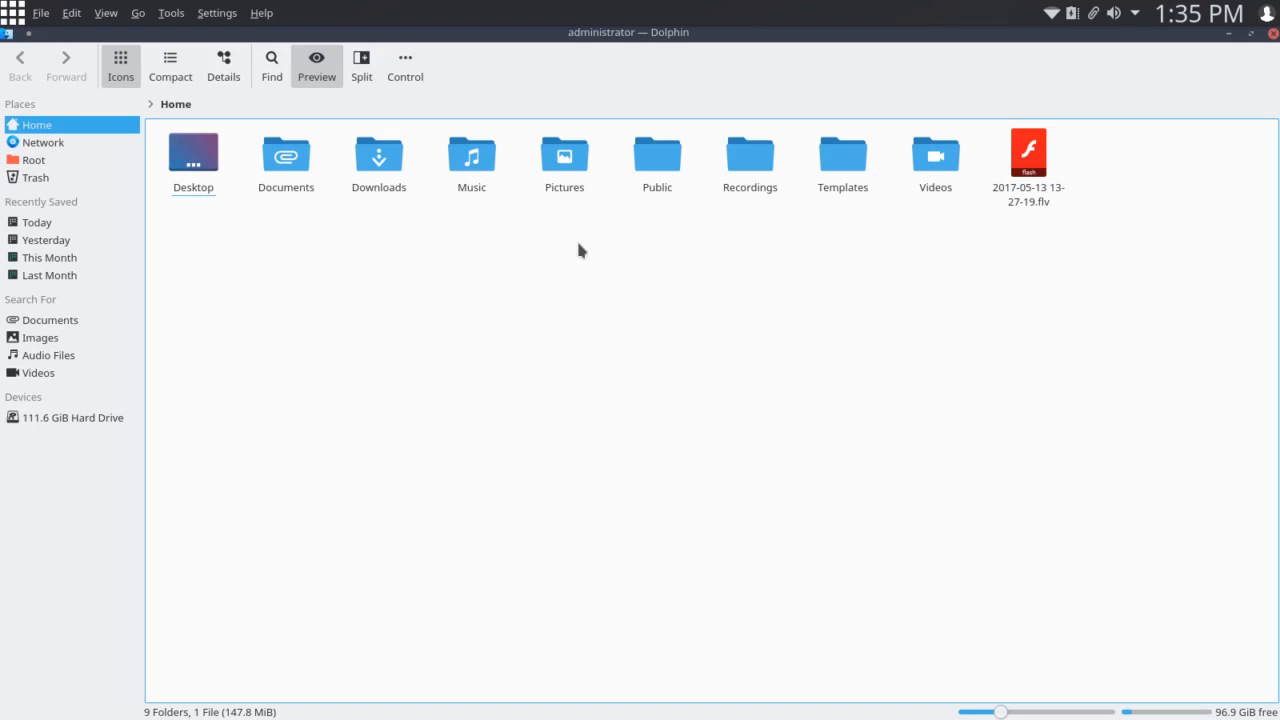
mouse_move(573, 292)
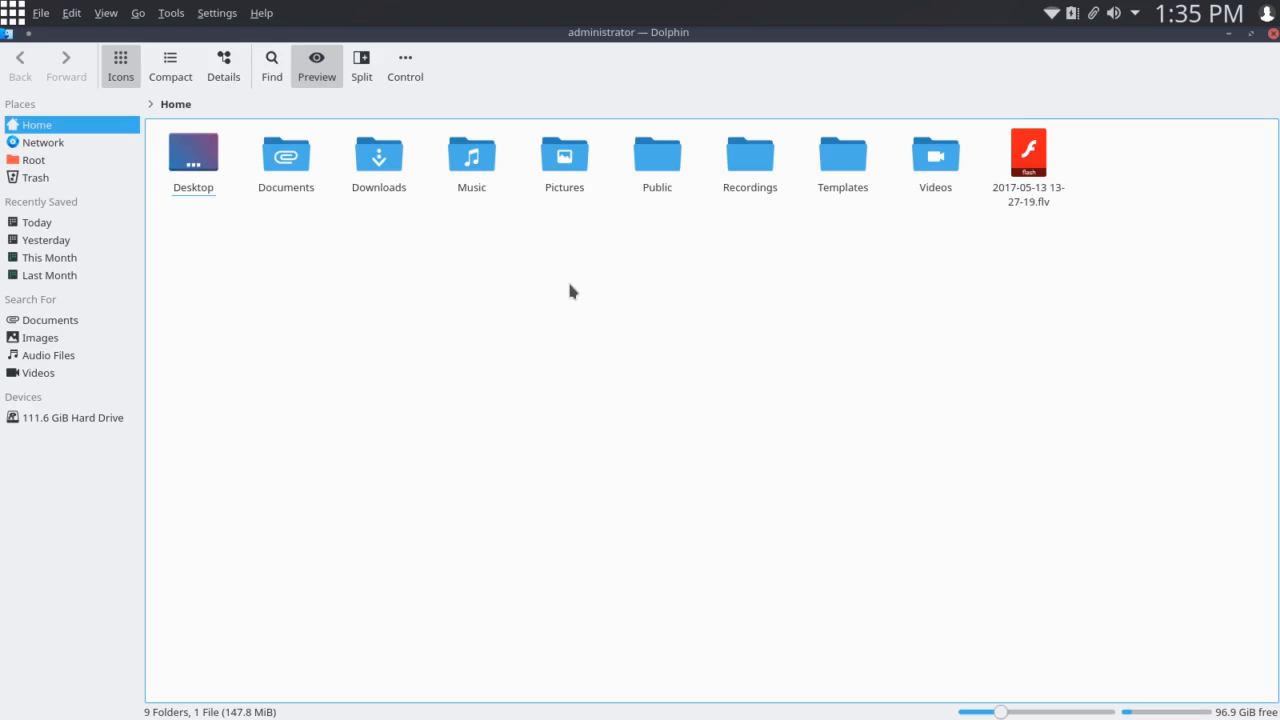
left_click(1271, 32)
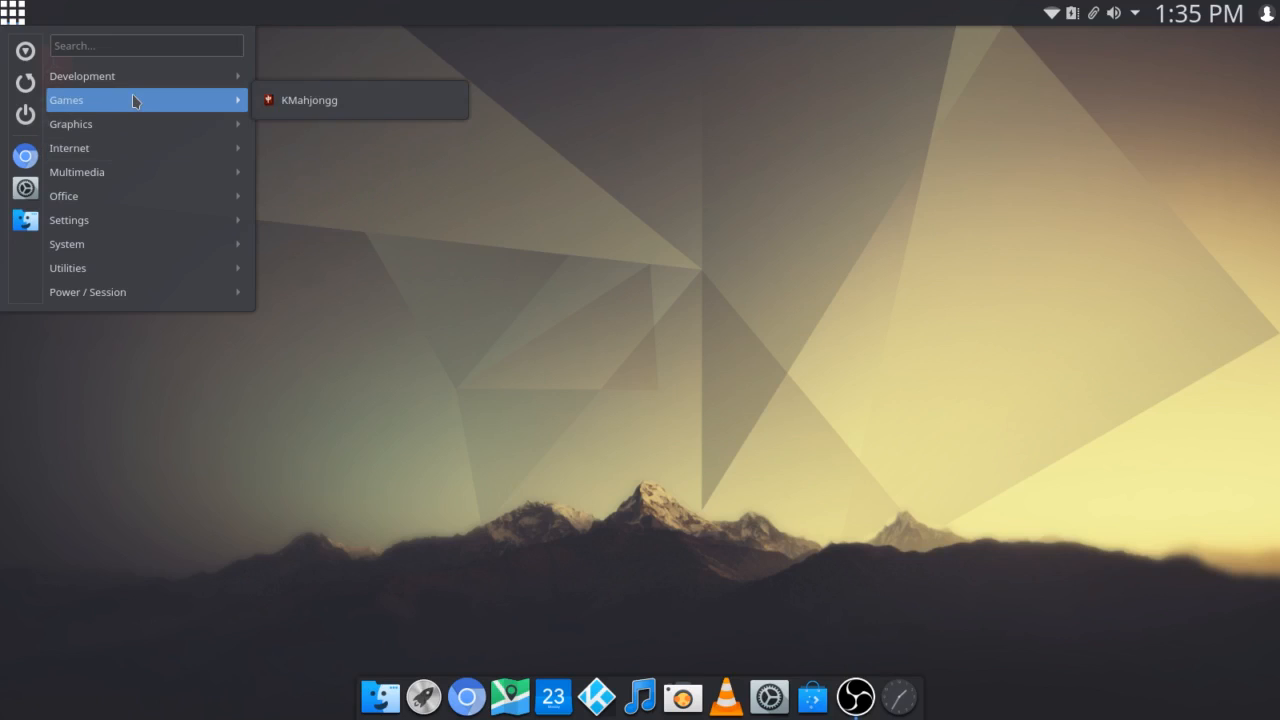
mouse_move(270, 95)
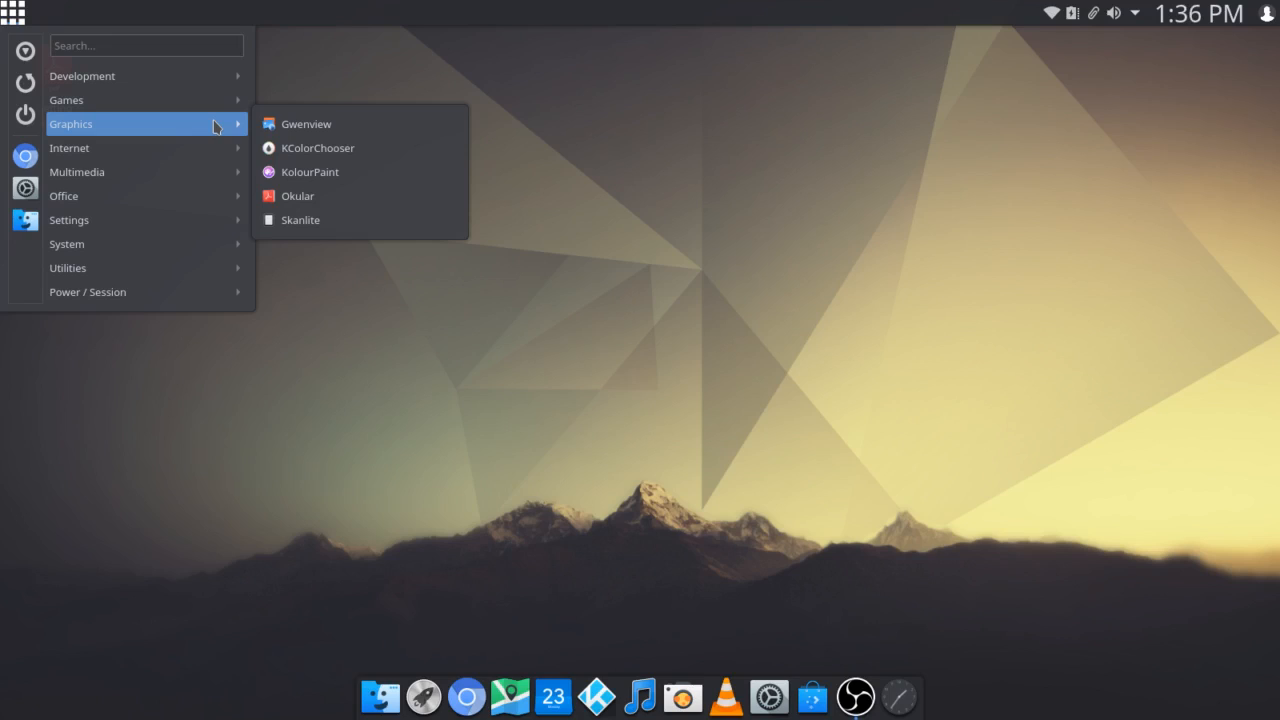
mouse_move(310, 123)
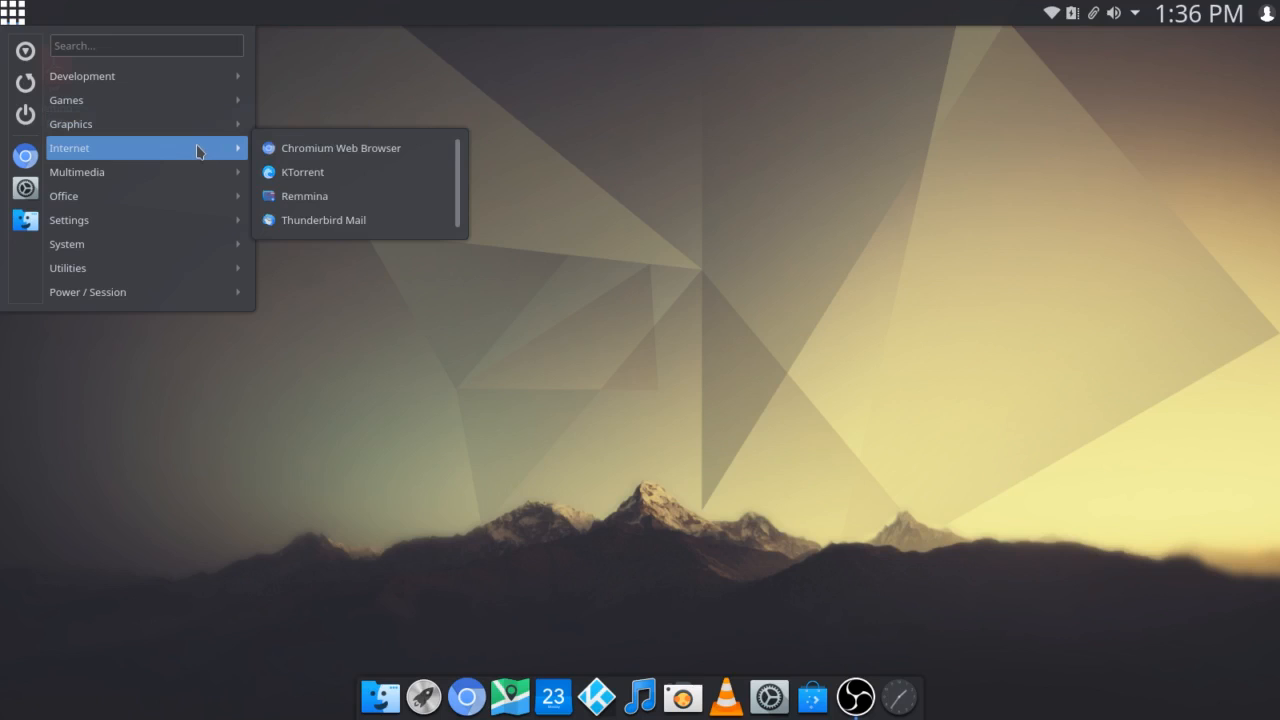
mouse_move(323, 148)
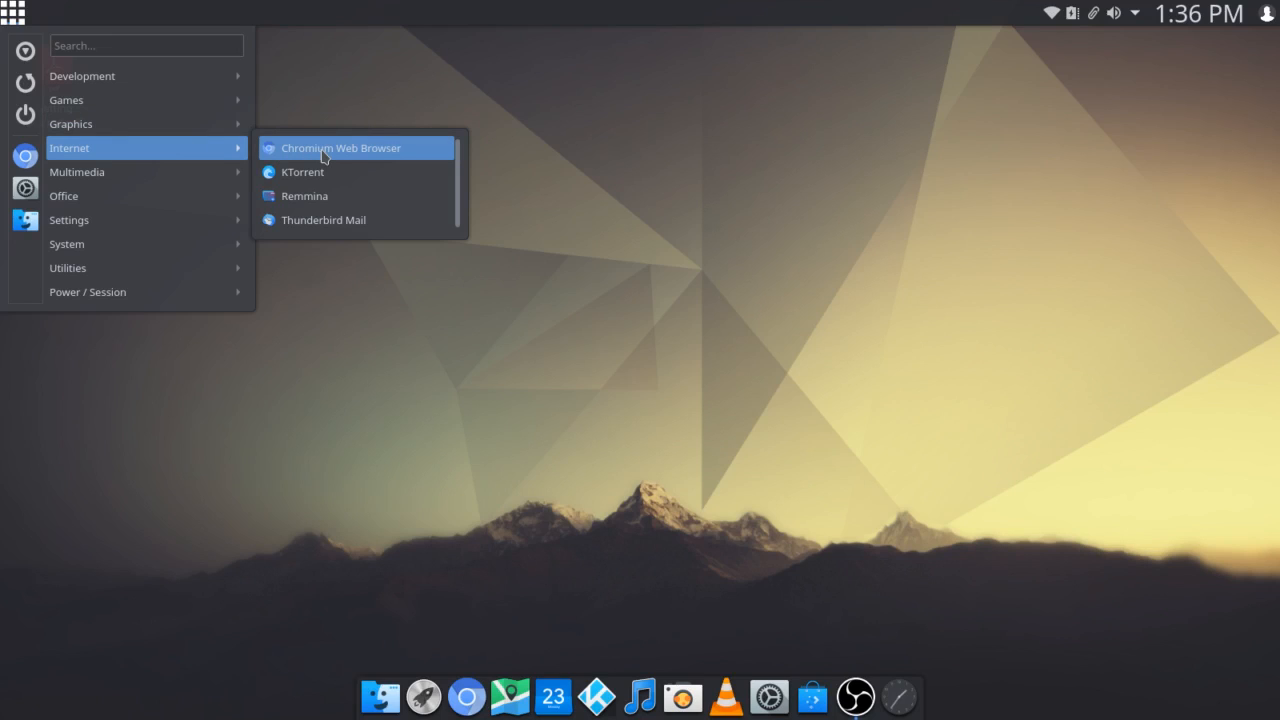
mouse_move(100, 99)
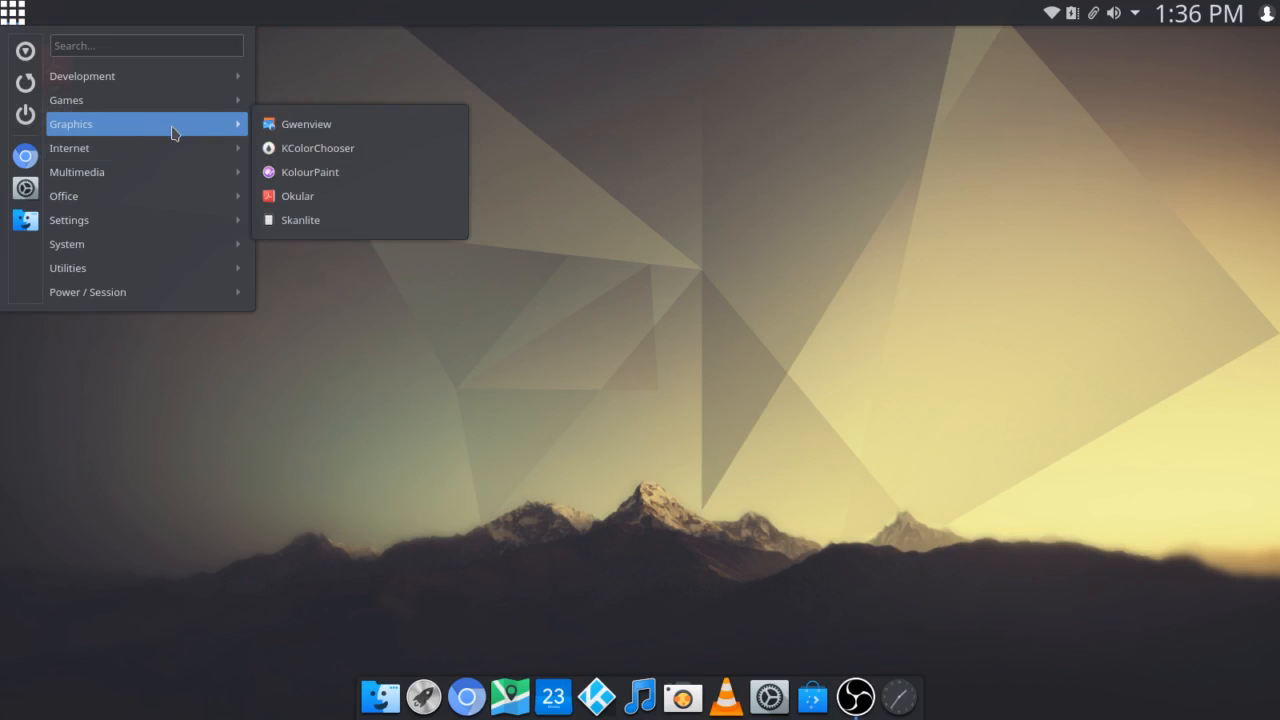
mouse_move(350, 124)
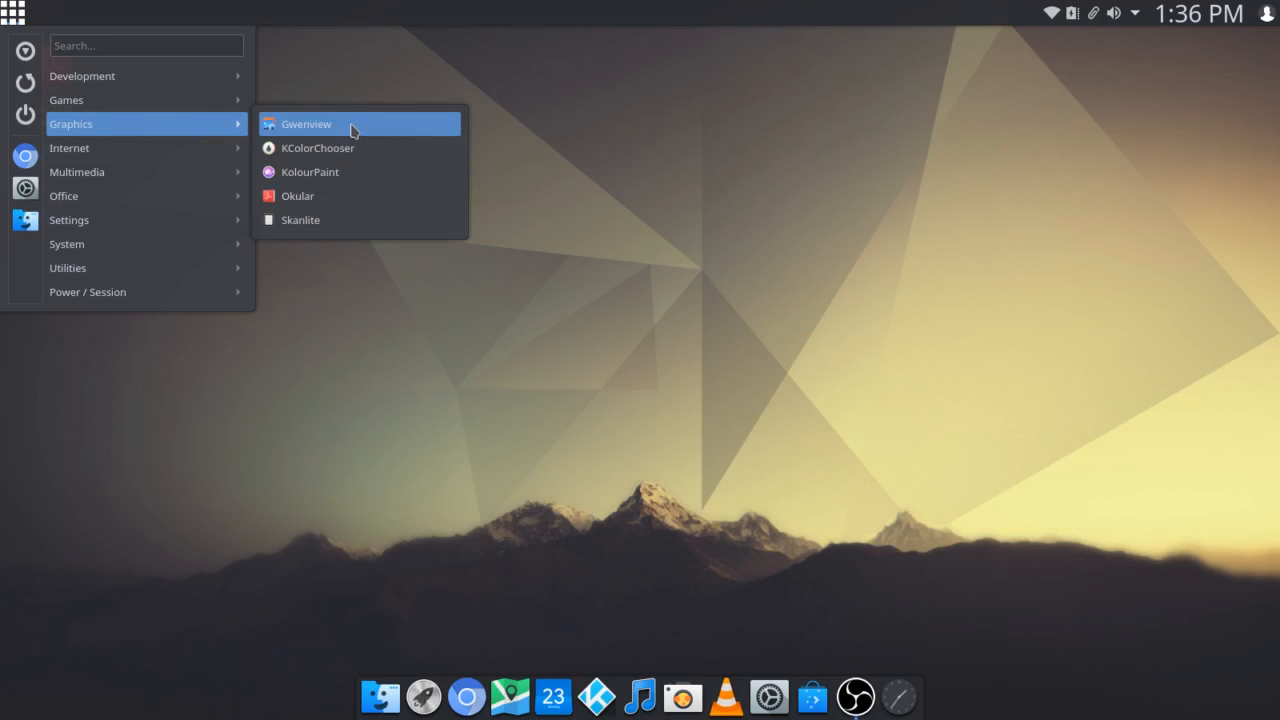
mouse_move(337, 172)
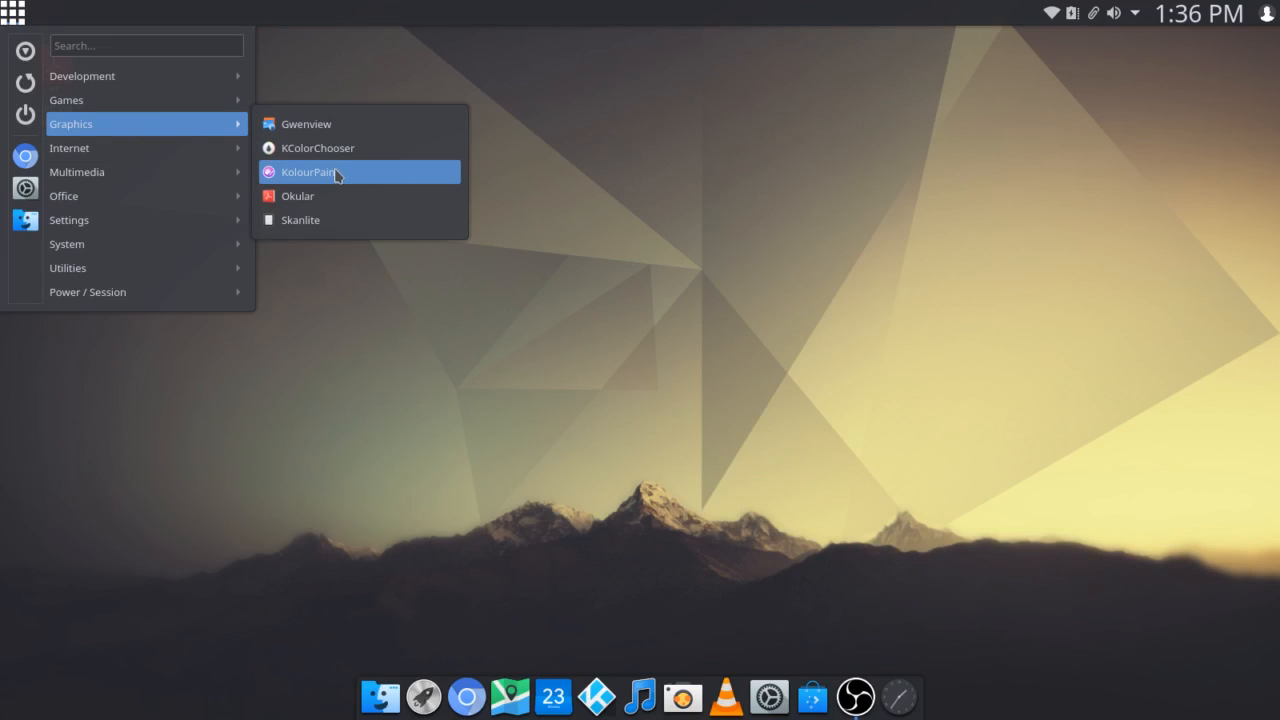
mouse_move(336, 148)
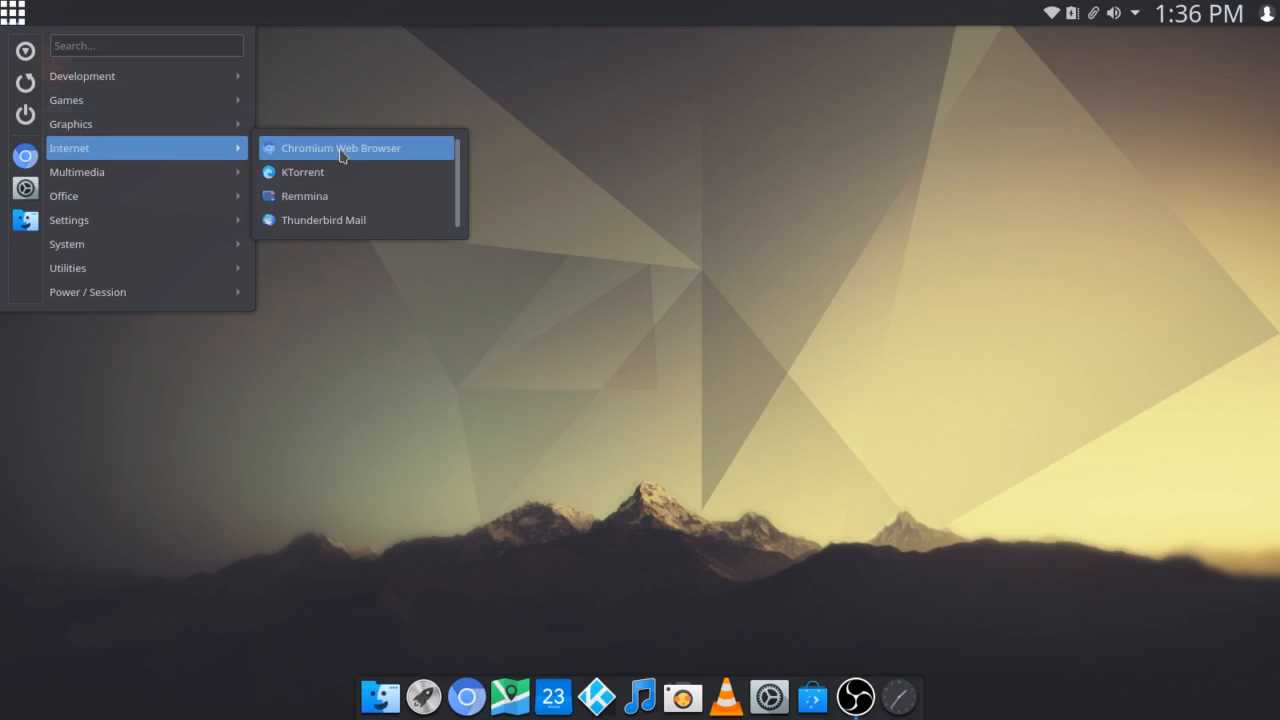
mouse_move(349, 158)
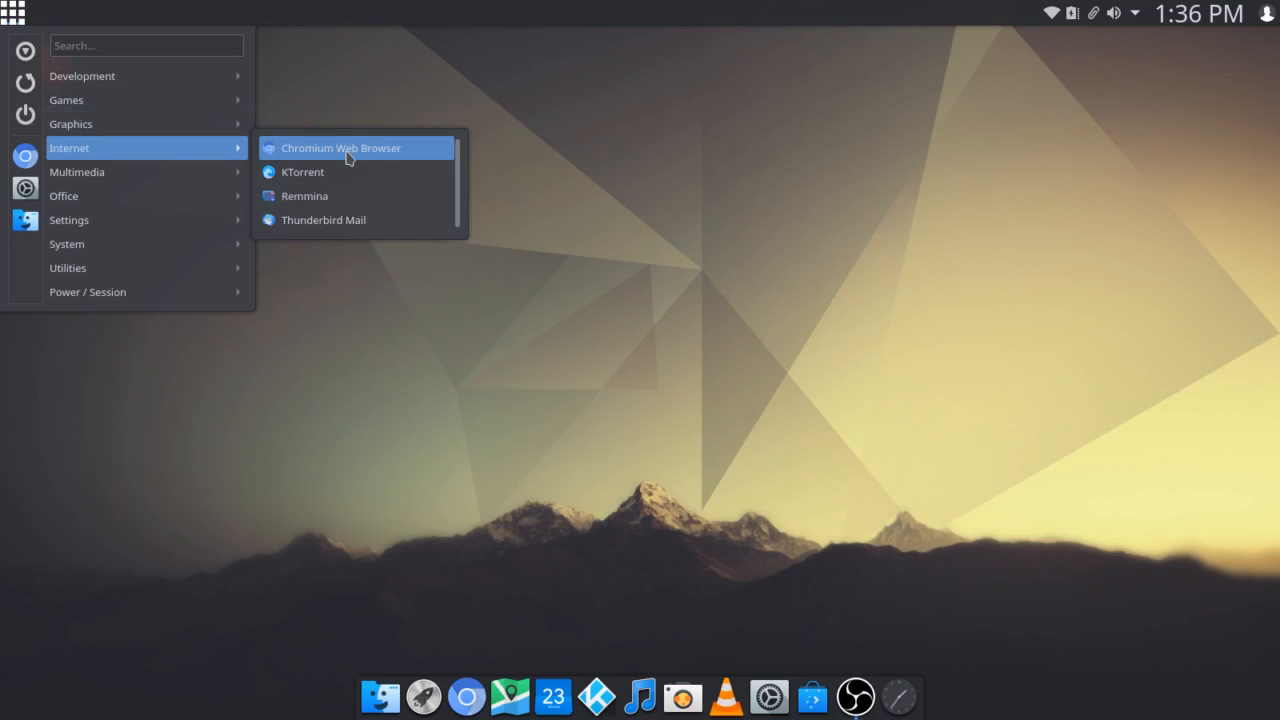
mouse_move(345, 177)
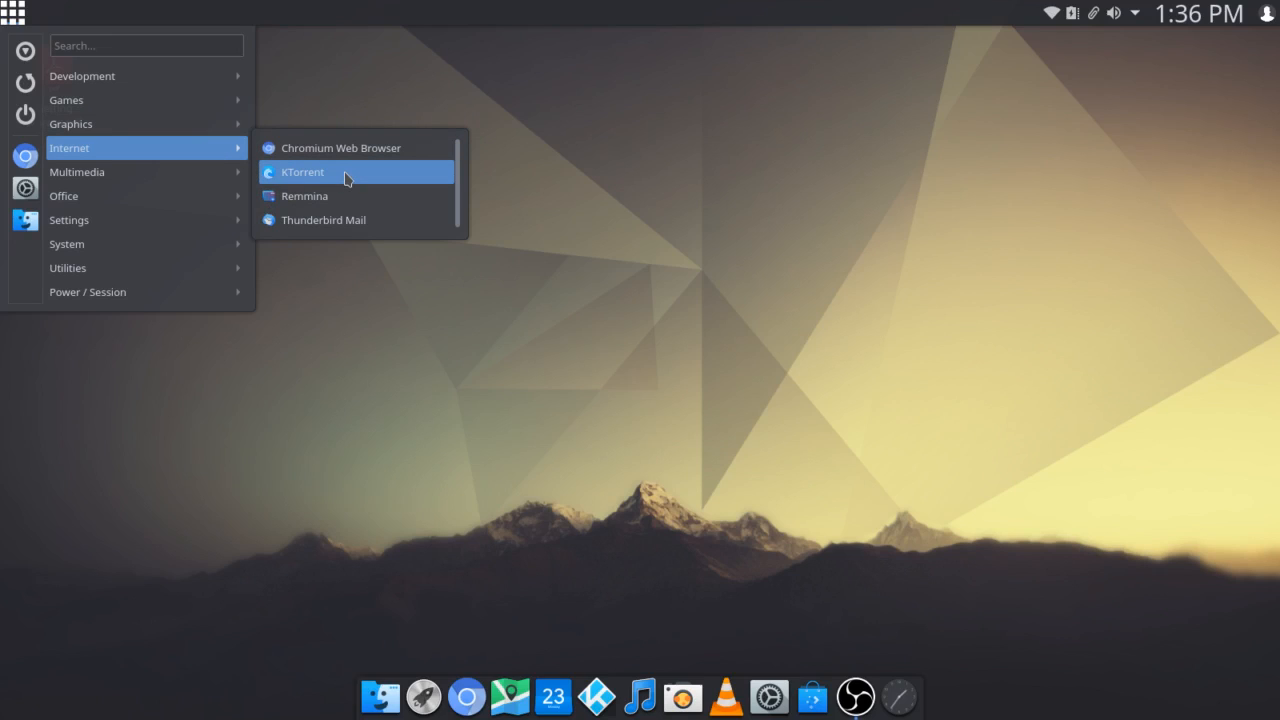
mouse_move(348, 220)
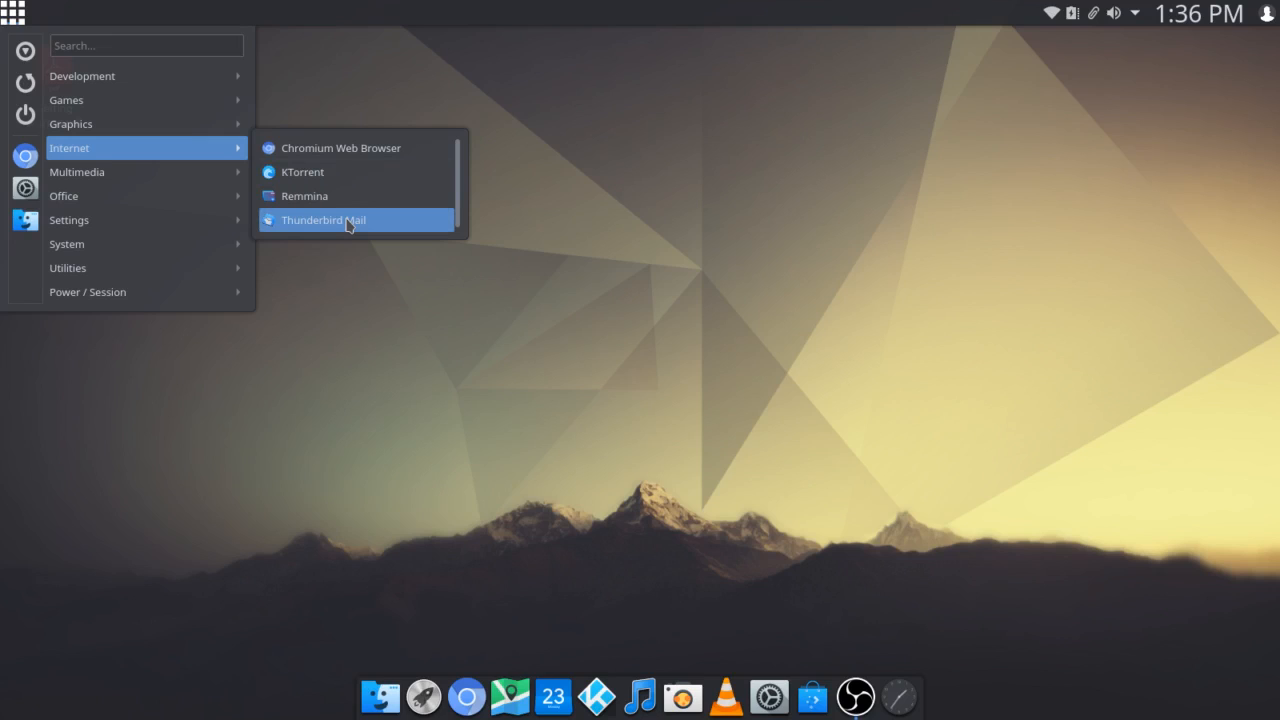
mouse_move(335, 196)
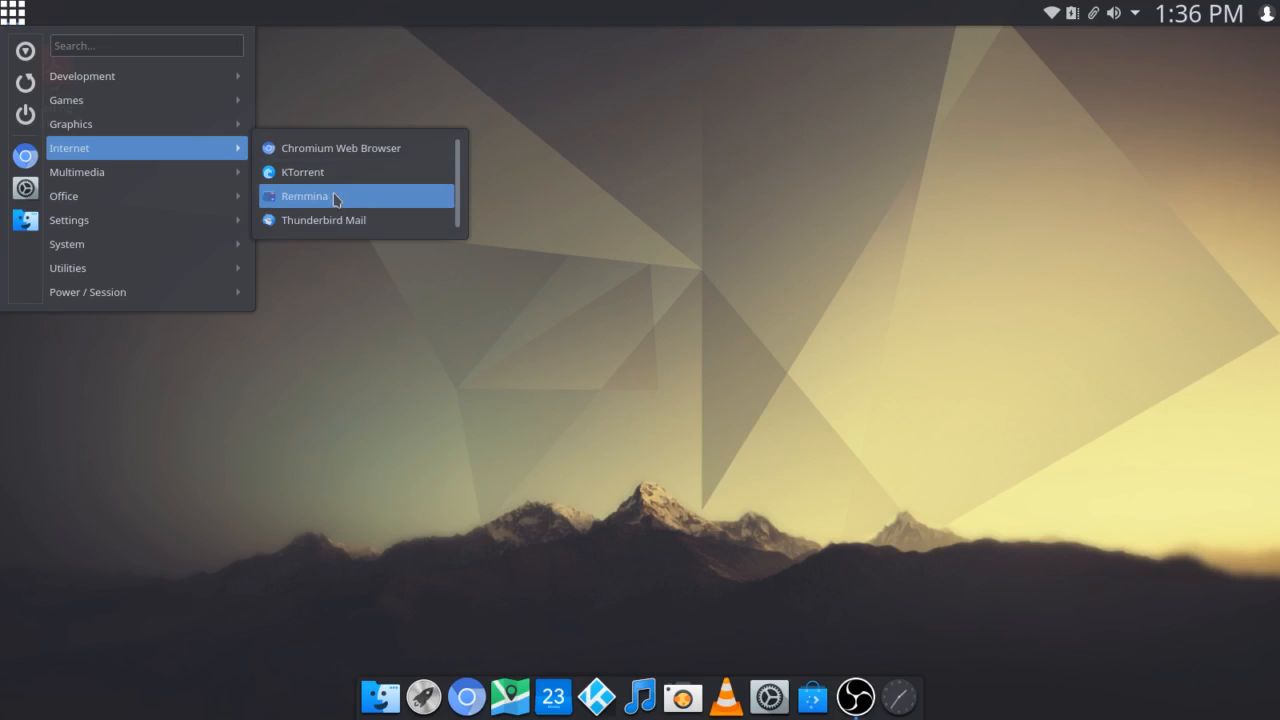
- Launch and close Remmina, then reopen the application launcher
left_click(305, 196)
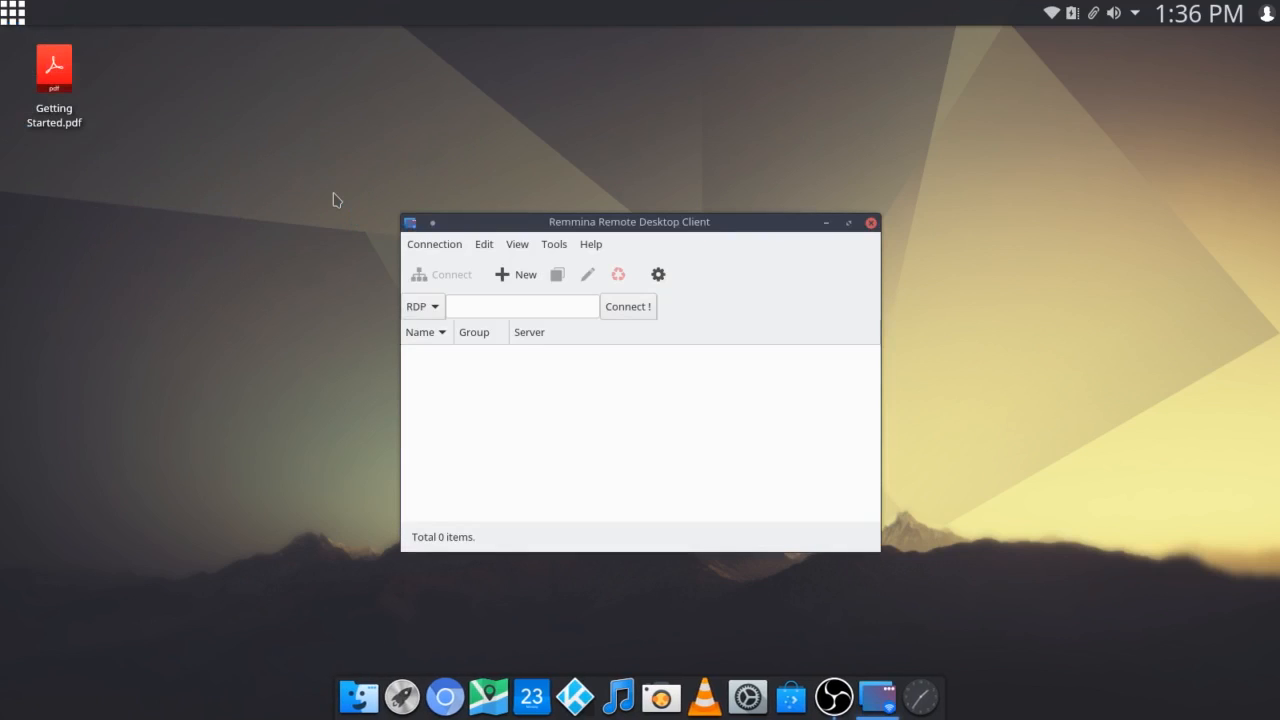
mouse_move(780, 266)
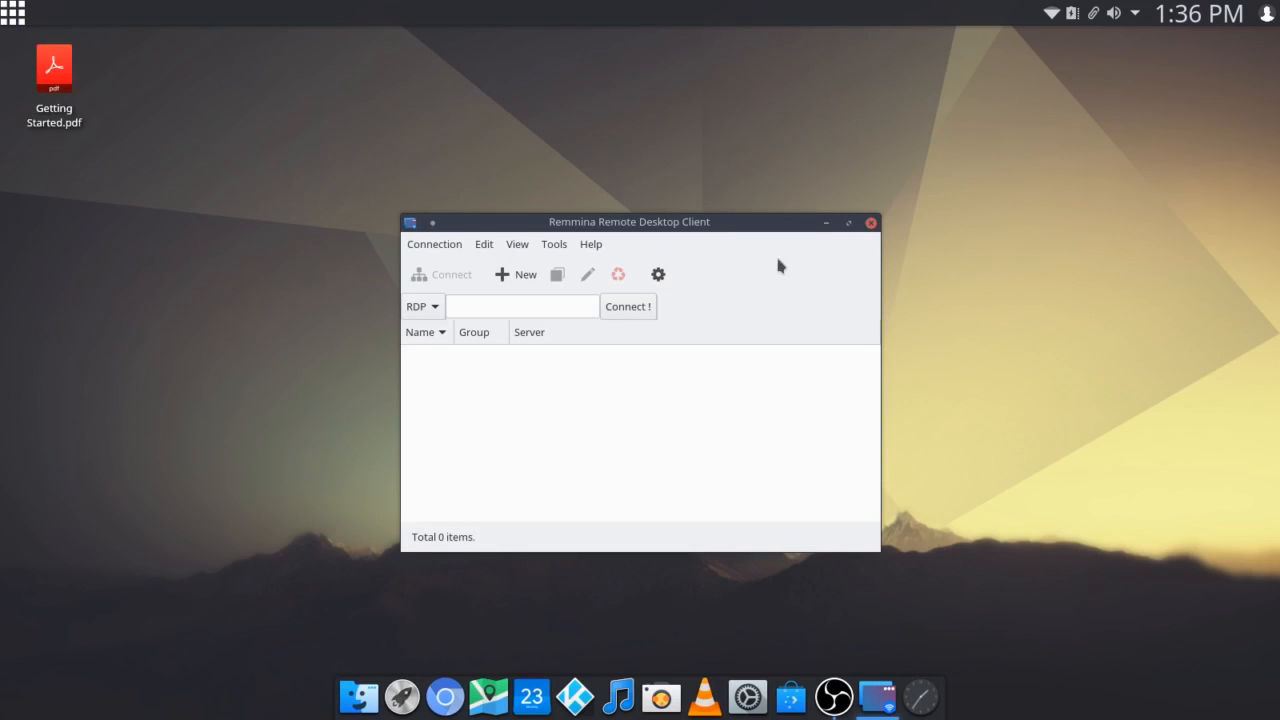
left_click(869, 222)
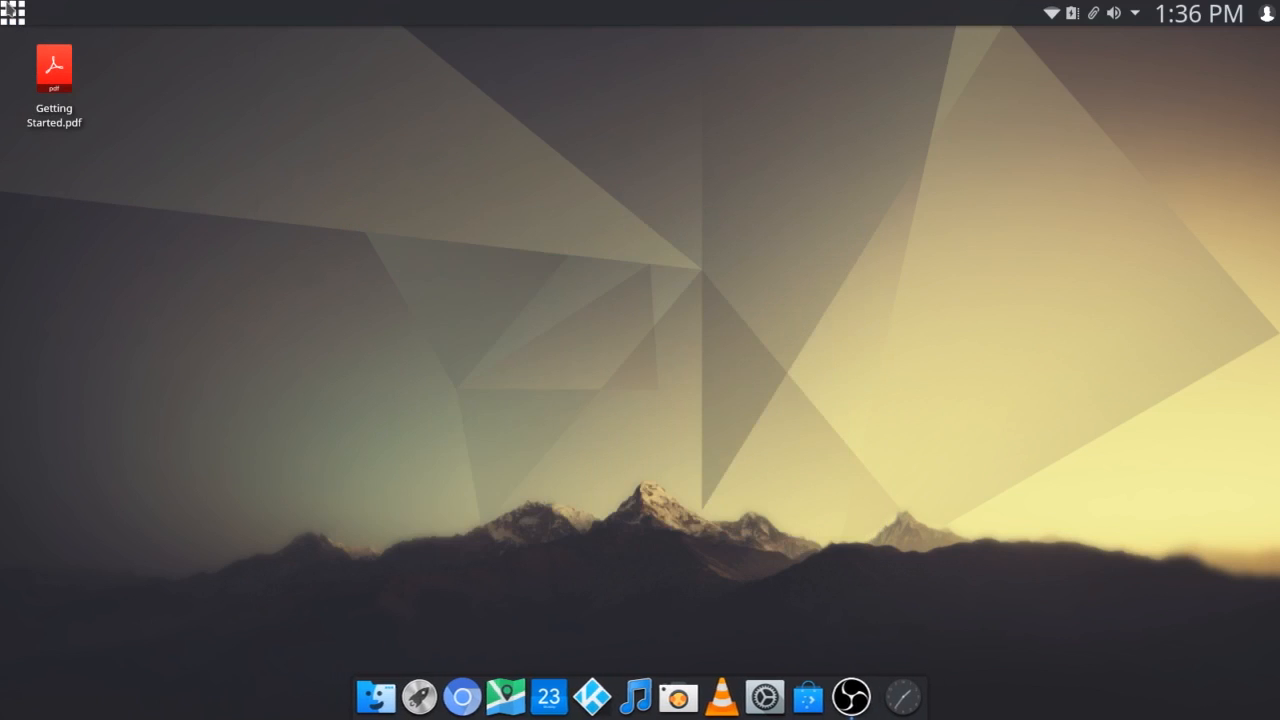
left_click(13, 13)
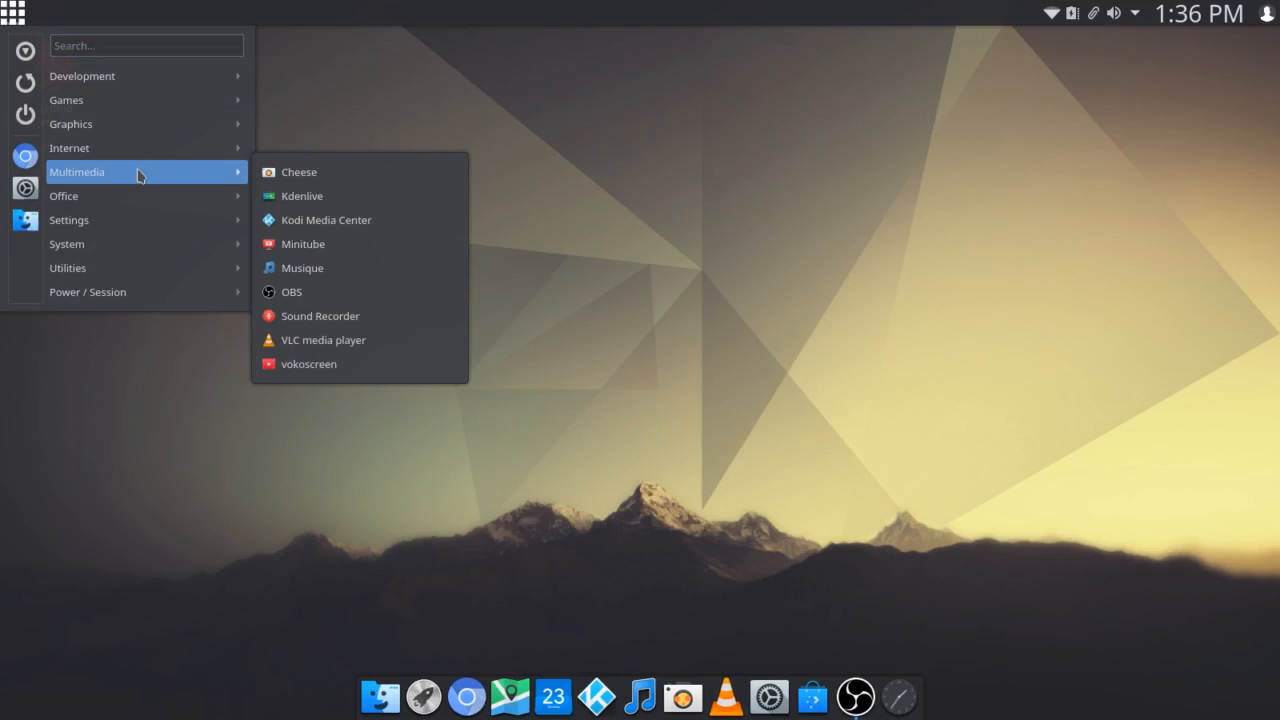
mouse_move(320, 196)
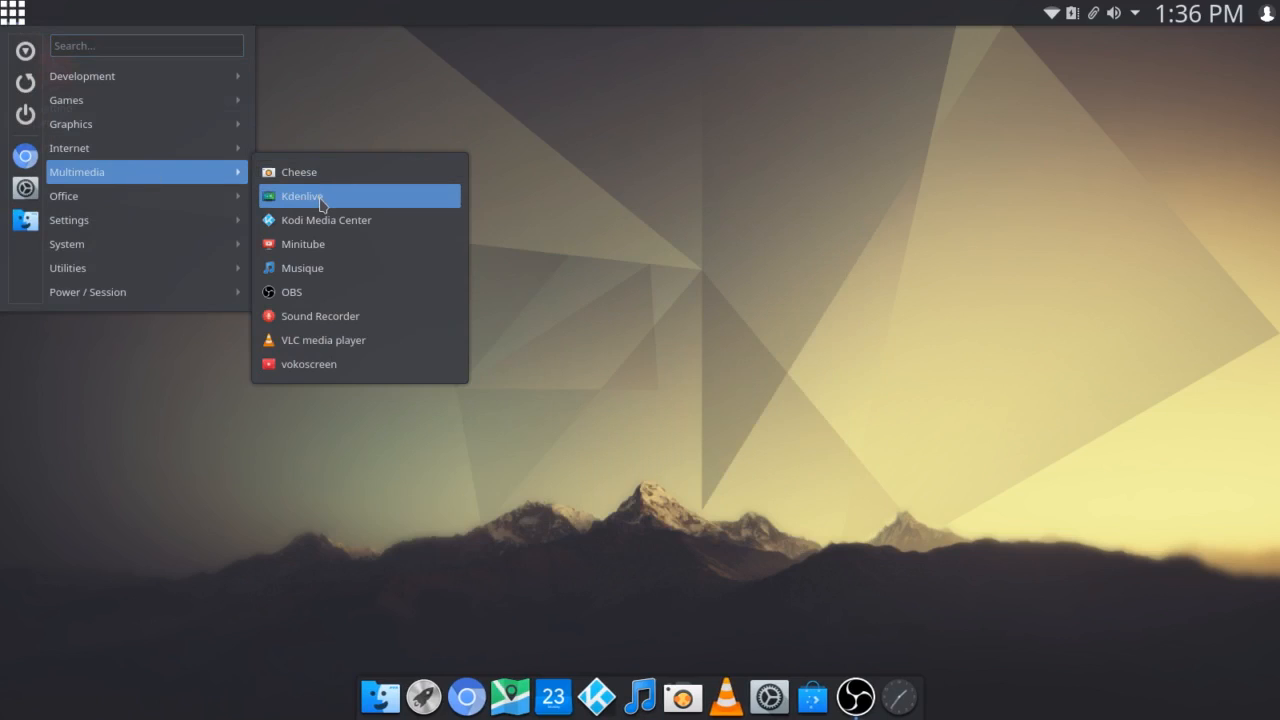
mouse_move(363, 220)
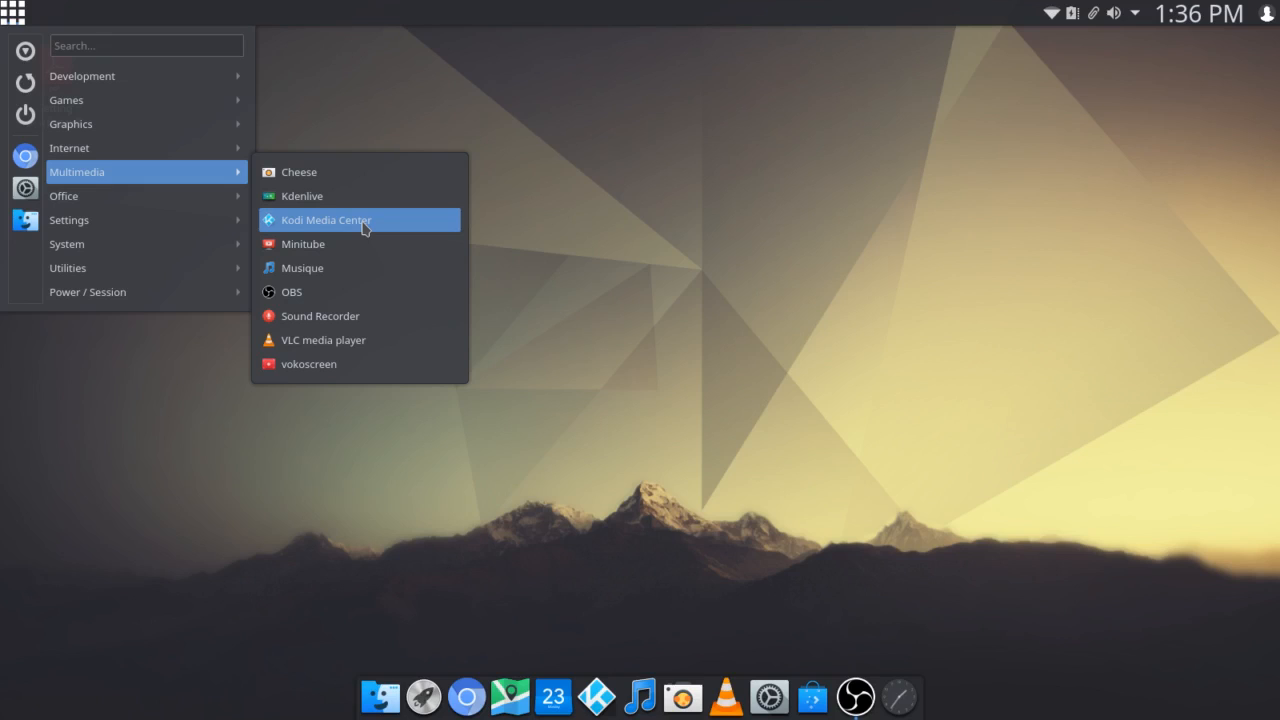
mouse_move(360, 244)
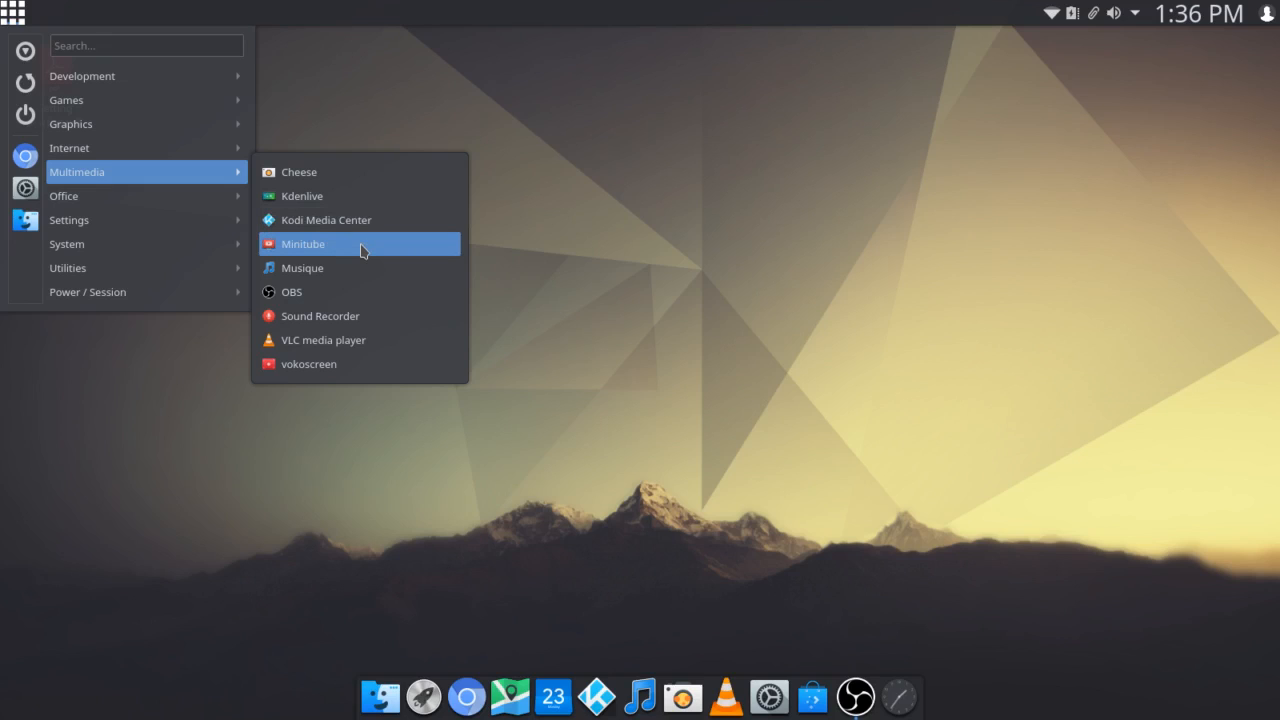
- Launch Minitube from Multimedia, see its 'cars' search error, and close it
left_click(303, 244)
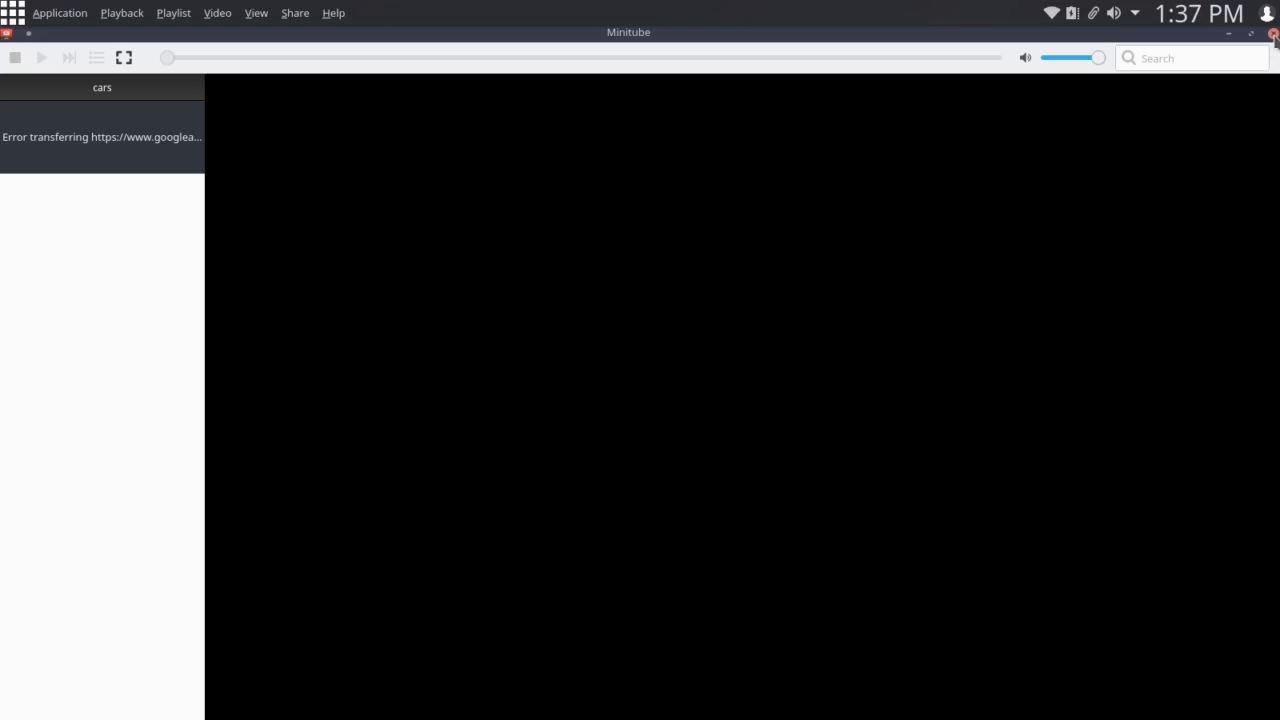
left_click(1271, 33)
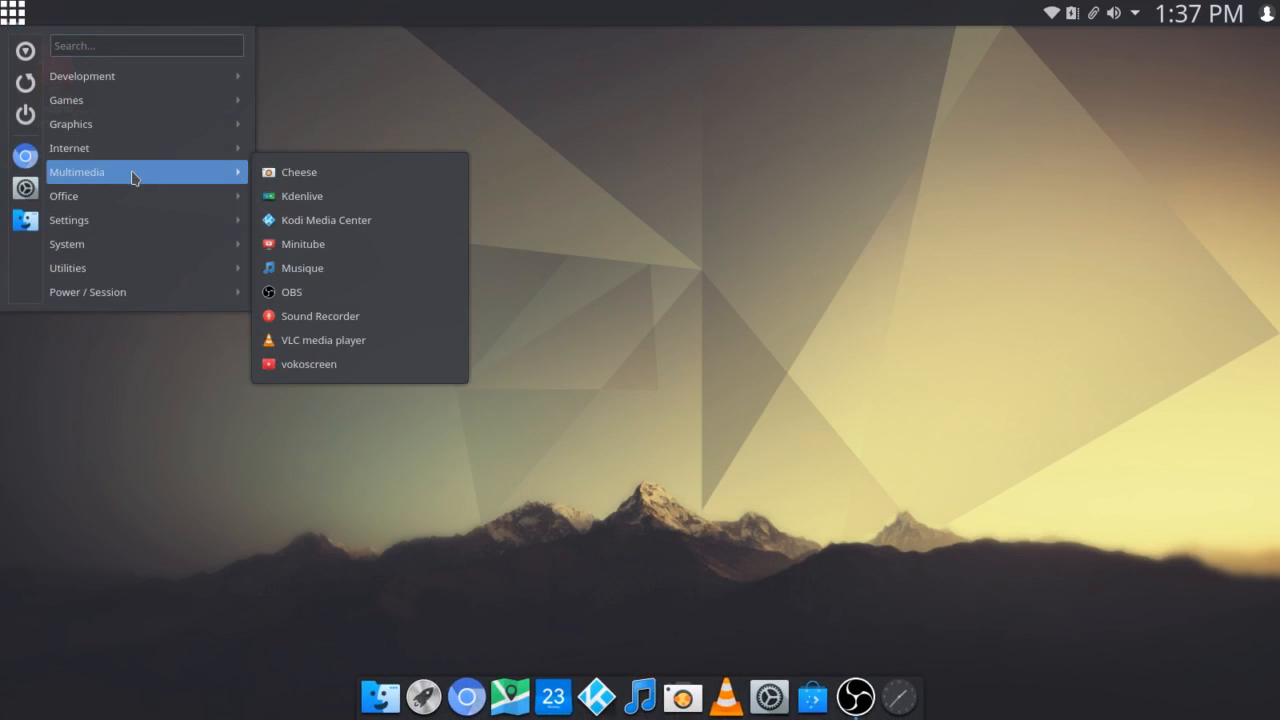
mouse_move(342, 268)
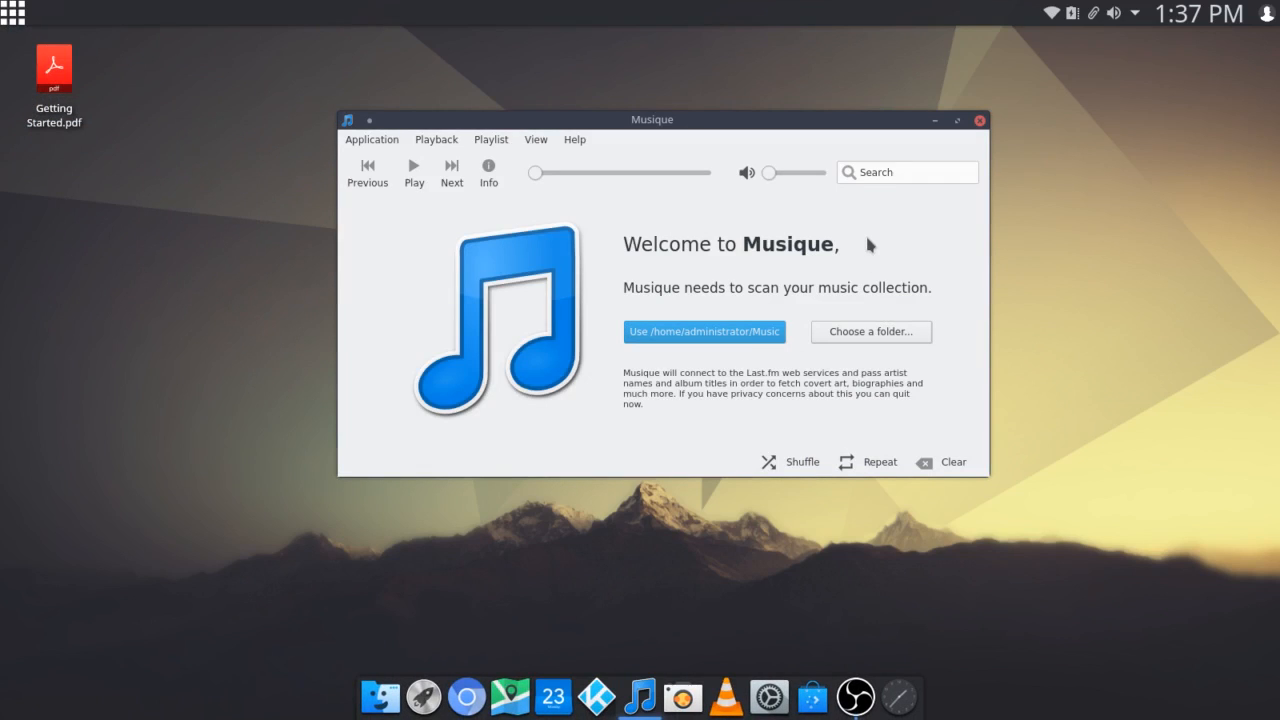
- Close the Musique welcome window and reopen the application launcher
left_click(979, 119)
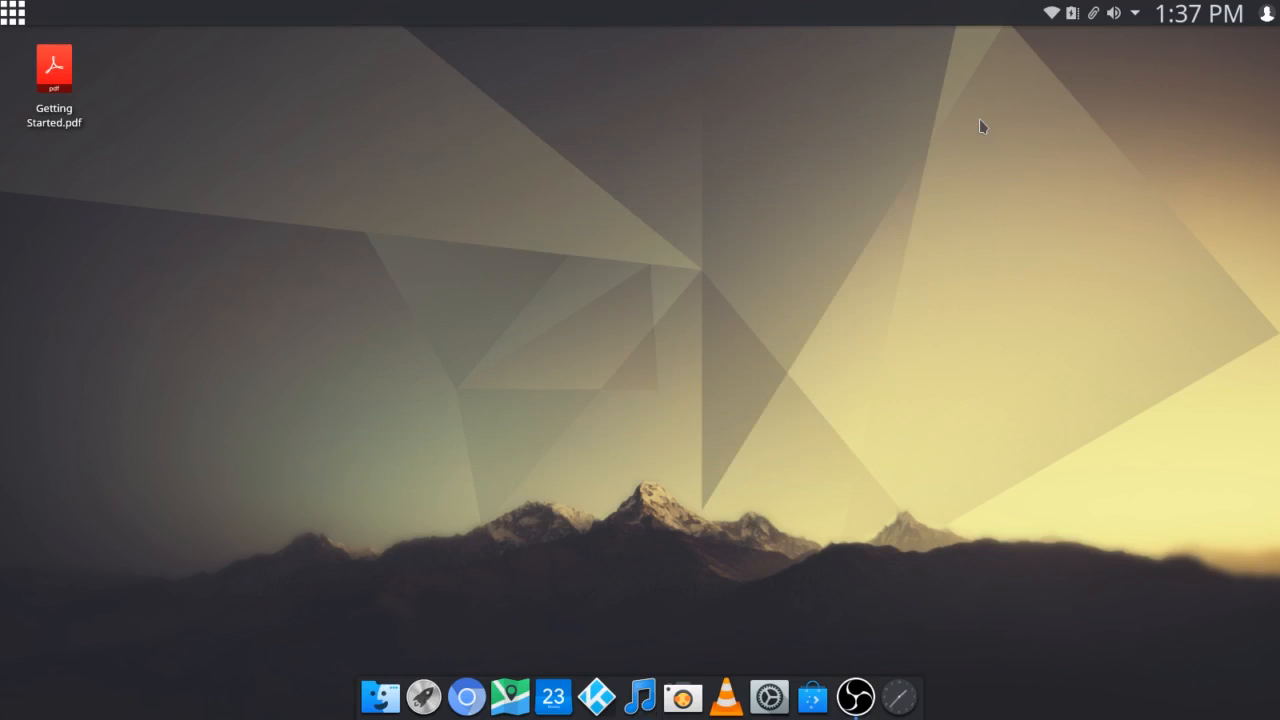
left_click(13, 13)
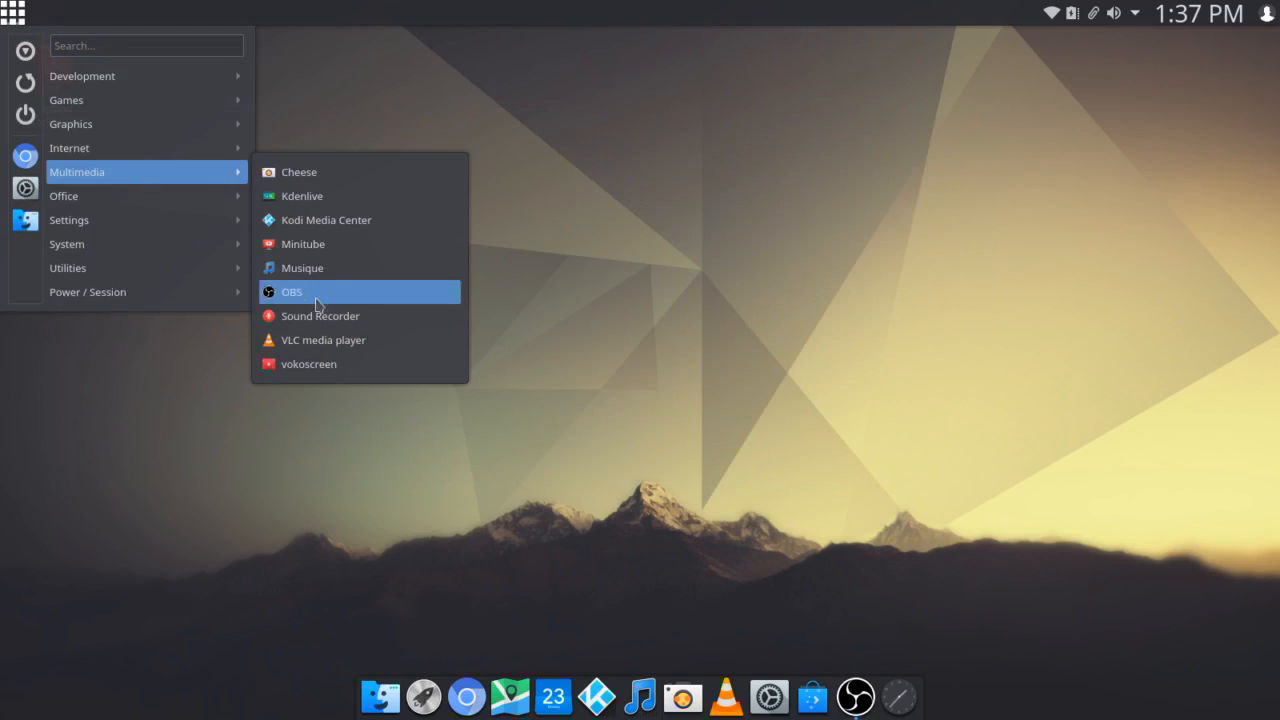
mouse_move(320, 316)
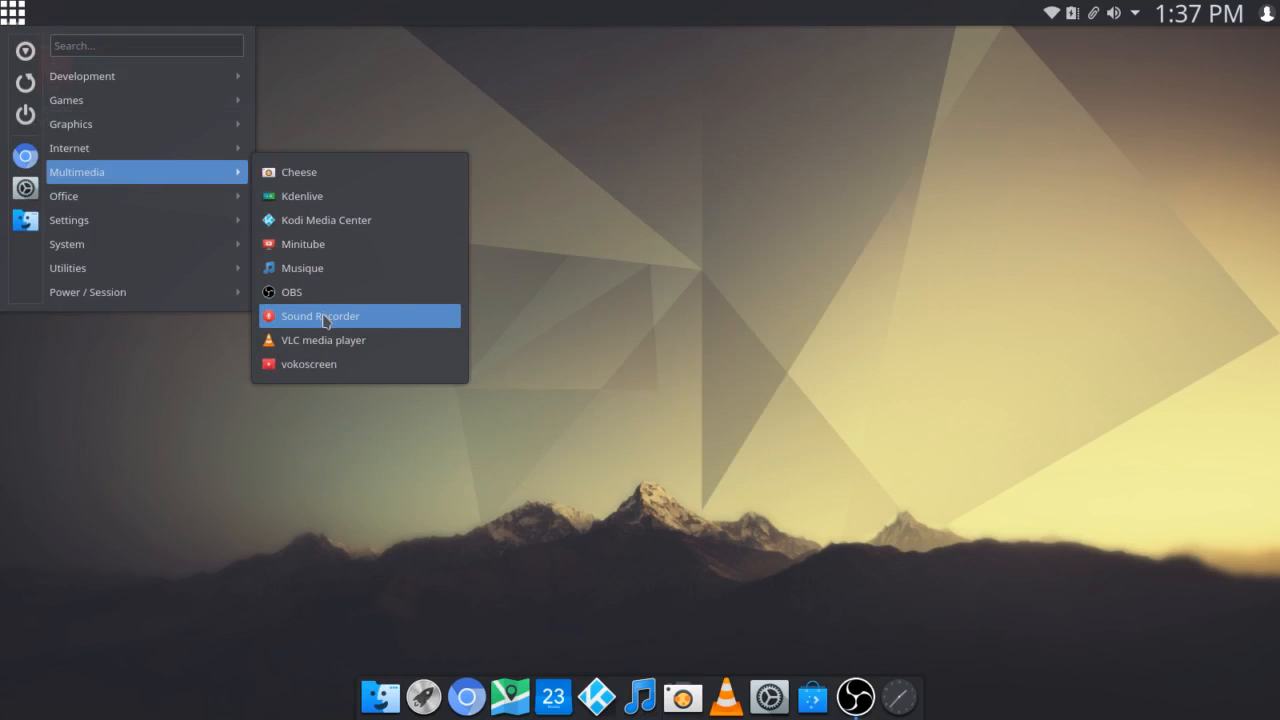
mouse_move(322, 339)
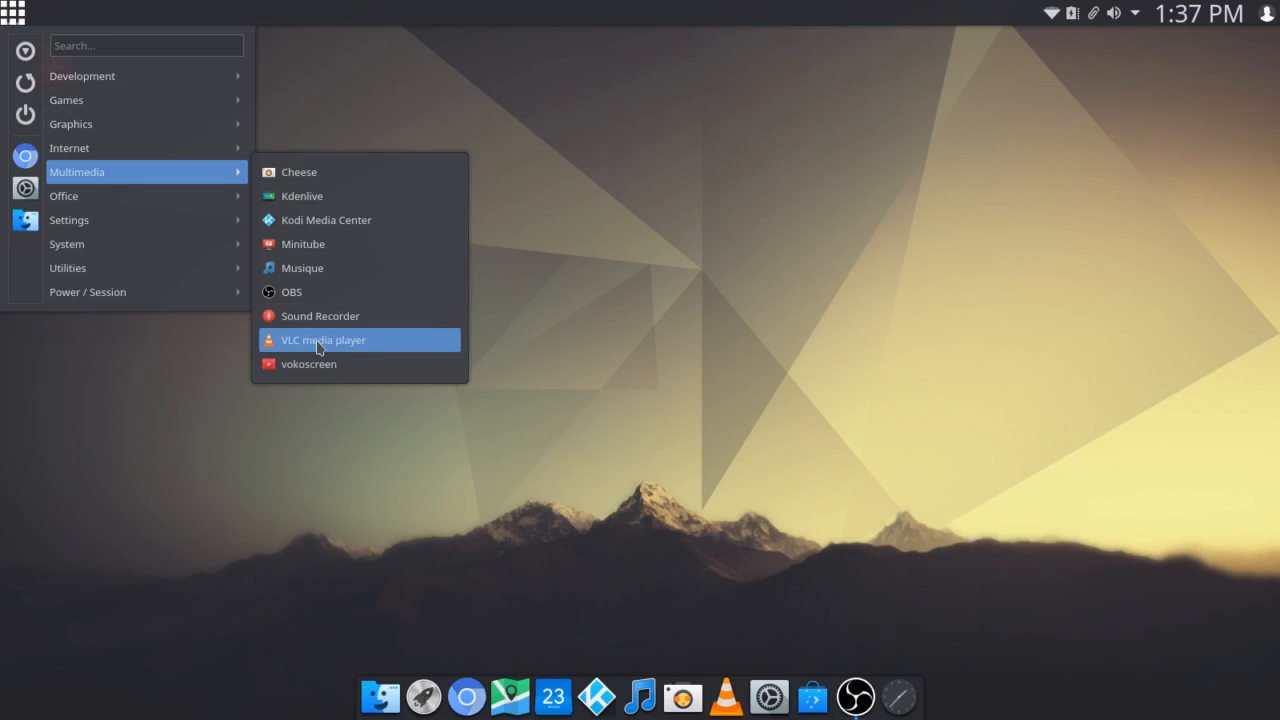
mouse_move(325, 364)
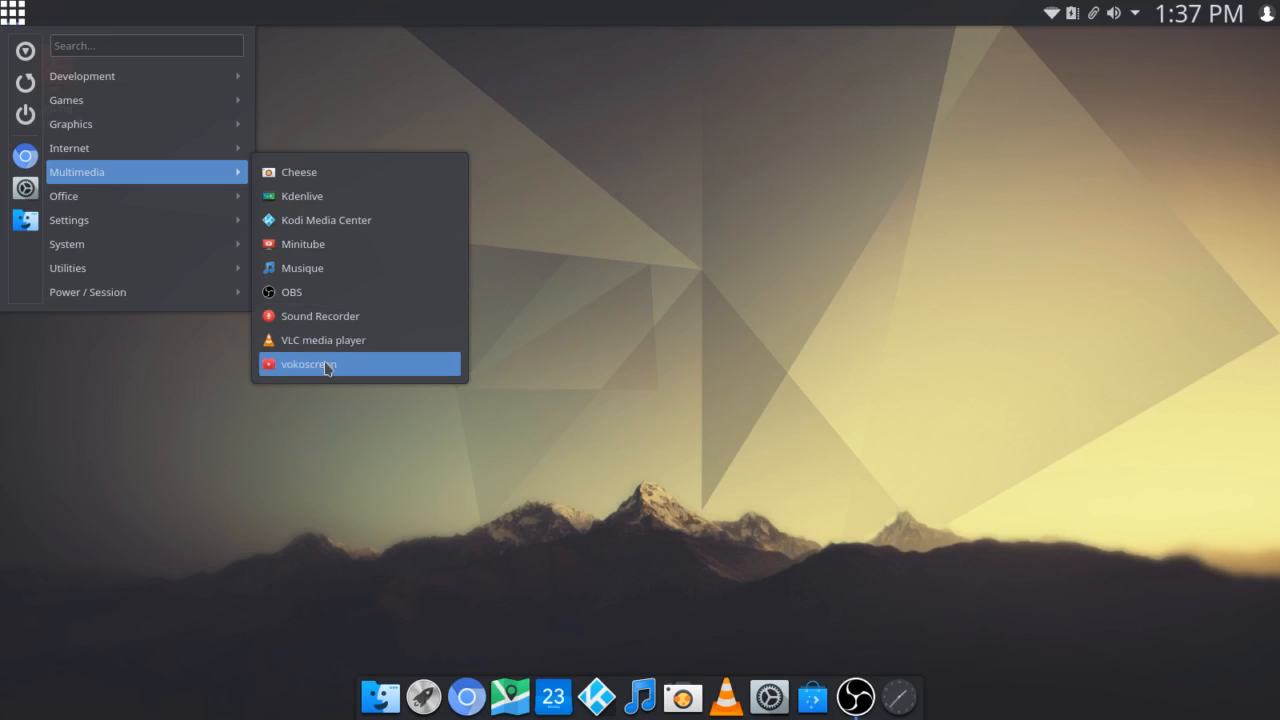
mouse_move(160, 171)
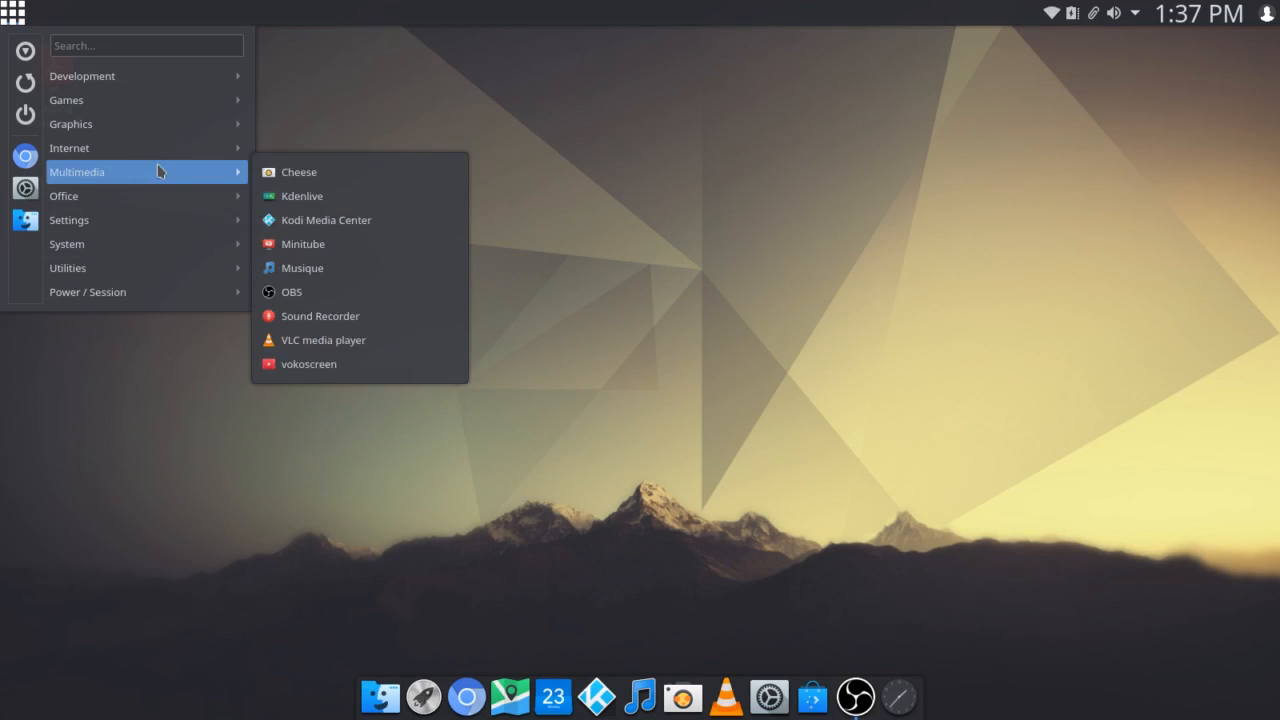
mouse_move(152, 195)
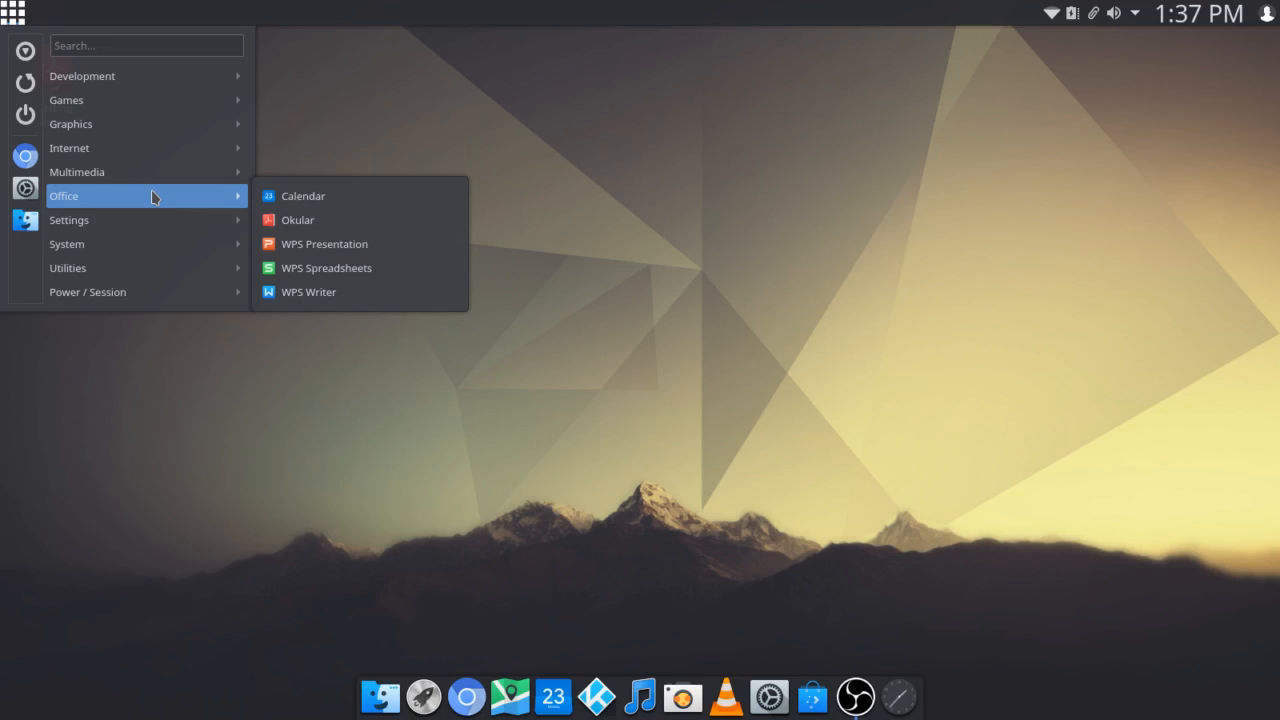
mouse_move(173, 194)
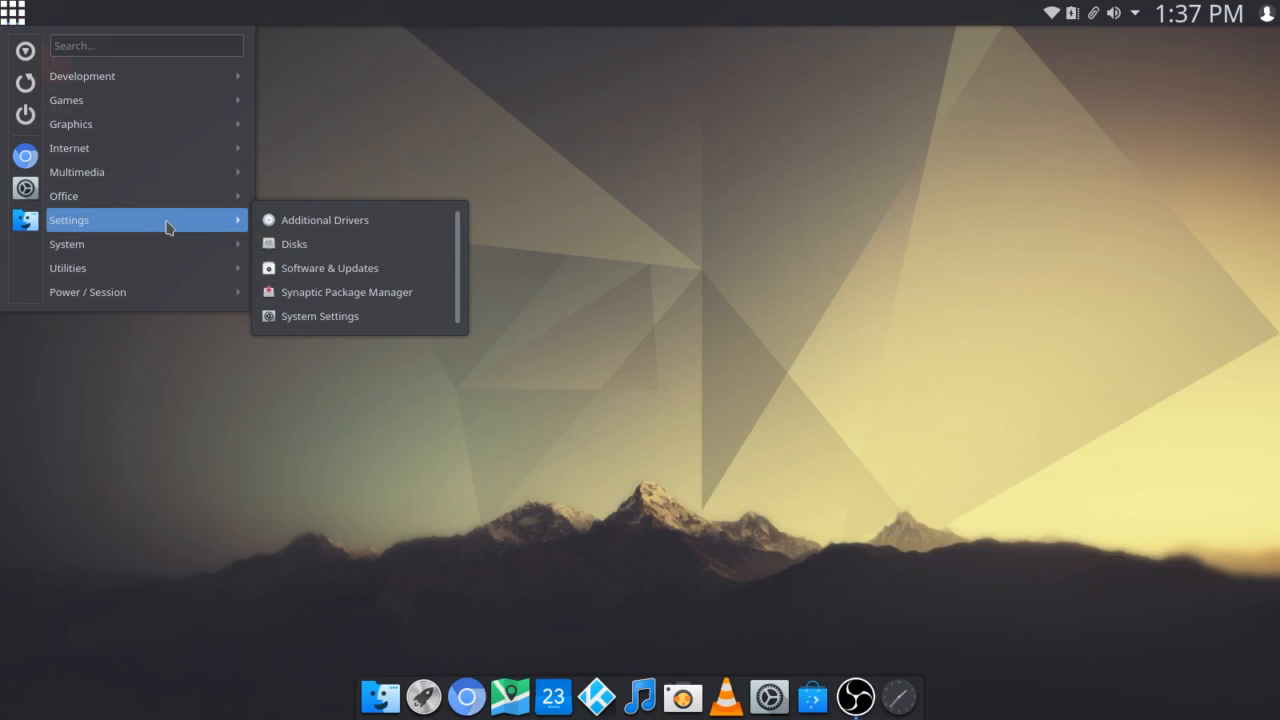
- Open Software & Updates, view neon Software, Other Software and Additional Drivers tabs, then close
left_click(324, 219)
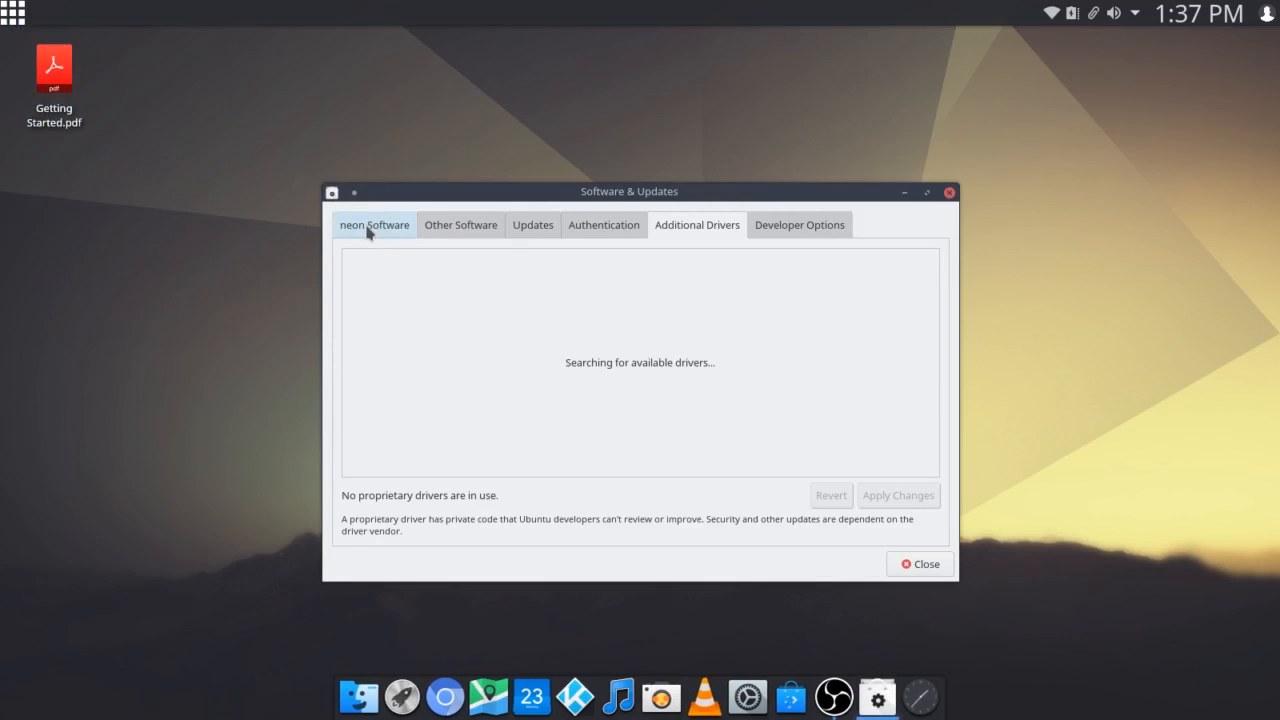
left_click(373, 224)
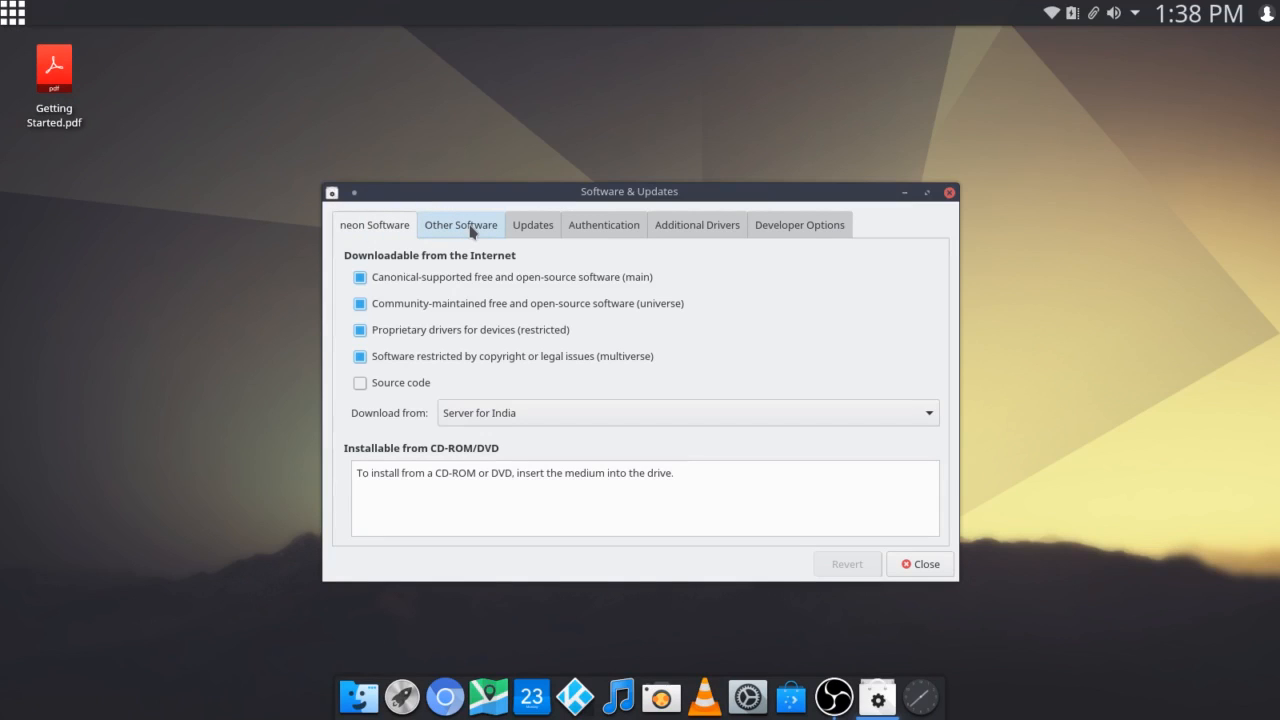
left_click(460, 224)
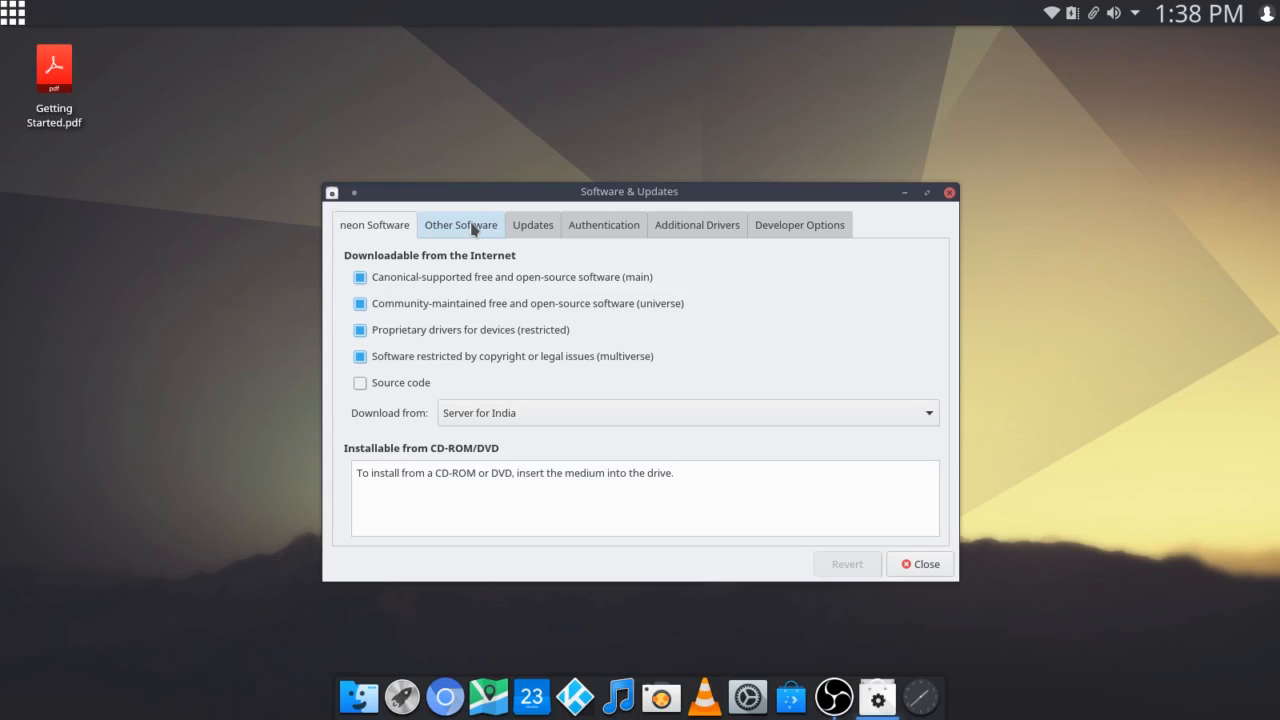
left_click(533, 224)
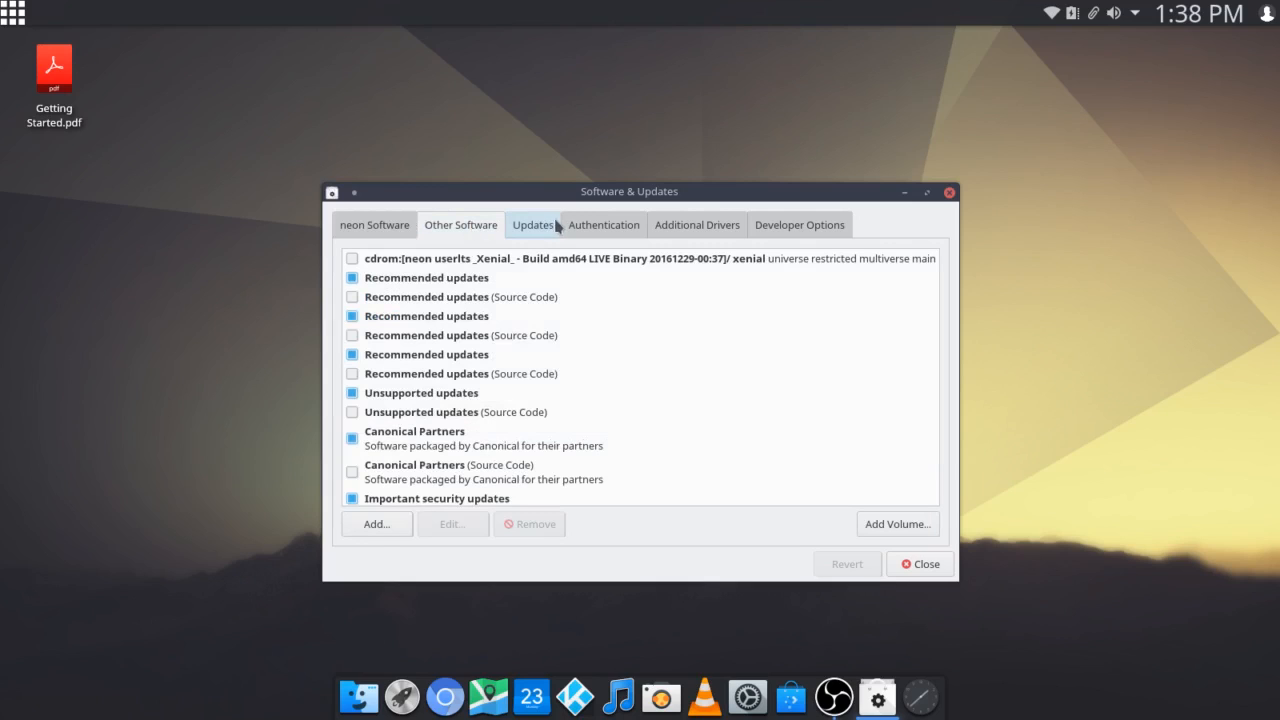
left_click(696, 224)
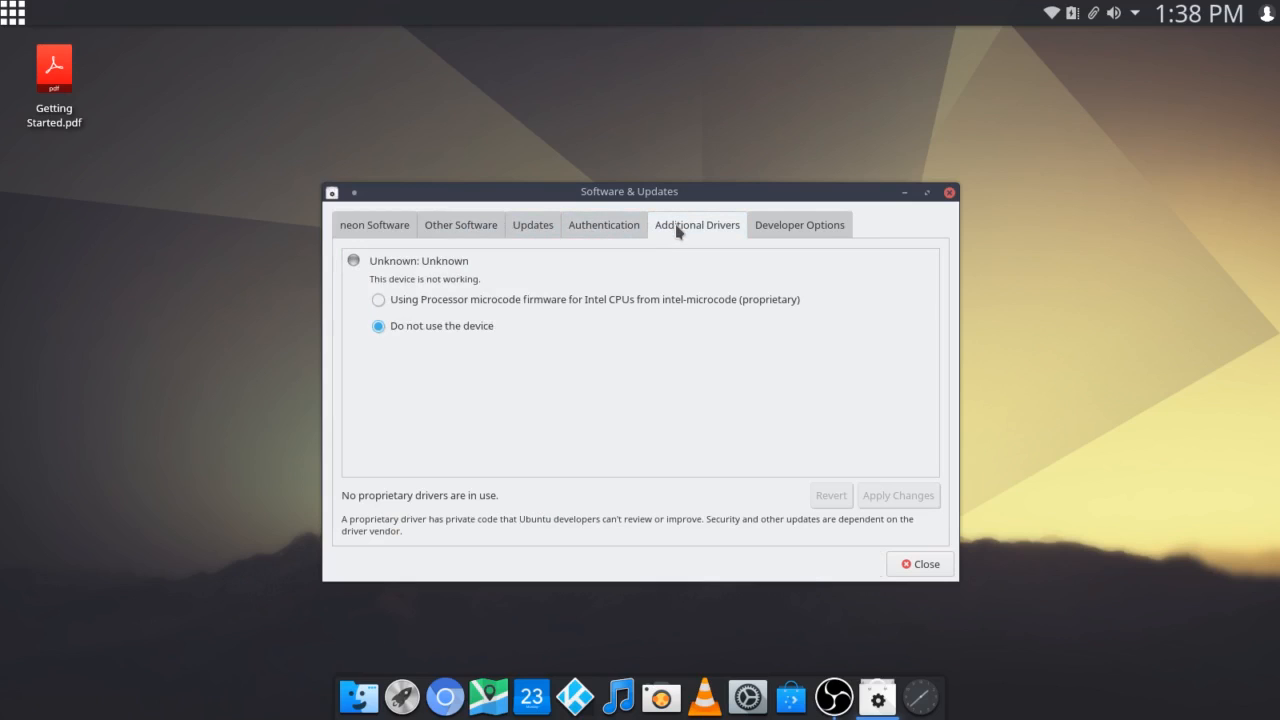
mouse_move(540, 318)
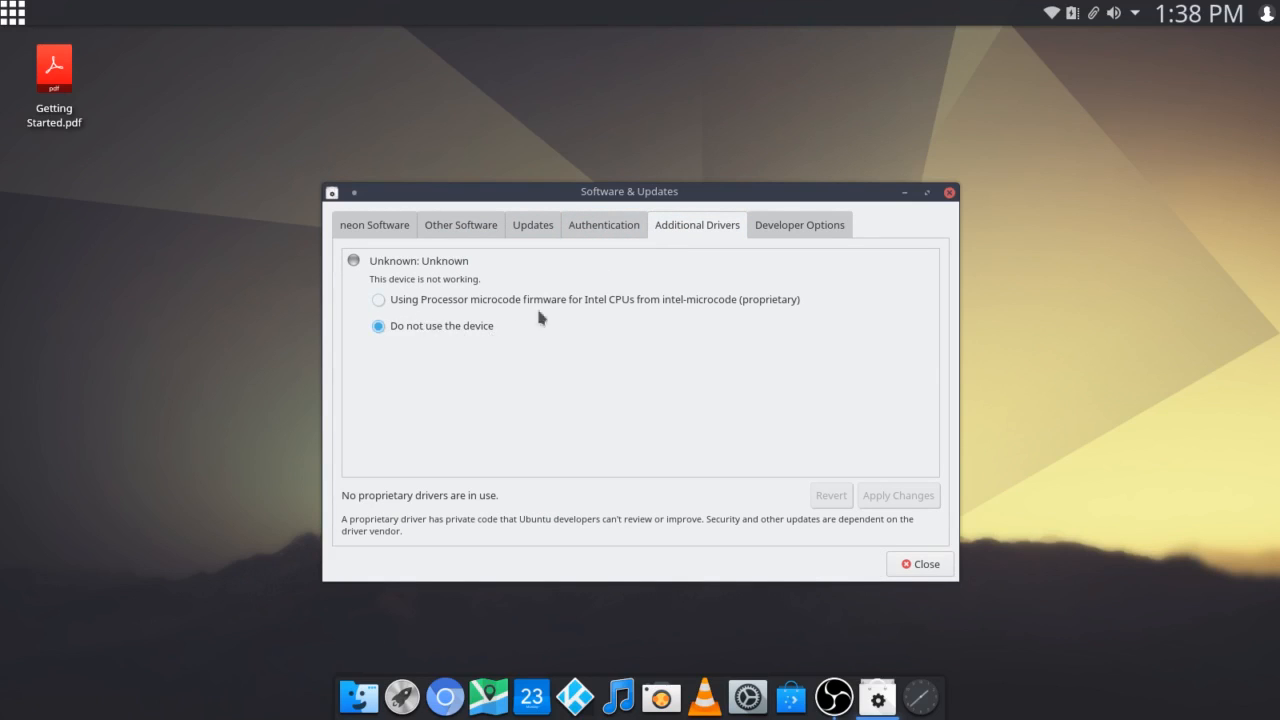
mouse_move(604, 326)
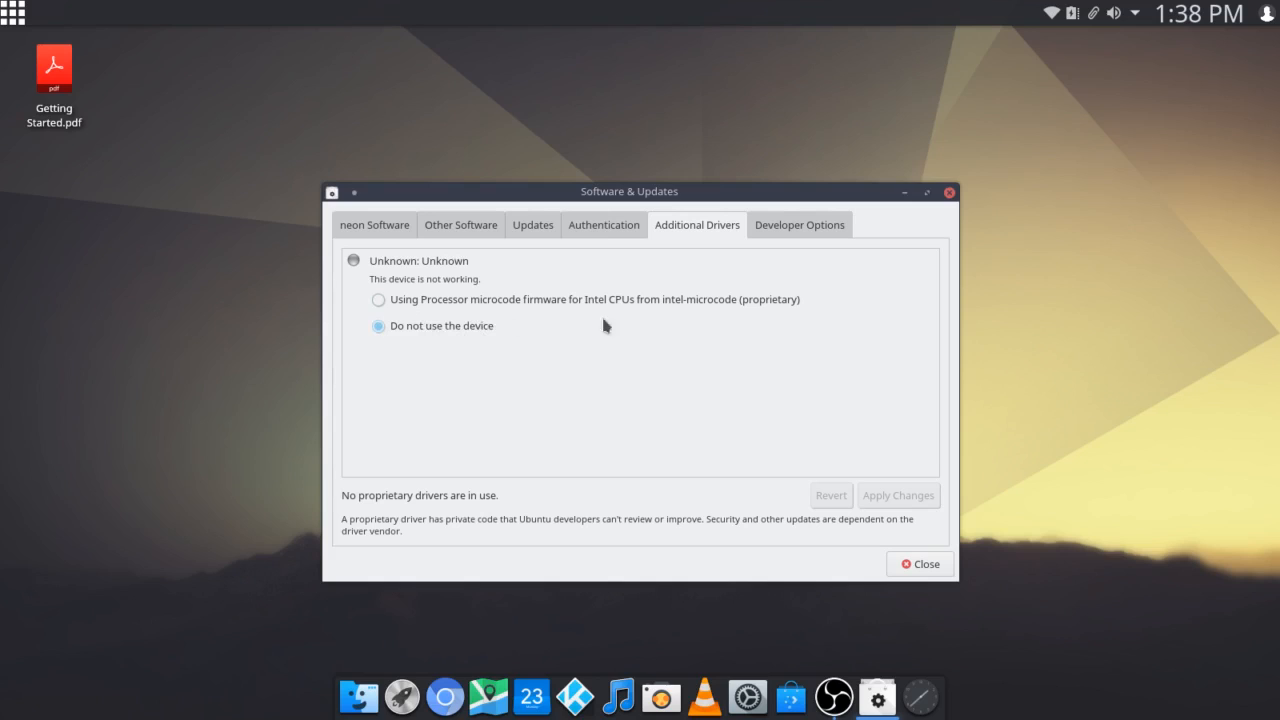
mouse_move(725, 329)
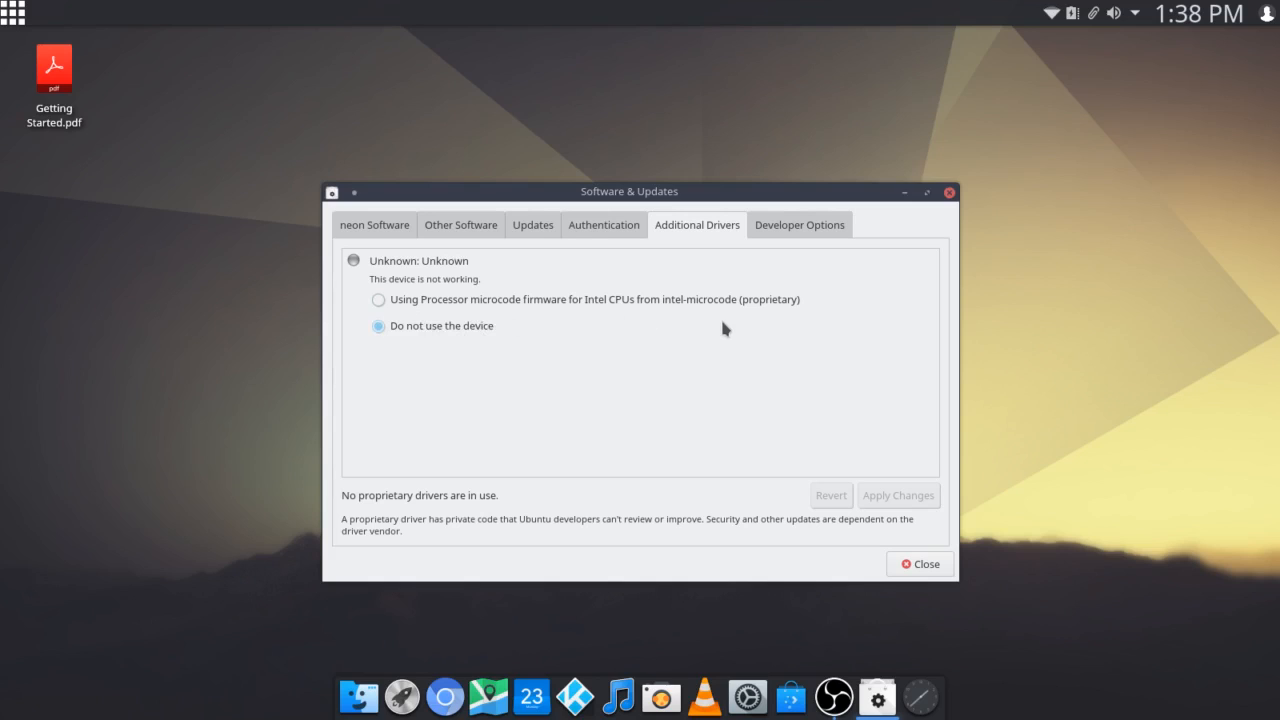
left_click(919, 563)
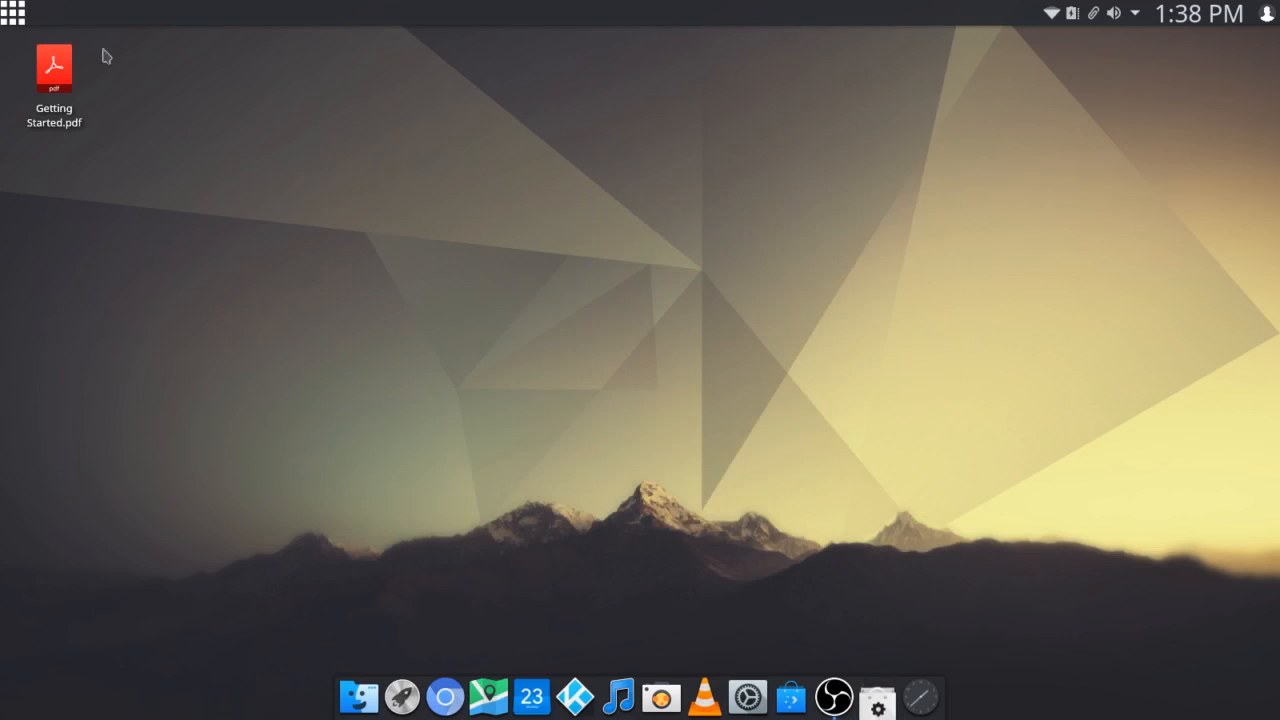
- Open System Settings from the launcher, view its category overview, and close it
left_click(14, 13)
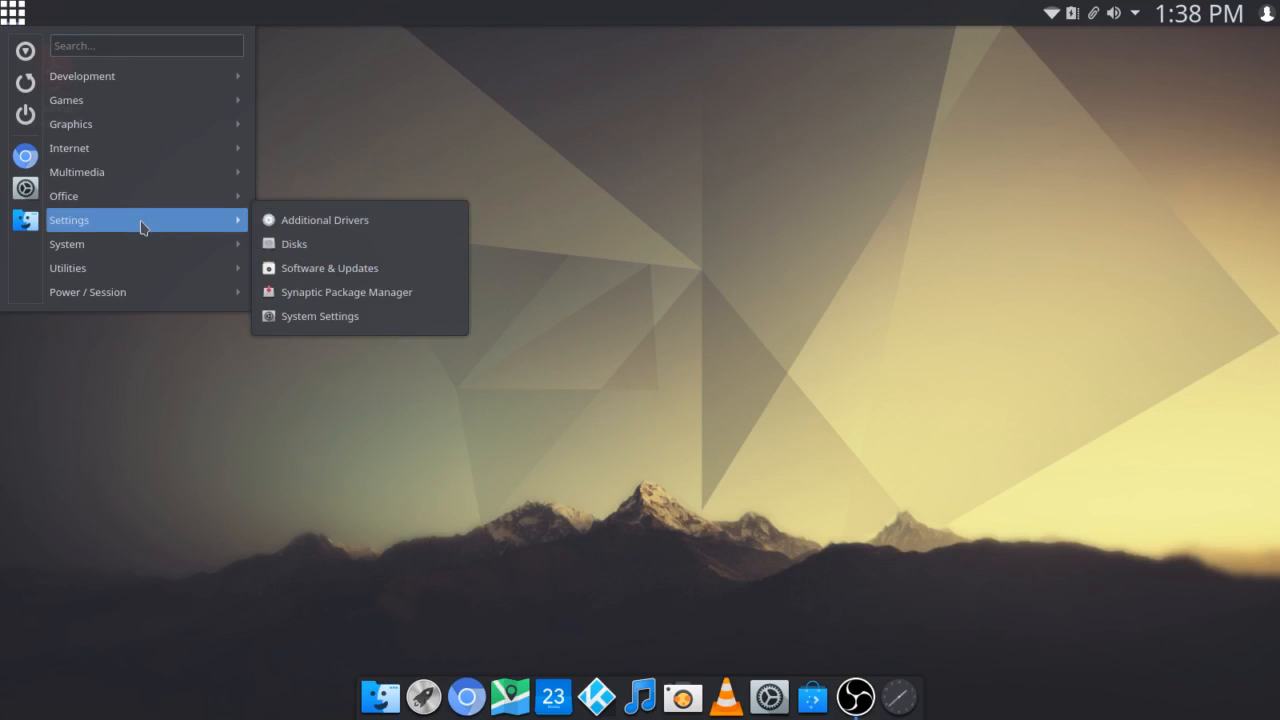
mouse_move(330, 267)
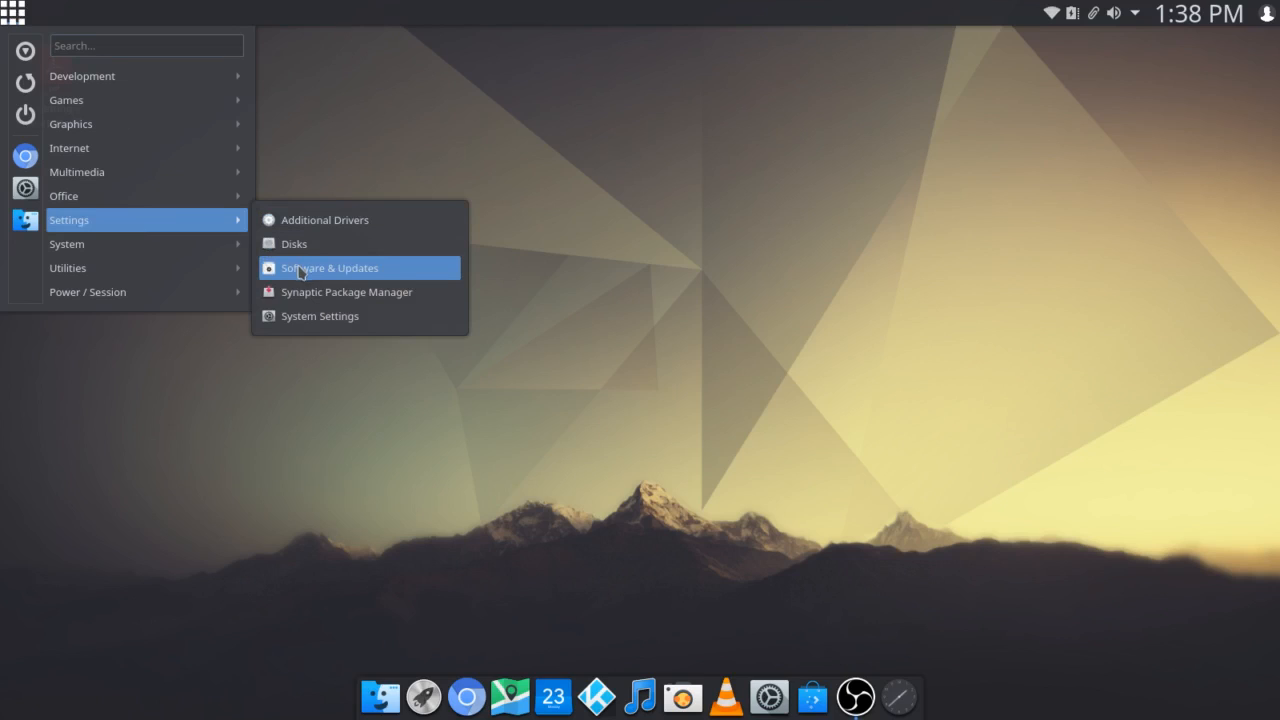
mouse_move(365, 292)
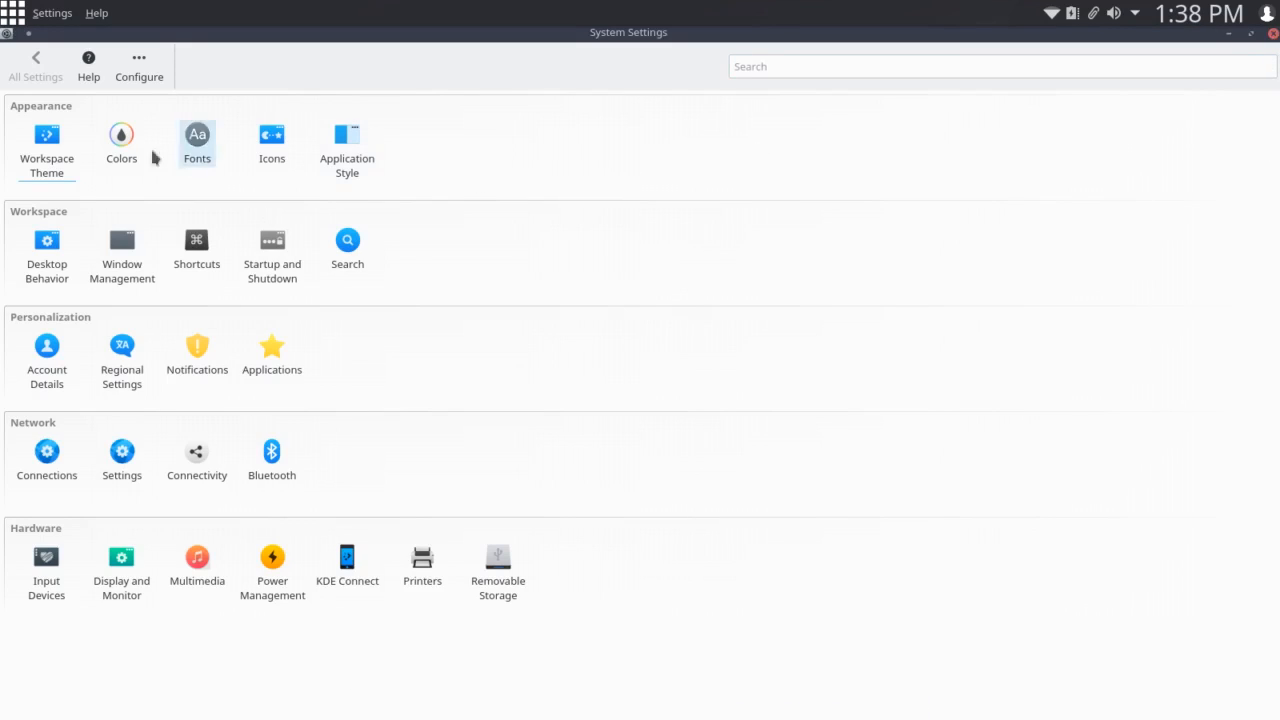
mouse_move(658, 423)
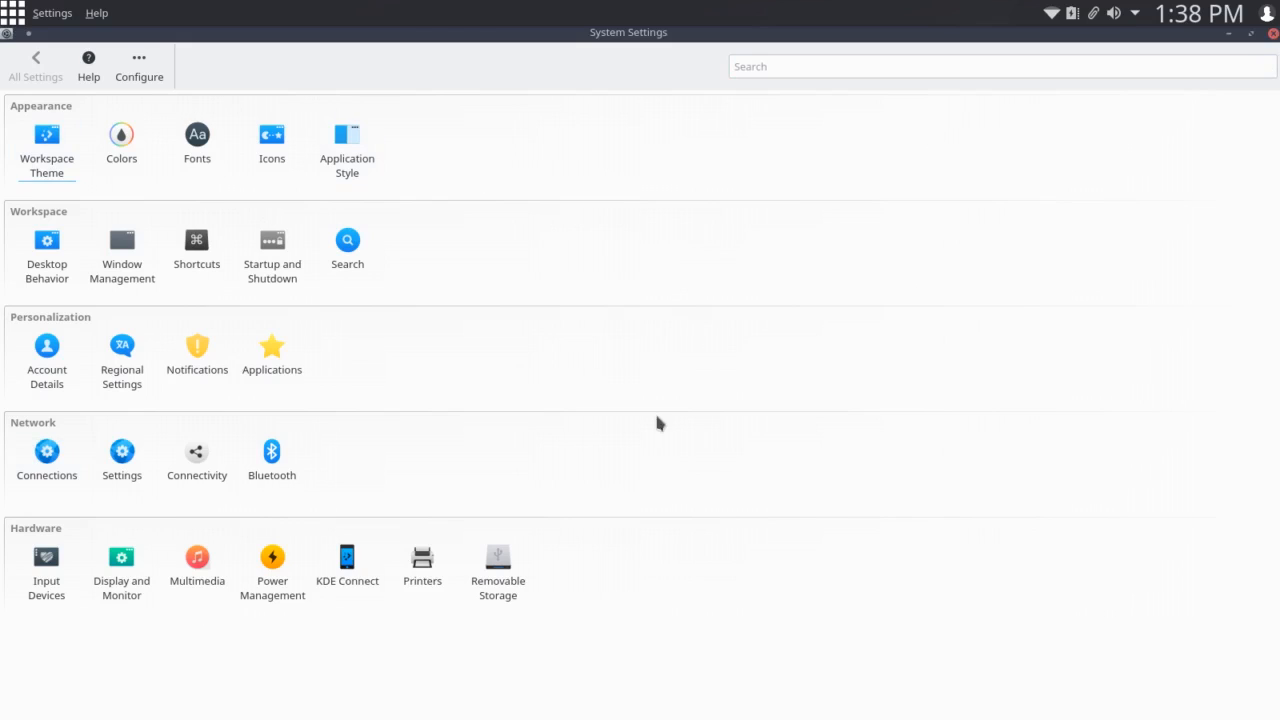
mouse_move(70, 415)
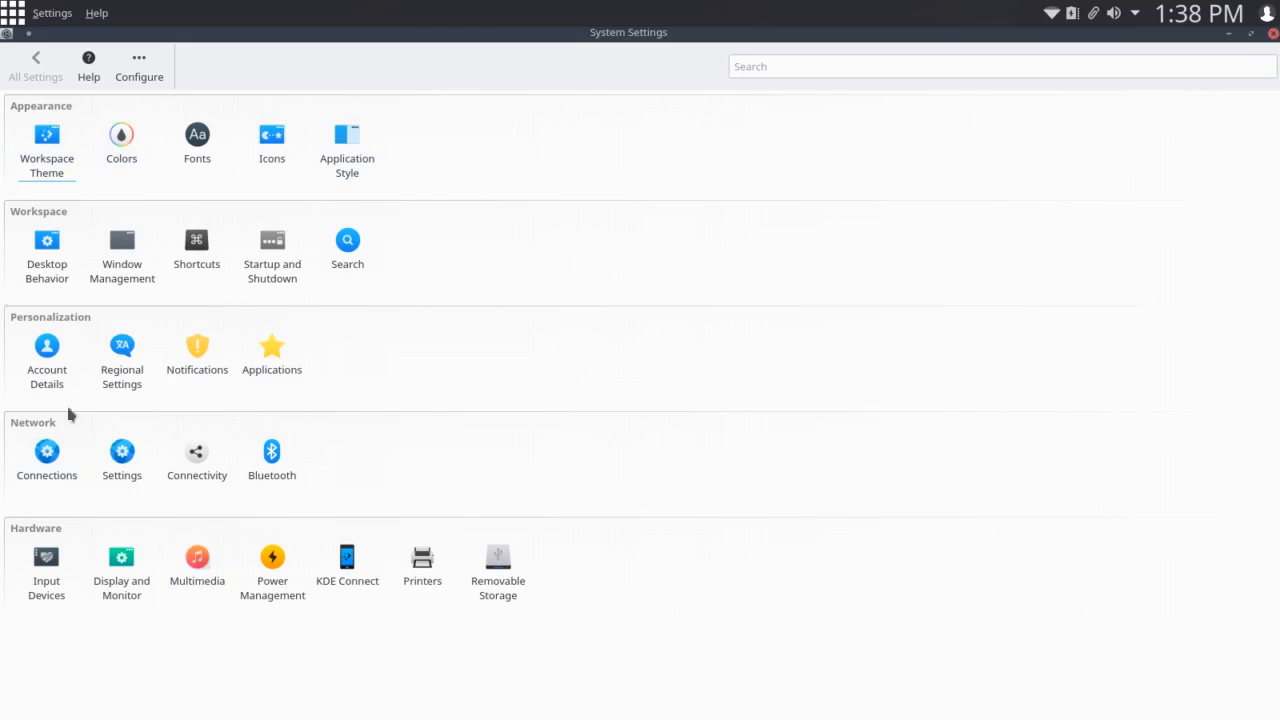
mouse_move(197, 565)
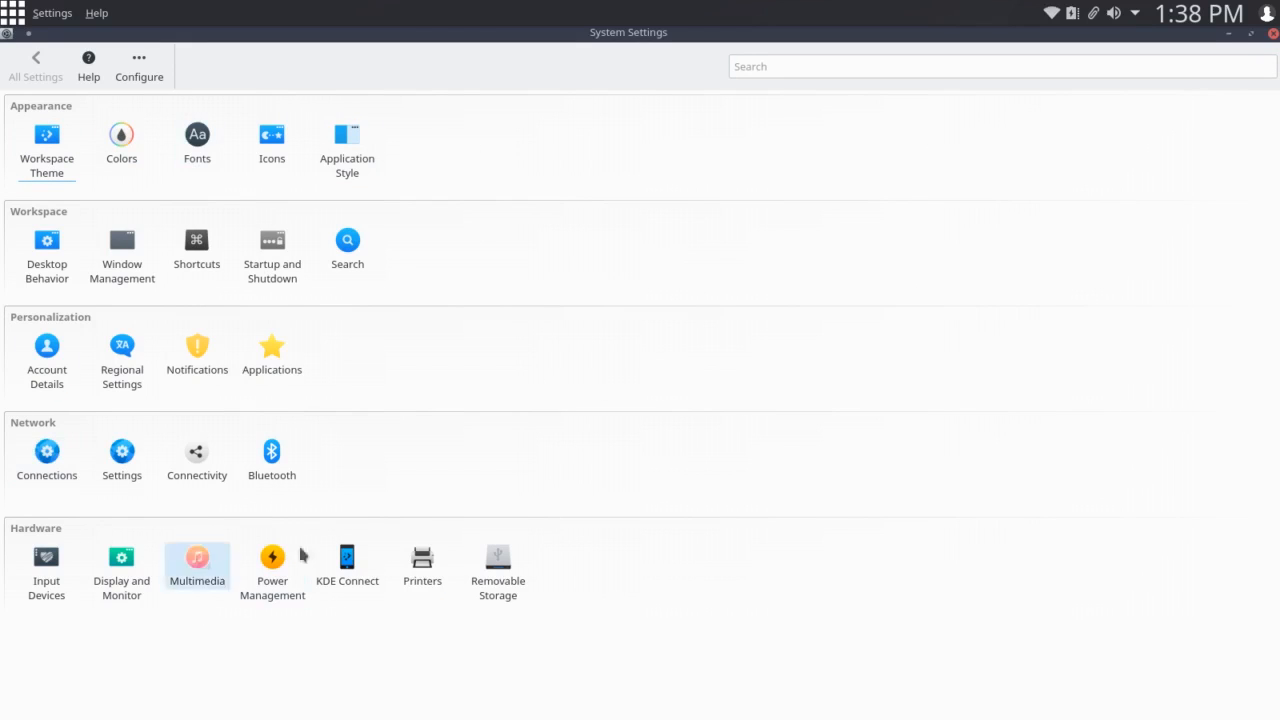
left_click(1272, 33)
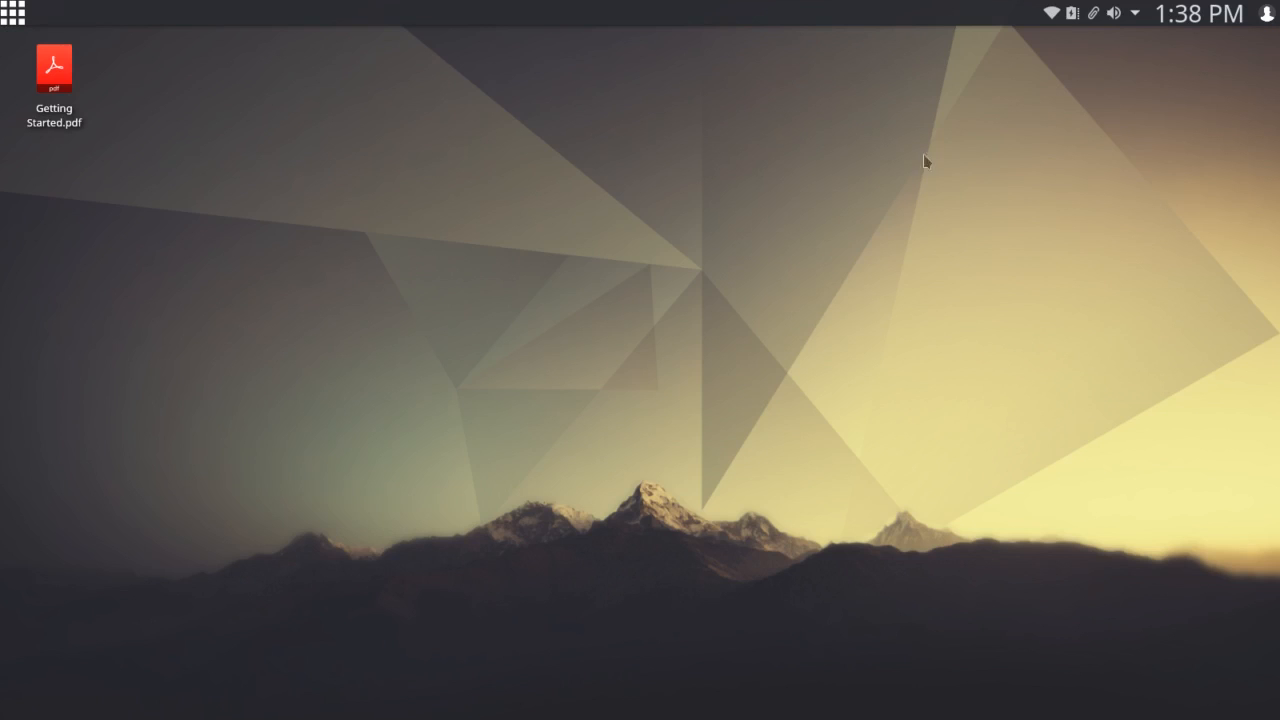
- Open the top-left application menu again to browse the System category
left_click(13, 13)
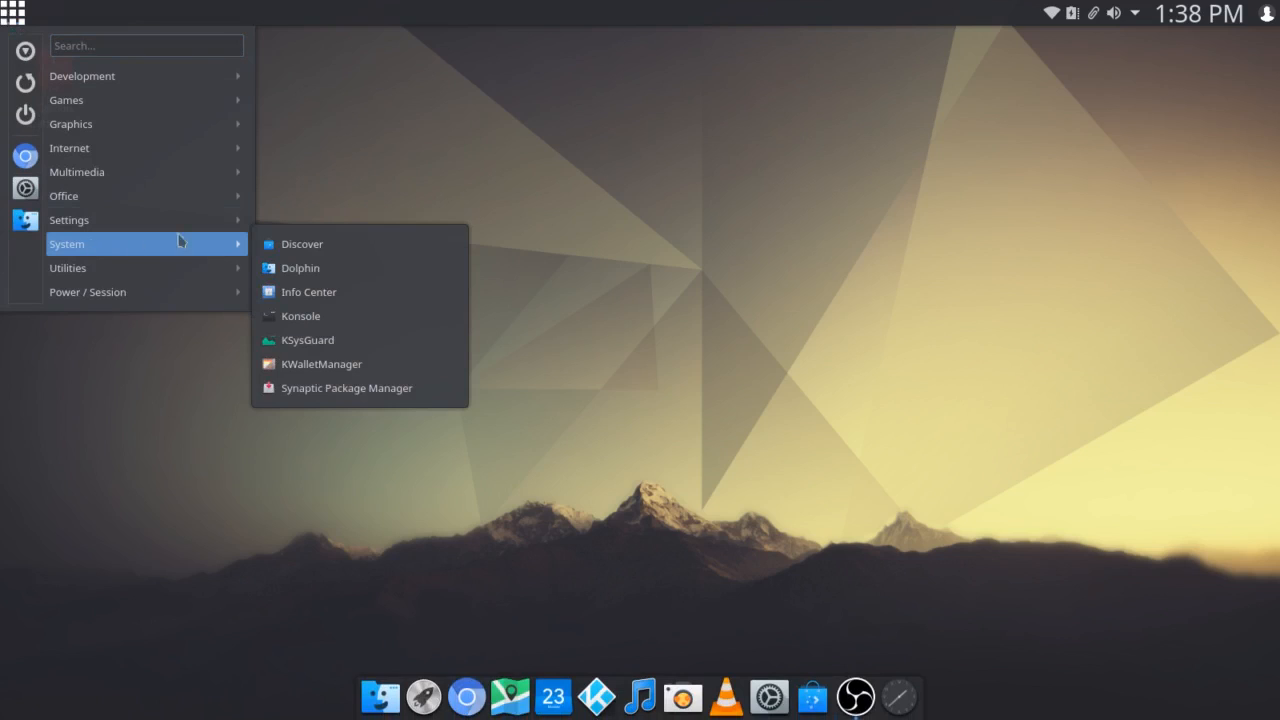
mouse_move(330, 268)
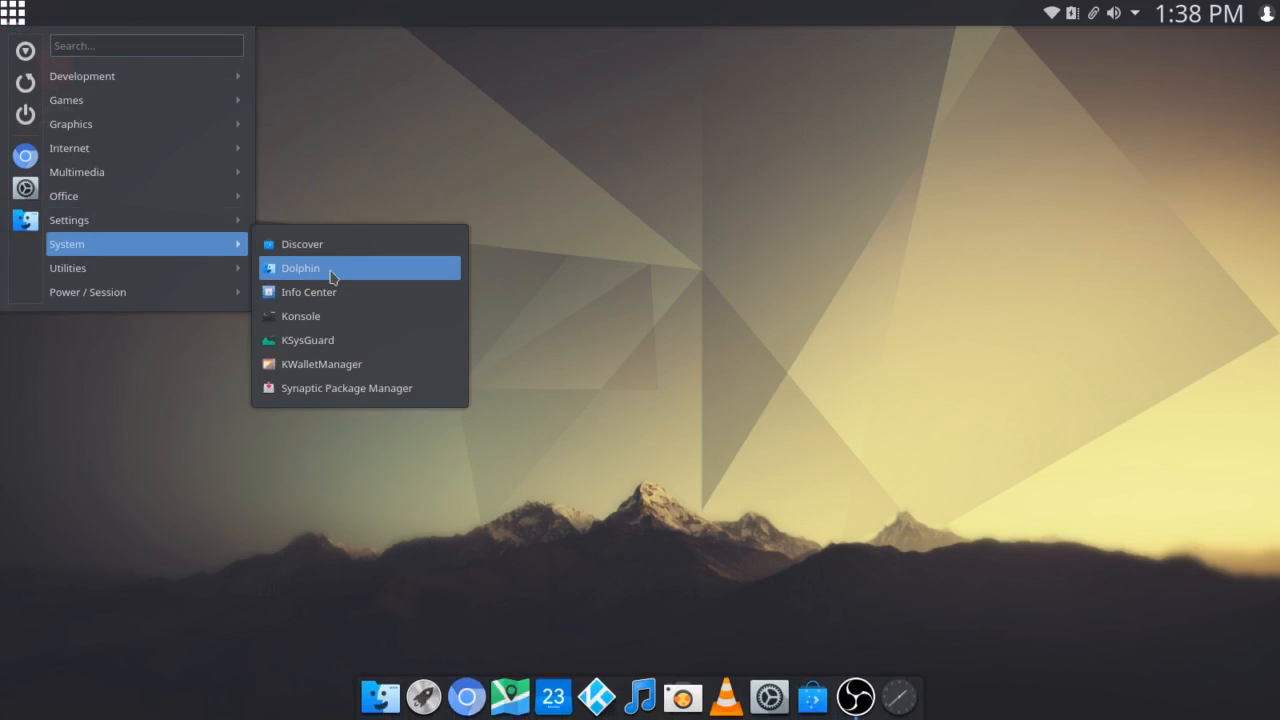
mouse_move(340, 315)
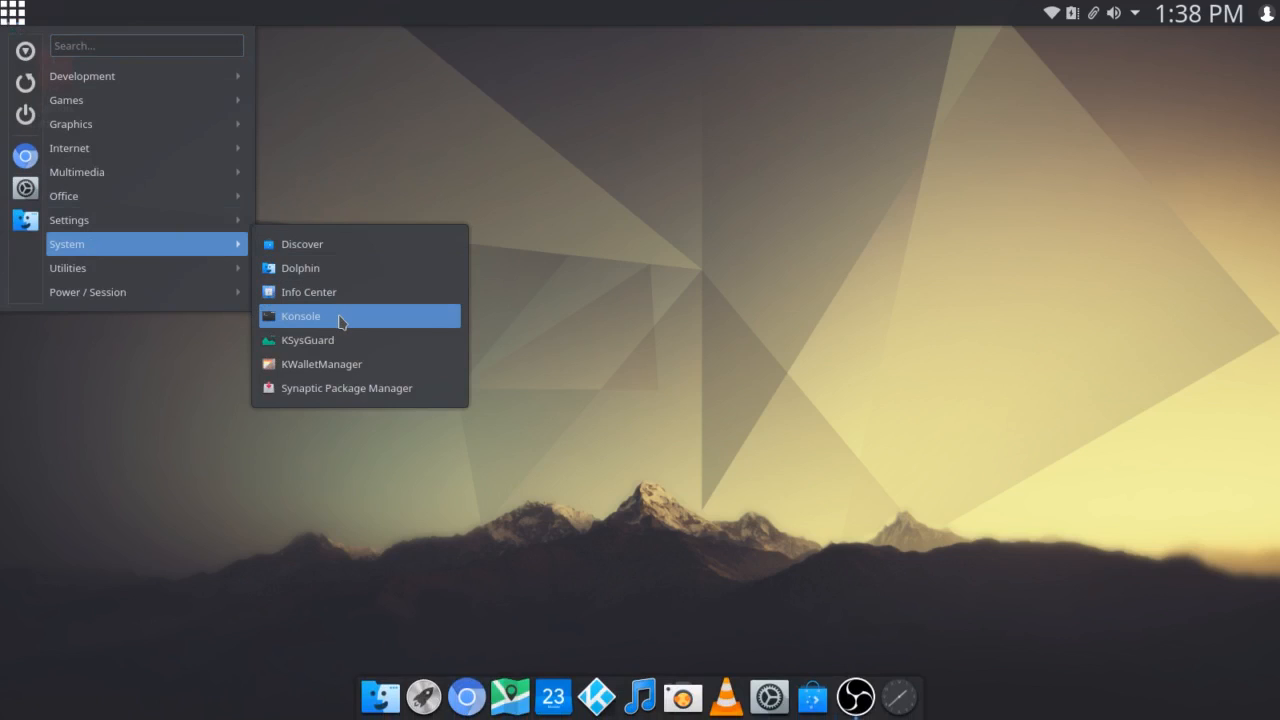
mouse_move(349, 370)
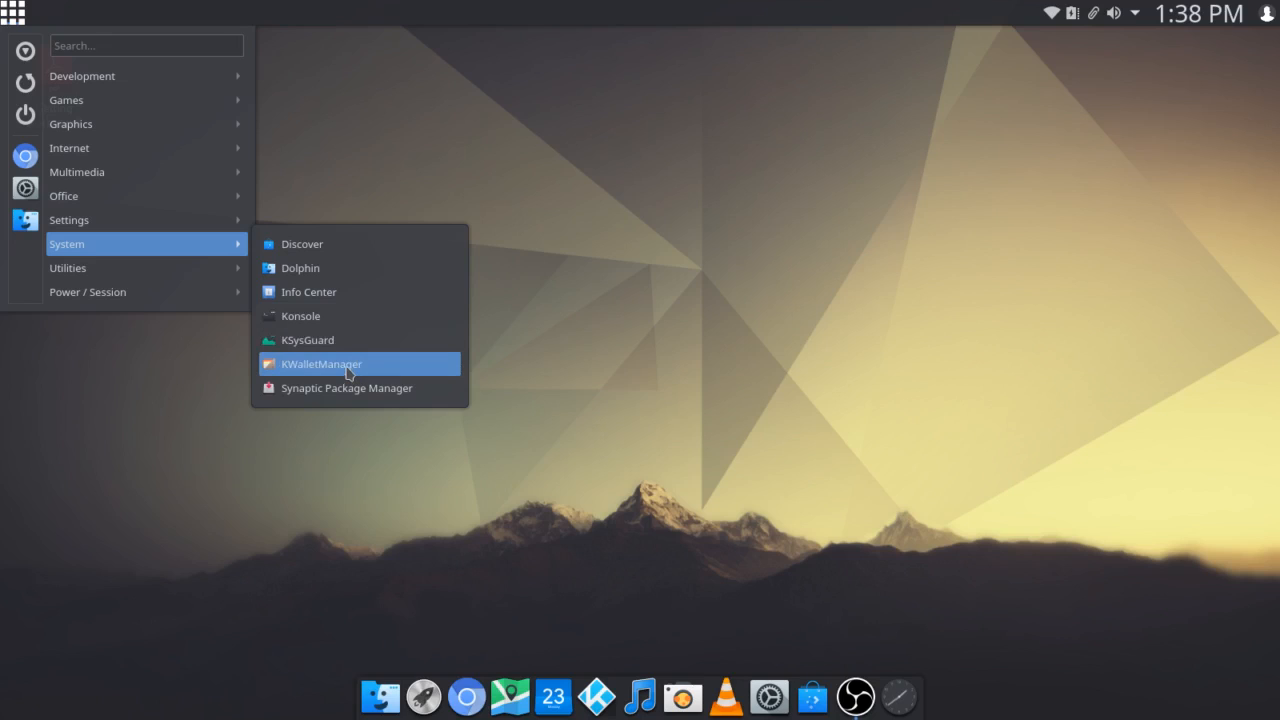
mouse_move(347, 388)
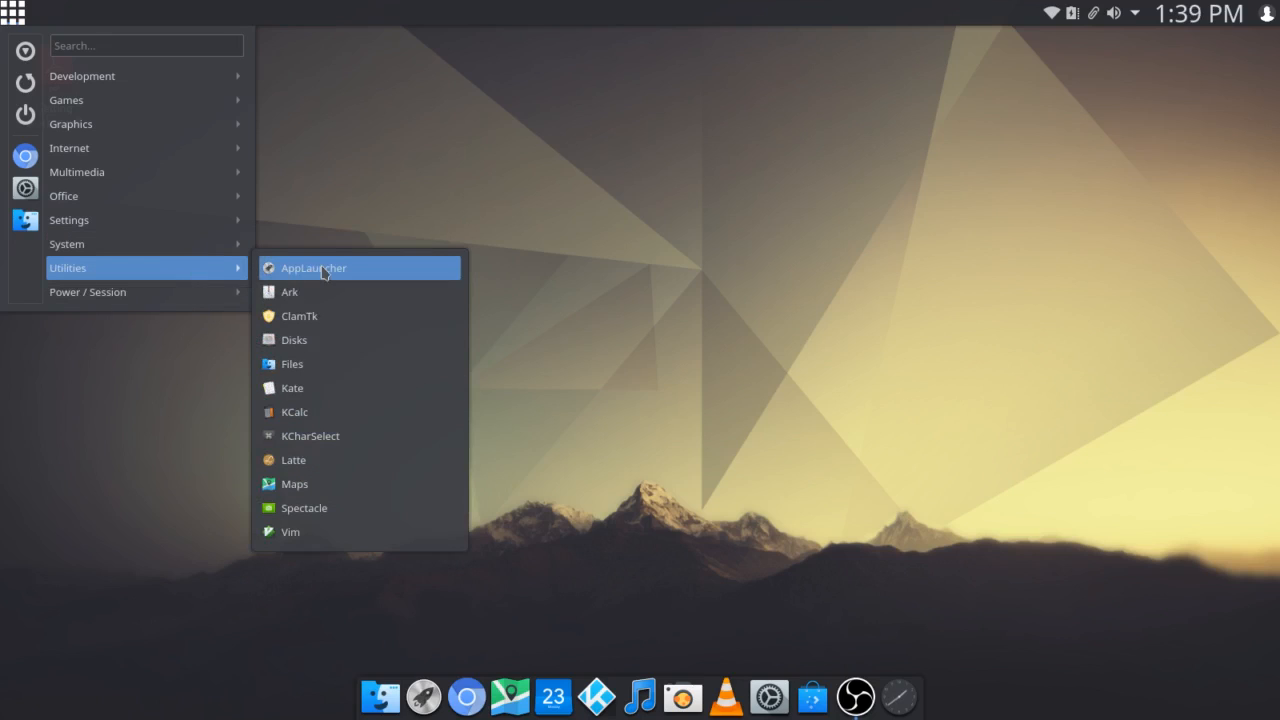
- Launch AppLauncher, browse its pages 2, 3 and back to 1, then close it
left_click(312, 267)
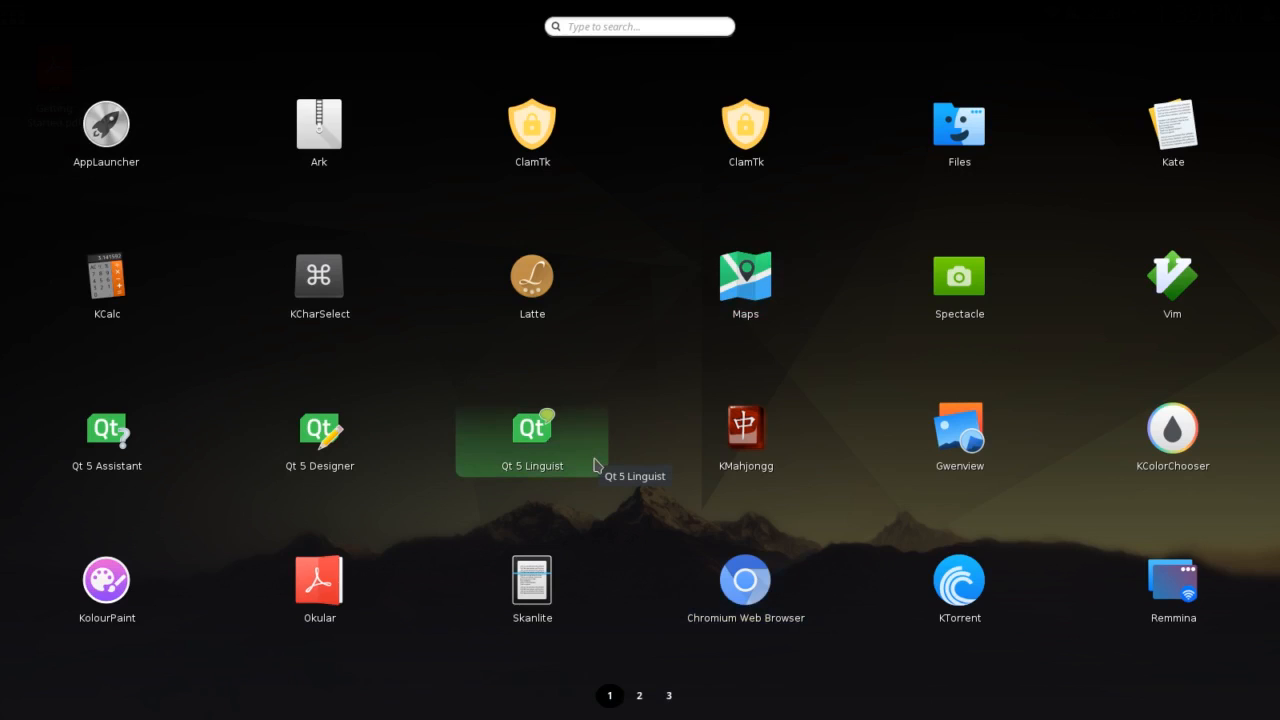
left_click(639, 695)
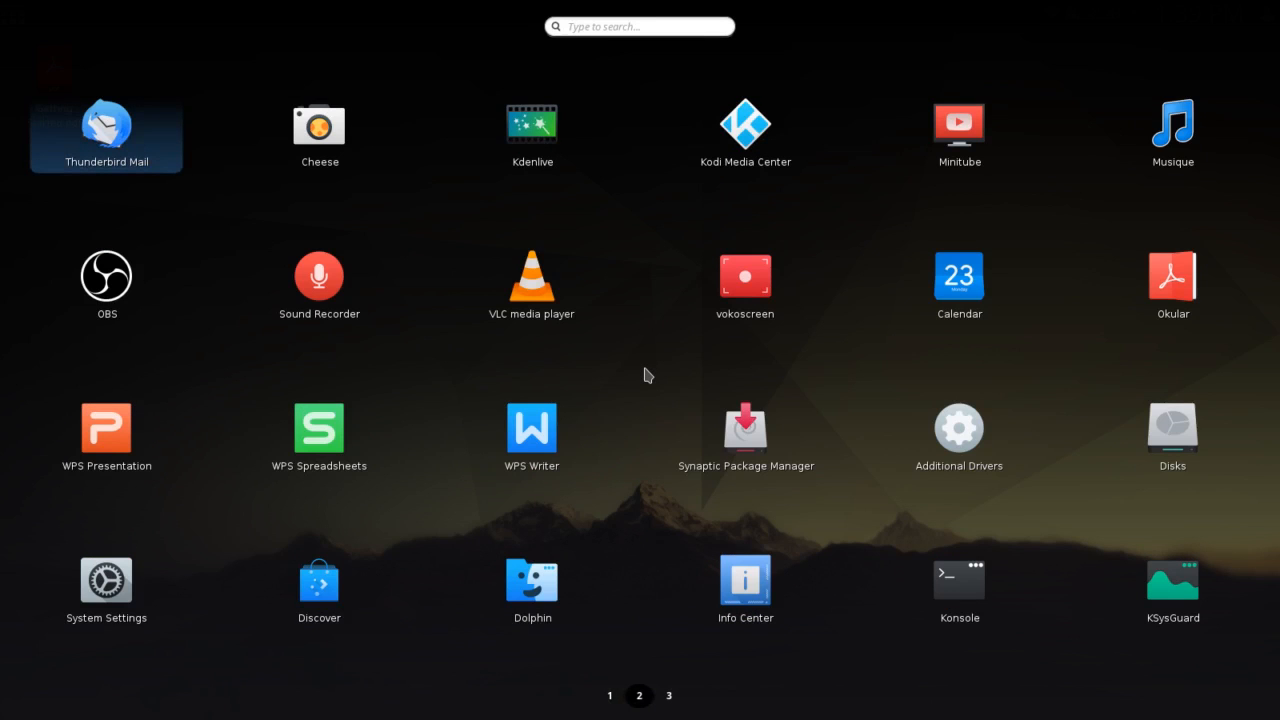
left_click(668, 695)
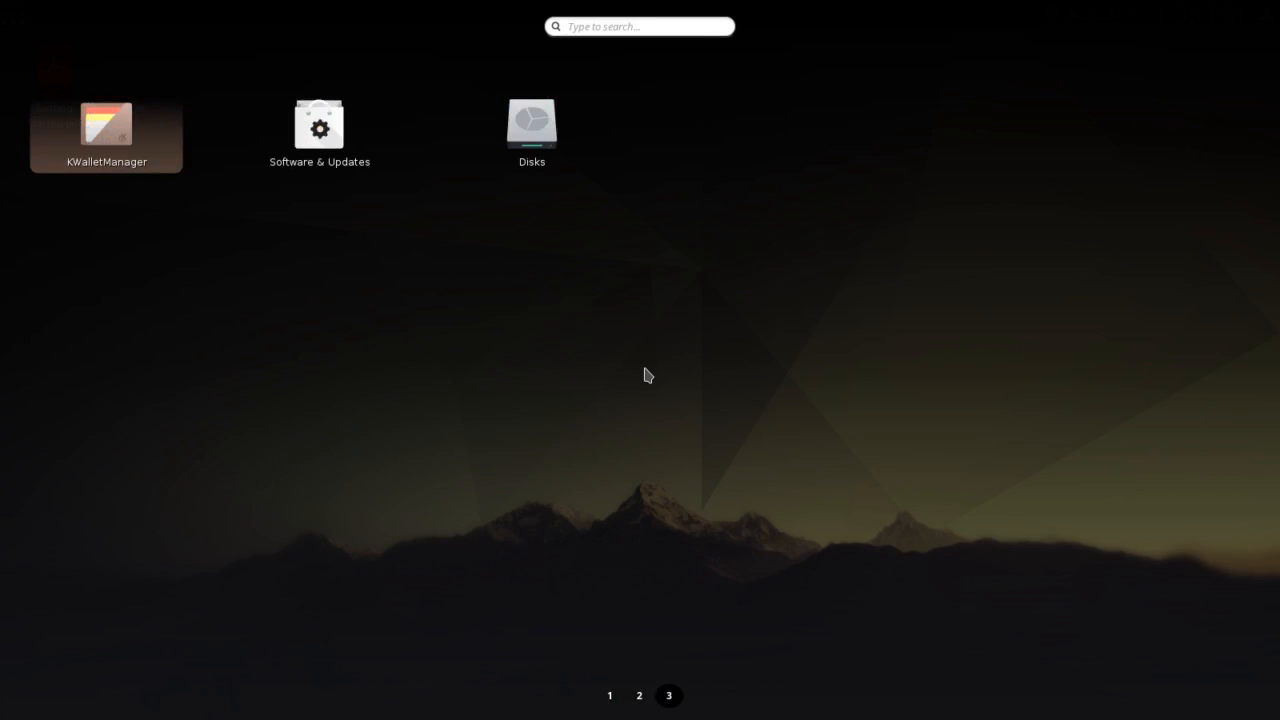
left_click(639, 695)
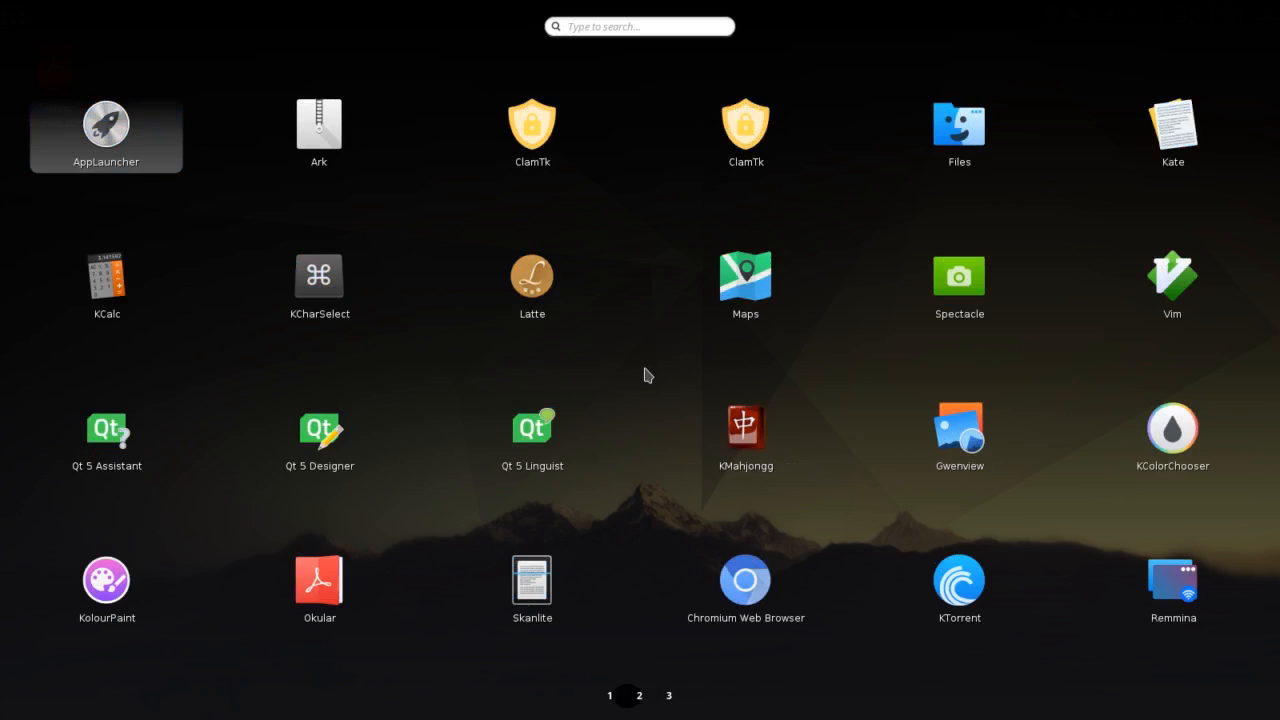
left_click(609, 695)
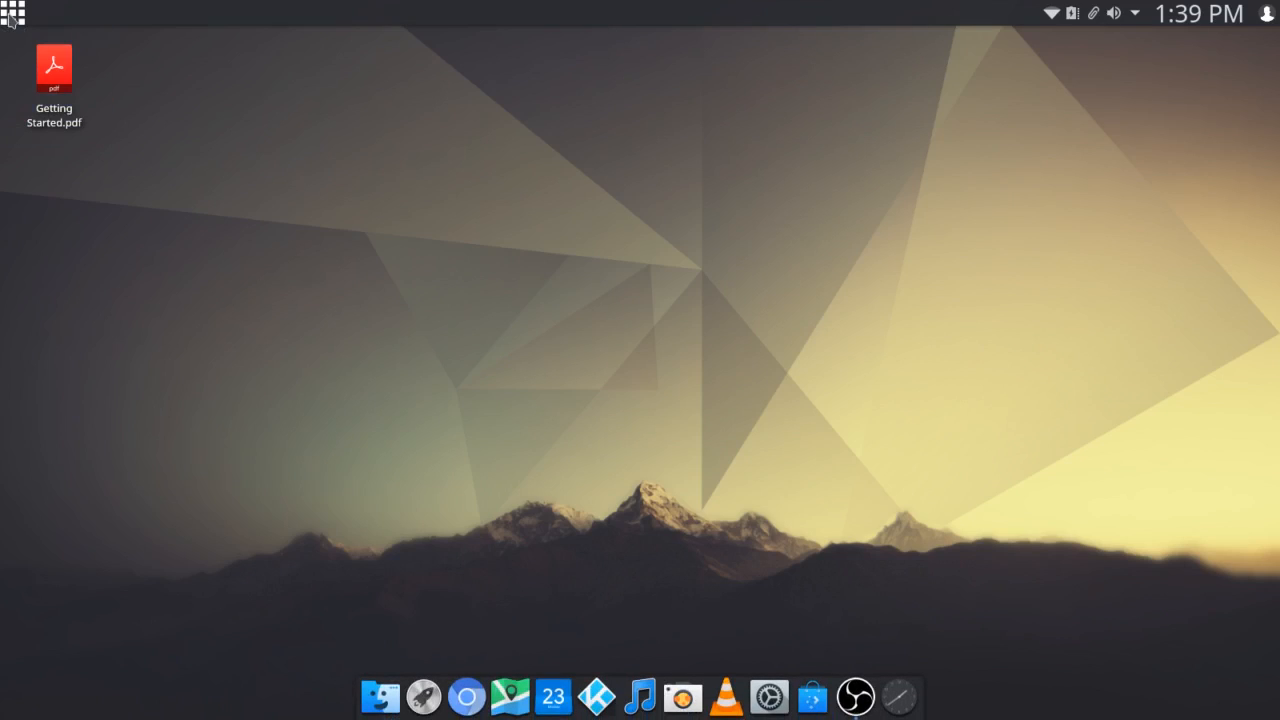
- Open the grid application menu to reach the Utilities category
left_click(13, 14)
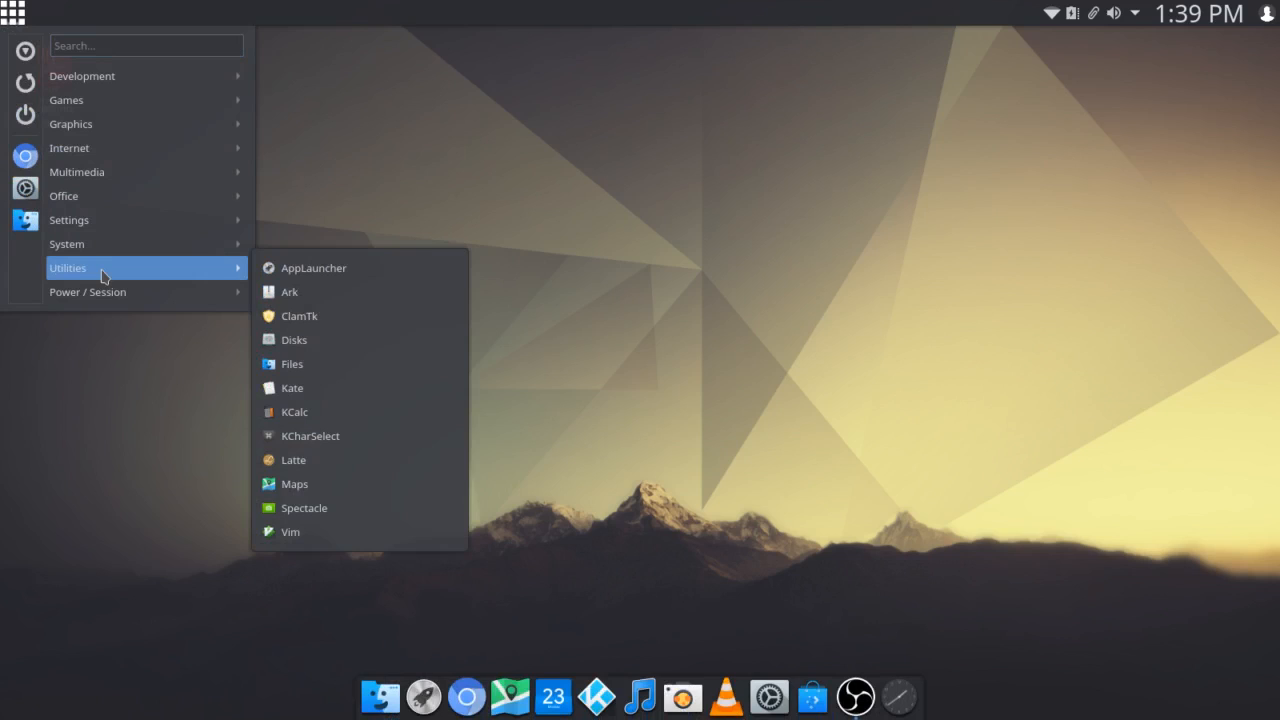
mouse_move(193, 277)
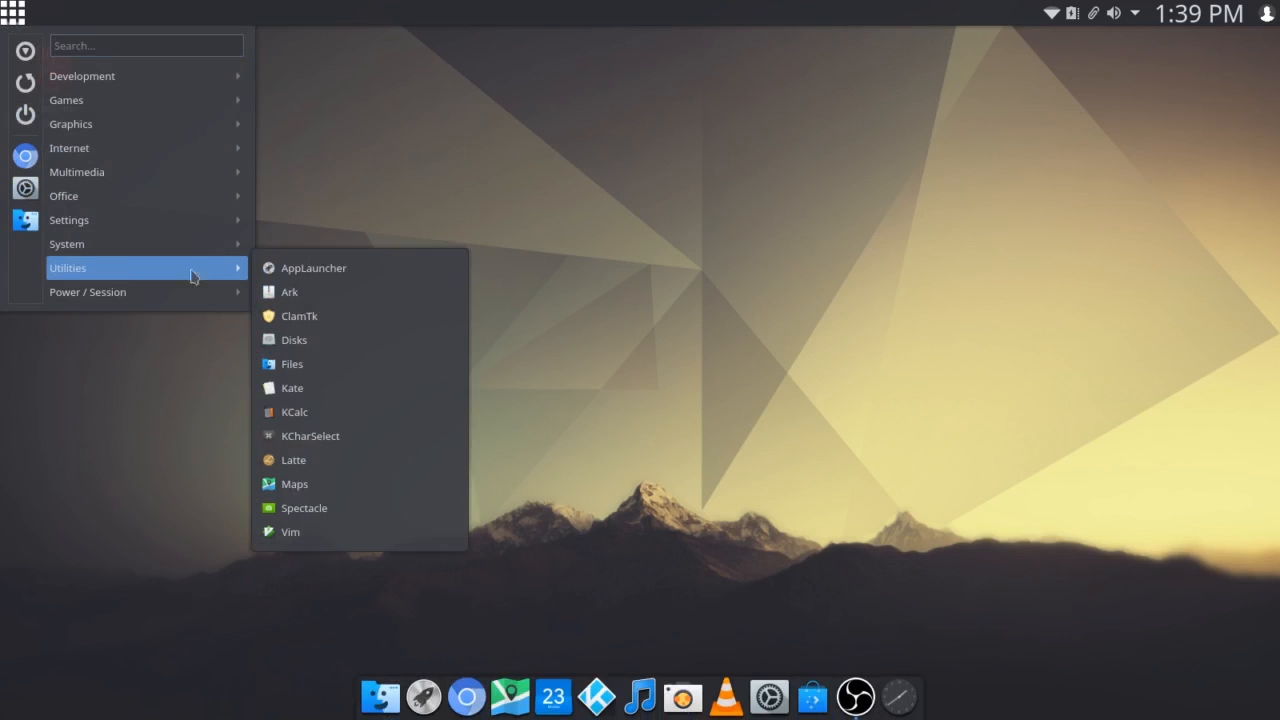
mouse_move(343, 316)
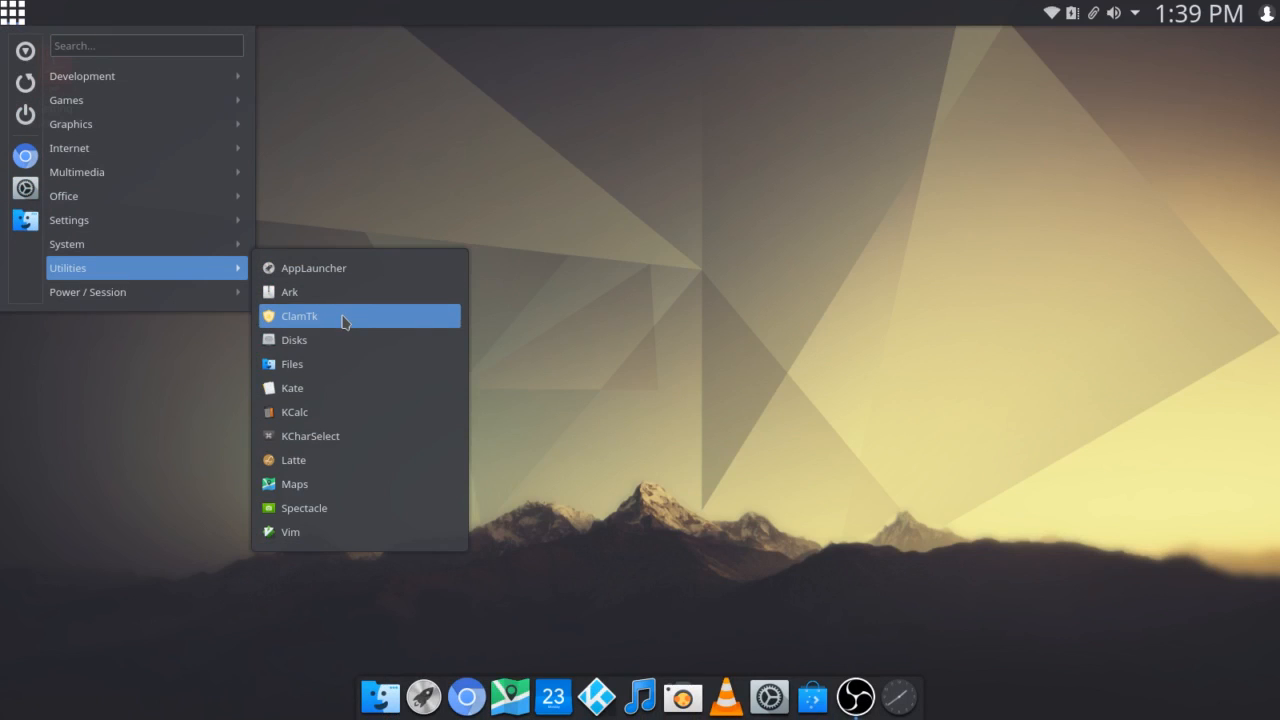
mouse_move(343, 388)
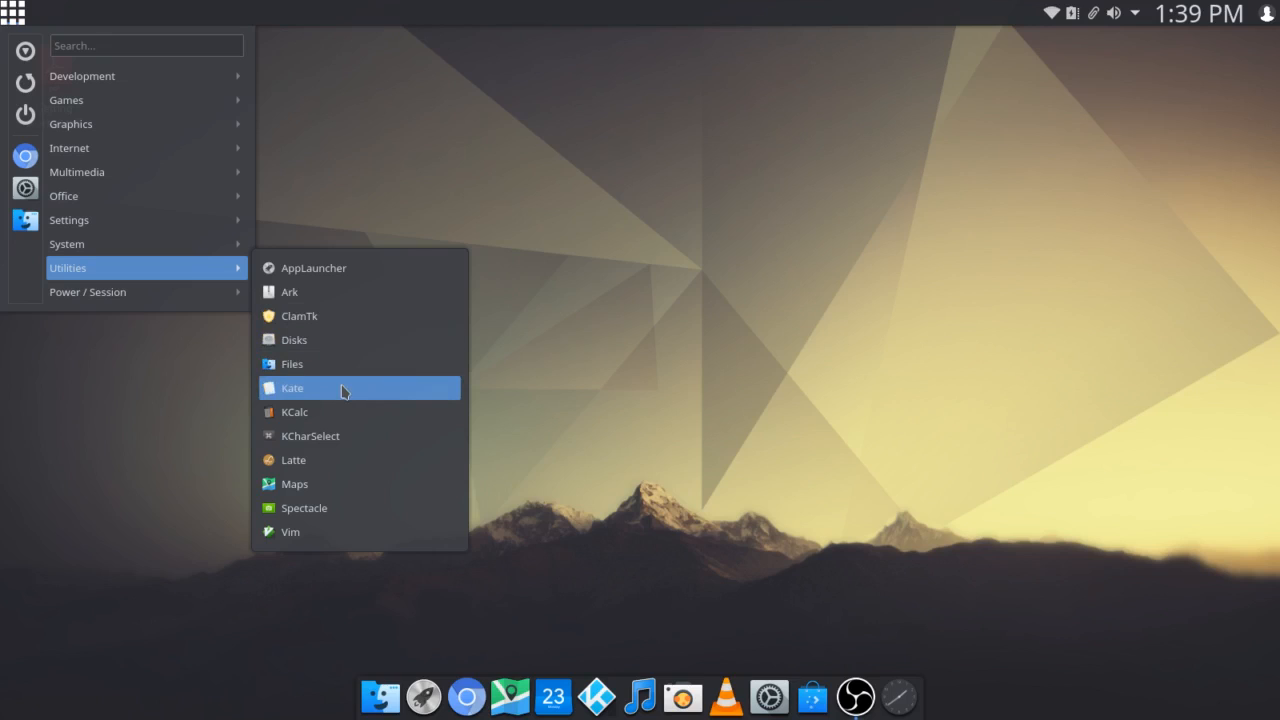
mouse_move(349, 436)
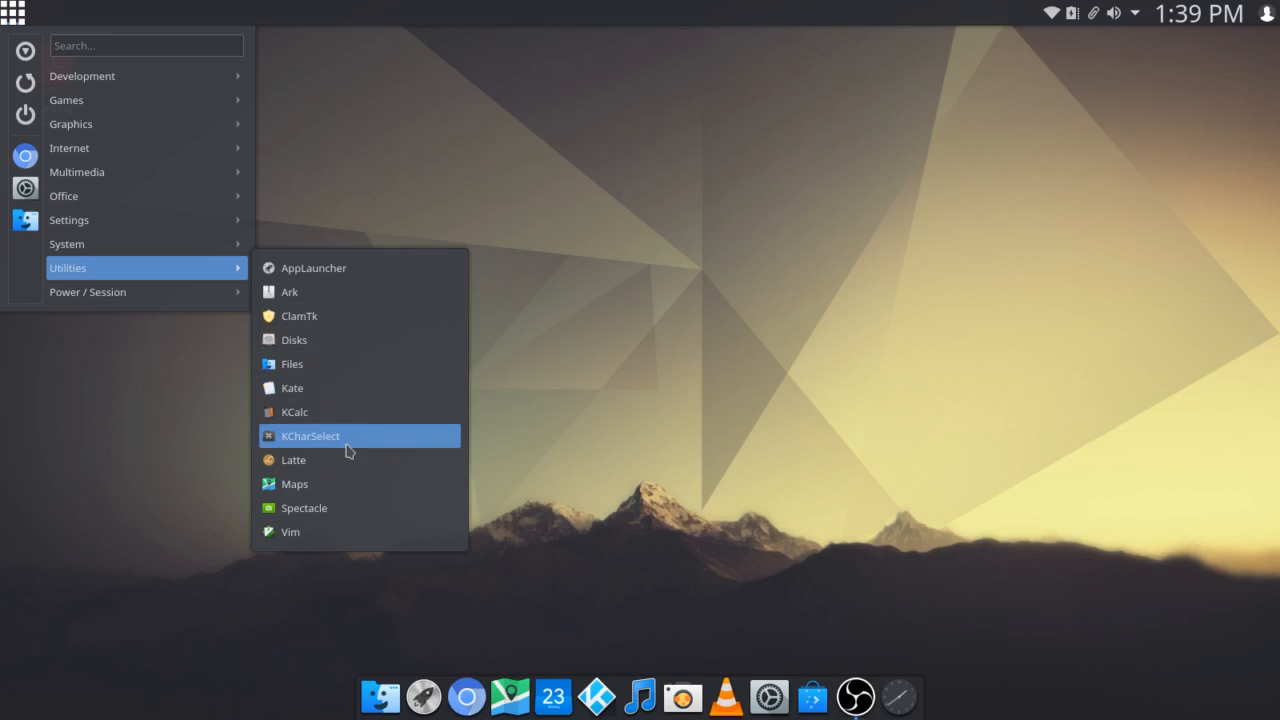
mouse_move(347, 459)
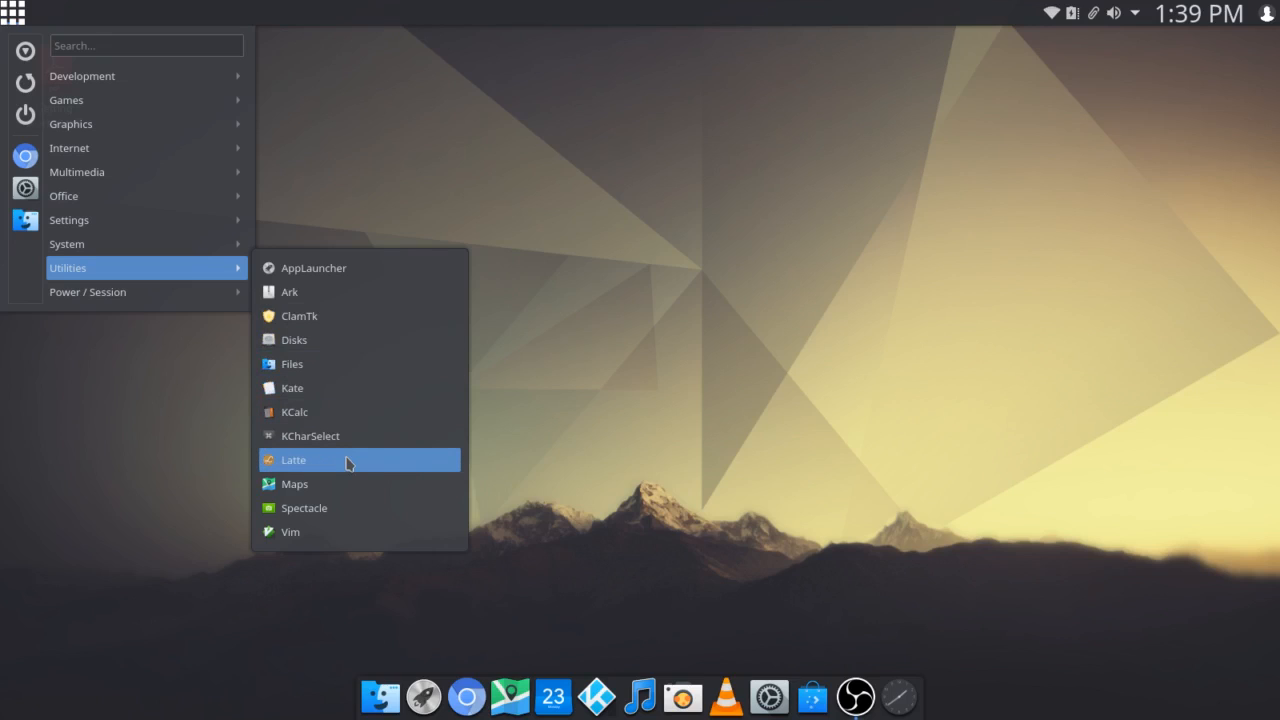
mouse_move(350, 484)
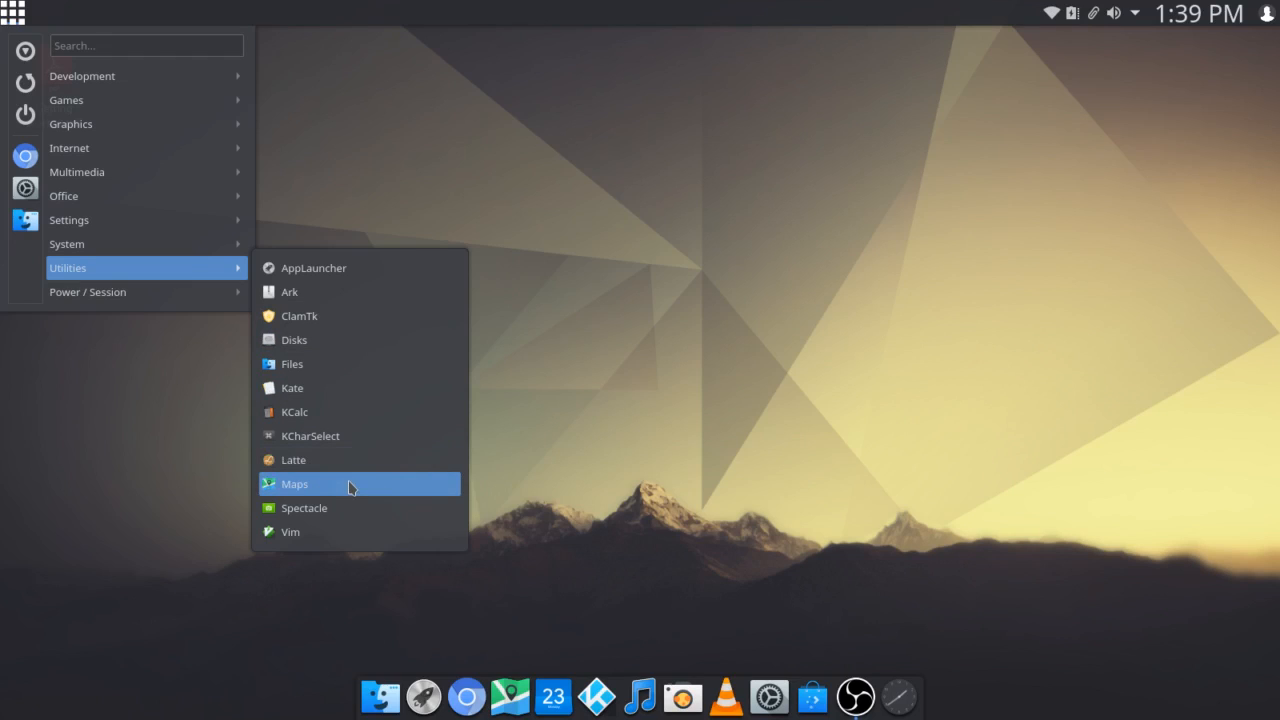
mouse_move(352, 515)
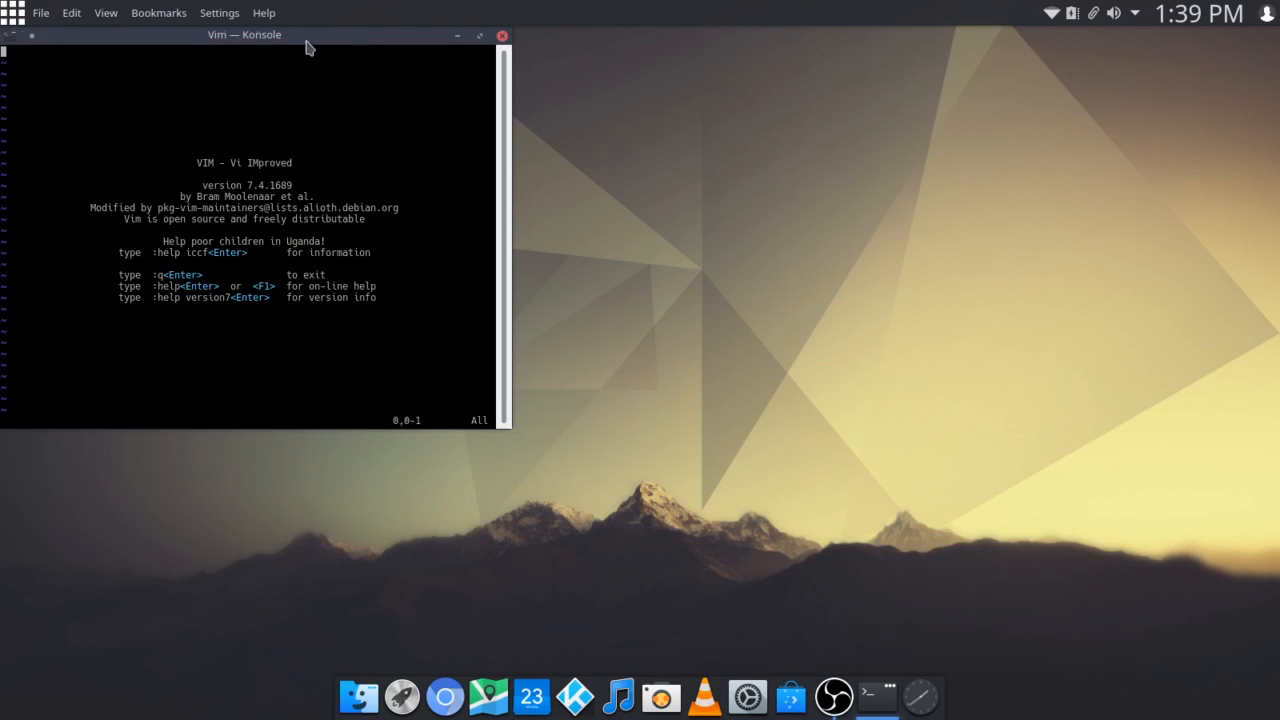
- Drag the Vim — Konsole window toward the screen centre and close it
left_click_drag(243, 34, 598, 69)
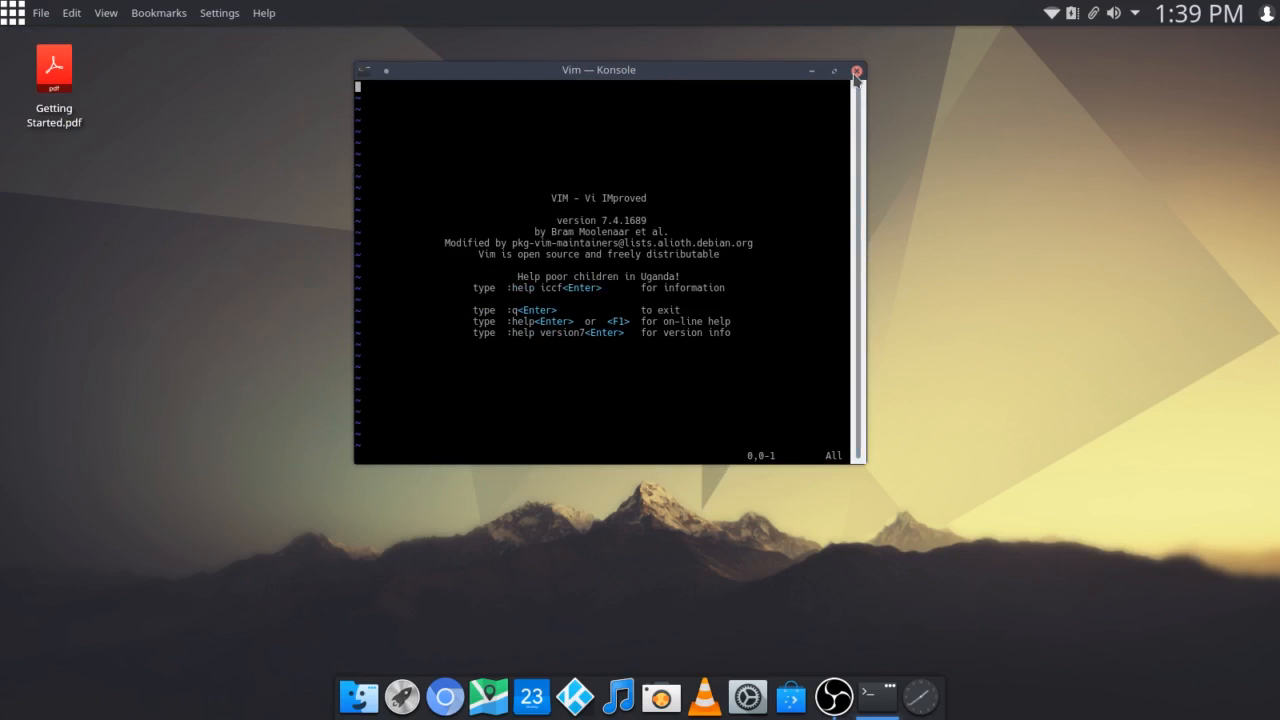
left_click(14, 14)
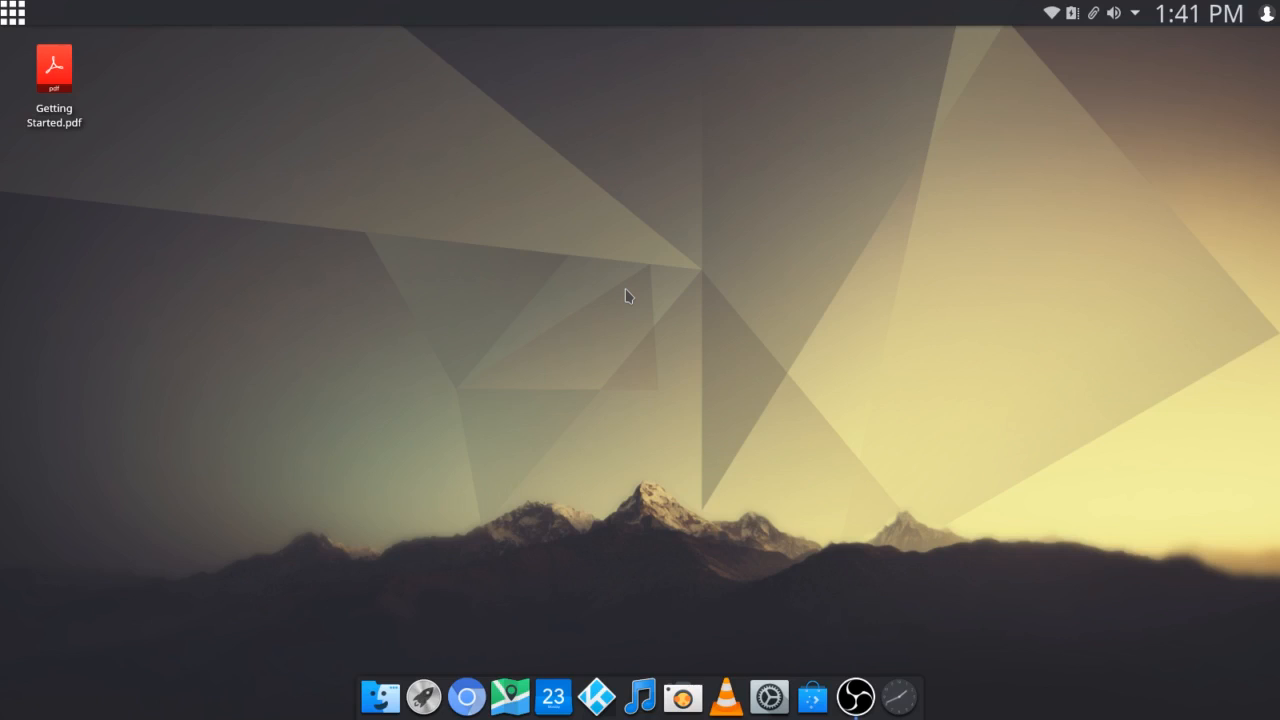
mouse_move(730, 328)
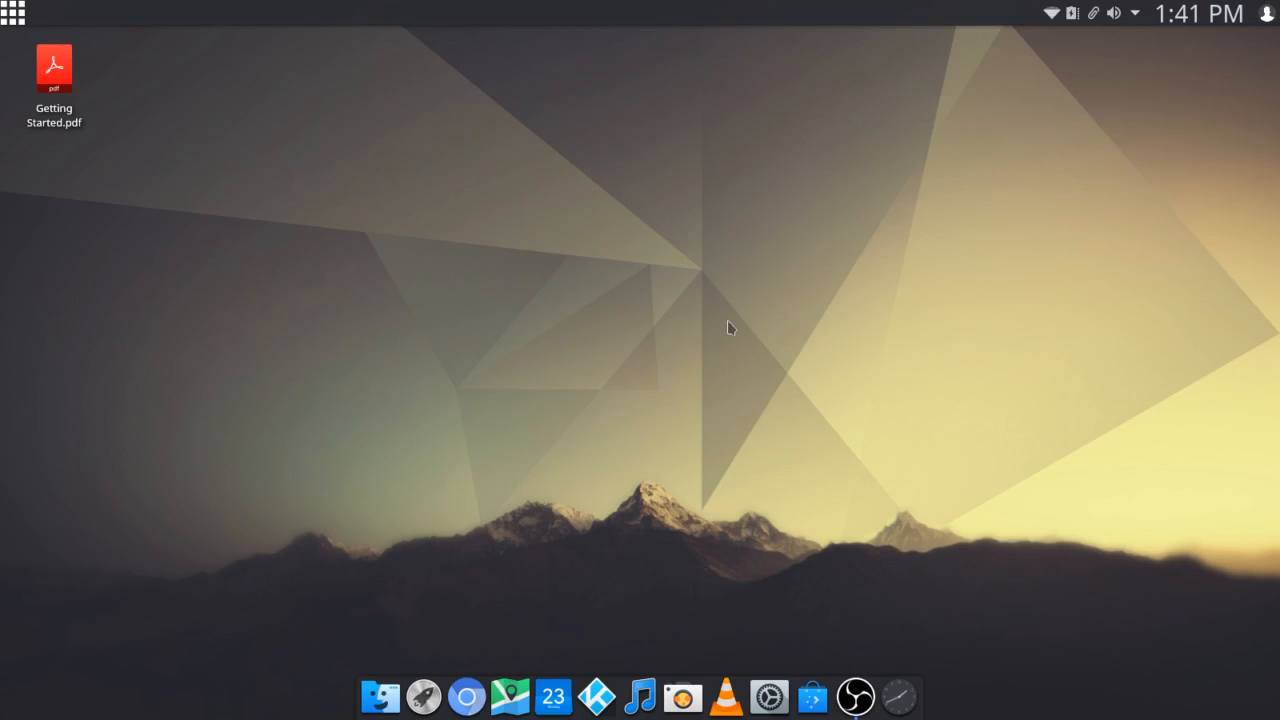